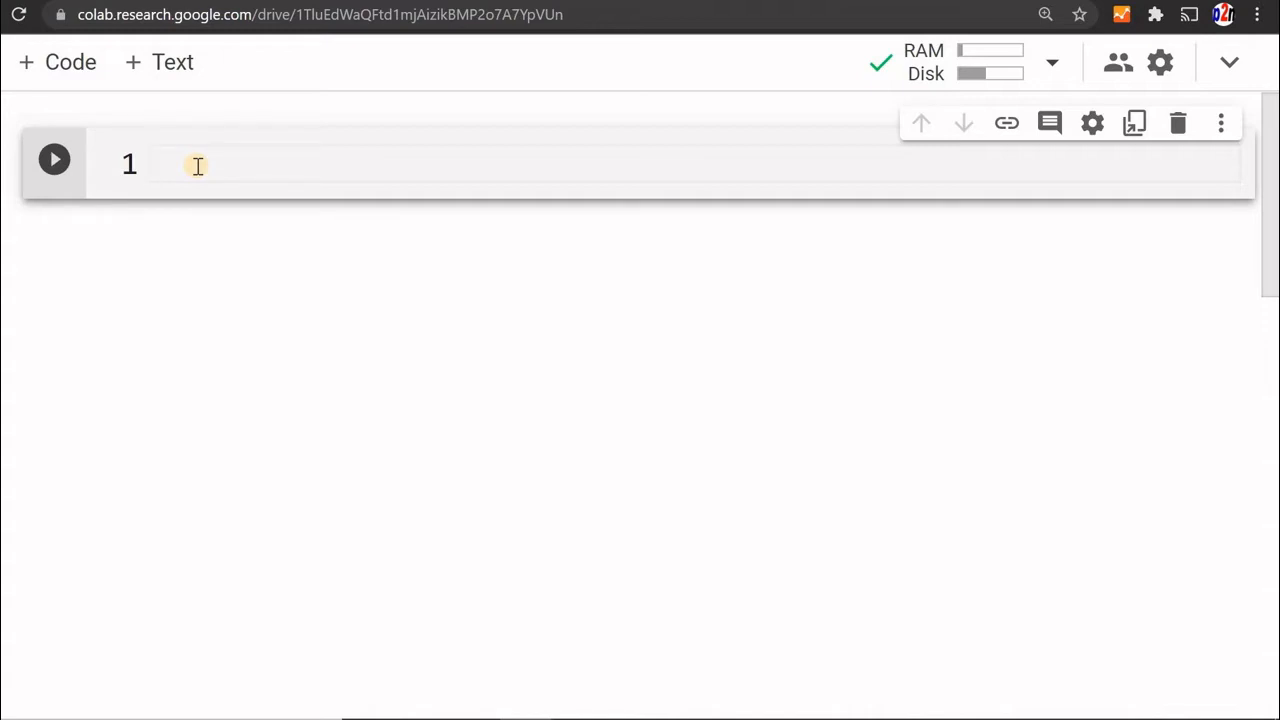
# - Import pandas as pd and start my_dict with NAME values Child, Young, Mid, Old
pyautogui.write('import')
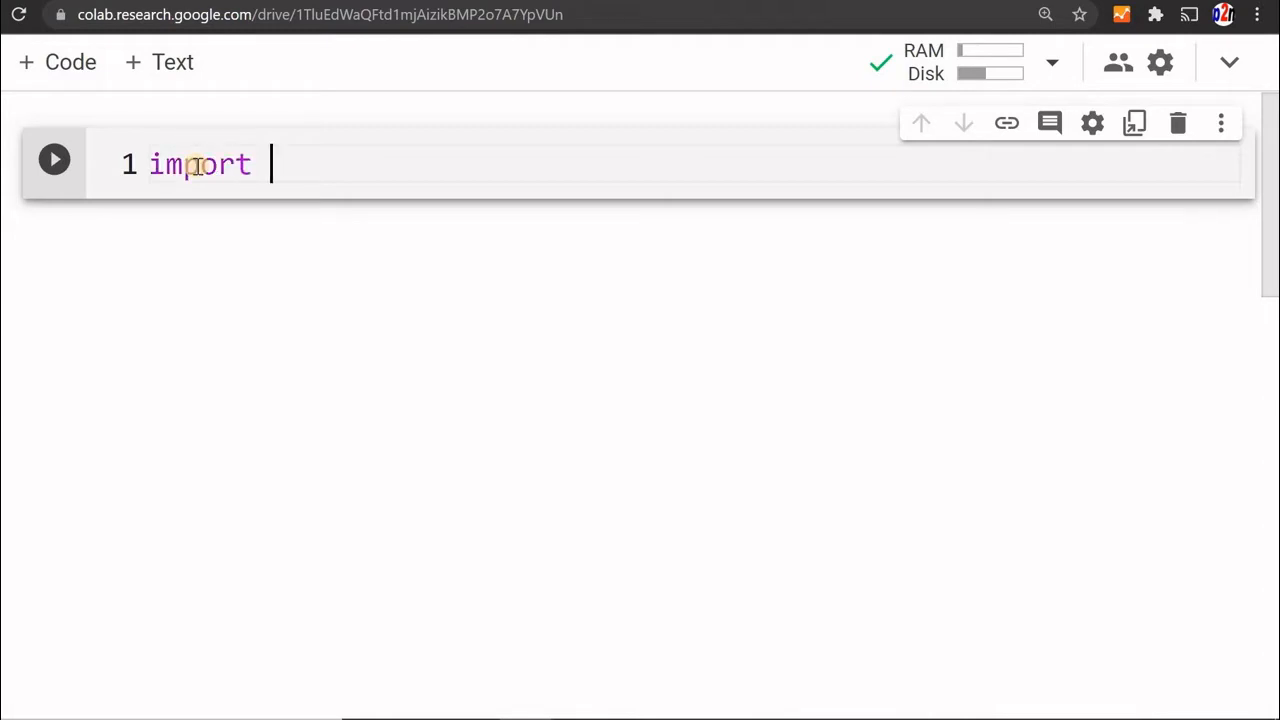
pyautogui.write('pandas p')
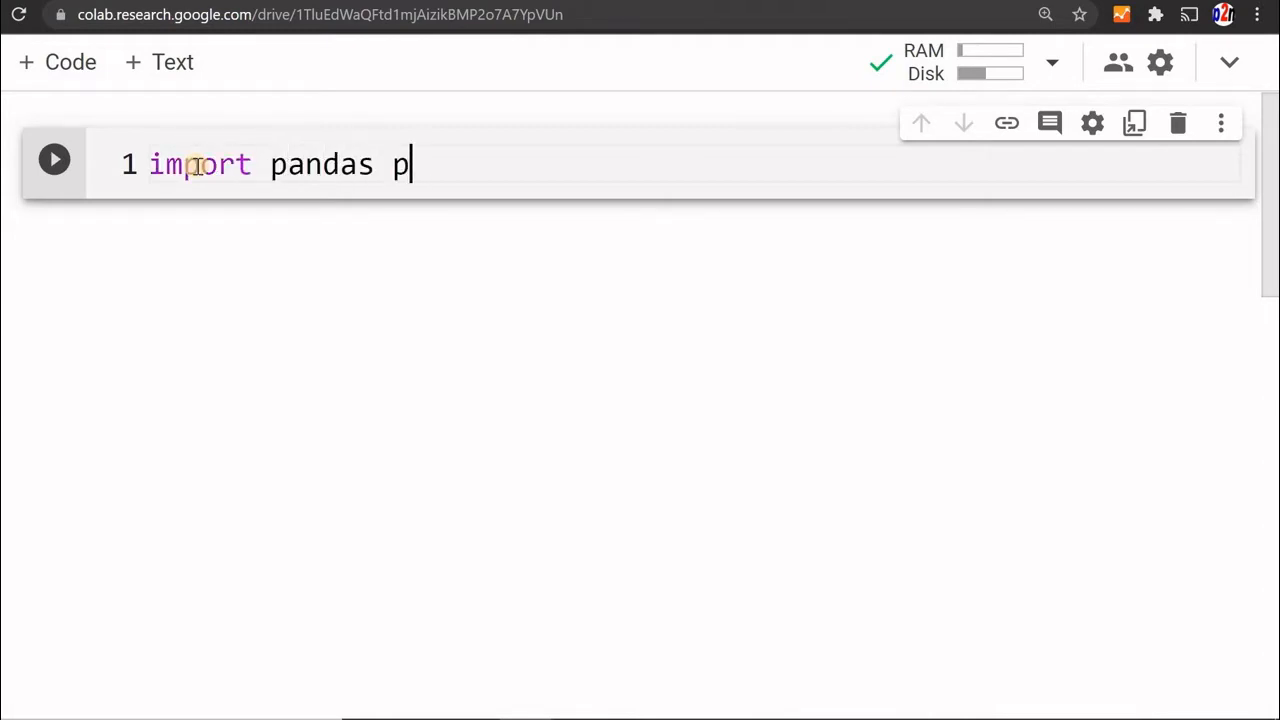
pyautogui.write('as pd')
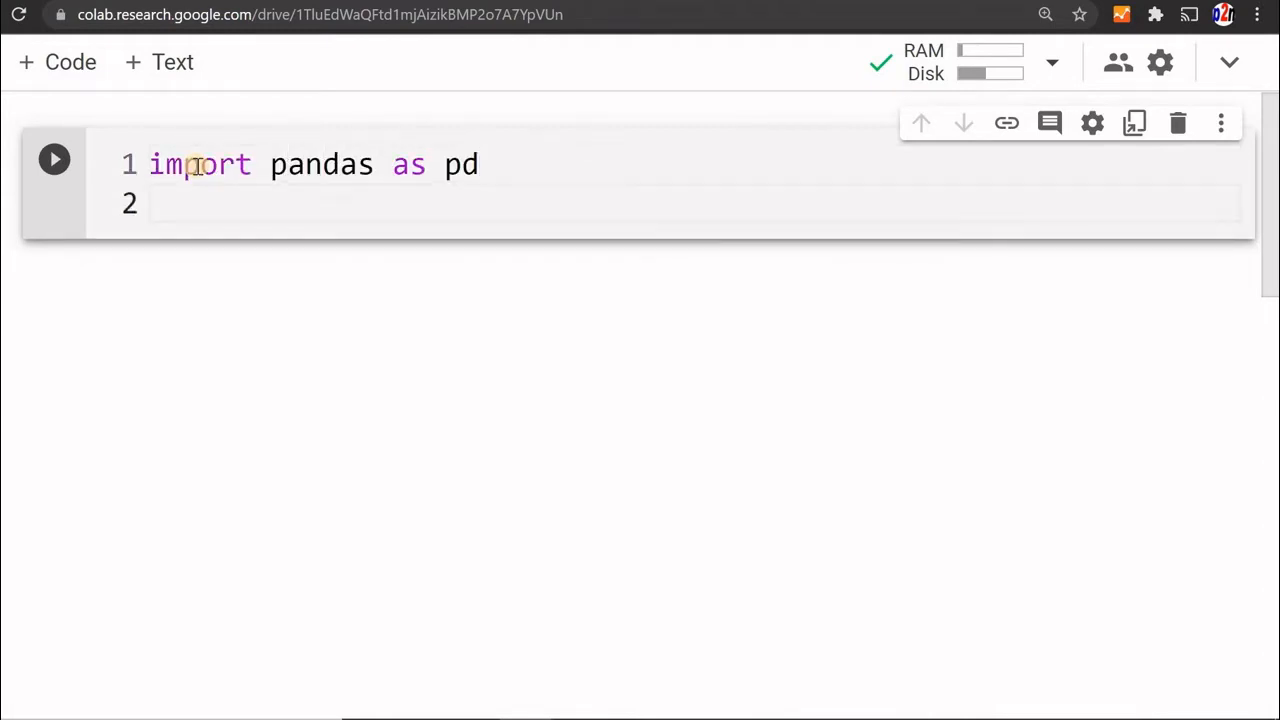
pyautogui.write("my_dict={'NAME':['Child','Young','Mid','Old'],")
pyautogui.write("'Nos':[30,40,50,50]}")
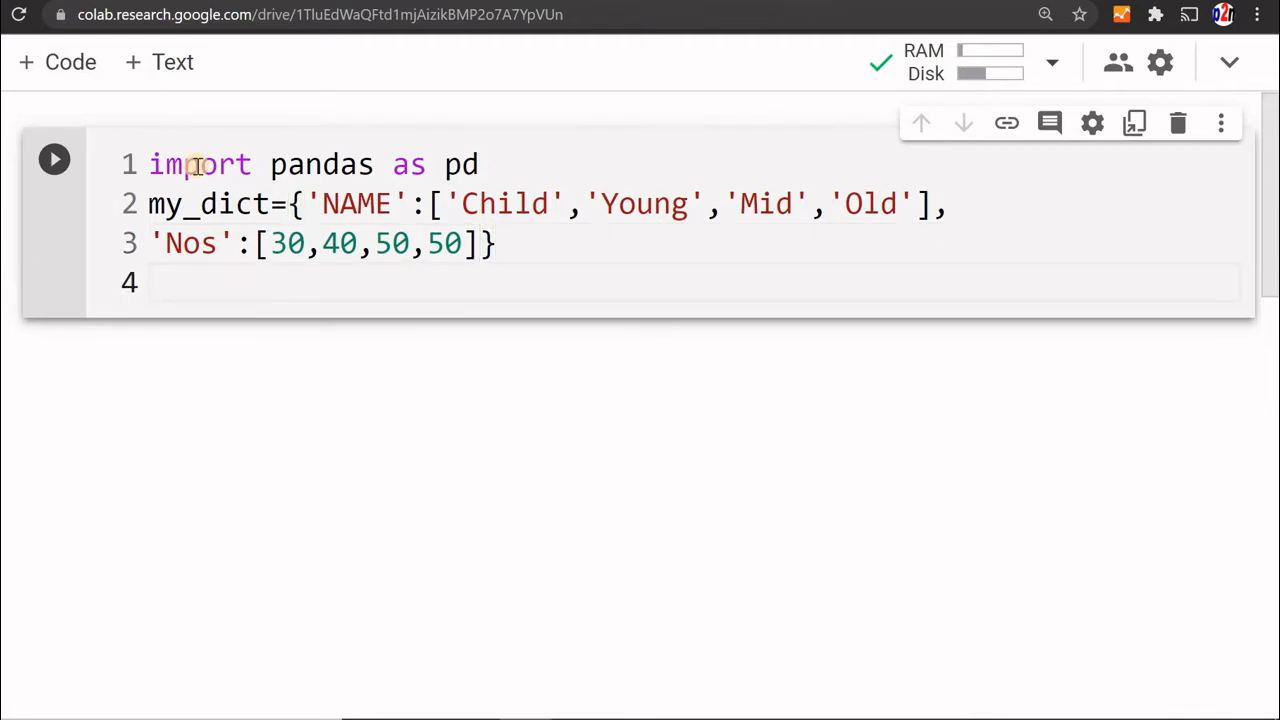
# - Build DataFrame df from my_dict and print df
pyautogui.write('df=')
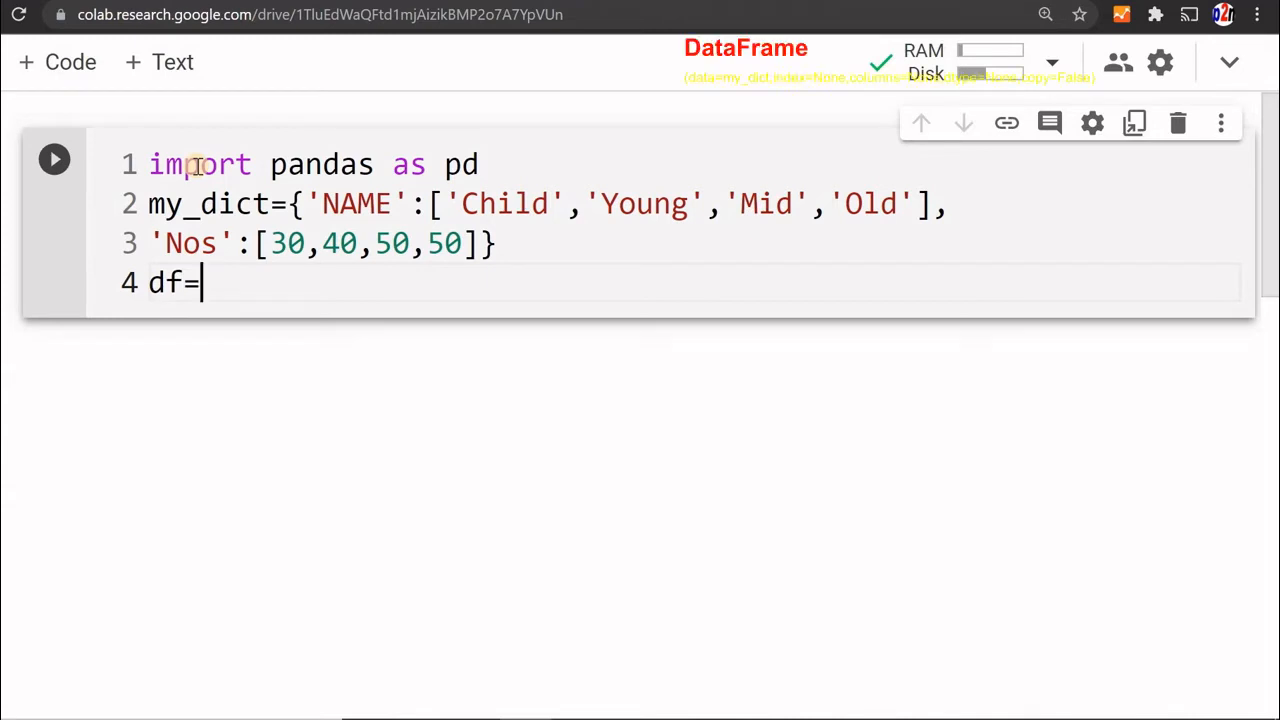
pyautogui.write('pd.')
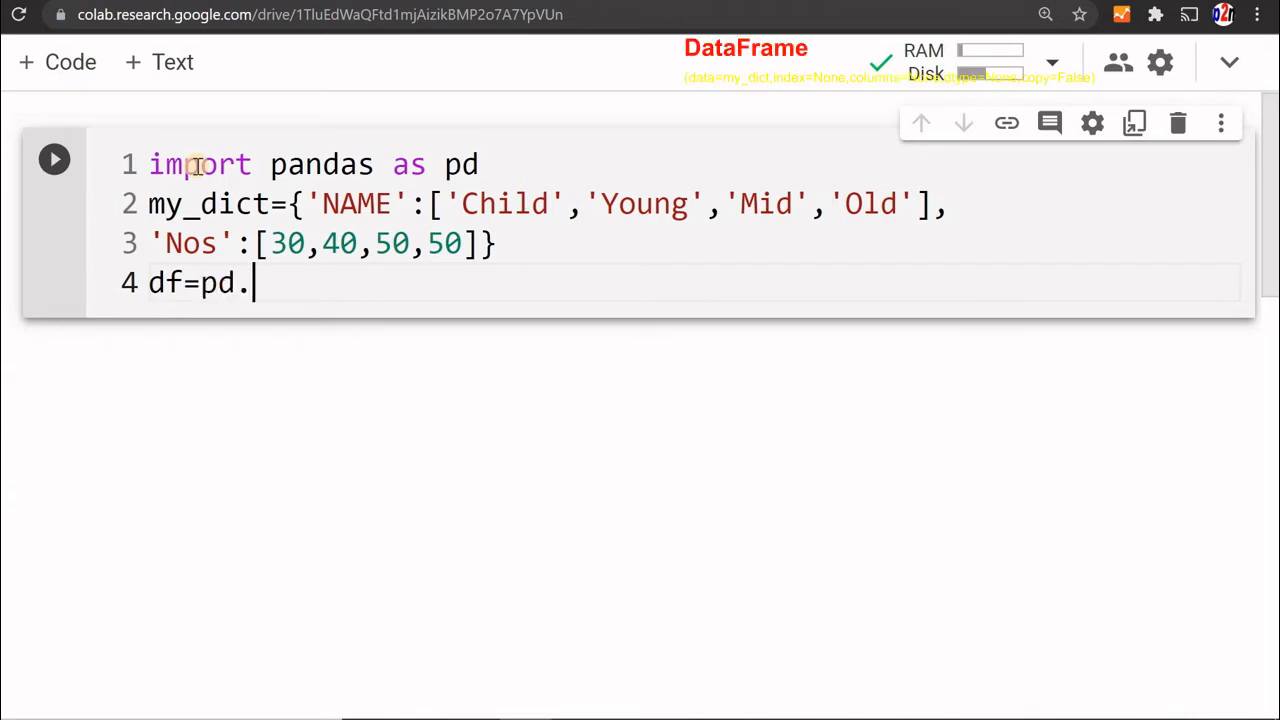
pyautogui.write('DataFrame()')
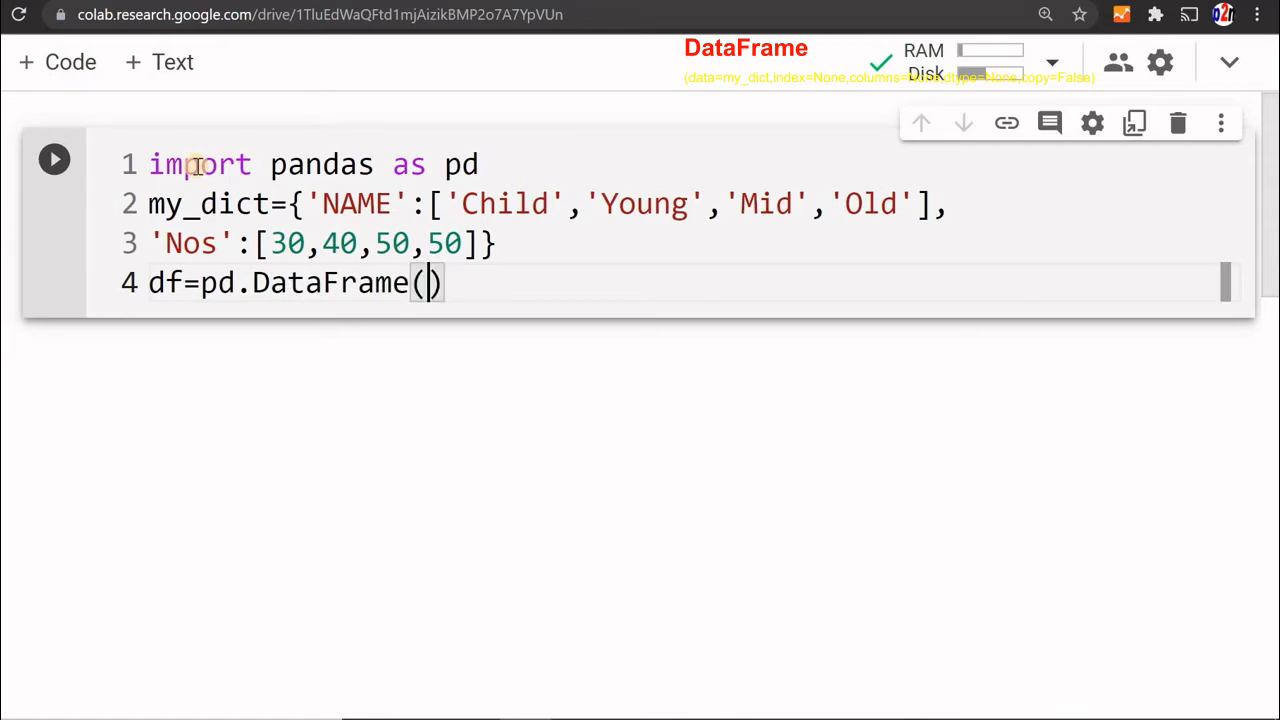
pyautogui.write('data=m')
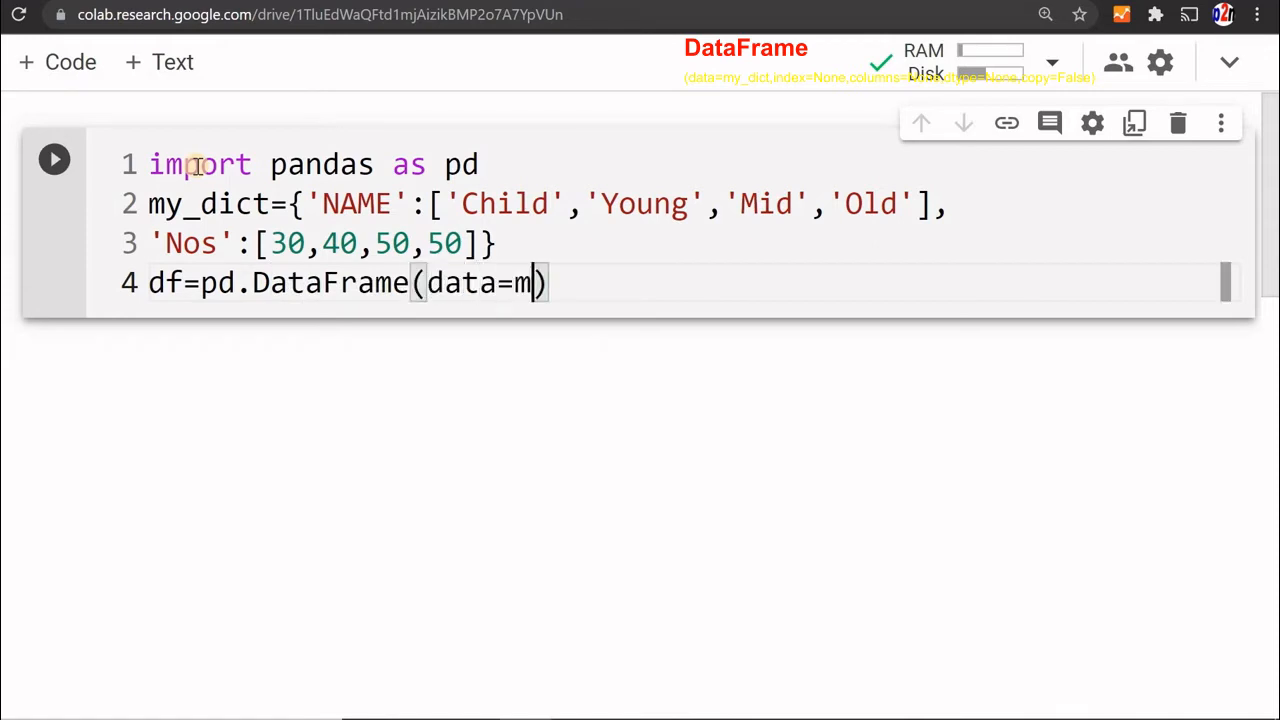
pyautogui.write('y_dict')
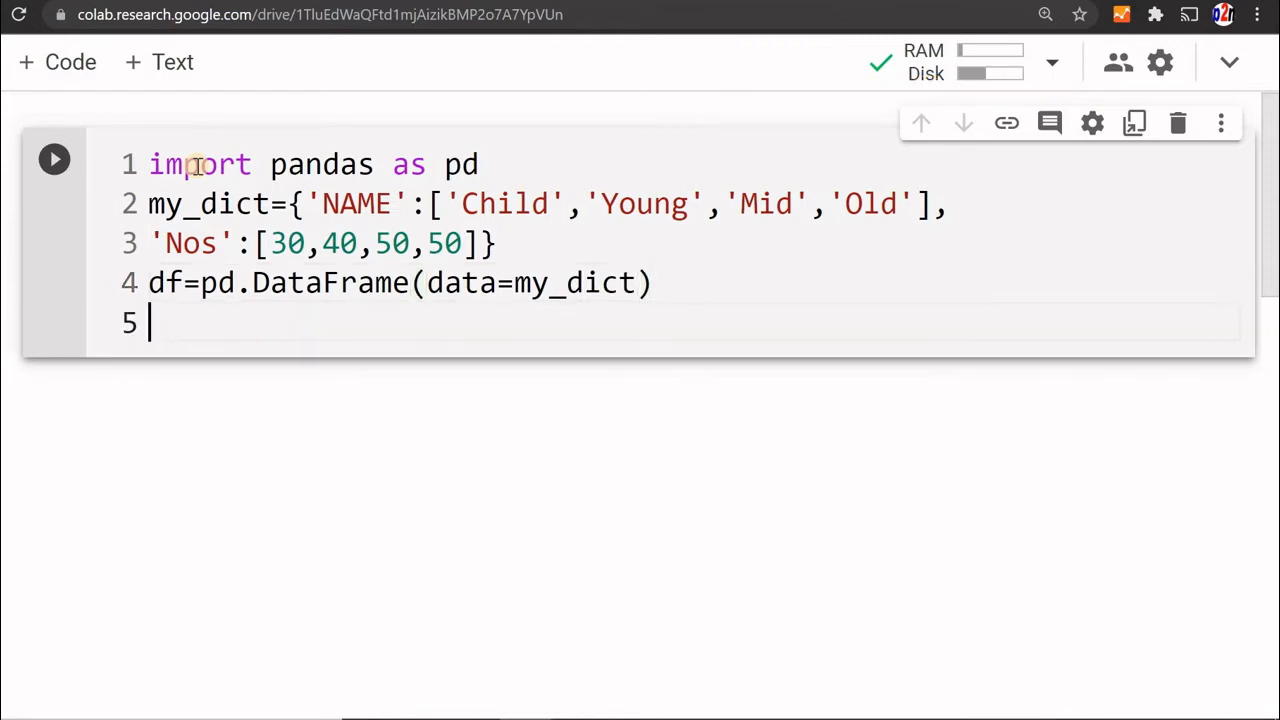
pyautogui.write('print')
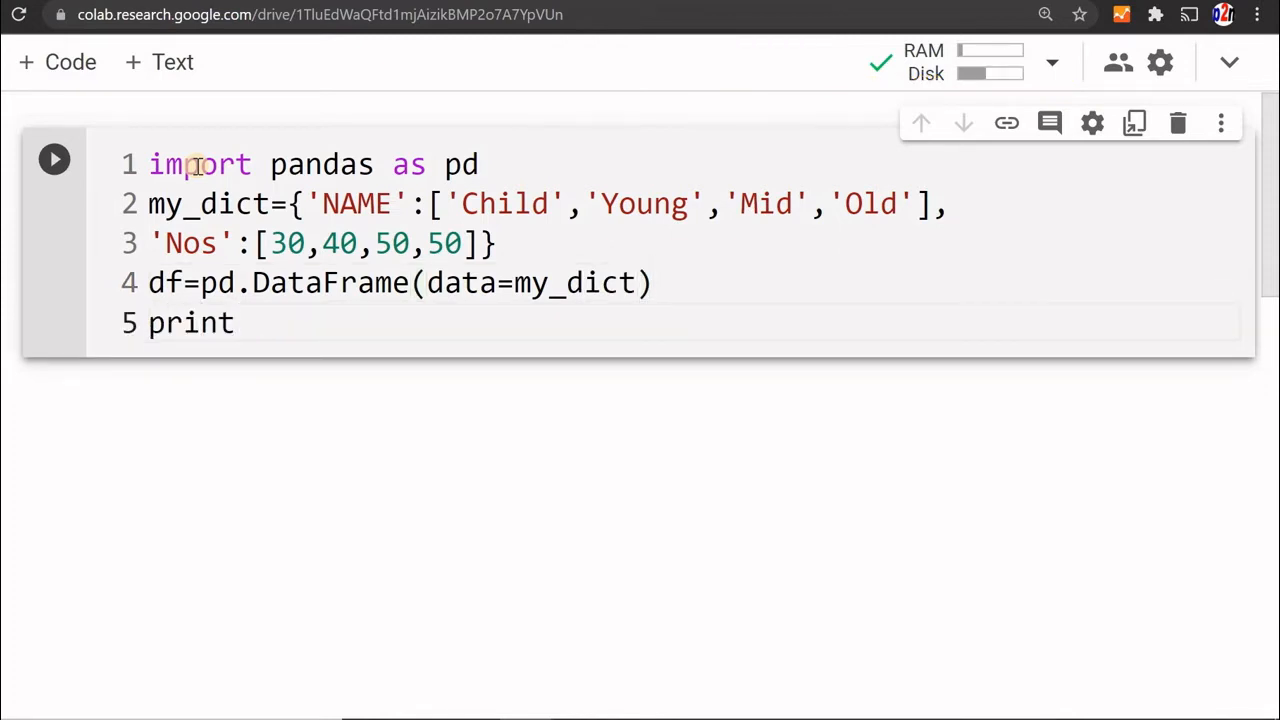
pyautogui.write('(df)')
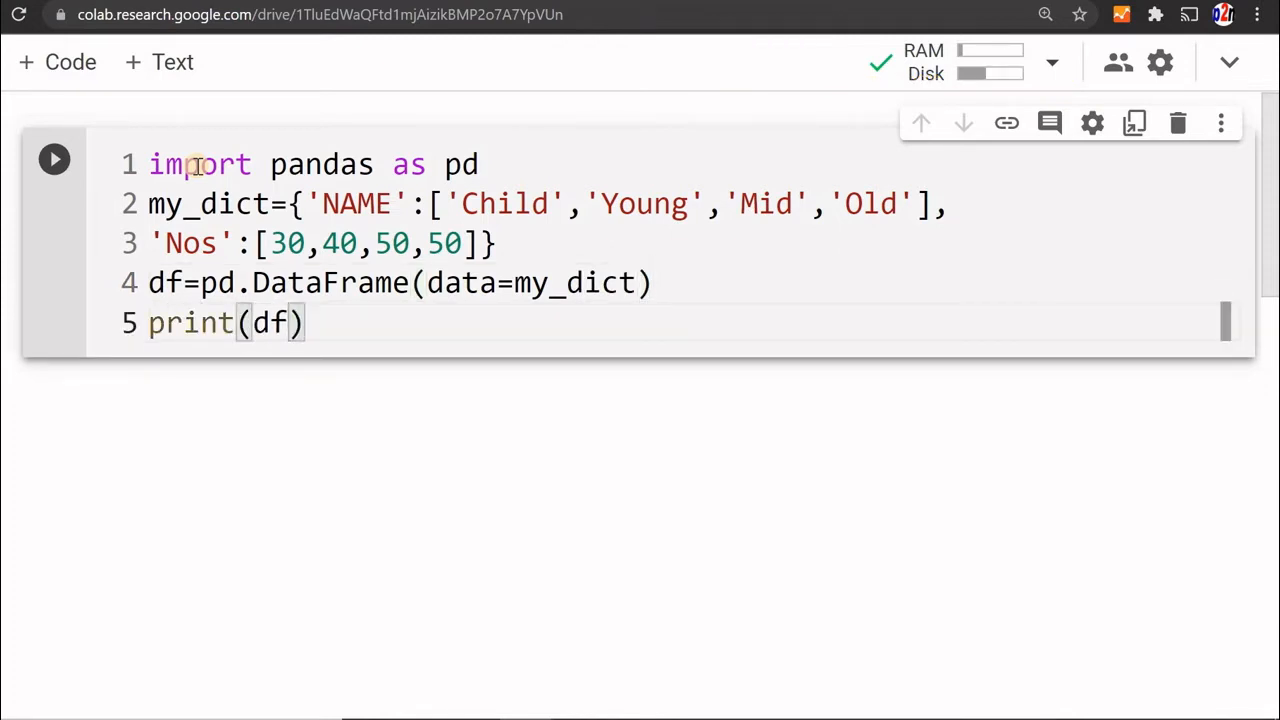
# - Run the cell to print the DataFrame table, then erase the print(df) line
pyautogui.click(54, 160)
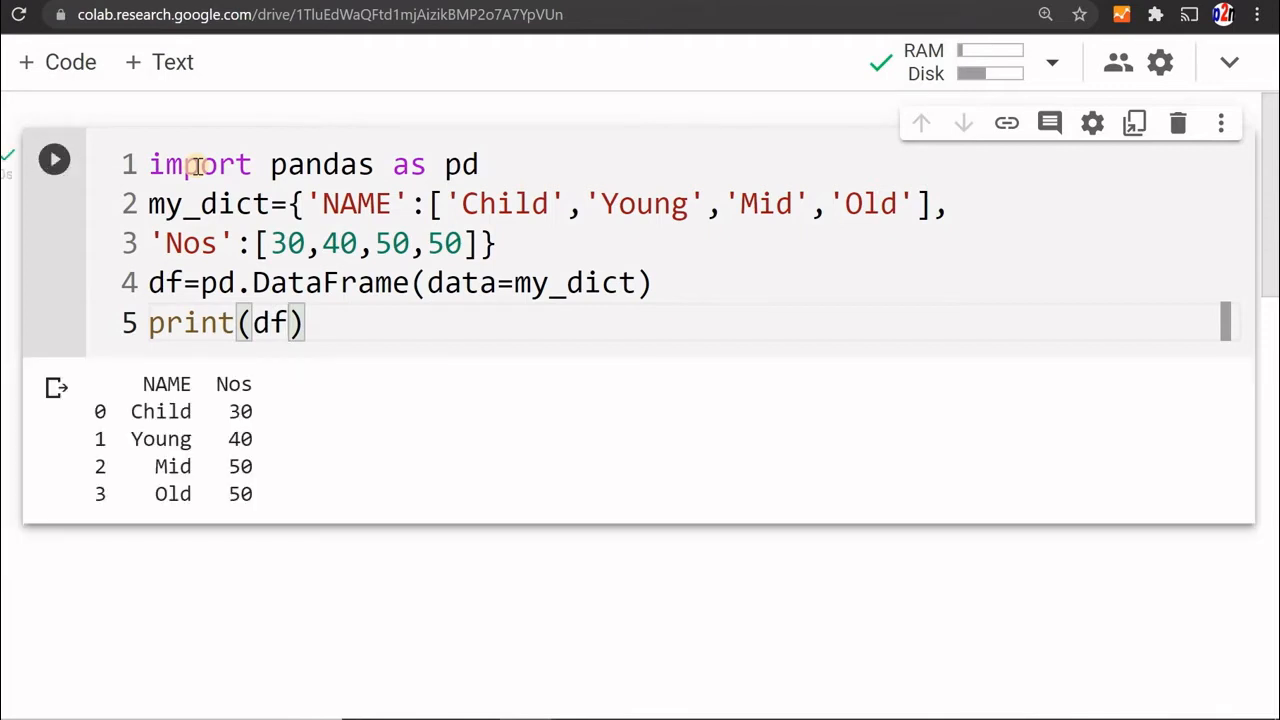
pyautogui.click(312, 322)
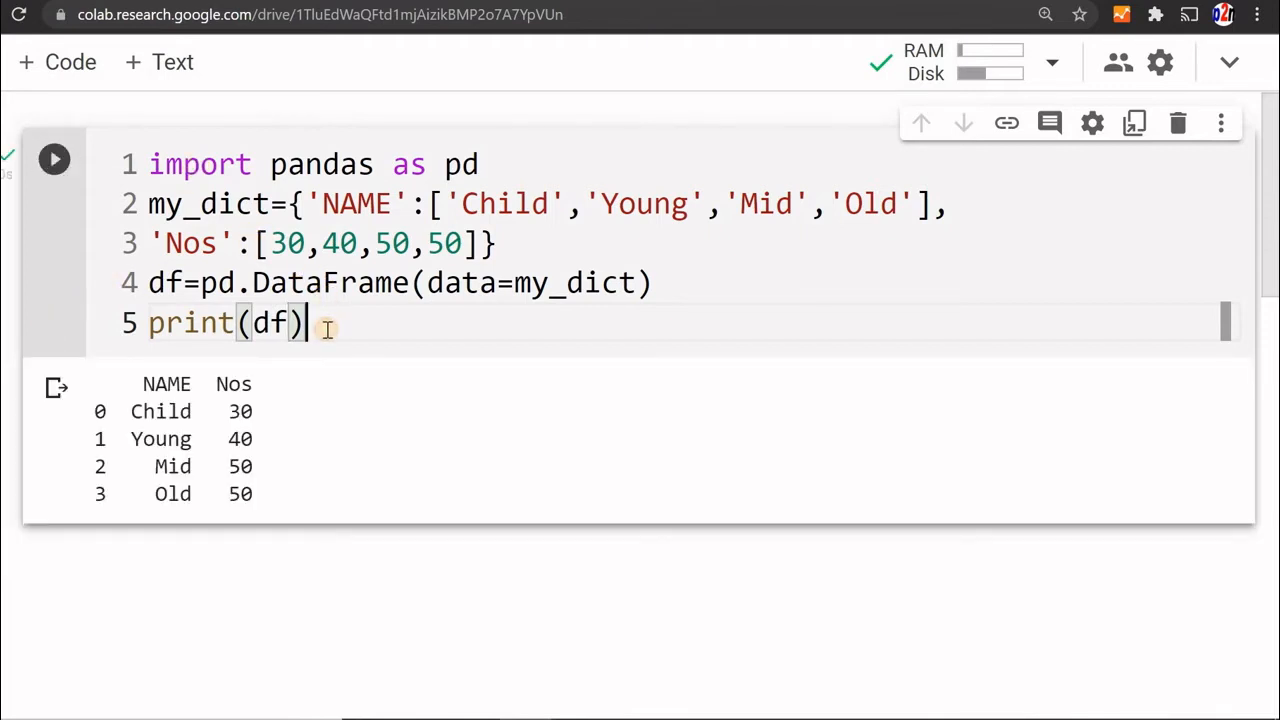
pyautogui.press('ctrl+a')
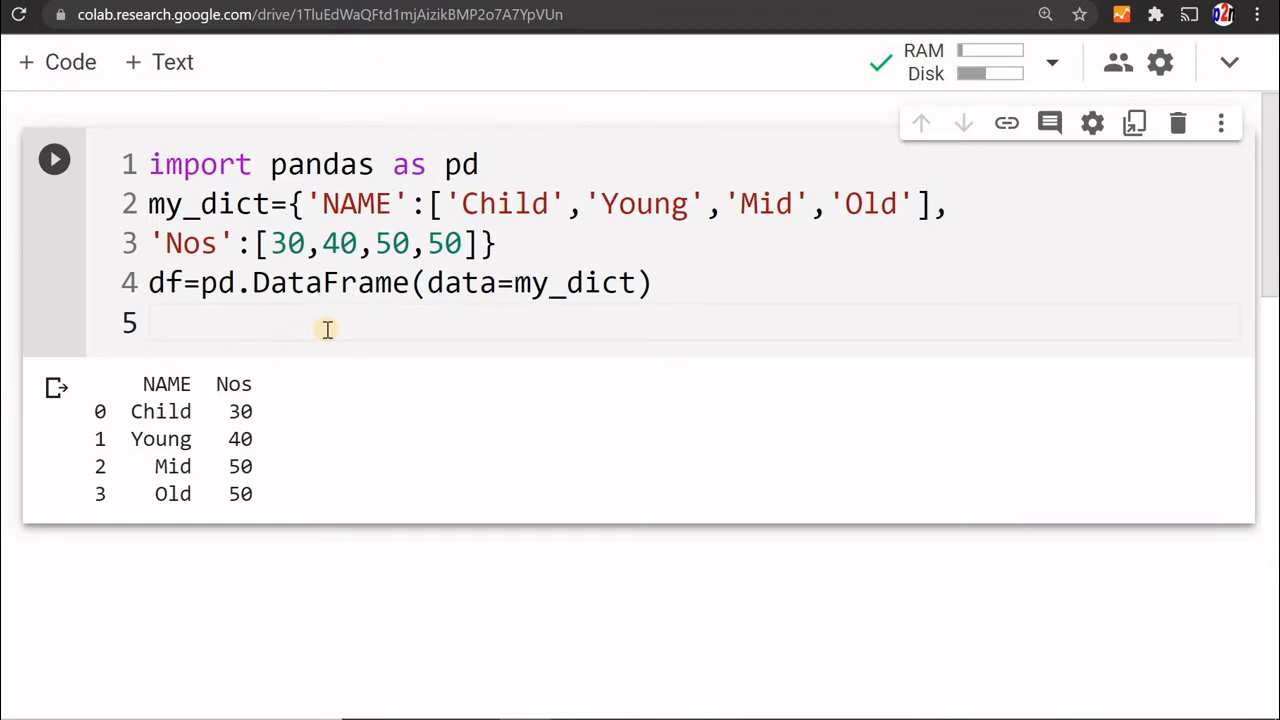
# - Replace it with df.plot.pie(y='Nos') and rerun to draw the pie chart
pyautogui.write('df.p')
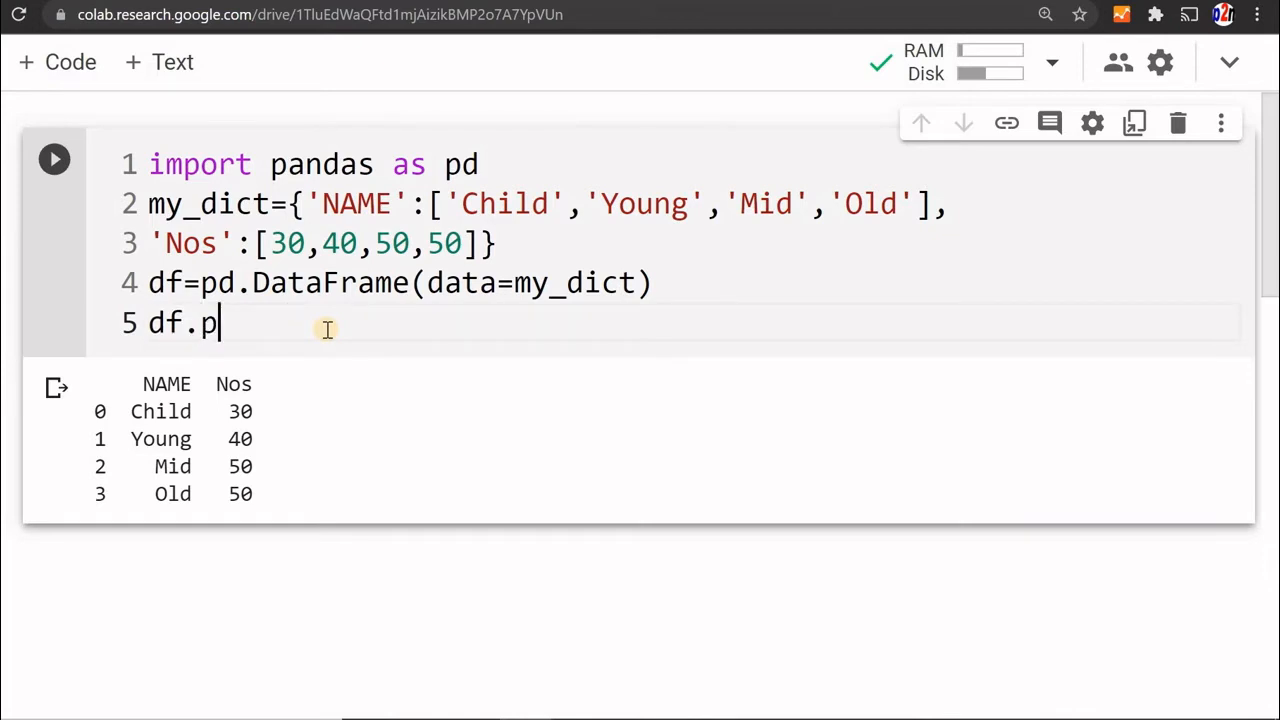
pyautogui.write('lot.pie')
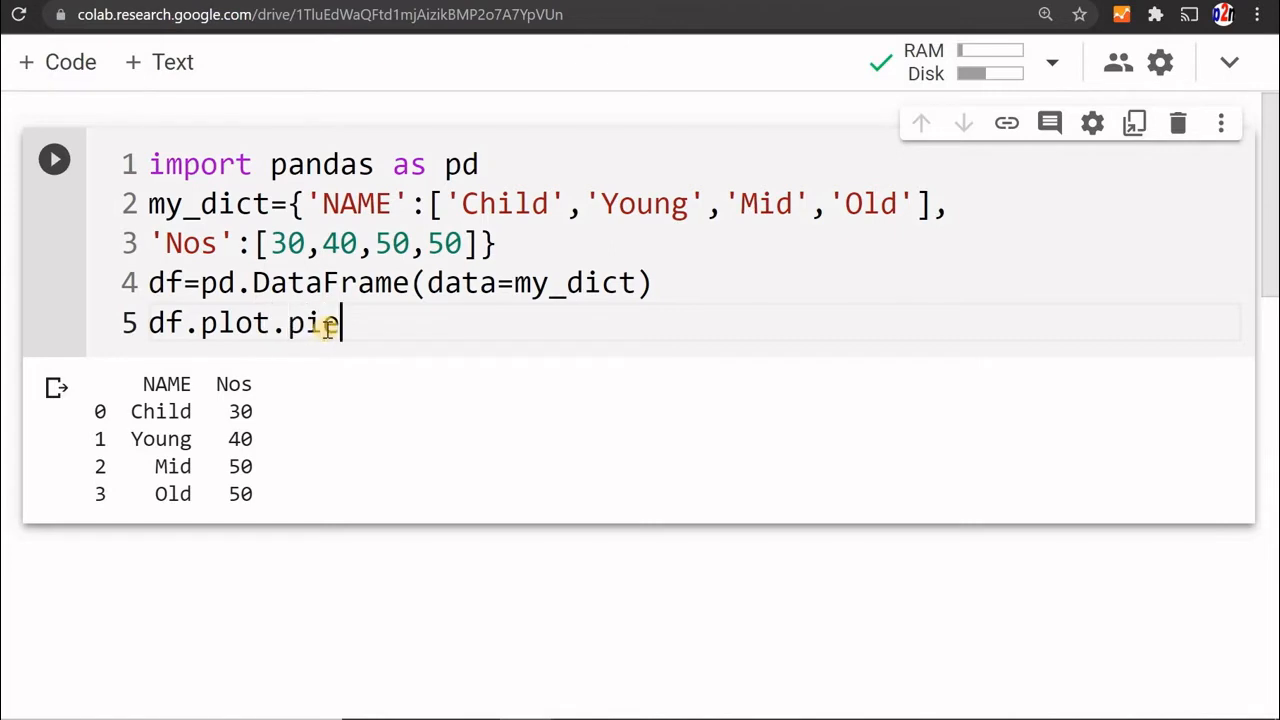
pyautogui.write('()')
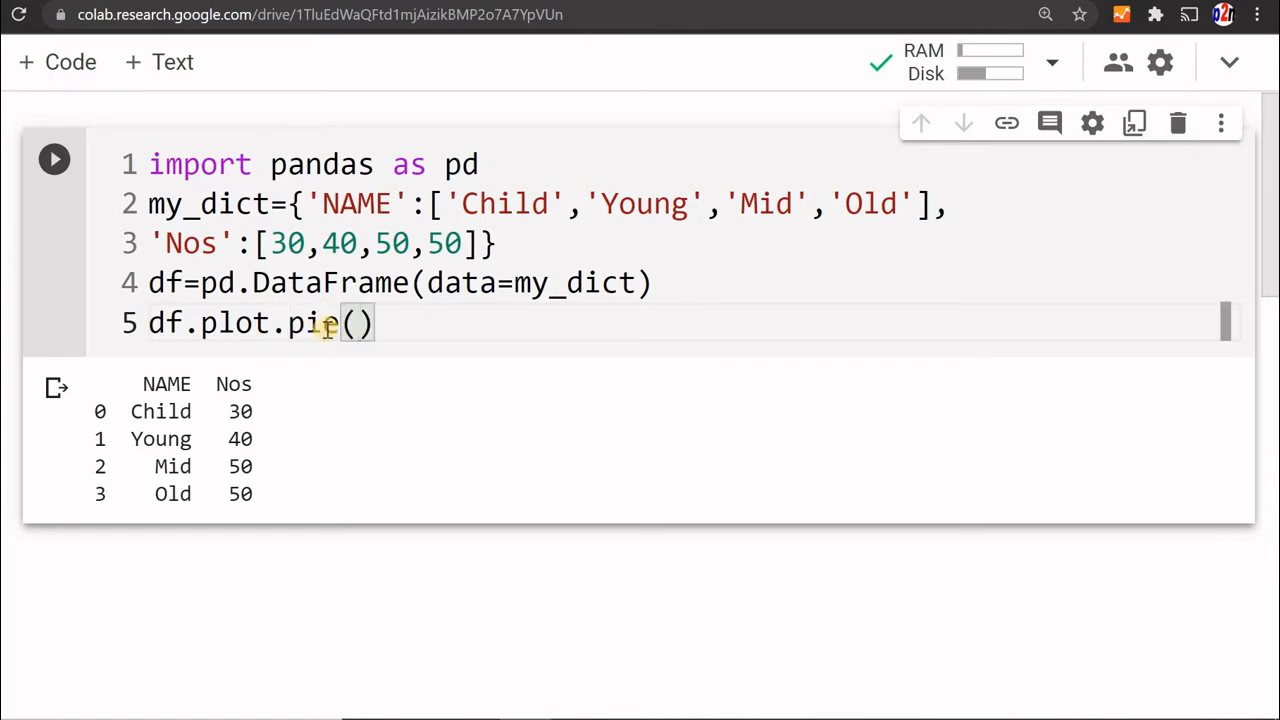
pyautogui.write('y')
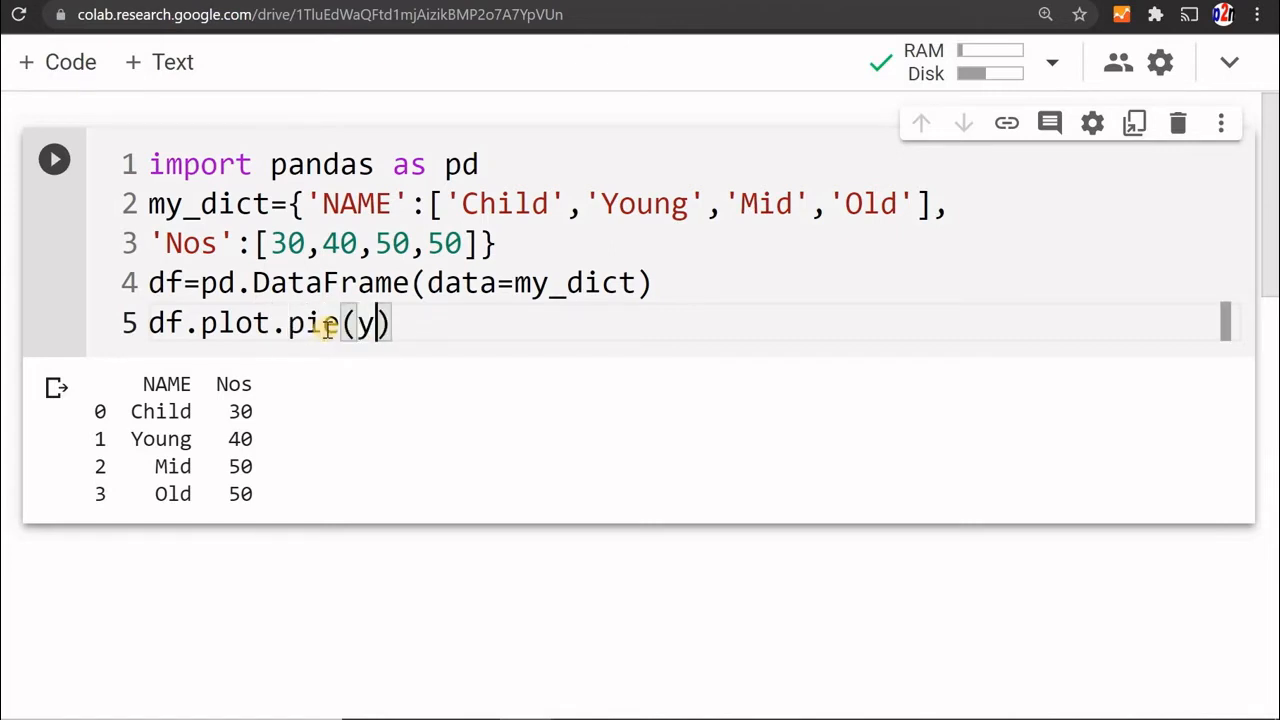
pyautogui.write('=')
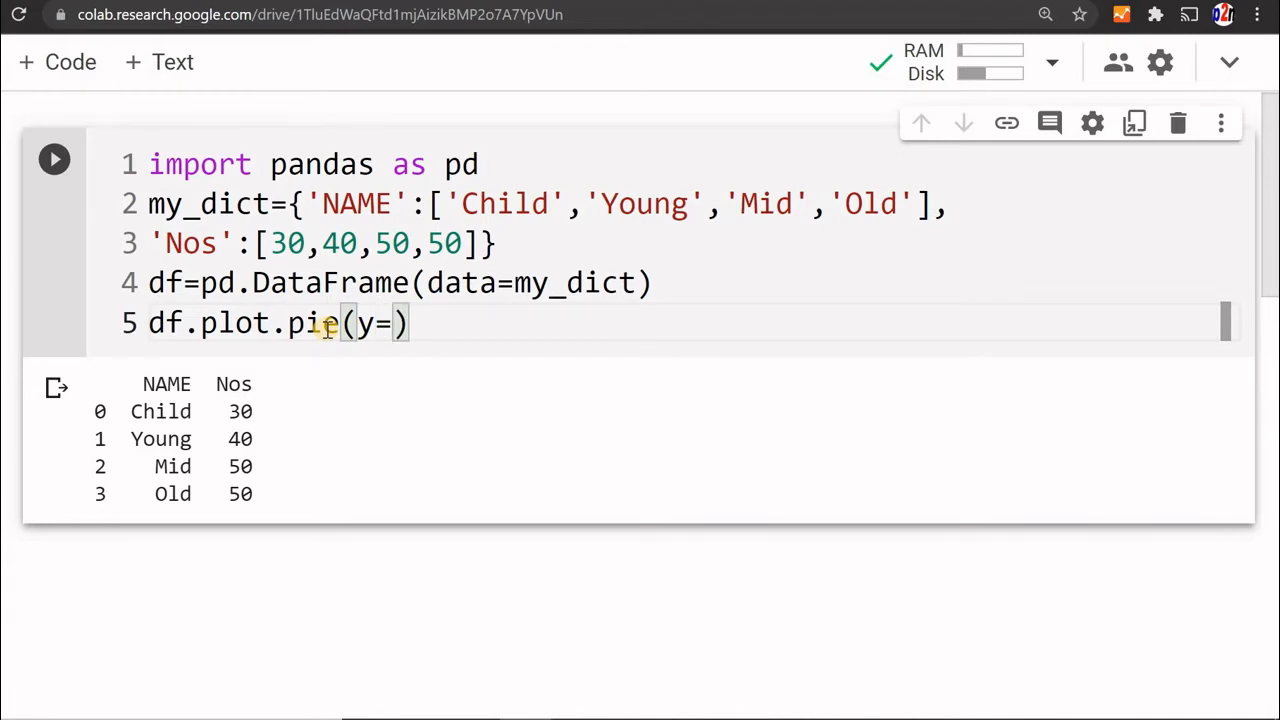
pyautogui.write("'Nos'")
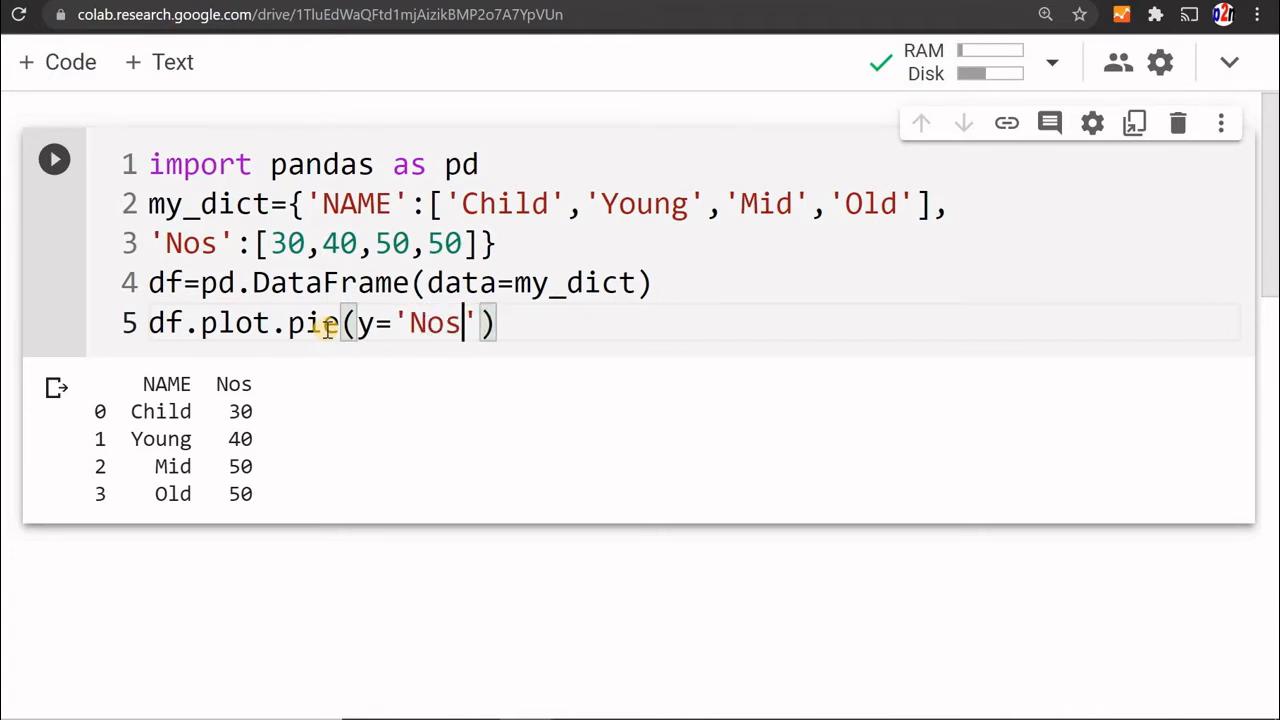
pyautogui.click(54, 159)
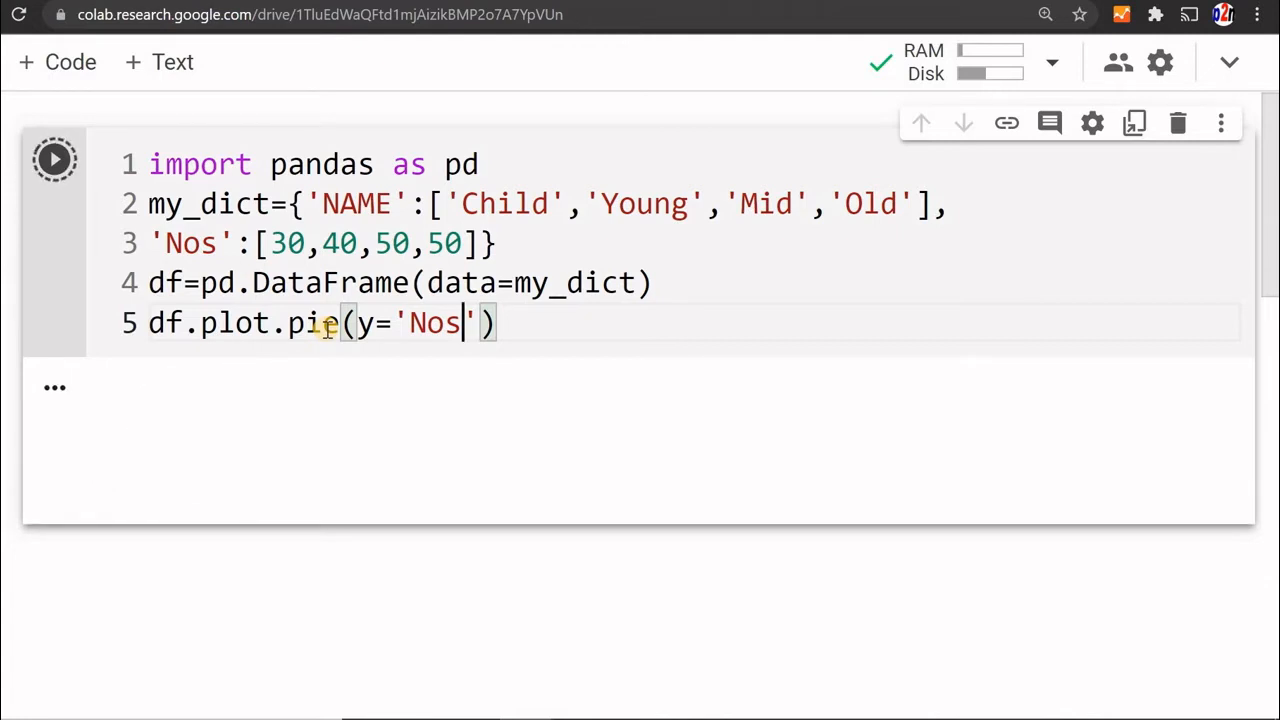
# - Rerun the pie chart and add a semicolon to hide the AxesSubplot text
pyautogui.click(54, 159)
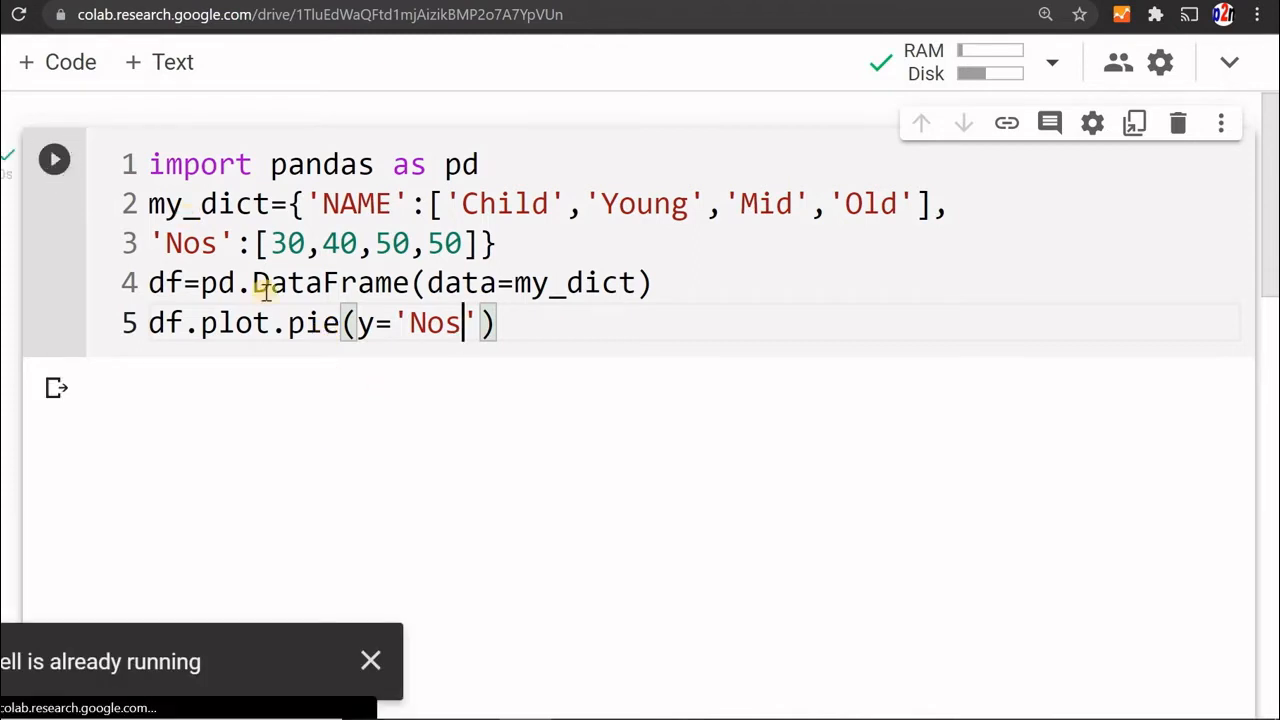
pyautogui.click(54, 158)
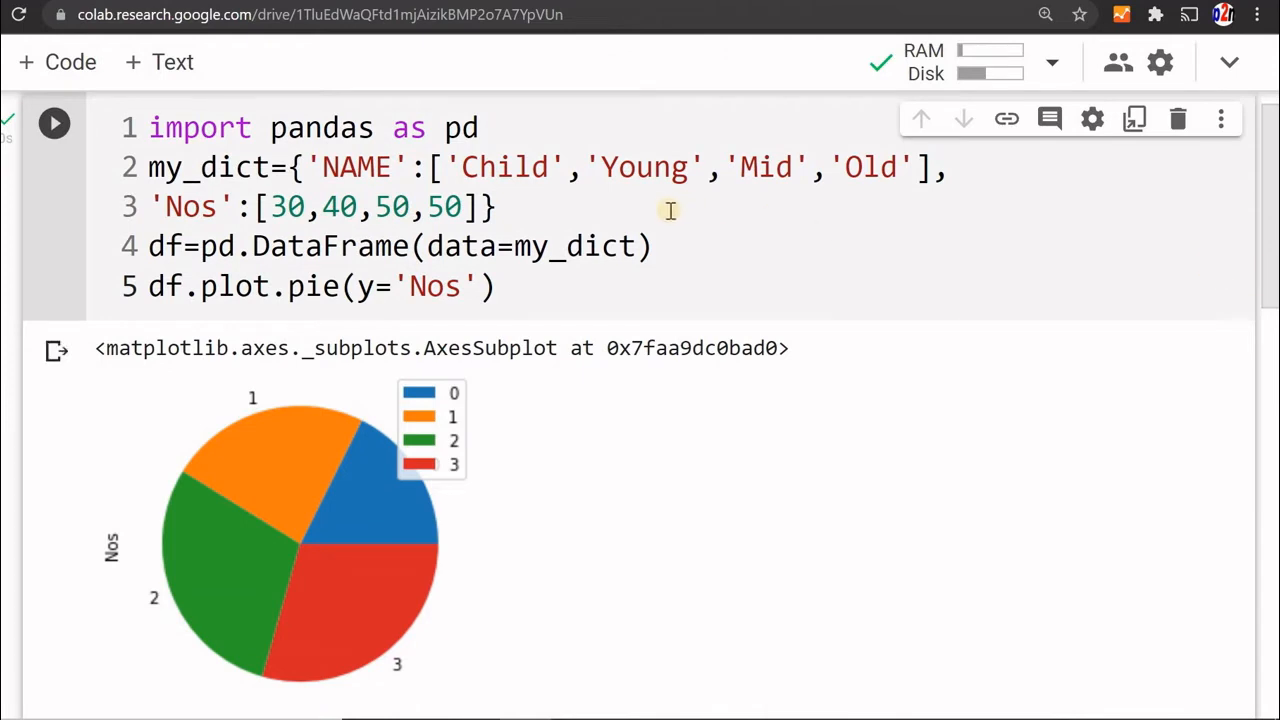
pyautogui.moveTo(587, 278)
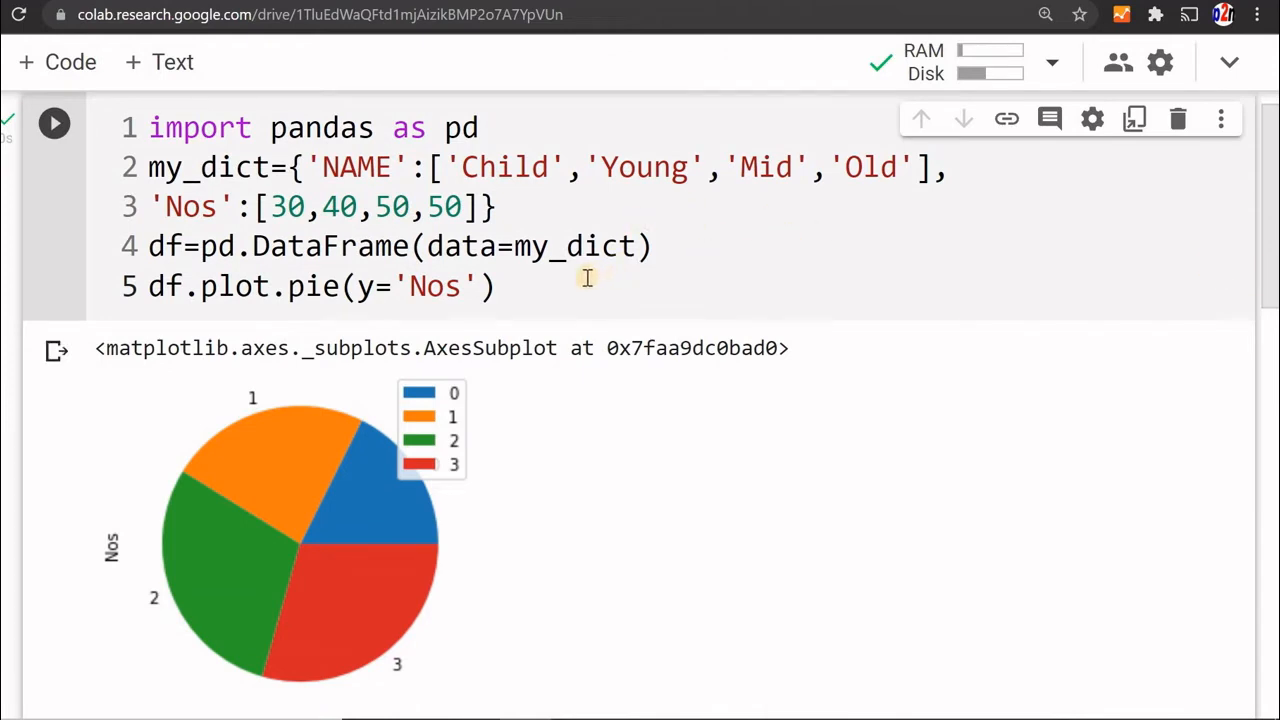
pyautogui.moveTo(561, 360)
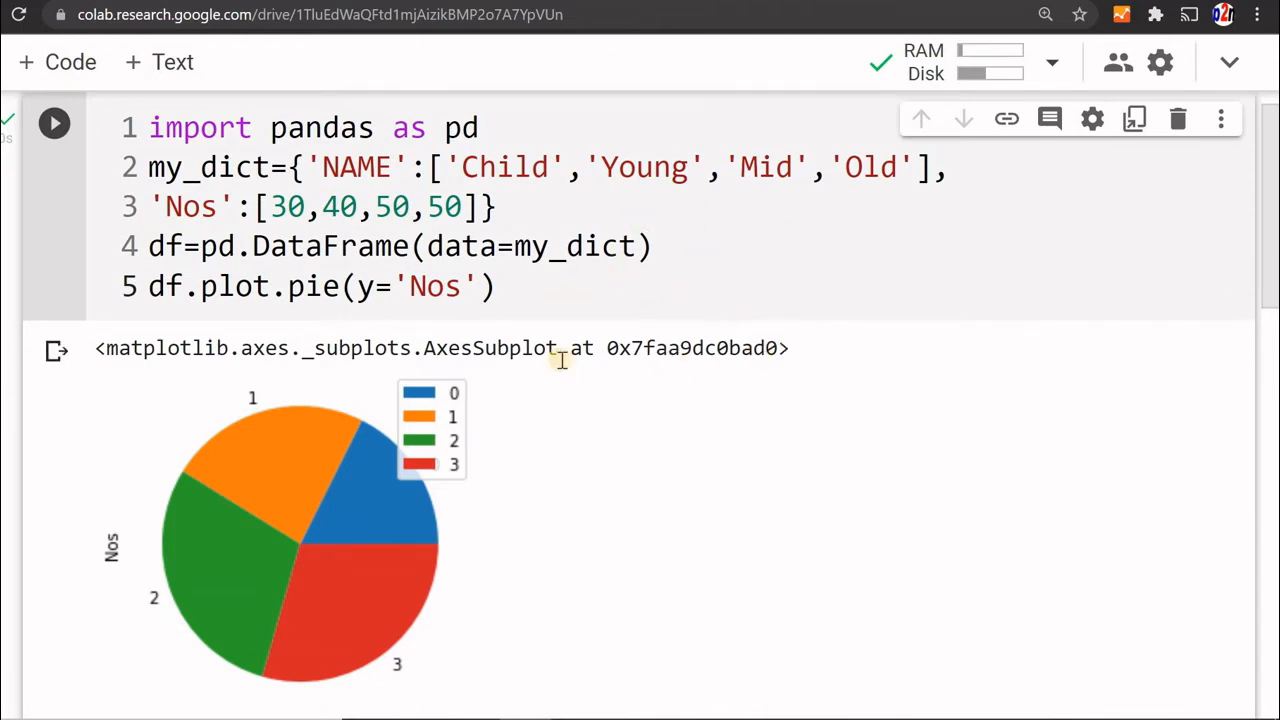
pyautogui.moveTo(628, 337)
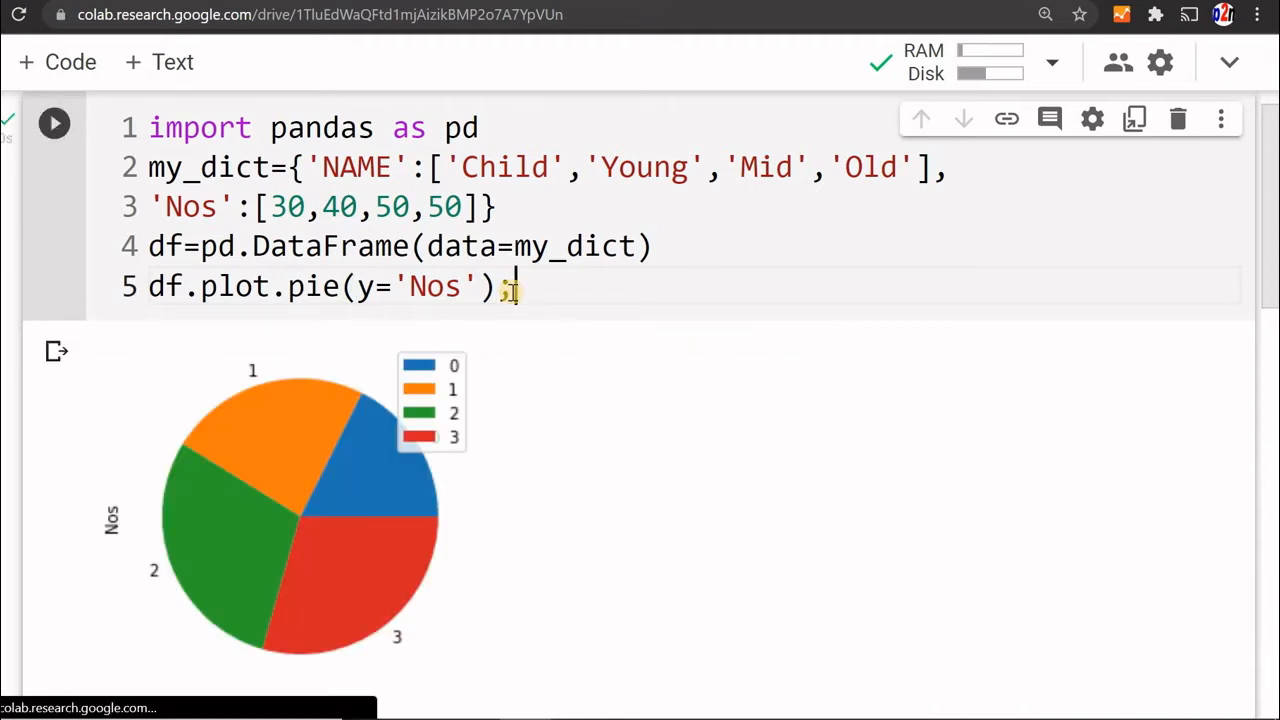
pyautogui.write(';')
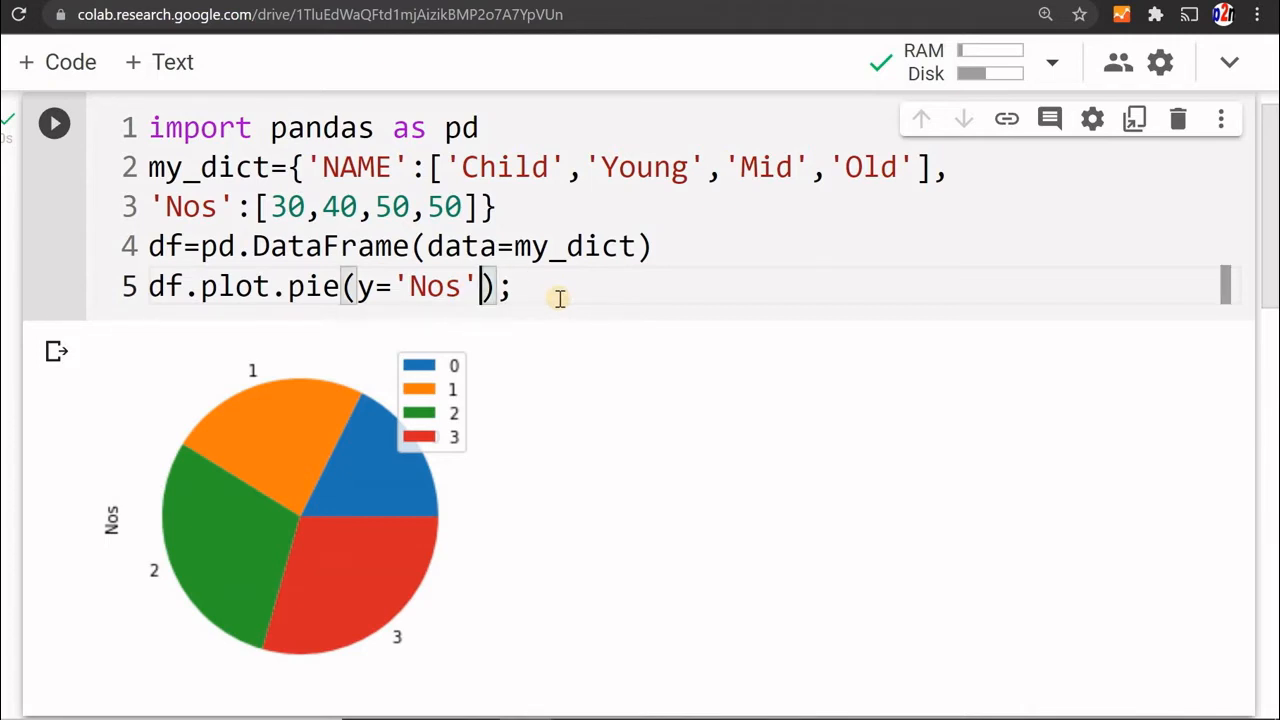
# - Add figsize=(6,3) and fontsize=16 to the pie call and begin labels=
pyautogui.write(',')
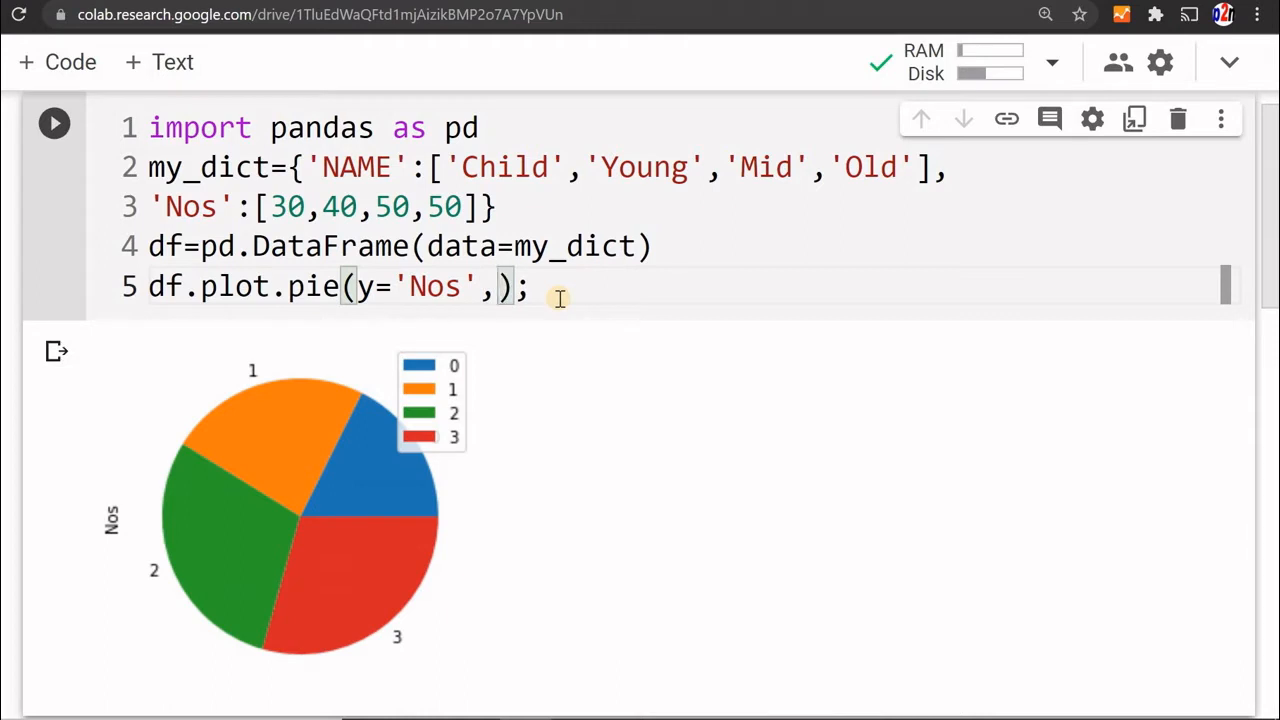
pyautogui.write('figsize')
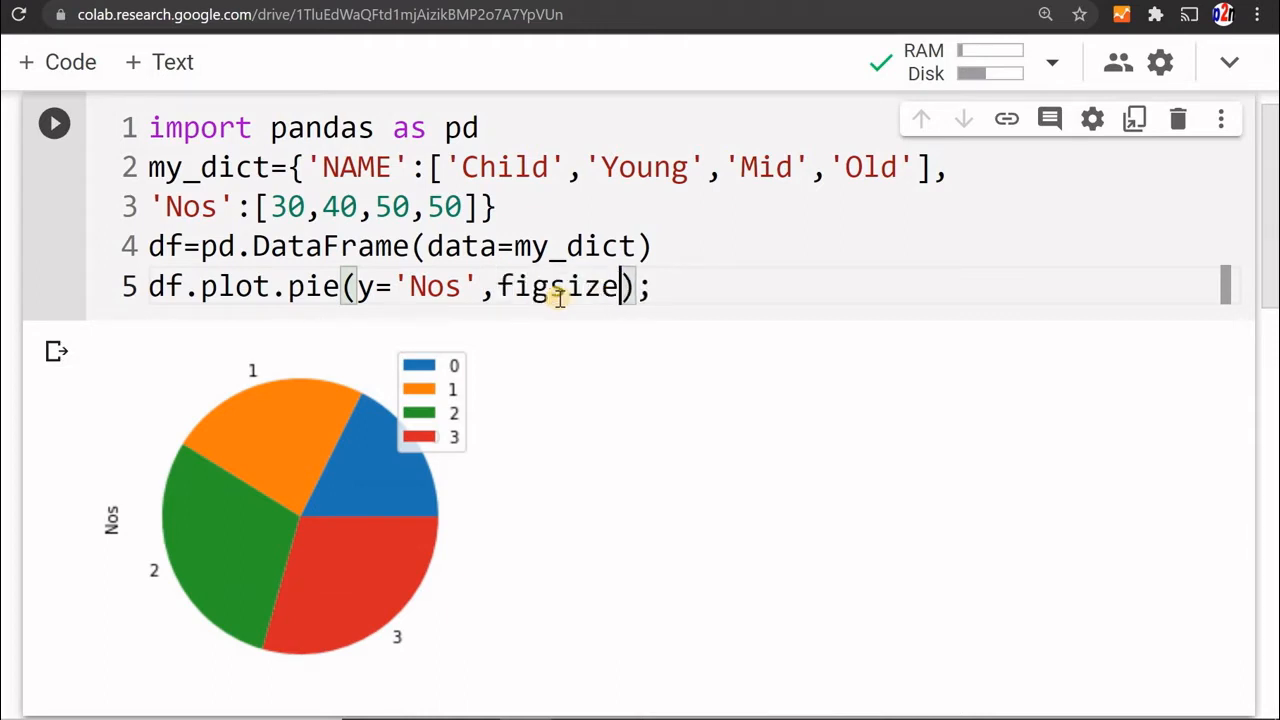
pyautogui.write('=')
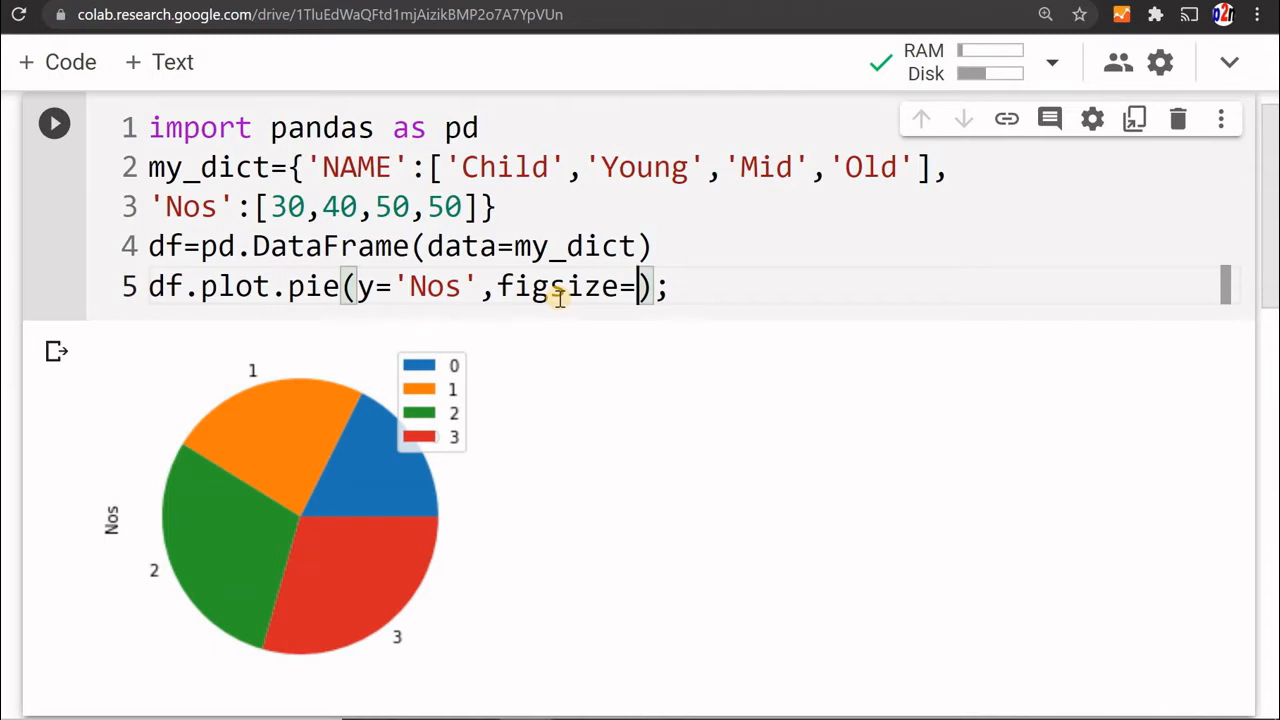
pyautogui.write('(6,')
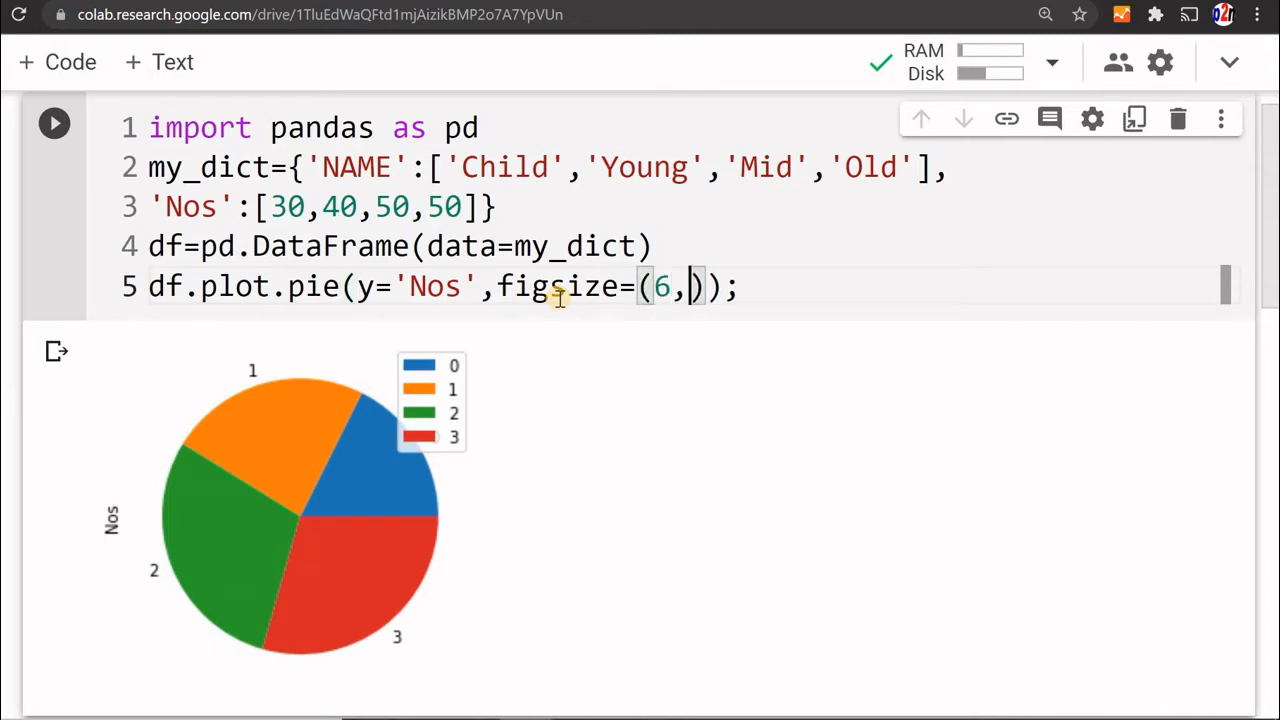
pyautogui.write('3')
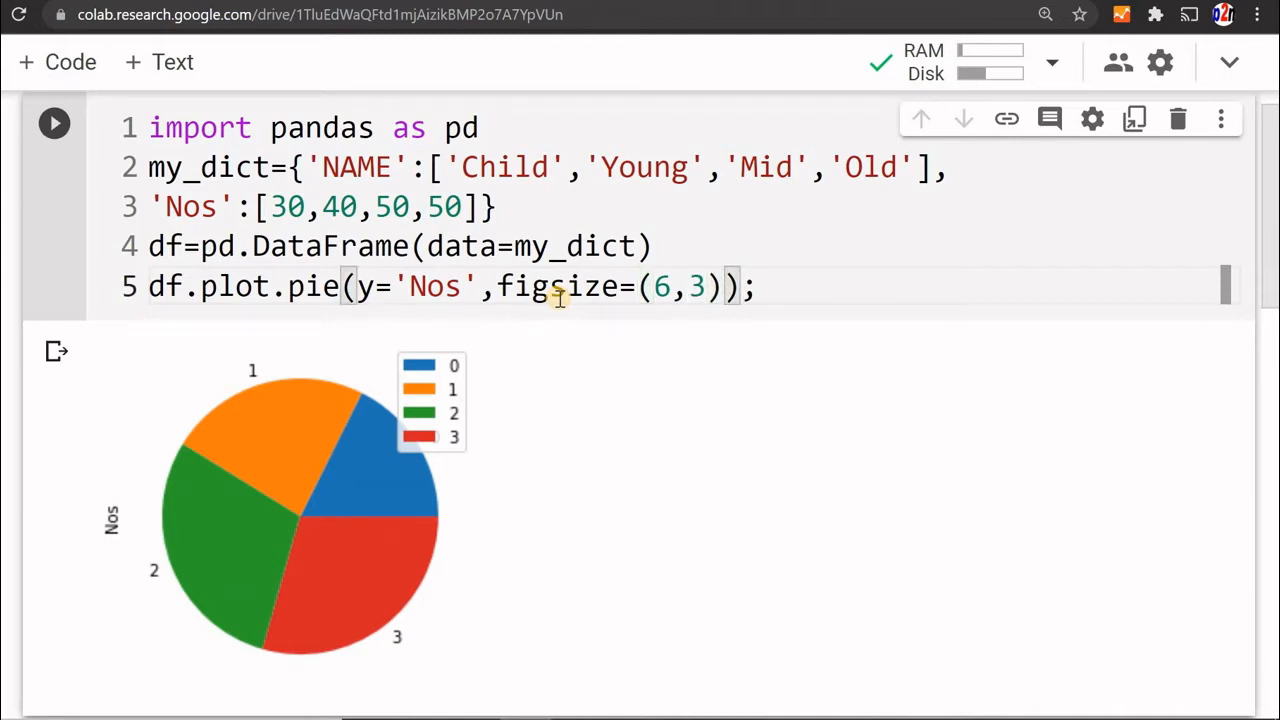
pyautogui.write(',')
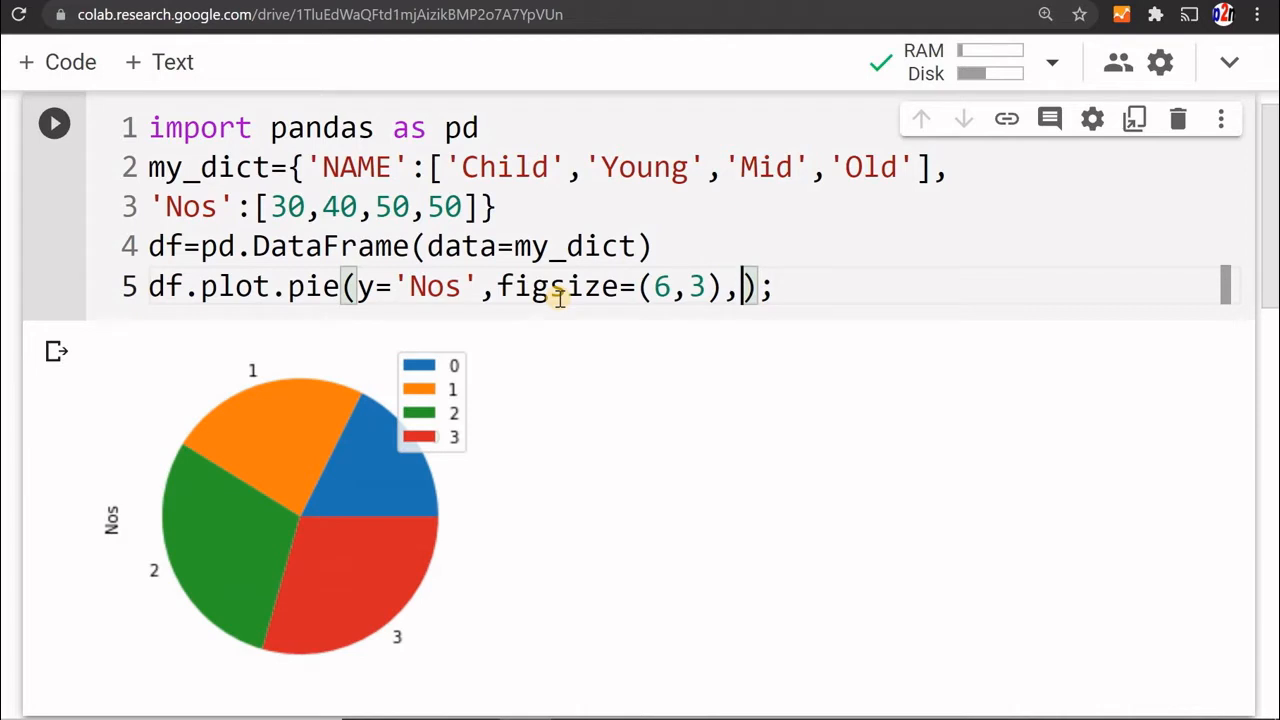
pyautogui.write('fontsize=')
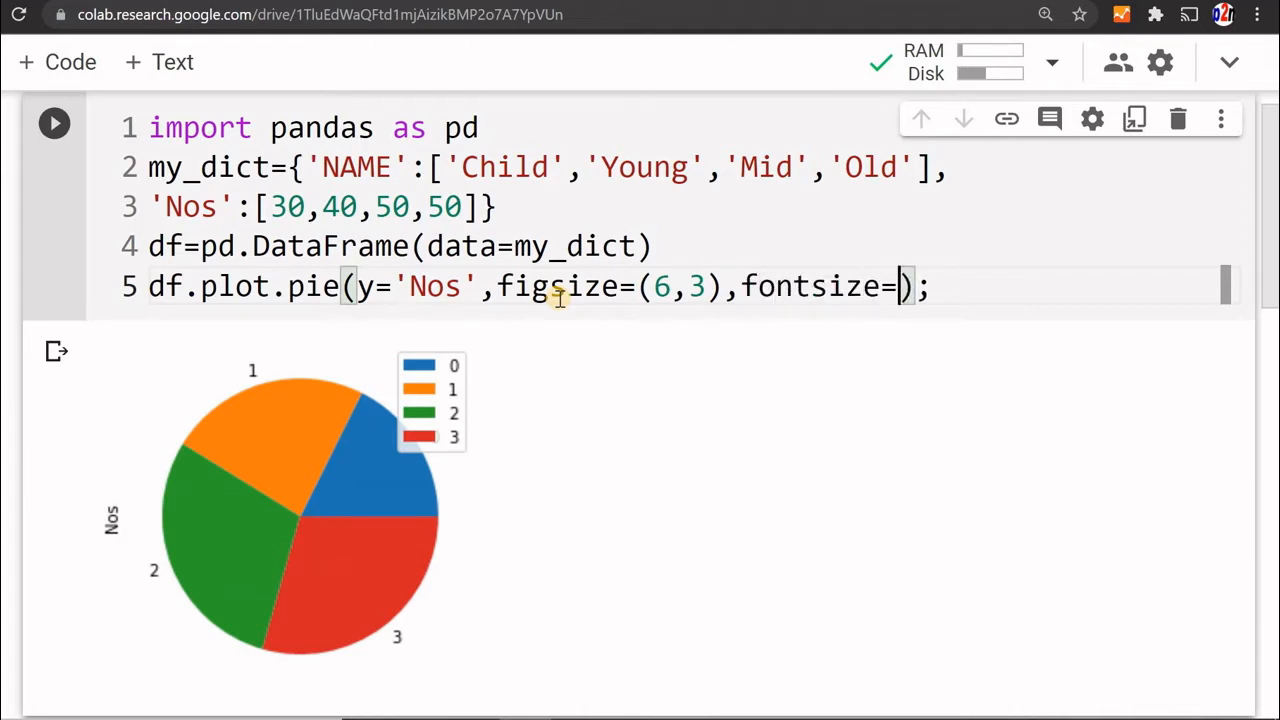
pyautogui.write('16')
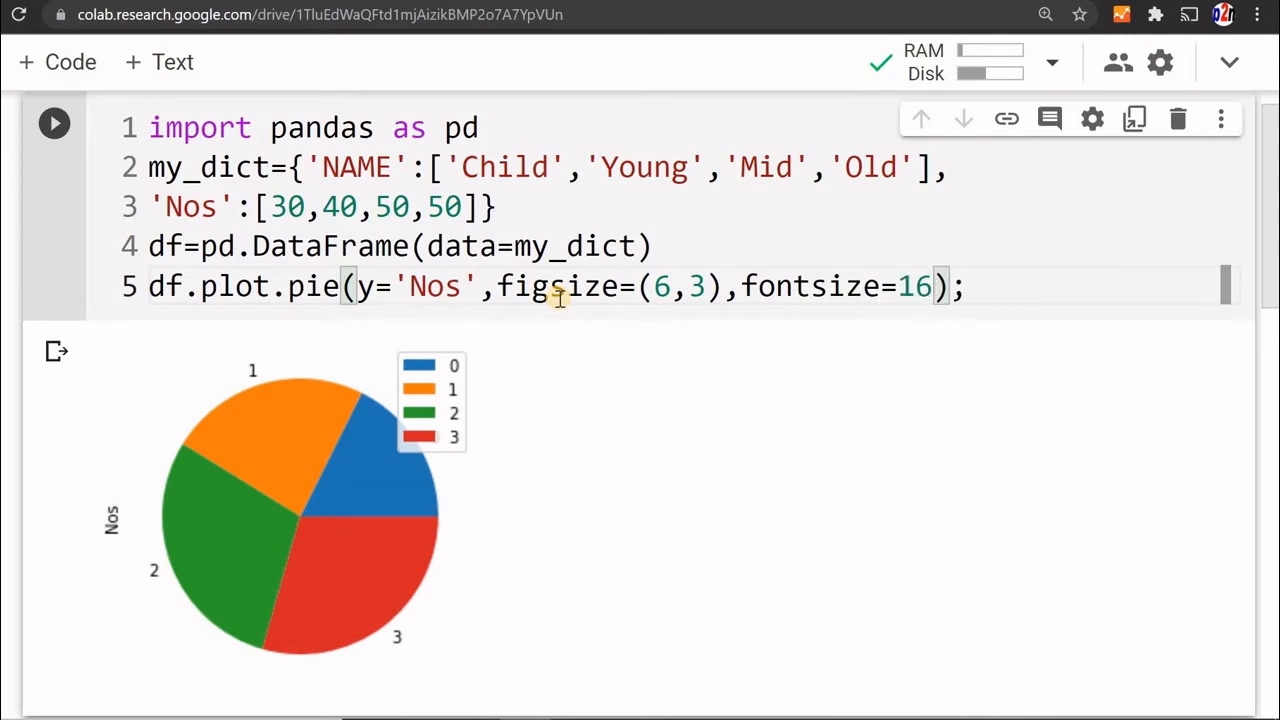
pyautogui.write(',')
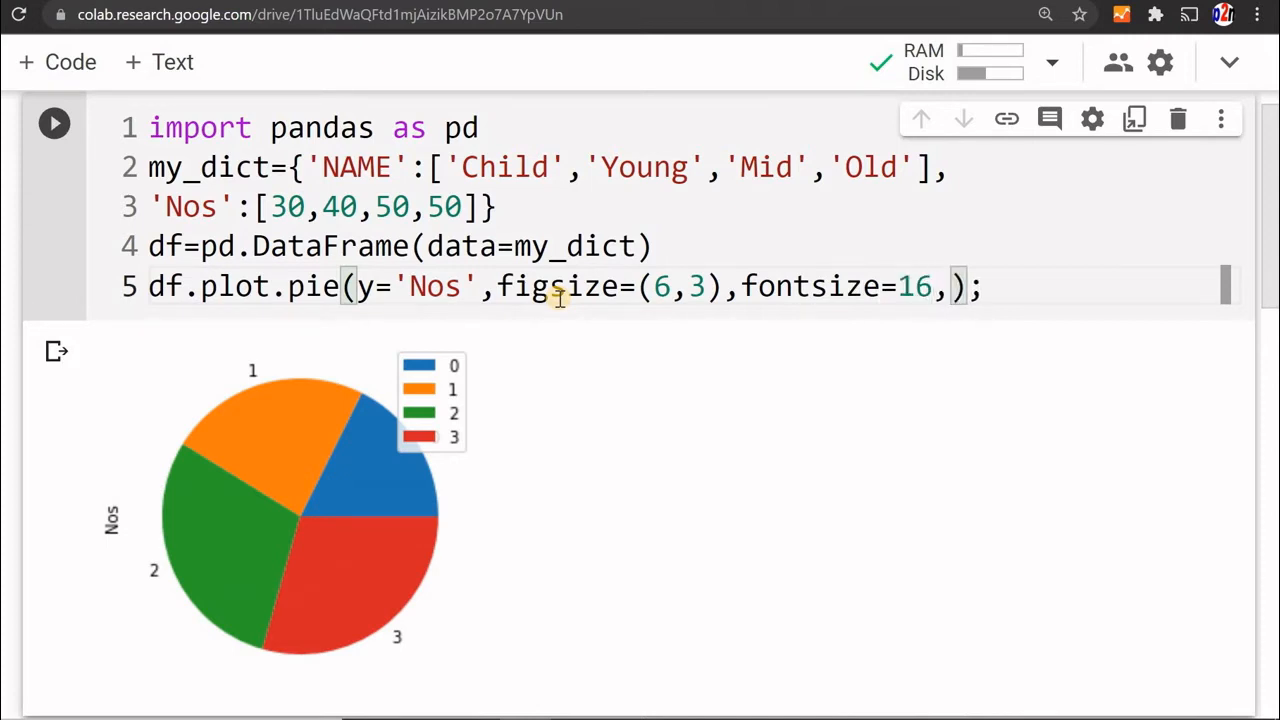
pyautogui.write('labels=')
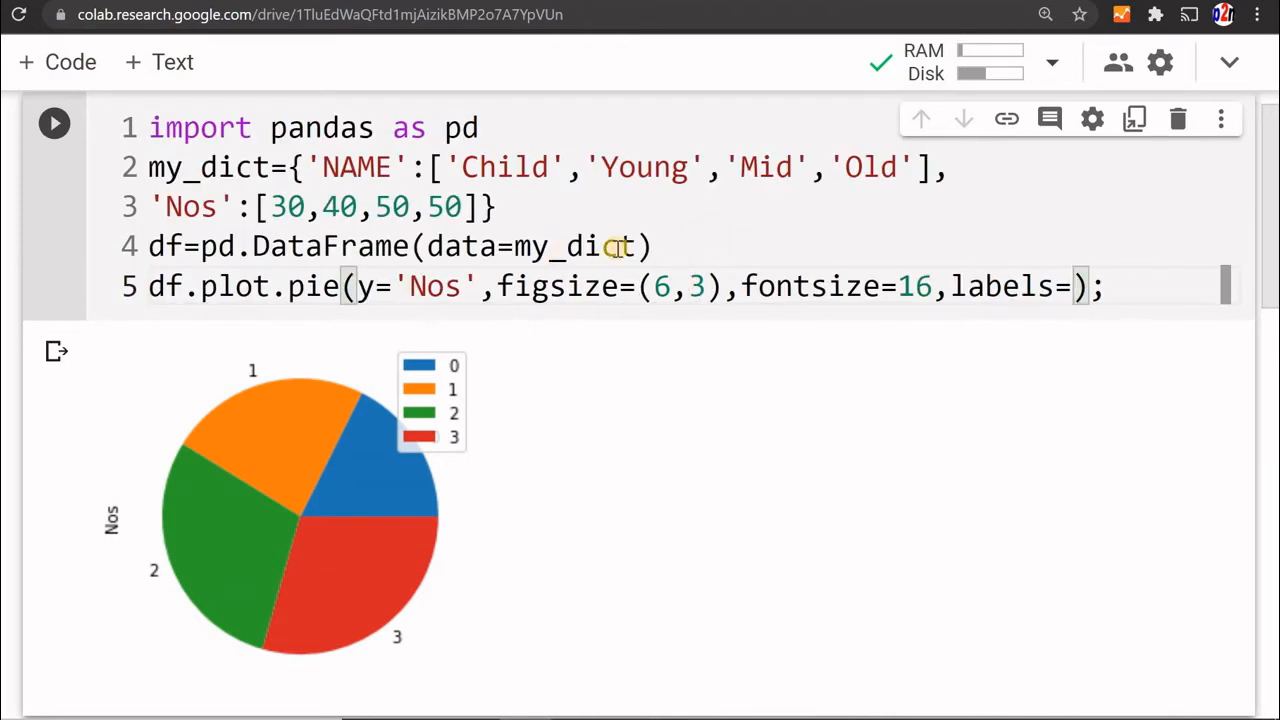
# - Define my_label=['Child','Young','Mid','Old'], pass it as labels, and rerun the chart
pyautogui.write('my')
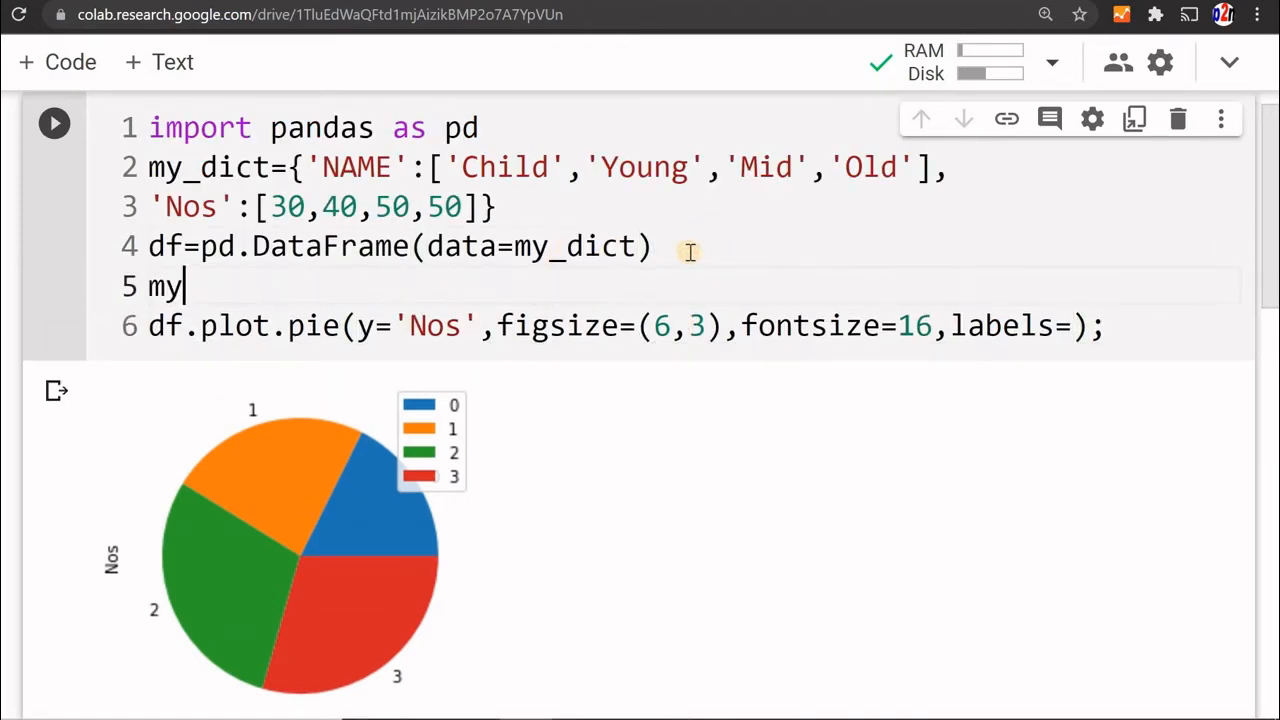
pyautogui.write('_labe')
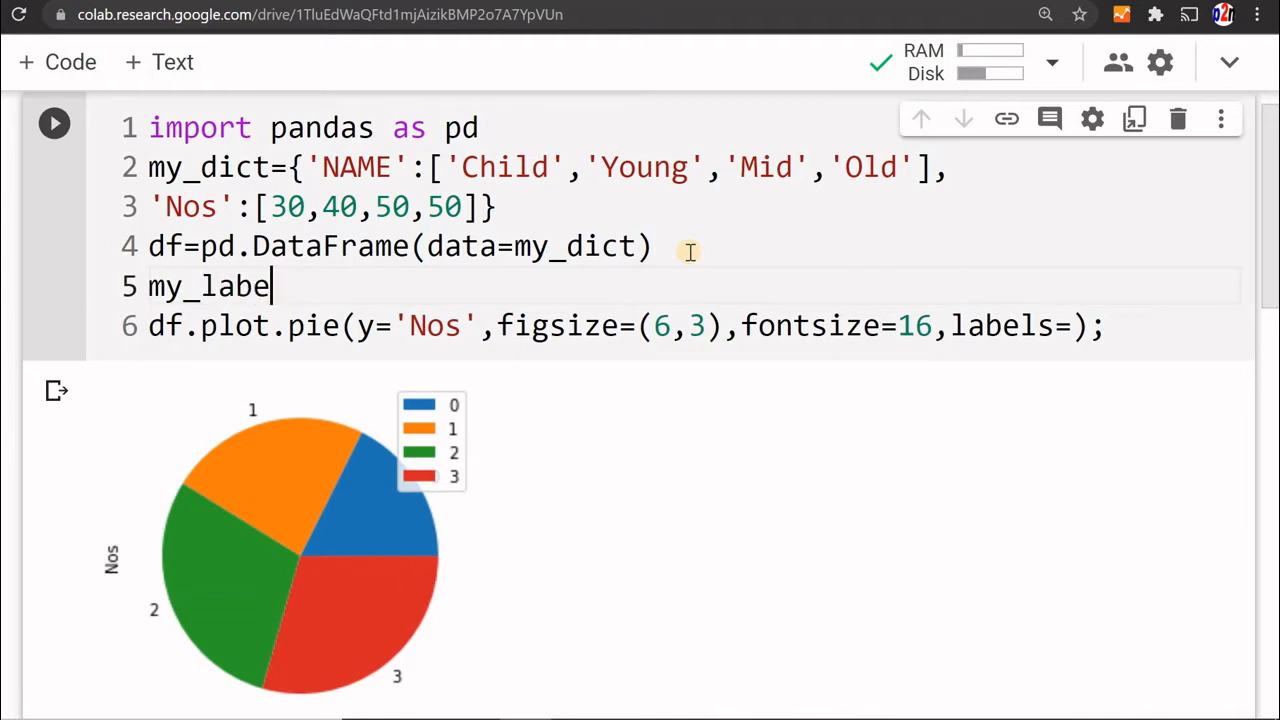
pyautogui.write("=['Child','Young','Mid','Old']")
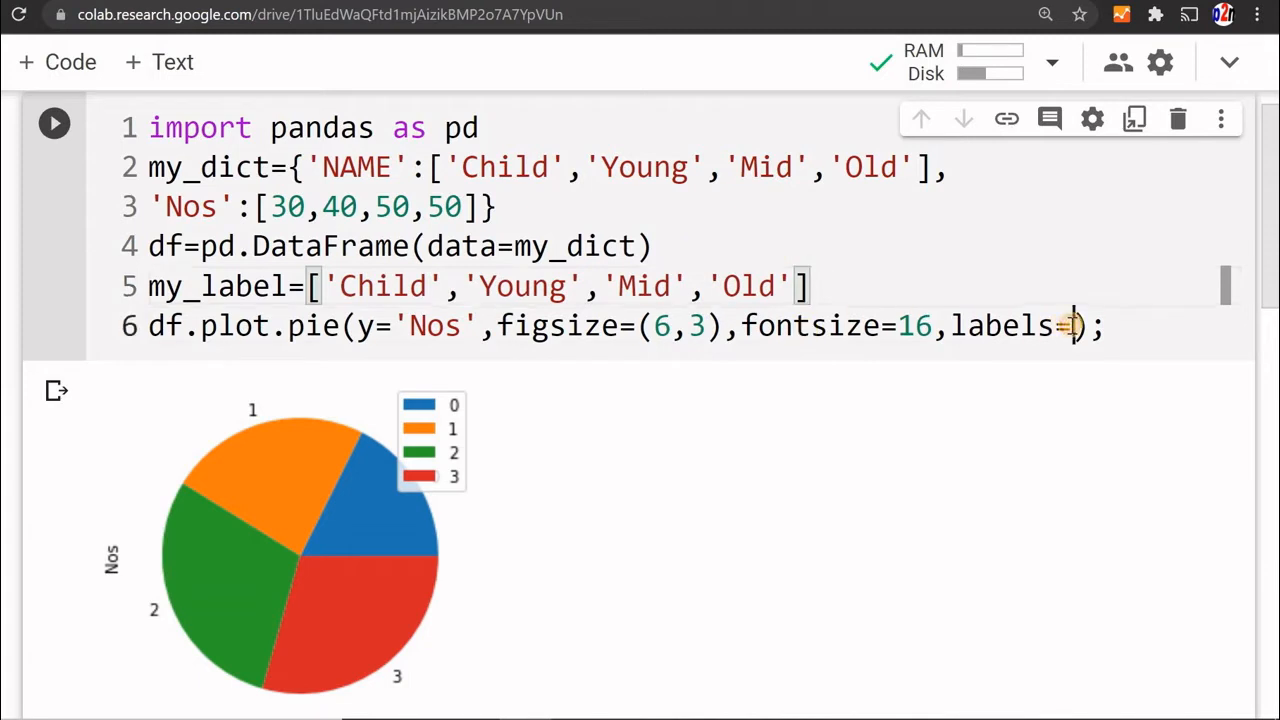
pyautogui.write('my_abel')
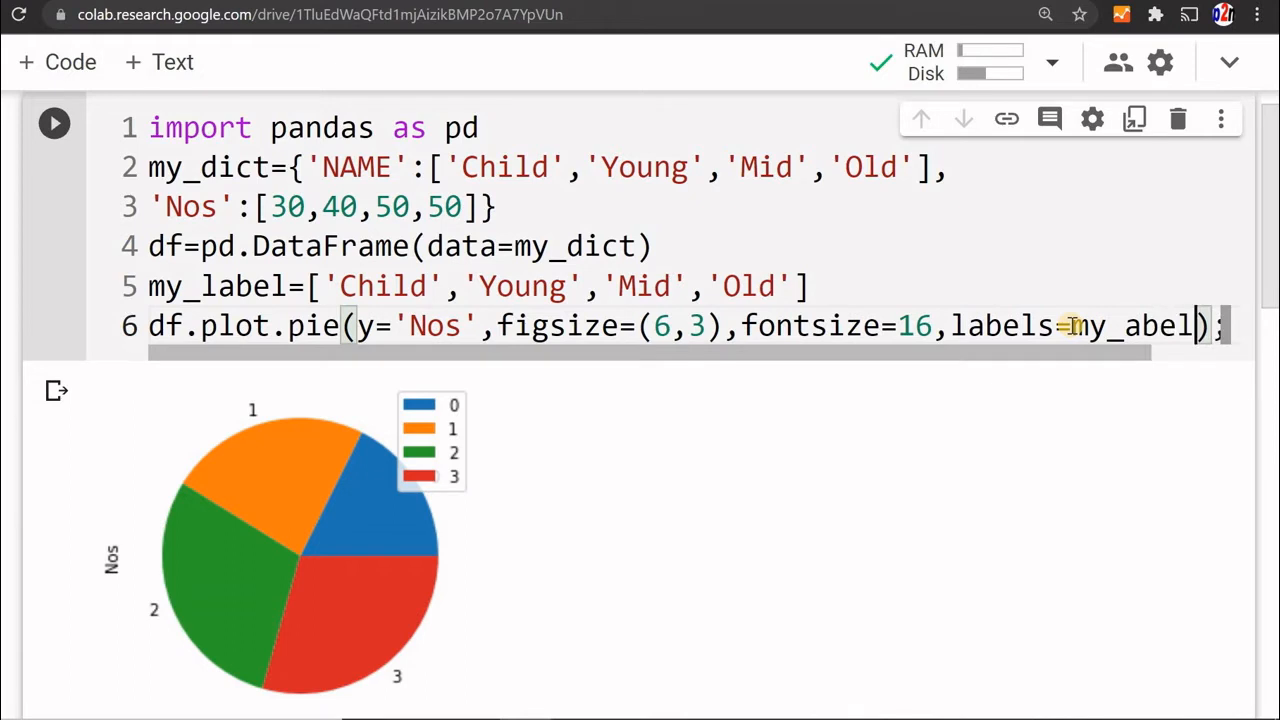
pyautogui.click(54, 122)
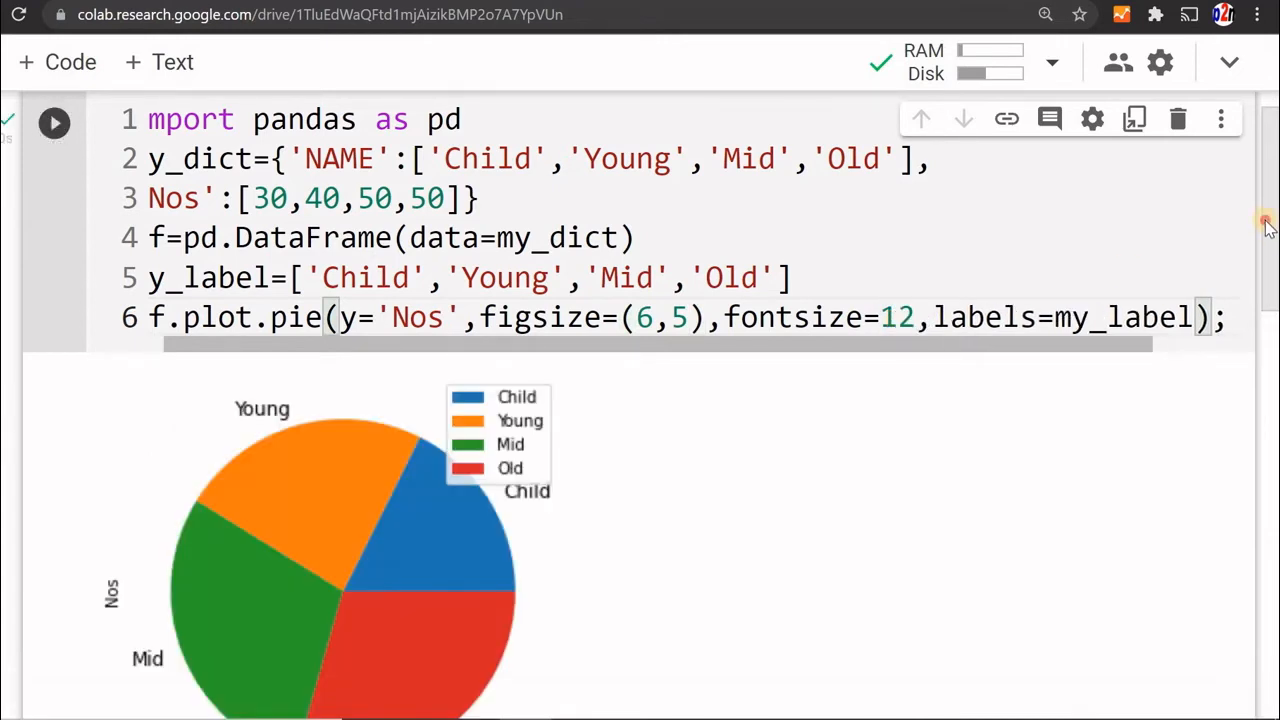
pyautogui.scroll(-3)
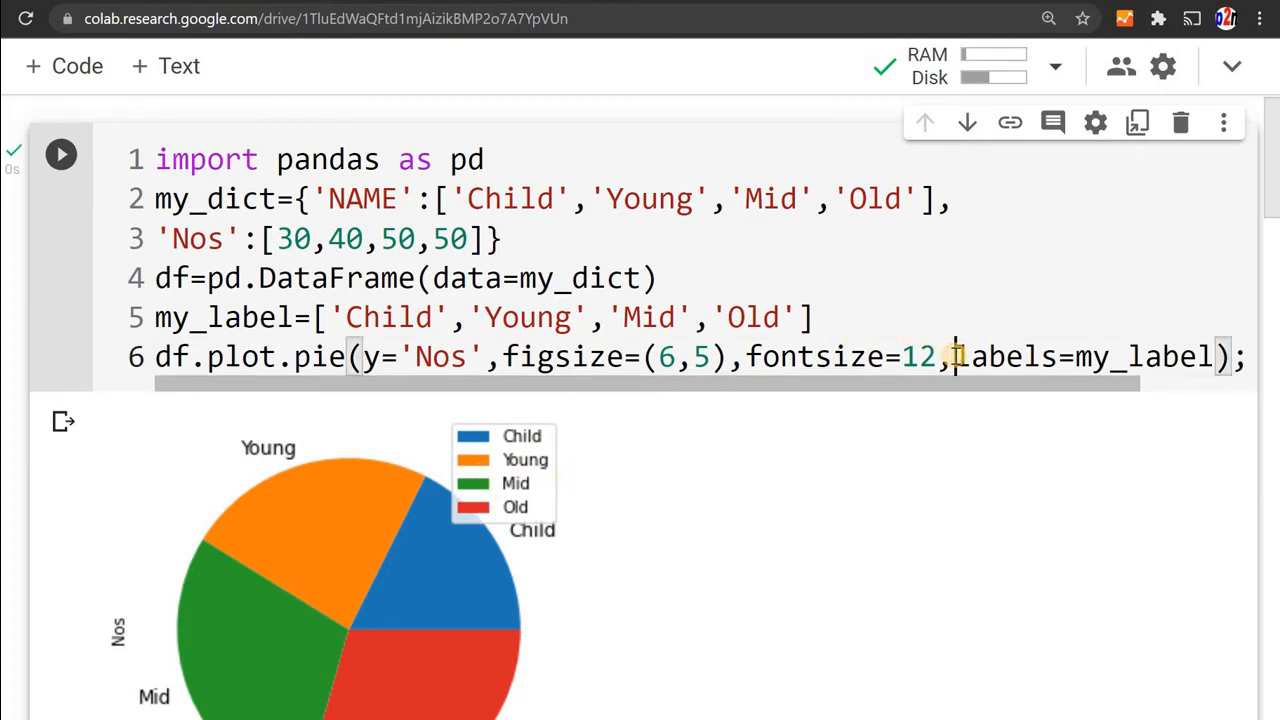
# - Wrap the pie call onto a second line, add legend=False, and rerun
pyautogui.press('Enter')
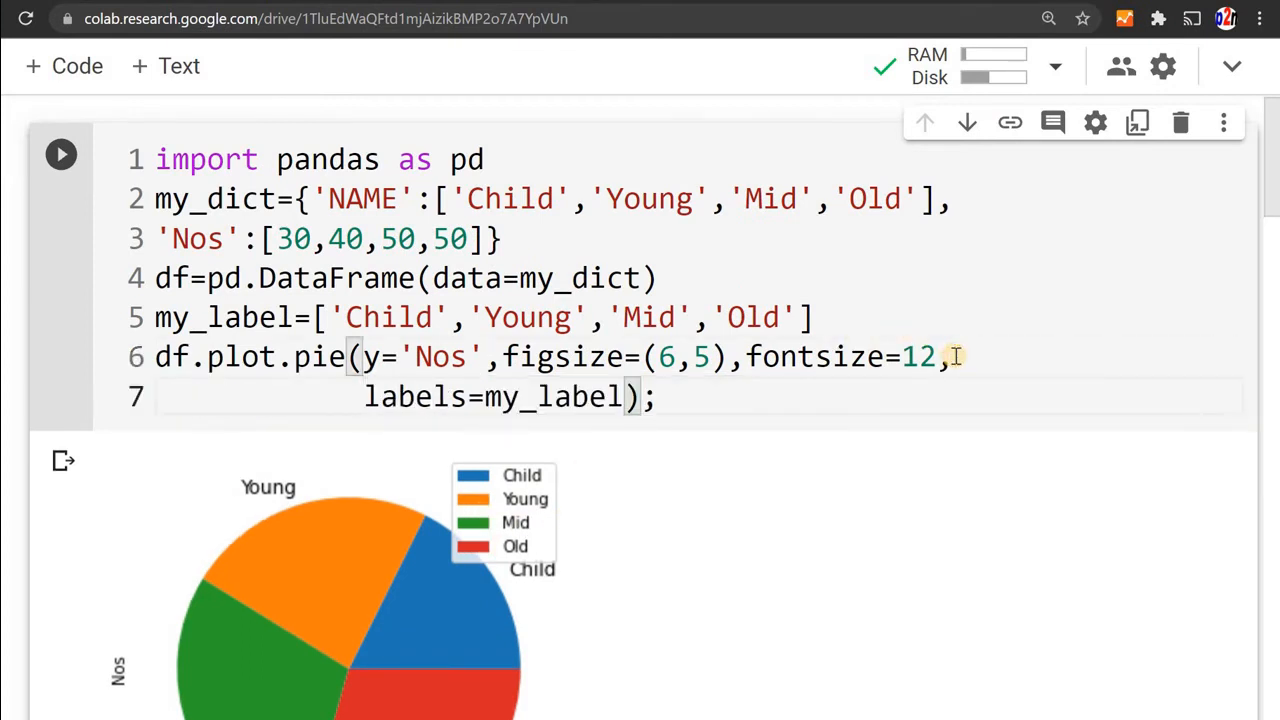
pyautogui.write('legend,')
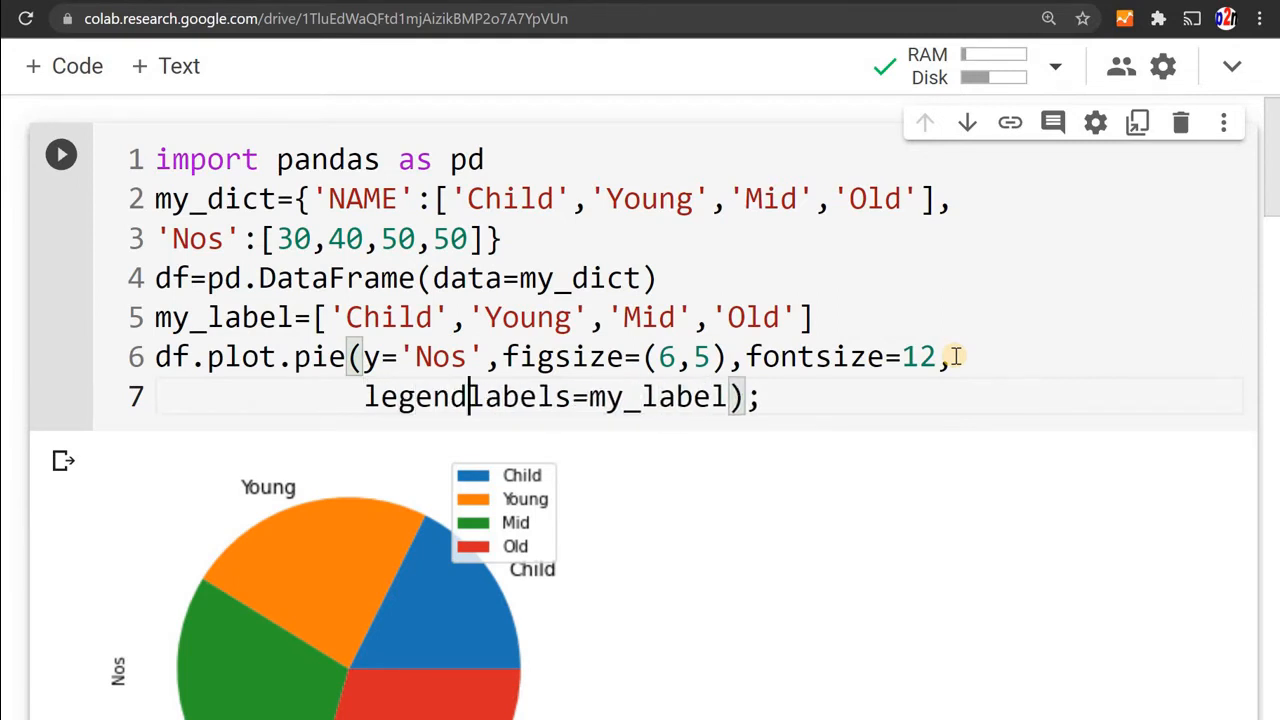
pyautogui.write('=Fal')
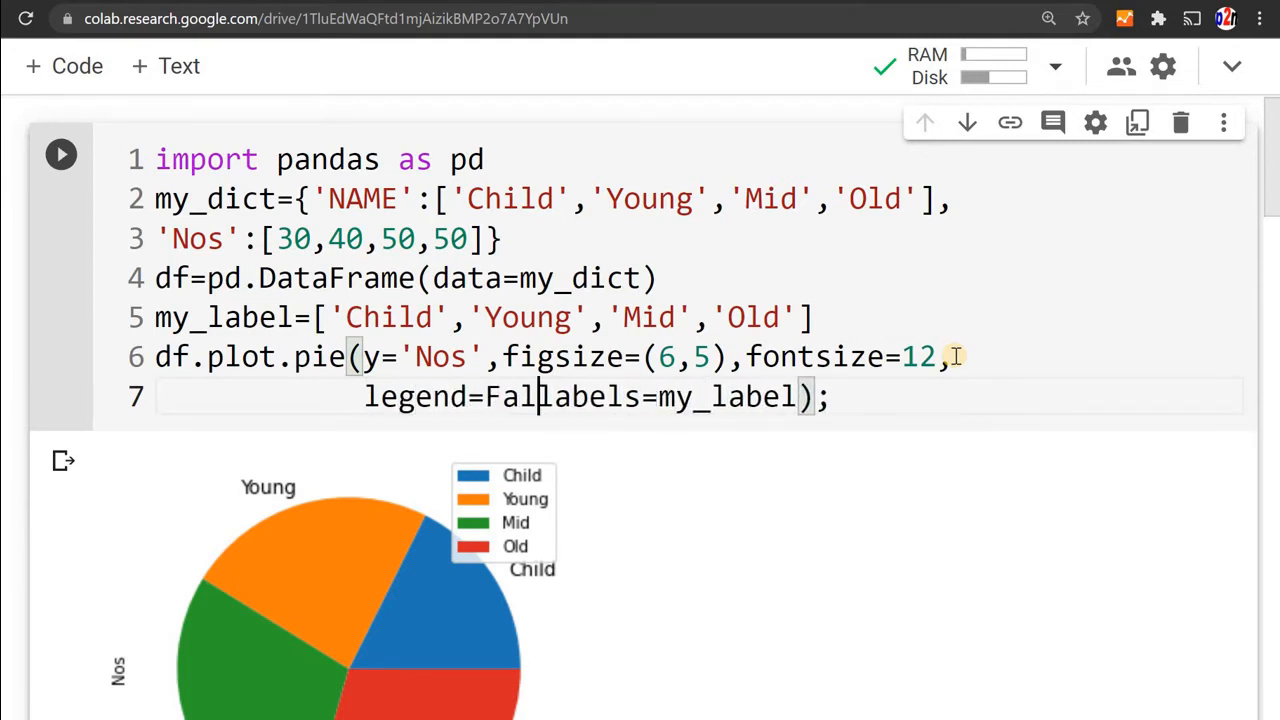
pyautogui.write('se,')
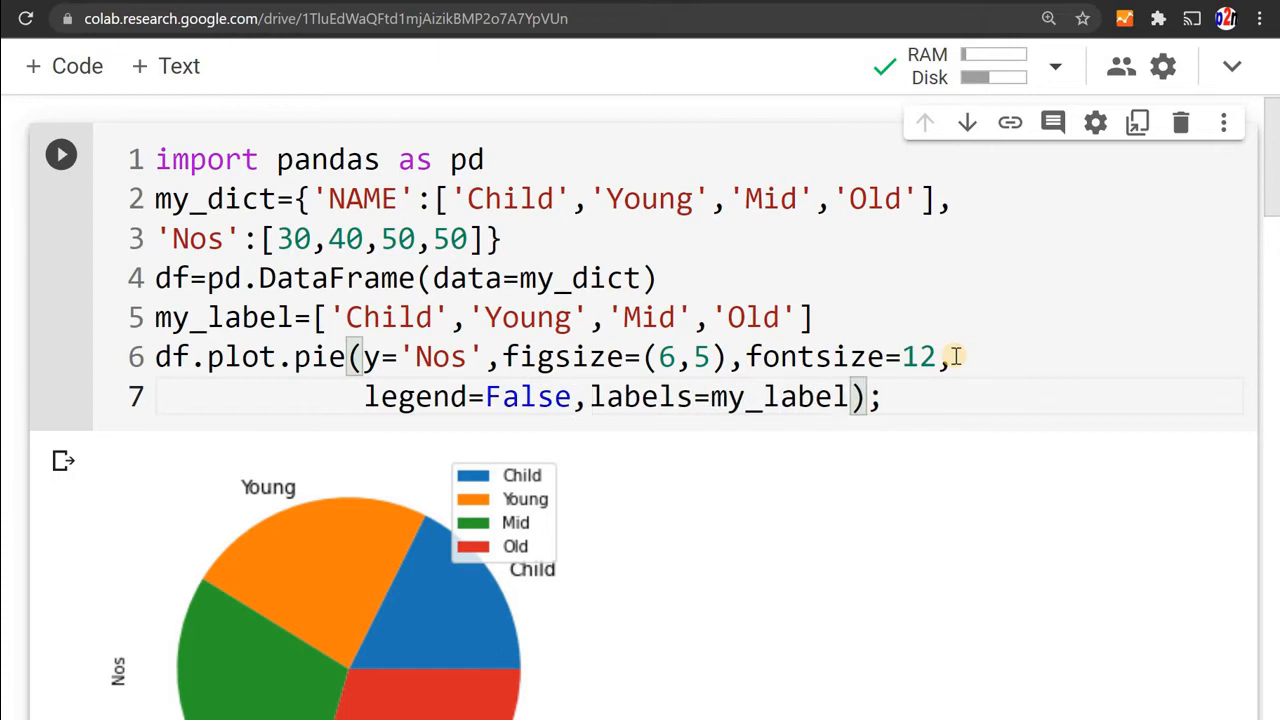
pyautogui.click(60, 154)
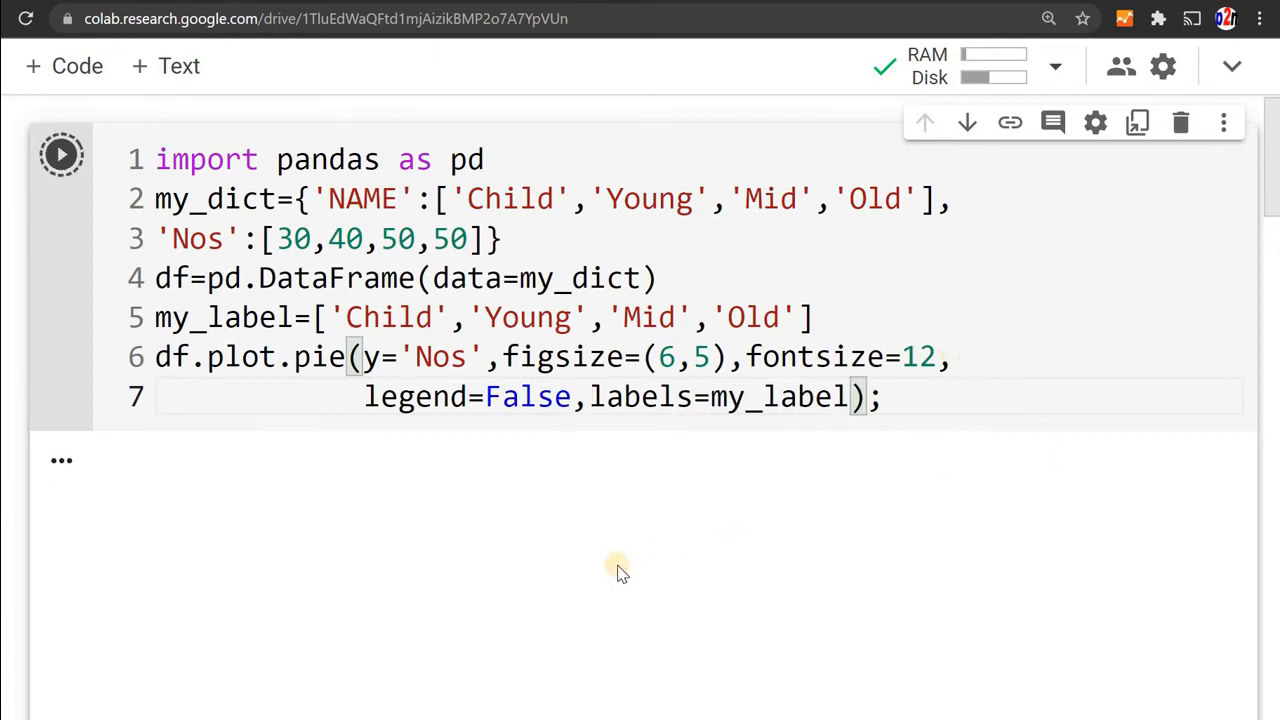
pyautogui.click(60, 154)
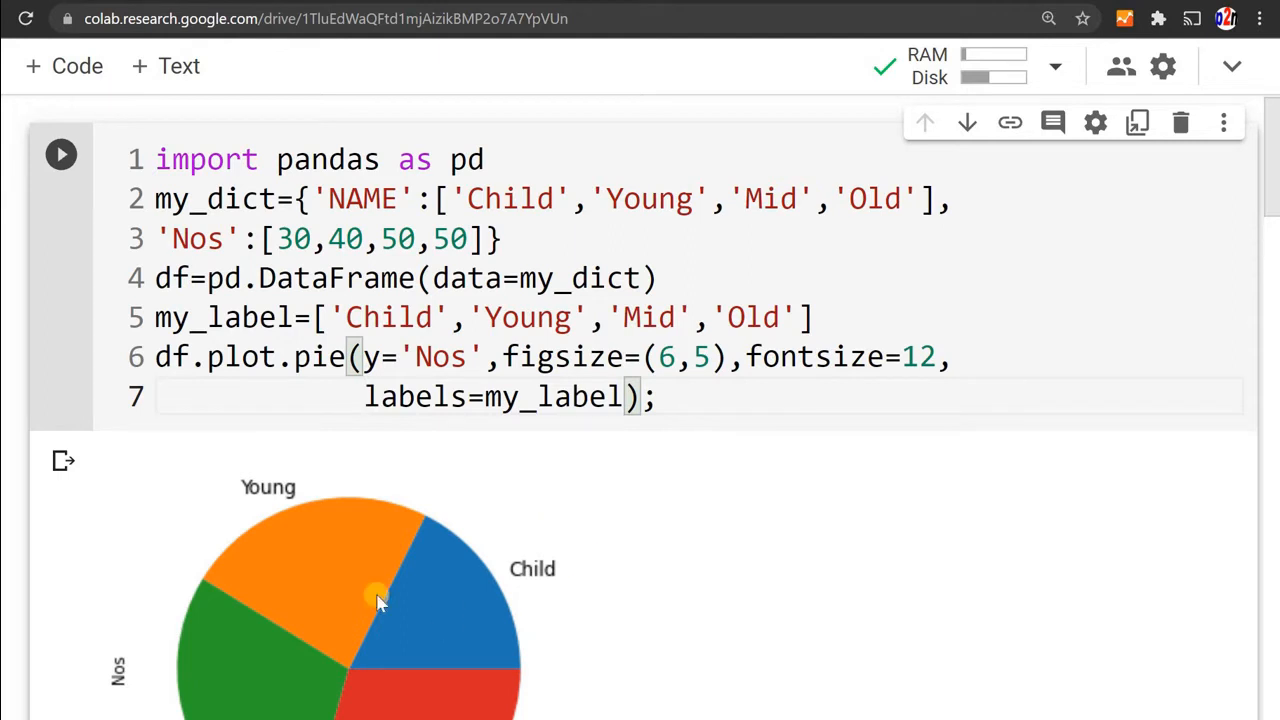
pyautogui.moveTo(285, 510)
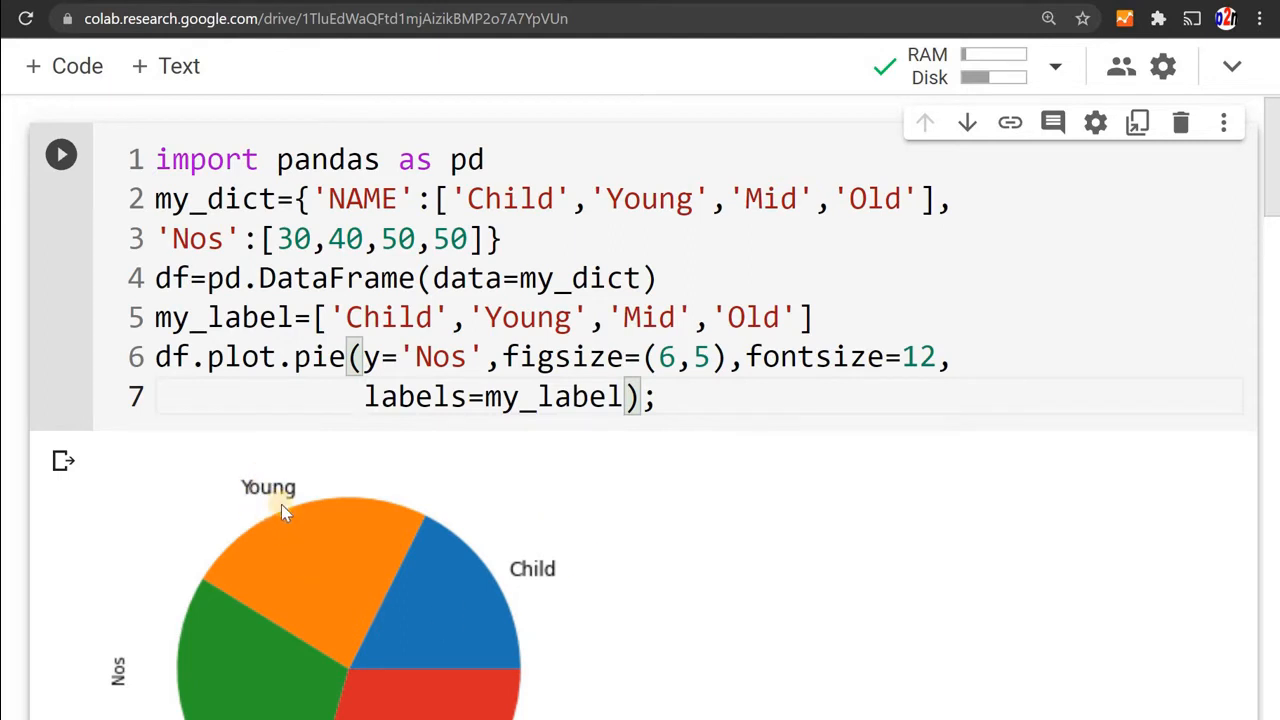
pyautogui.moveTo(293, 493)
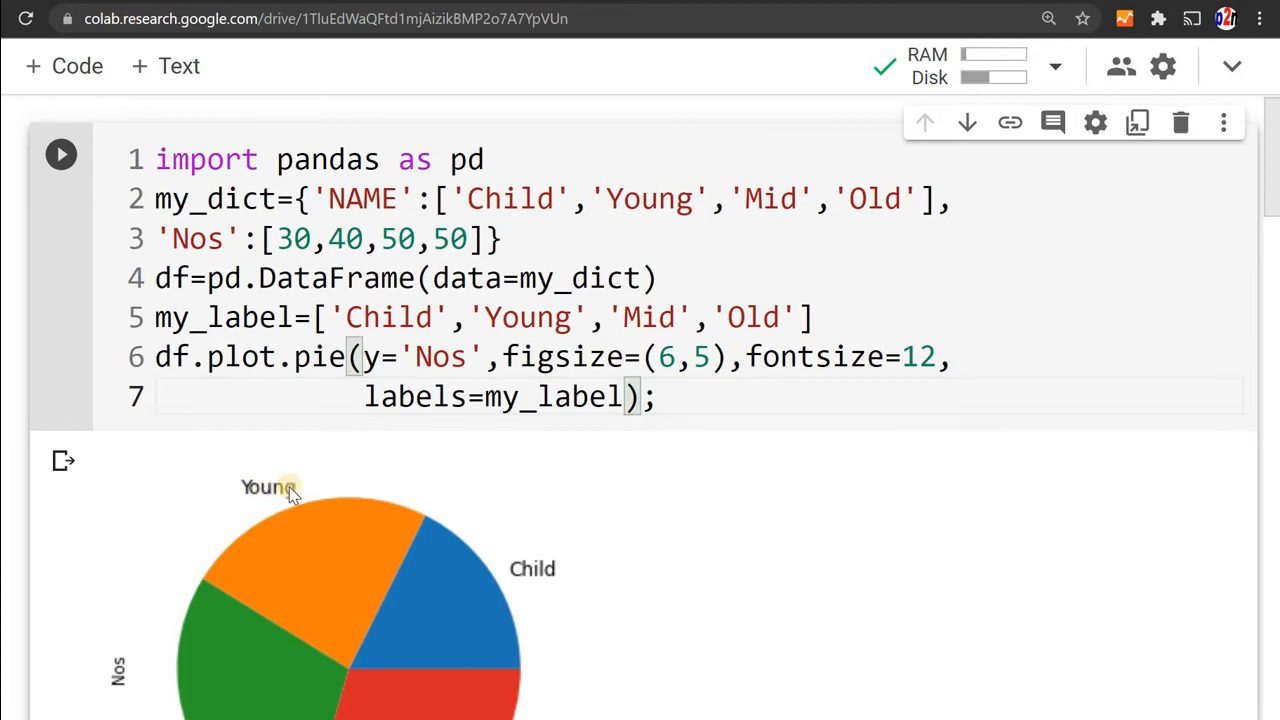
pyautogui.moveTo(303, 567)
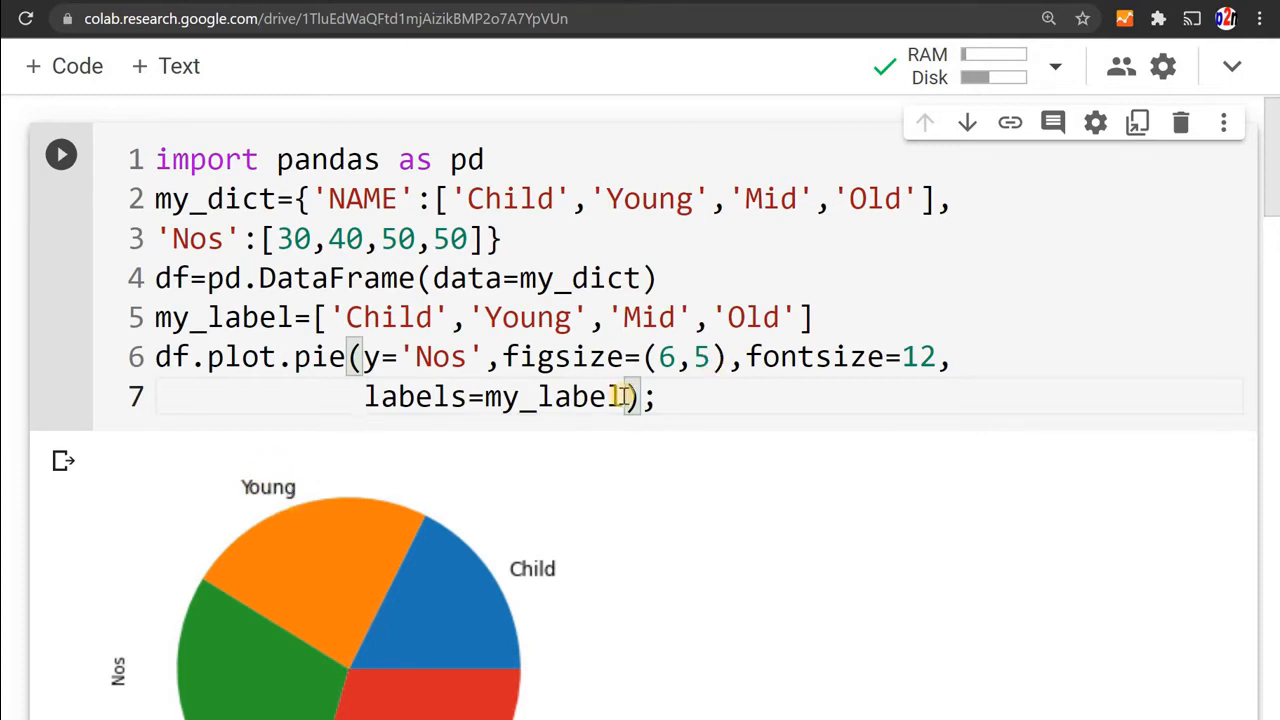
# - Add labeldistance=05 to the pie call and run the cell
pyautogui.write('a')
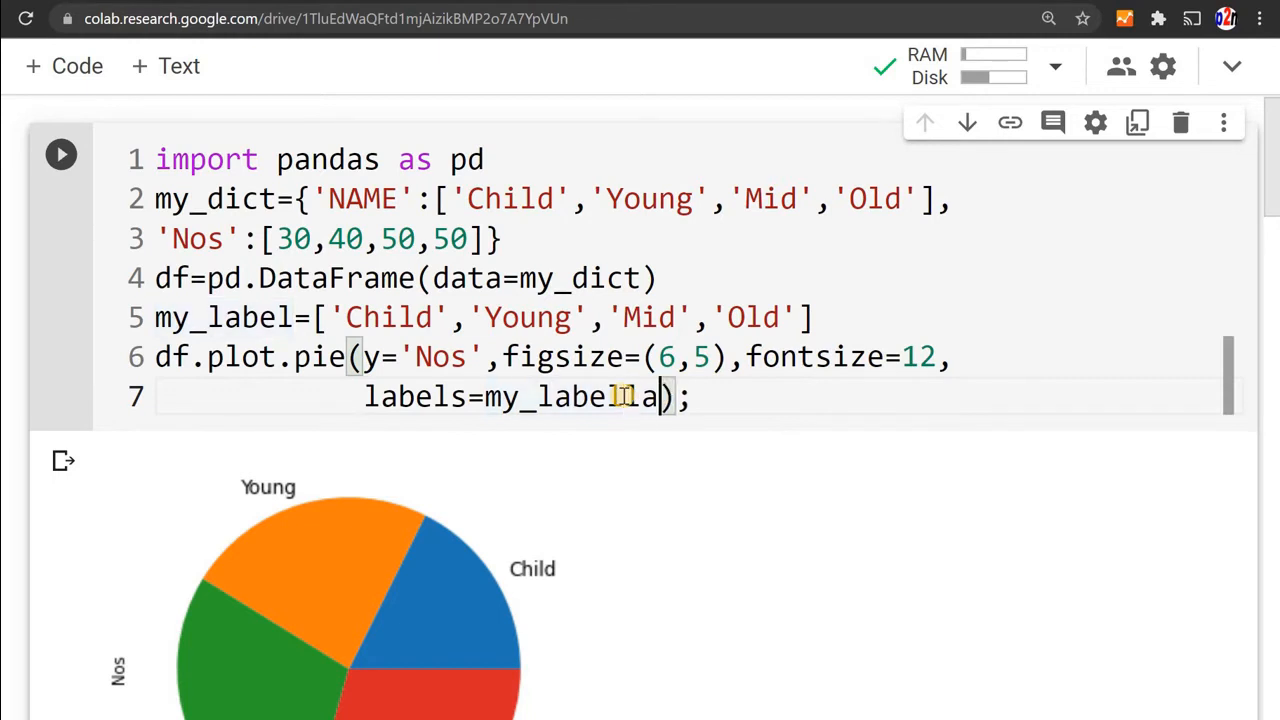
pyautogui.write('abeldist')
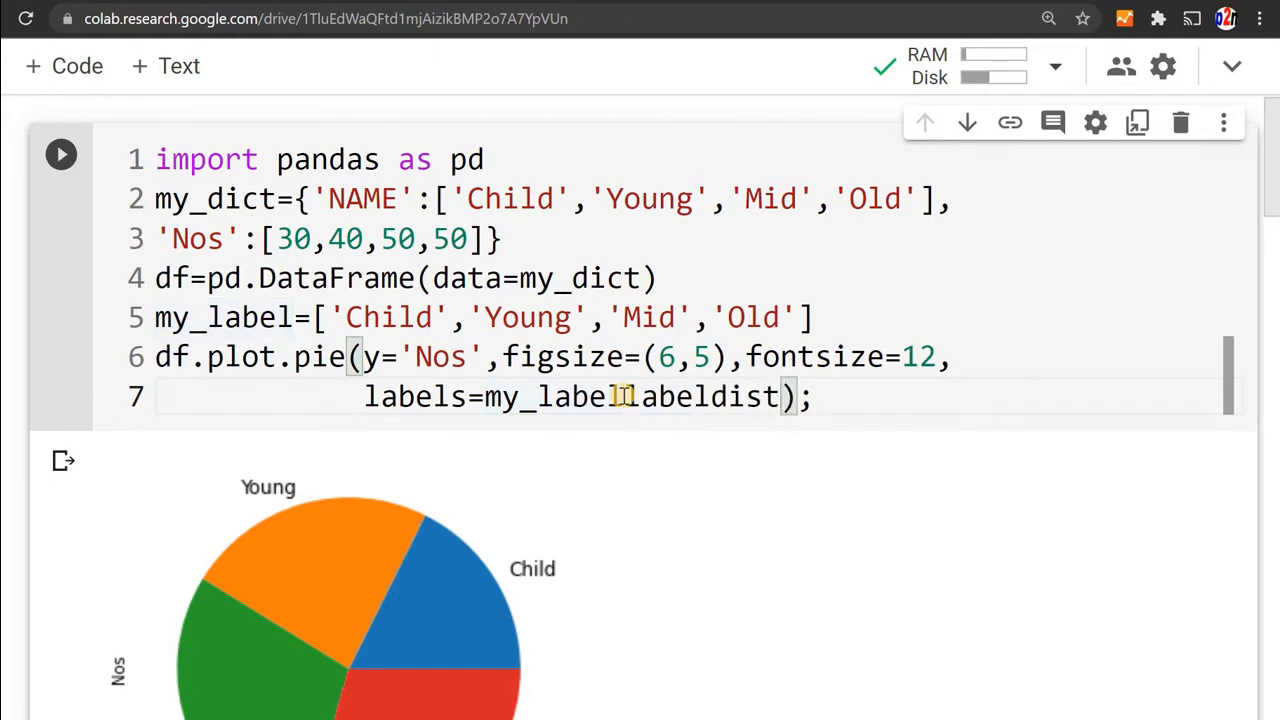
pyautogui.write('ance')
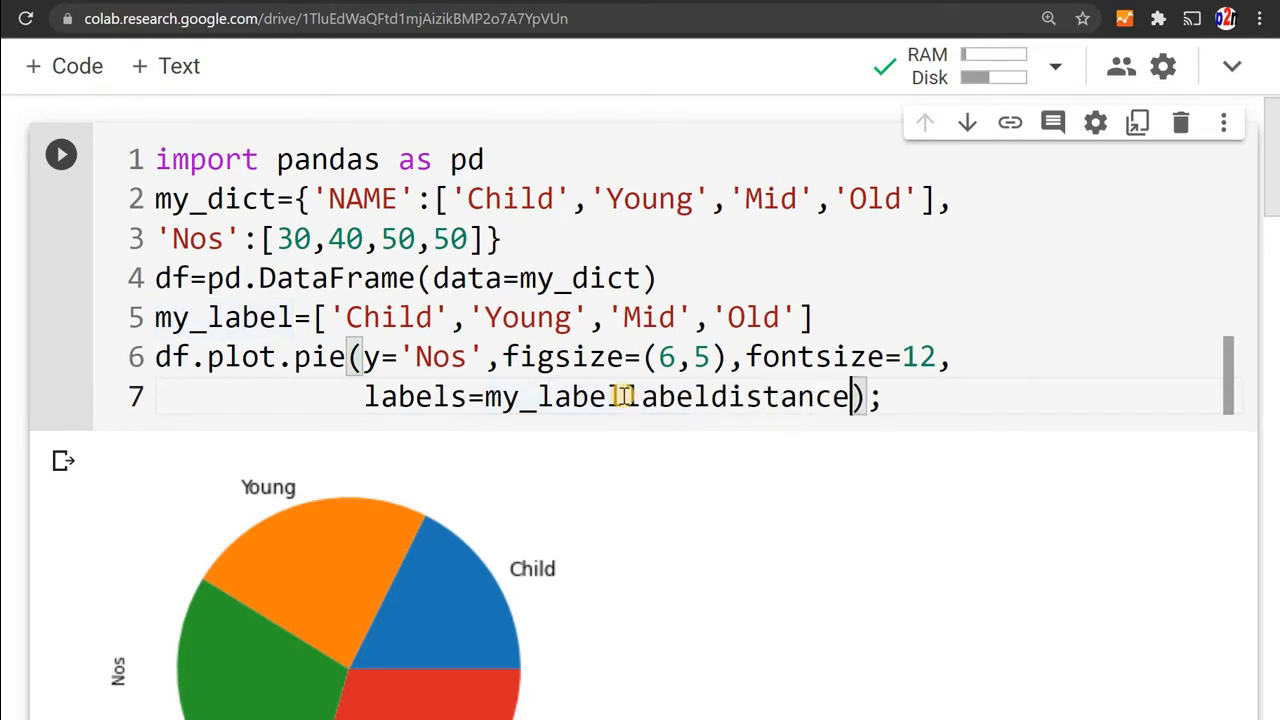
pyautogui.write('=')
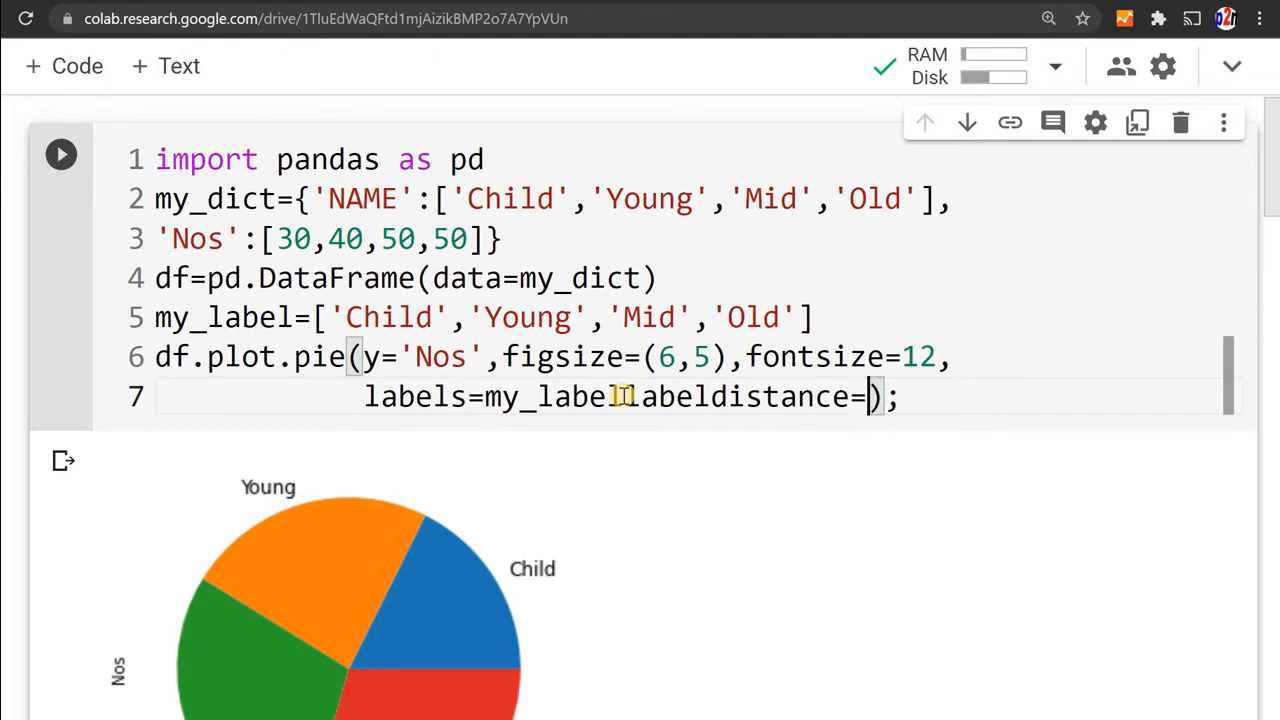
pyautogui.write('05')
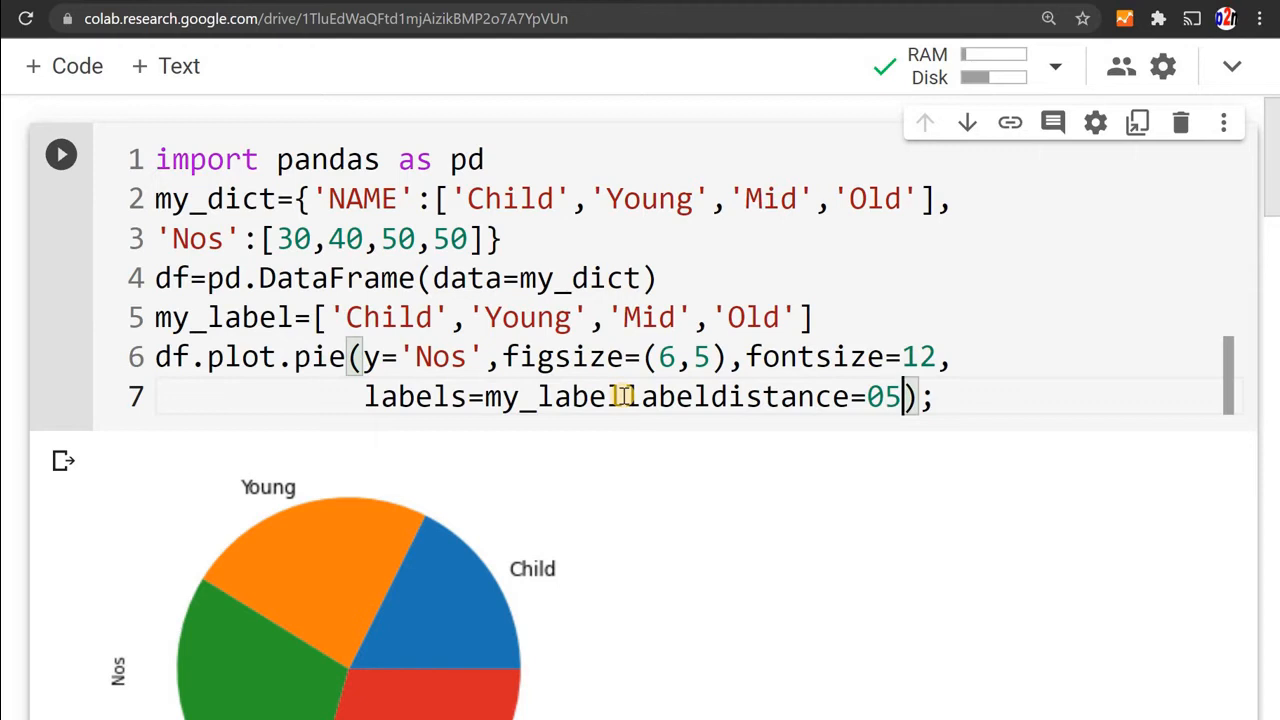
pyautogui.click(60, 154)
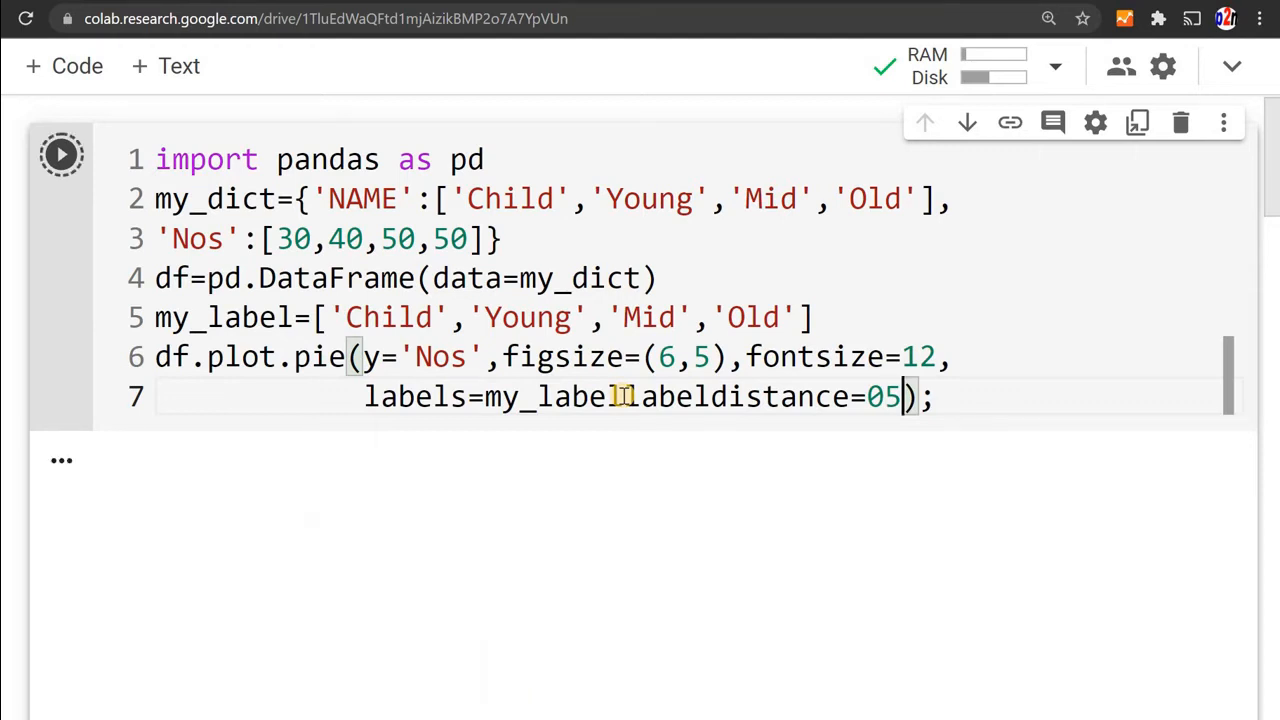
pyautogui.click(60, 154)
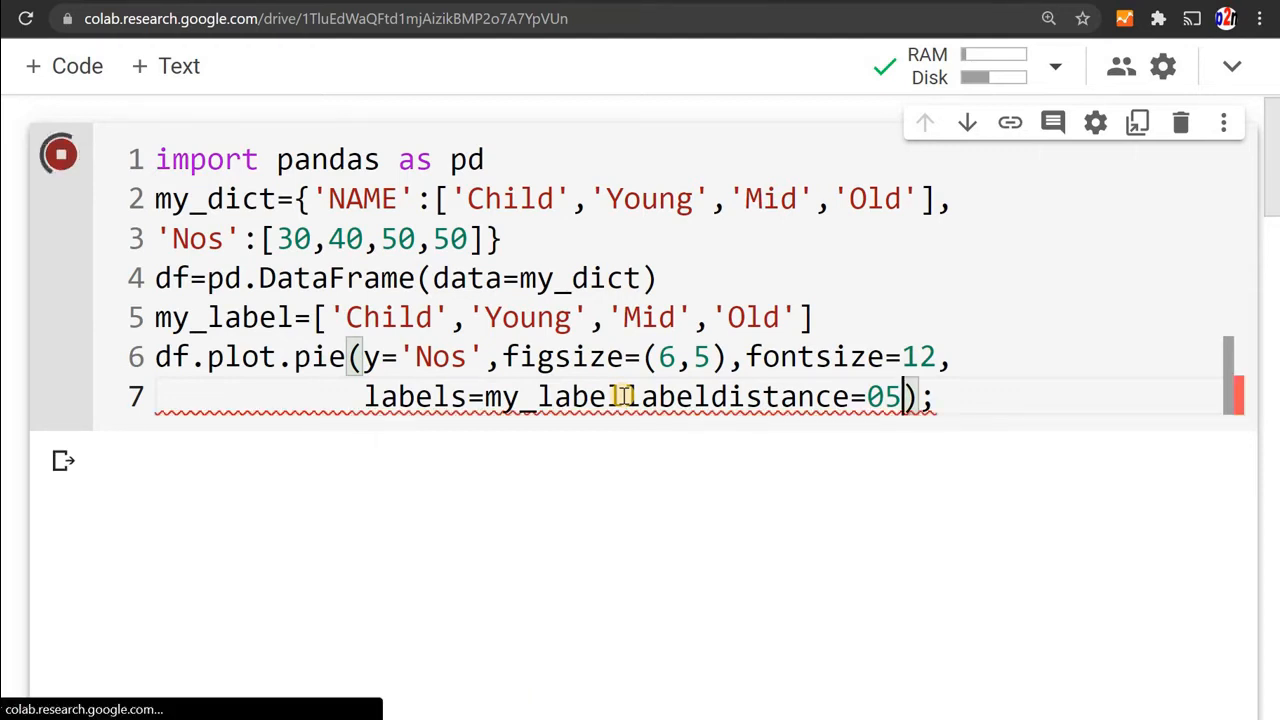
# - Correct the value to 0.5, add the missing comma, and rerun
pyautogui.click(60, 154)
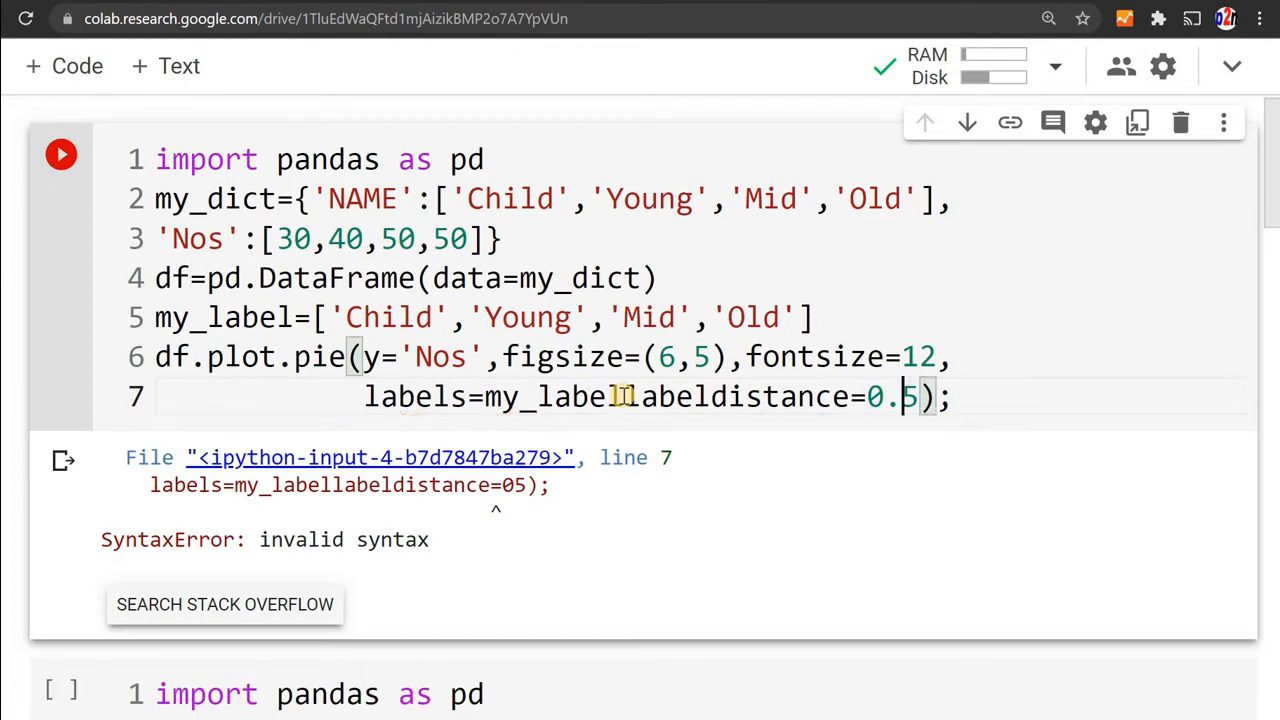
pyautogui.click(60, 154)
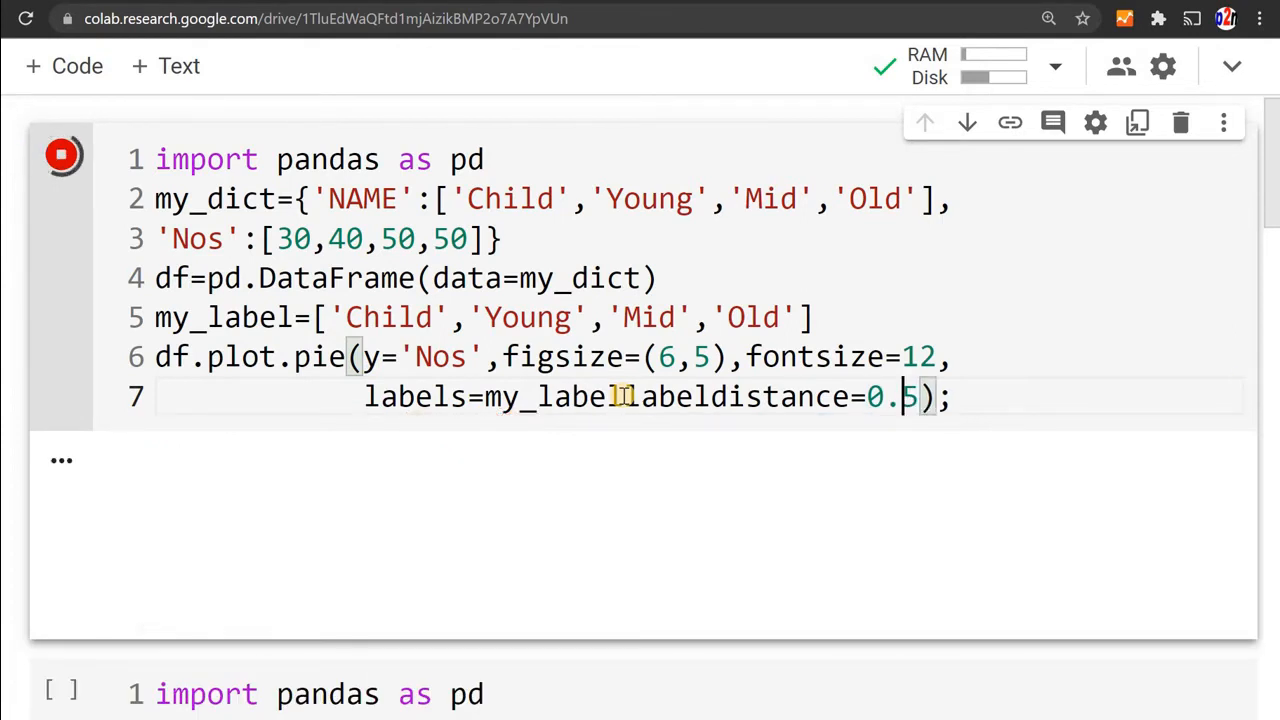
pyautogui.click(60, 154)
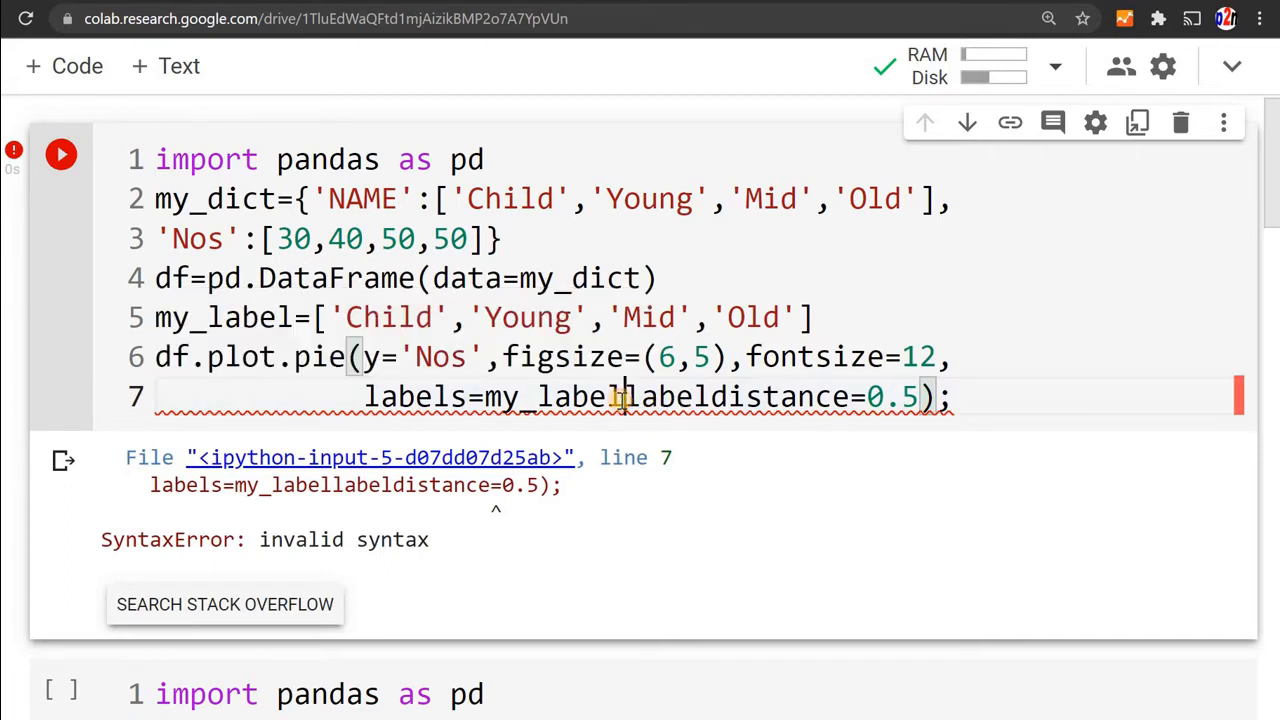
pyautogui.click(625, 397)
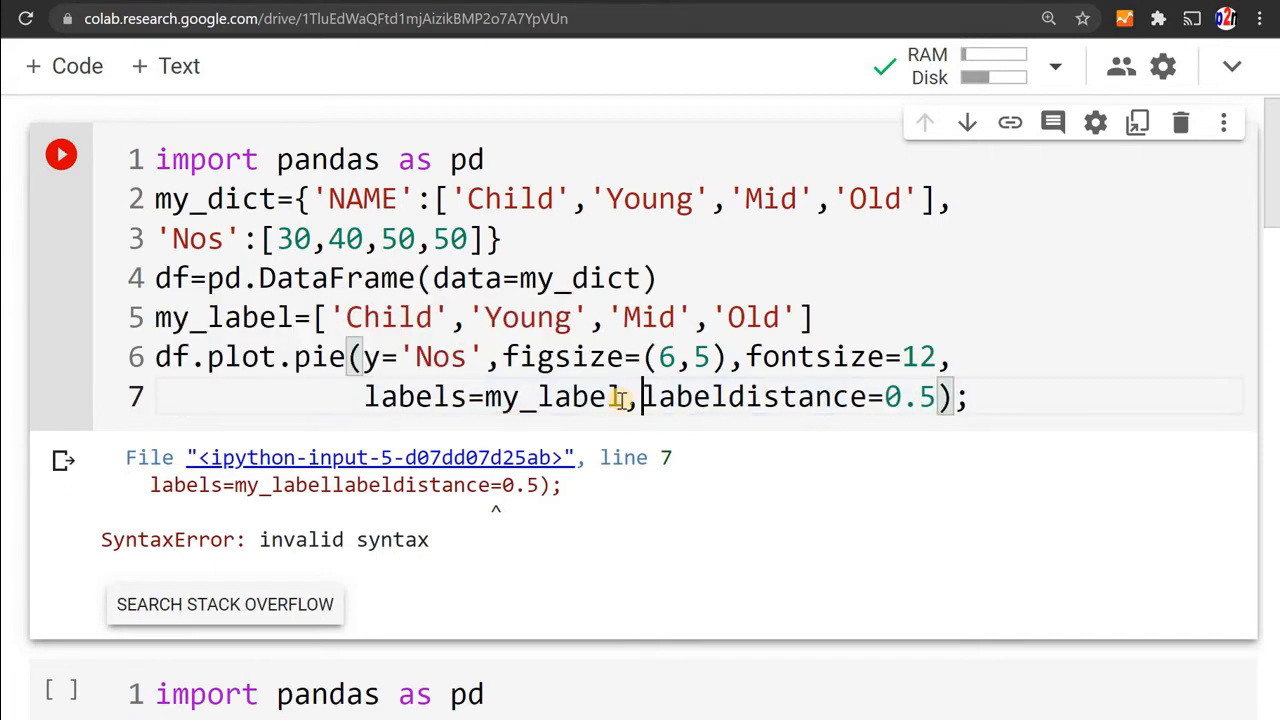
pyautogui.click(60, 154)
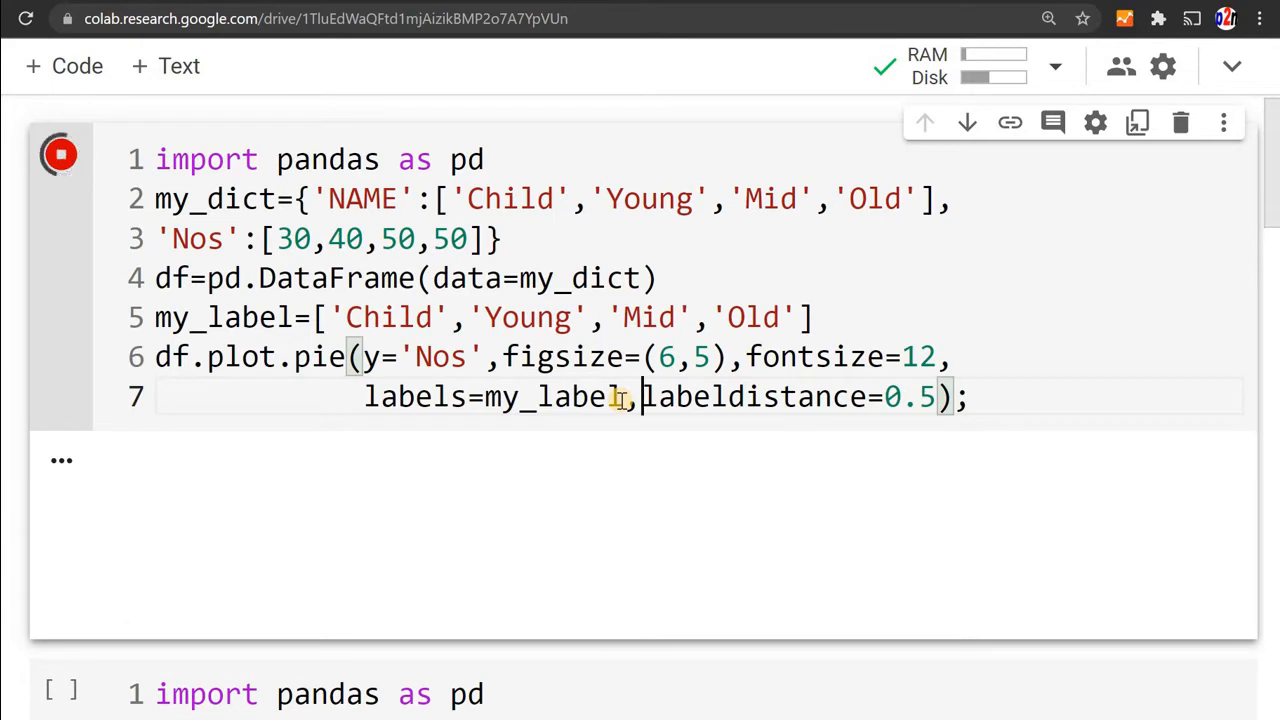
pyautogui.click(59, 154)
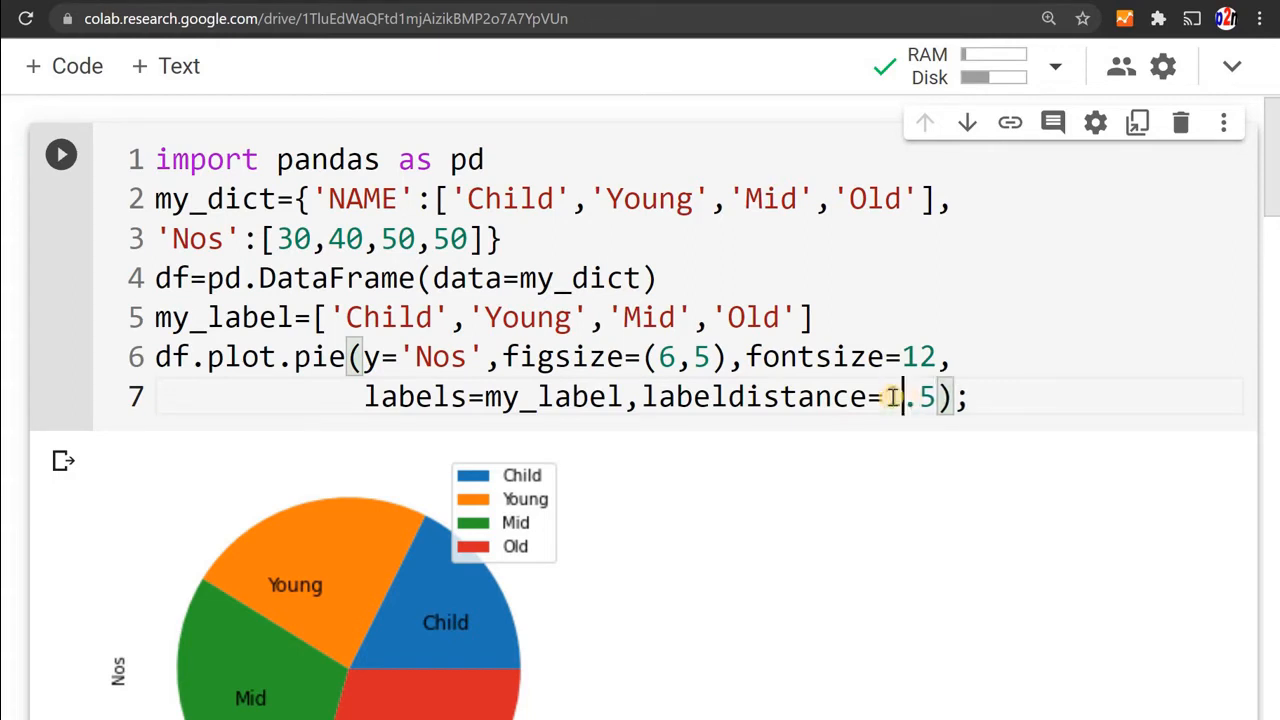
# - Rerun the cell with labeldistance 1.5 so labels sit outside the pie
pyautogui.click(60, 154)
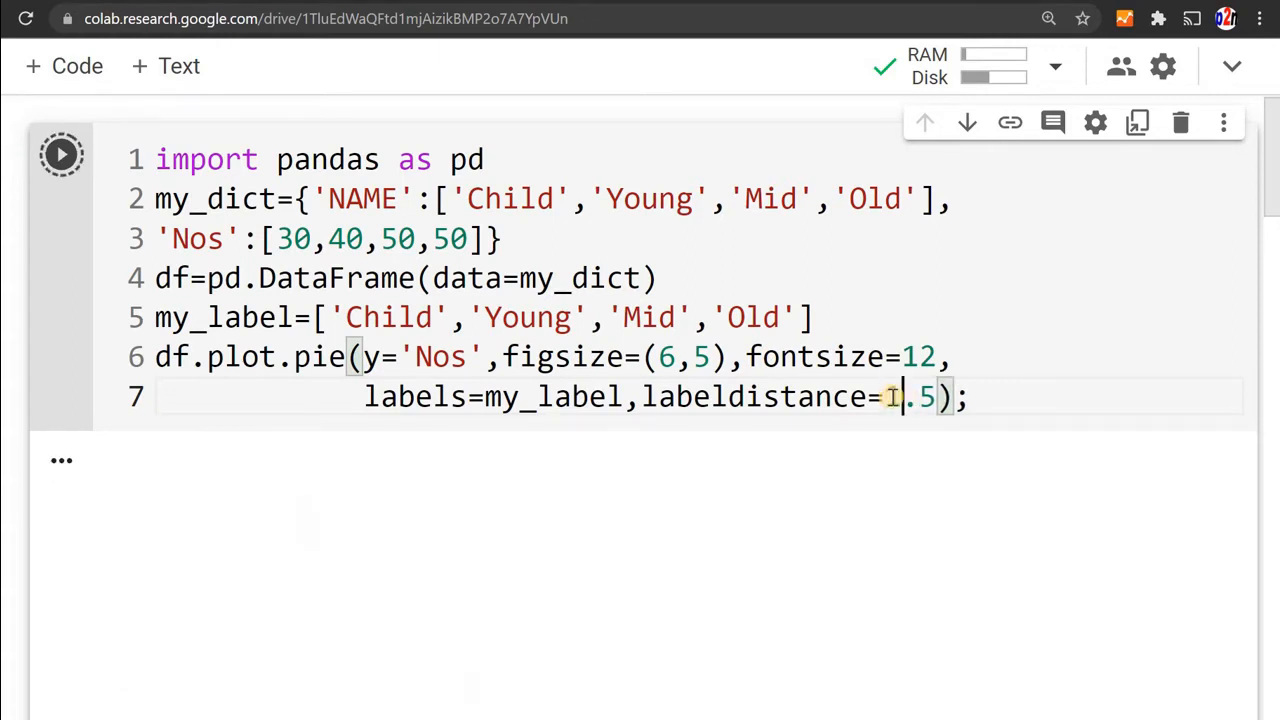
pyautogui.click(60, 153)
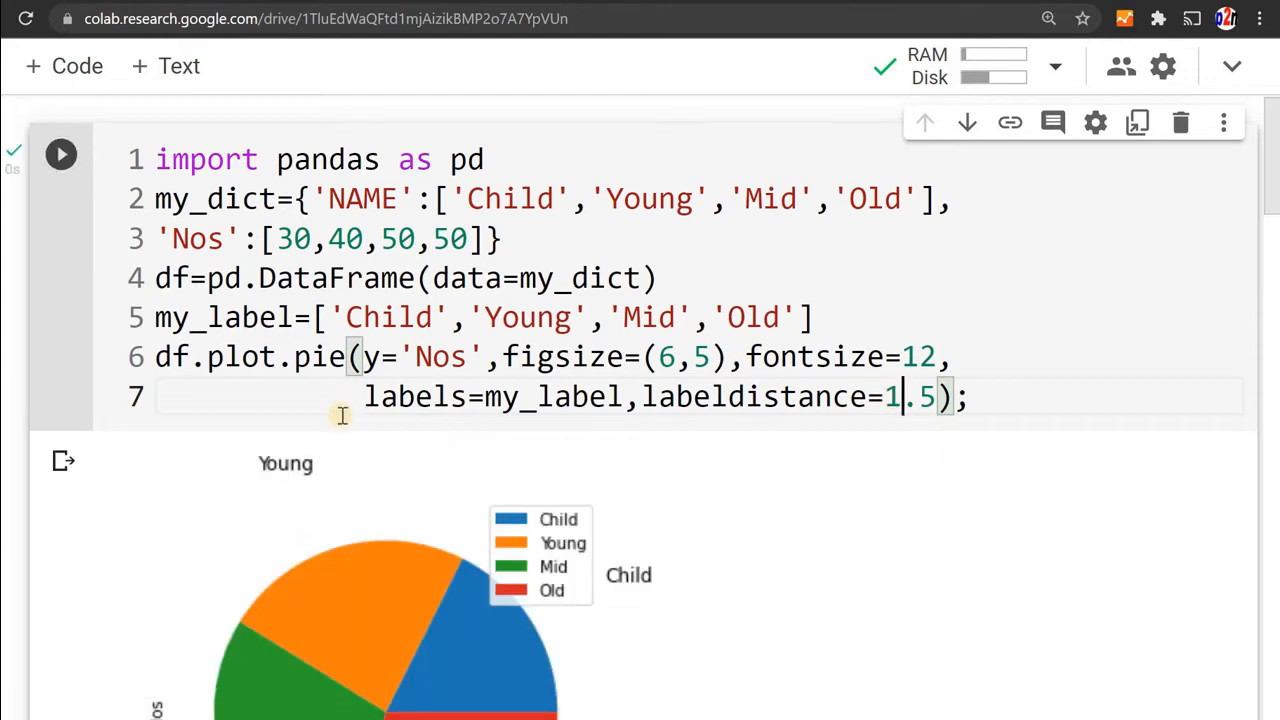
pyautogui.moveTo(303, 470)
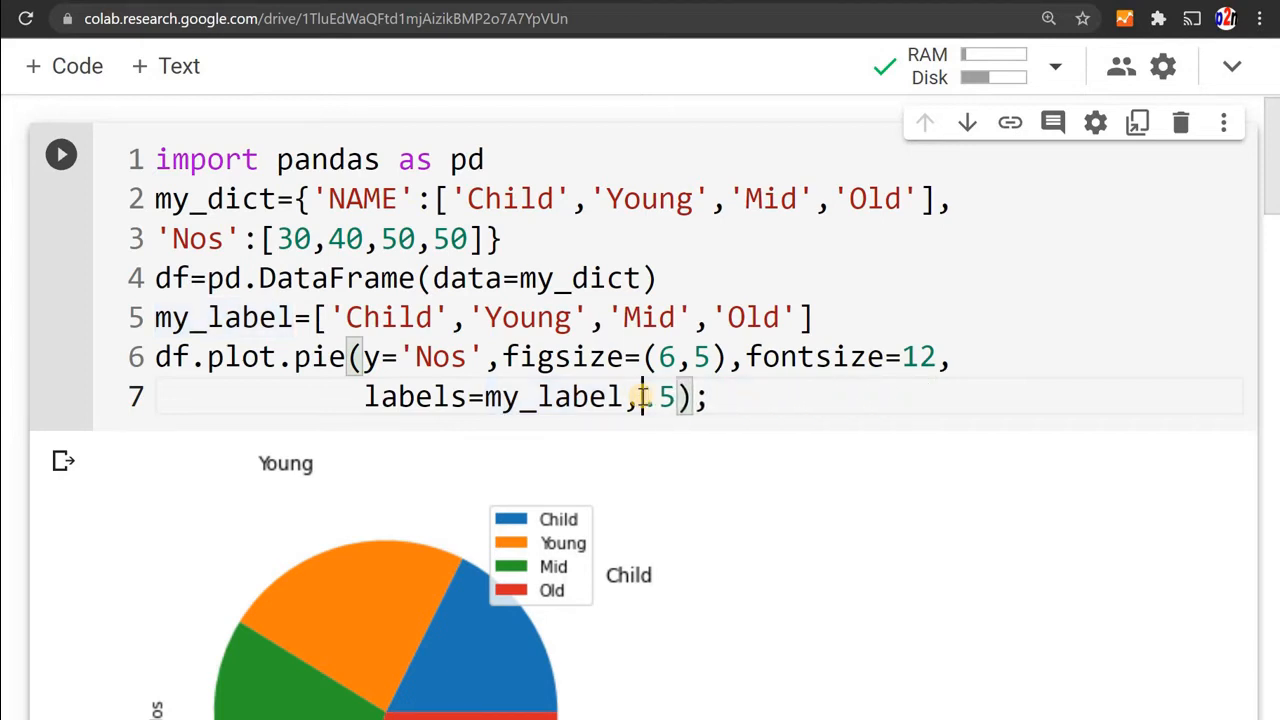
# - Replace labeldistance with rotatelabels=True in the pie call
pyautogui.write('rotabe')
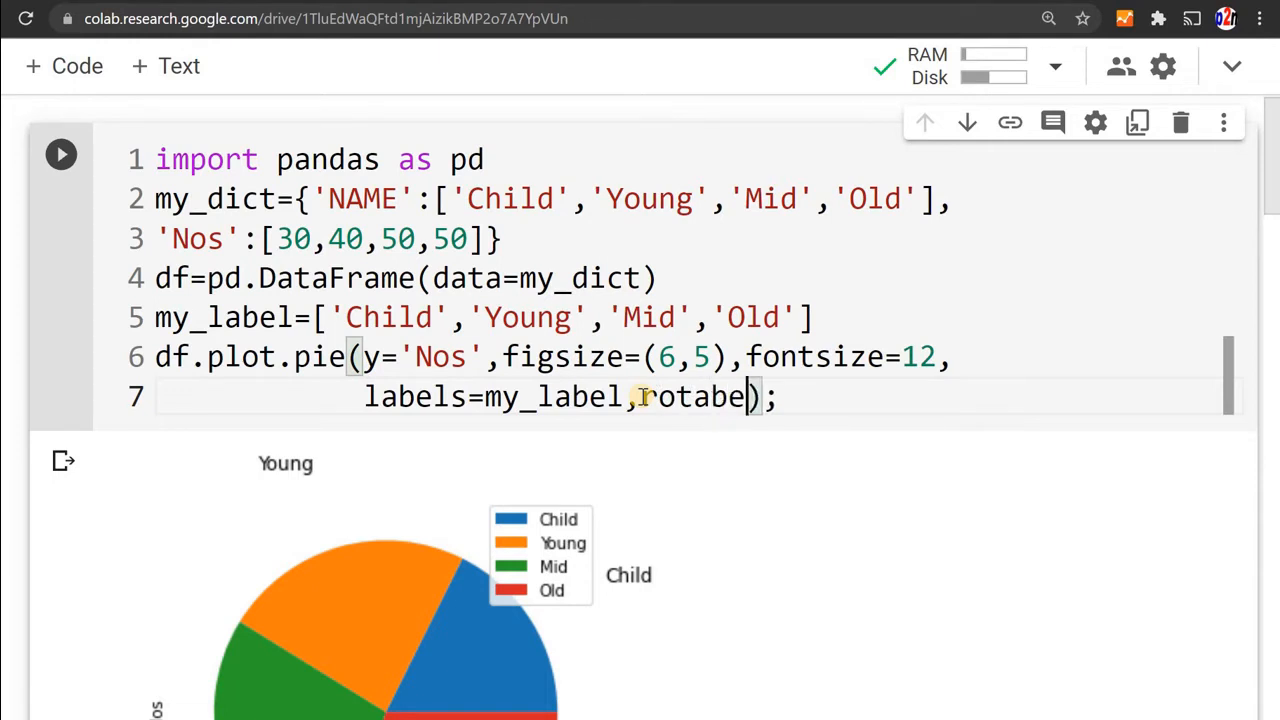
pyautogui.press('Backspace')
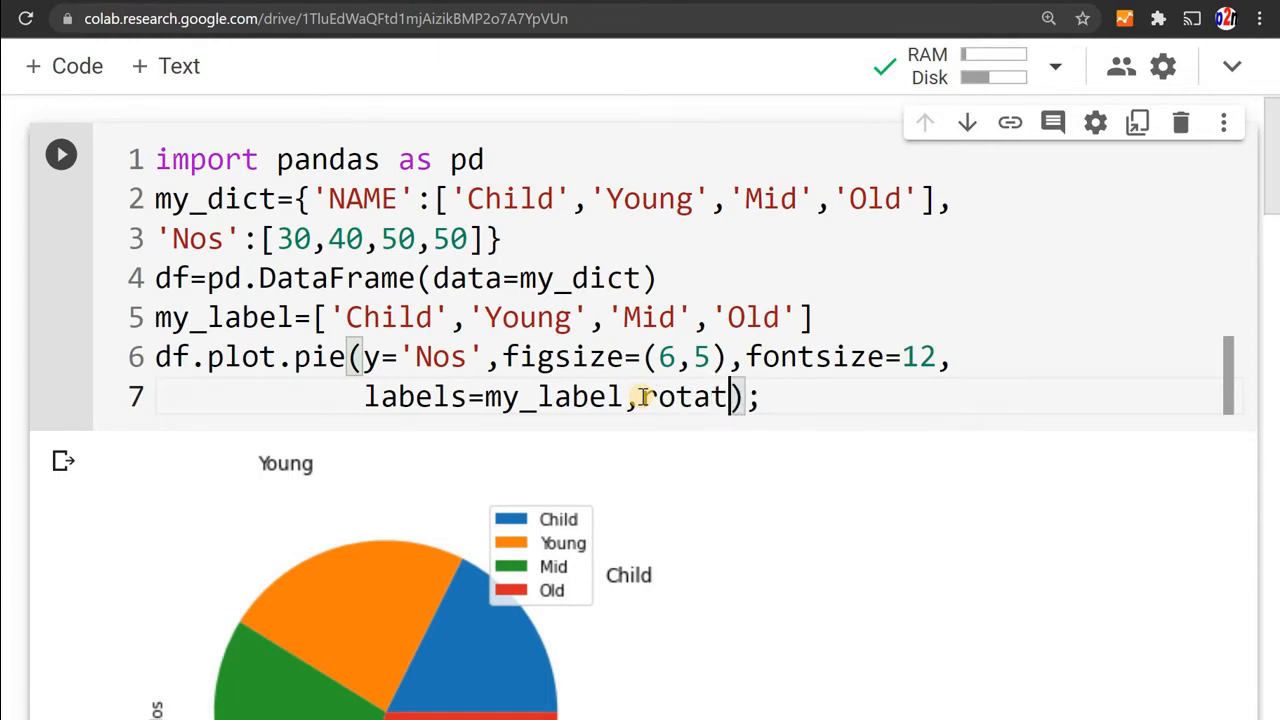
pyautogui.write('e')
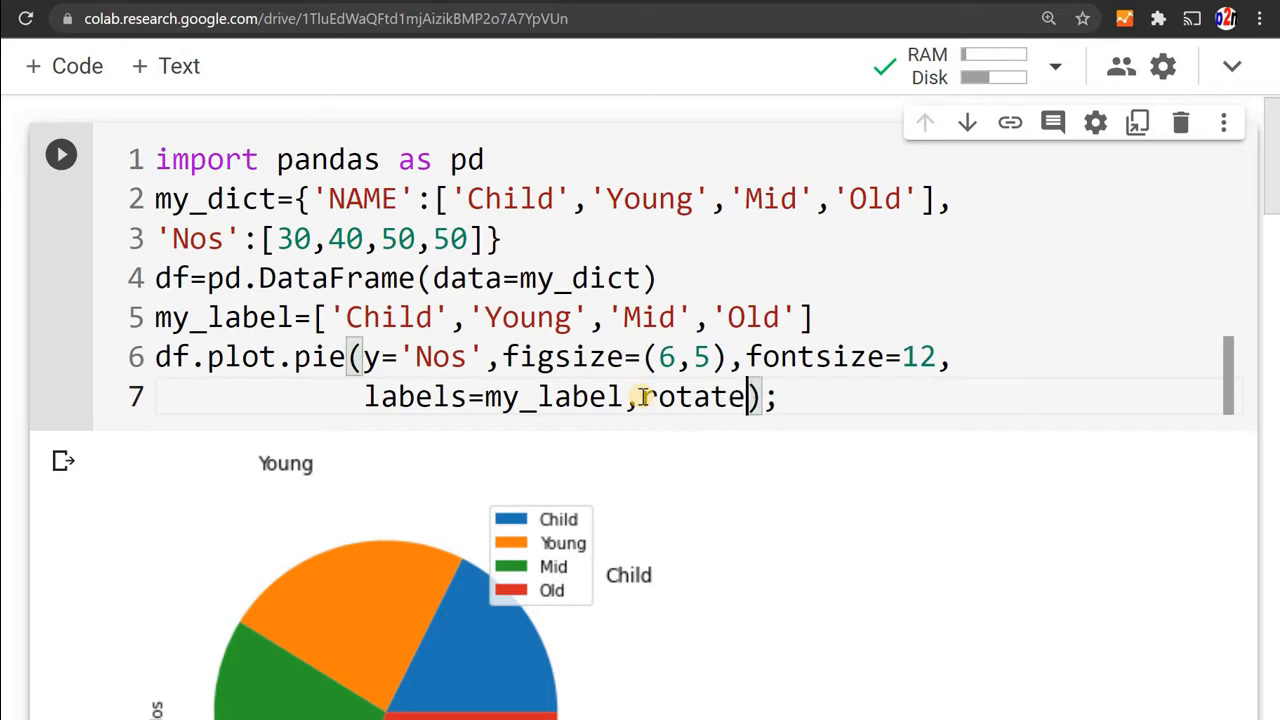
pyautogui.write('labels')
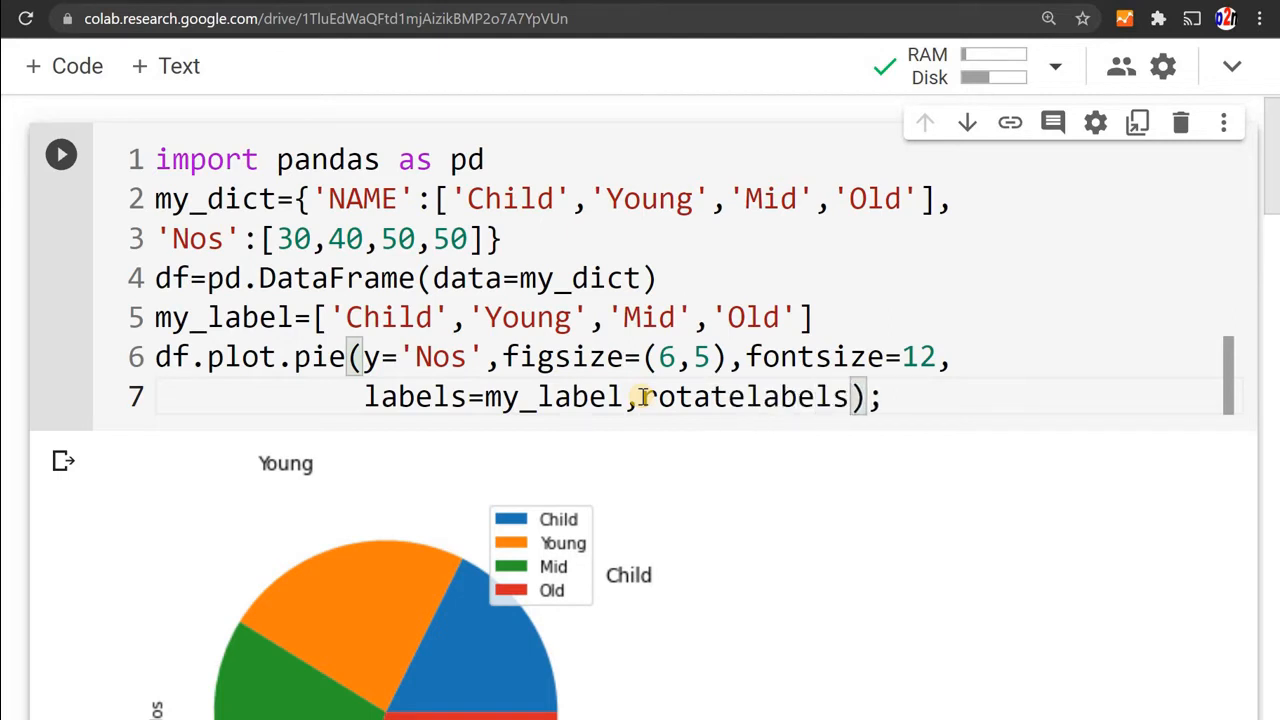
pyautogui.write('=')
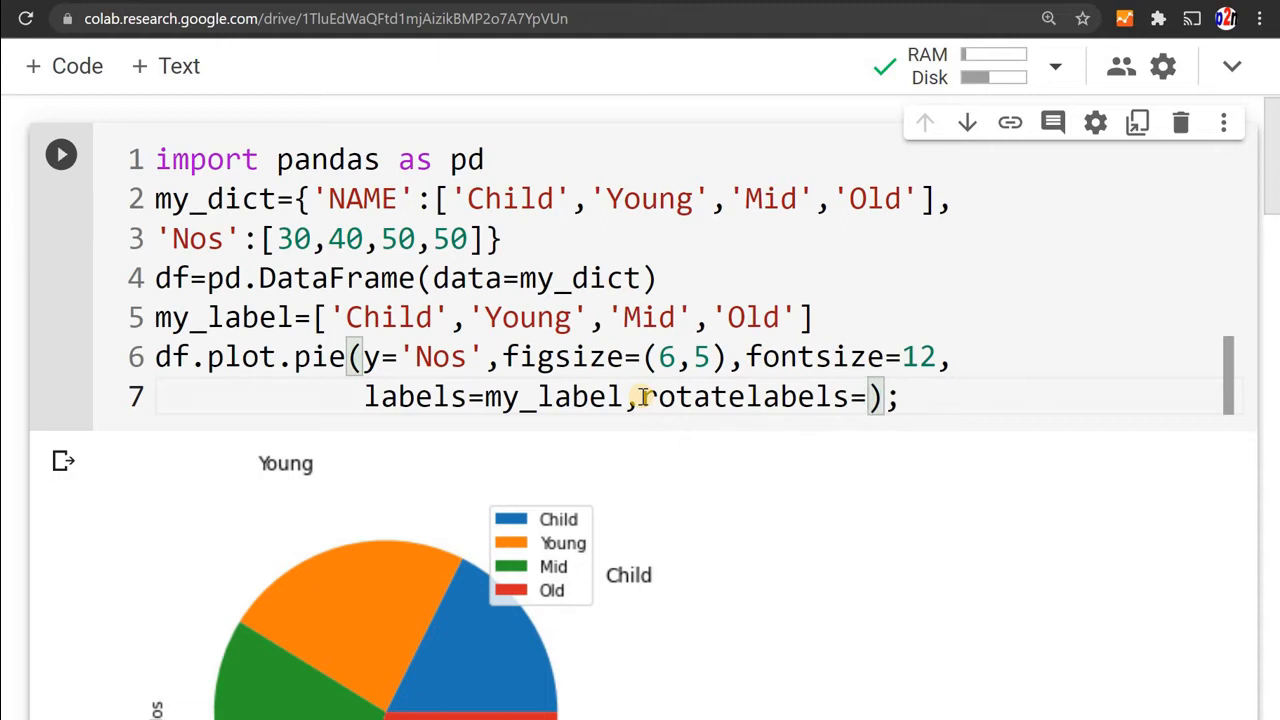
pyautogui.write('True')
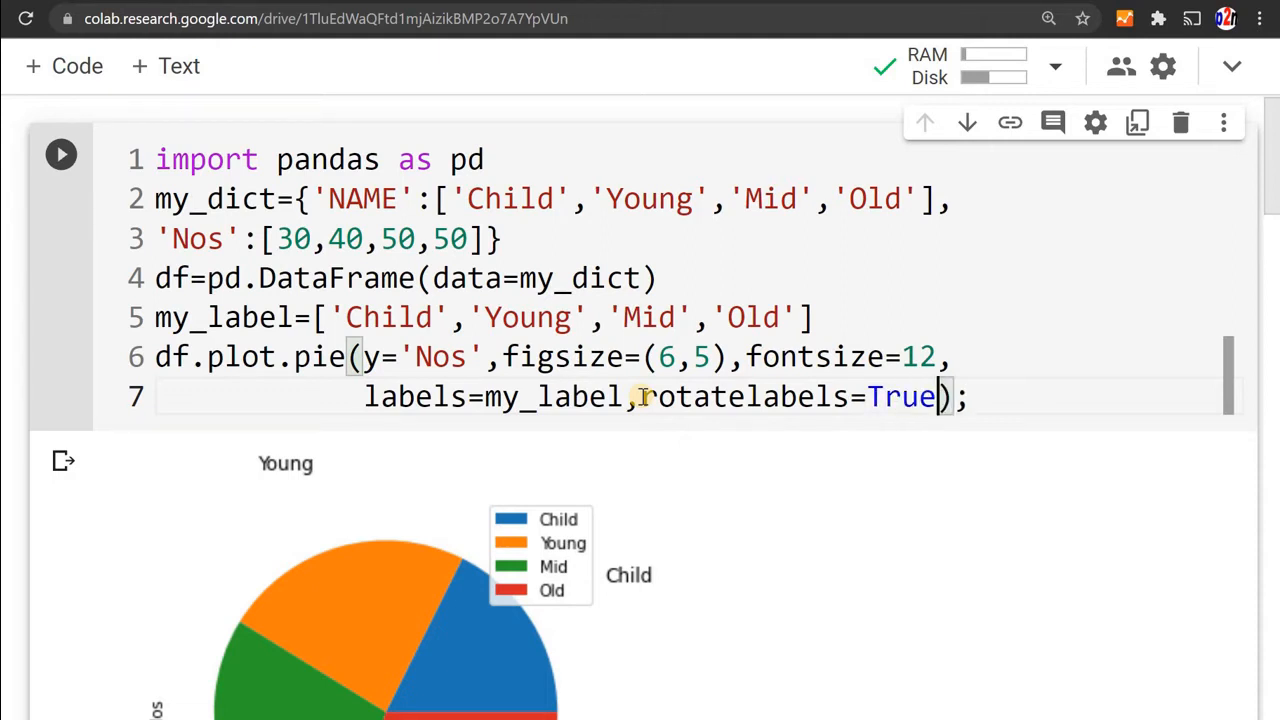
# - Rerun the cell and scroll down to view the rotated-label chart
pyautogui.click(60, 154)
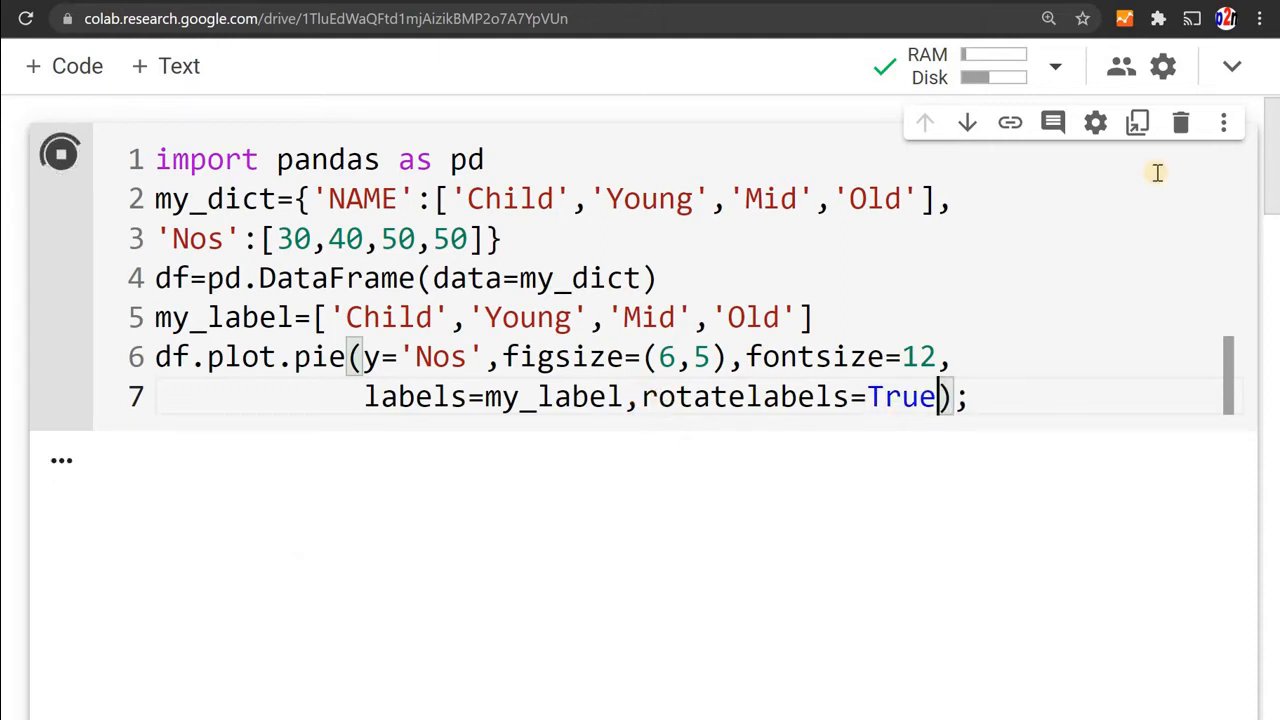
pyautogui.click(59, 154)
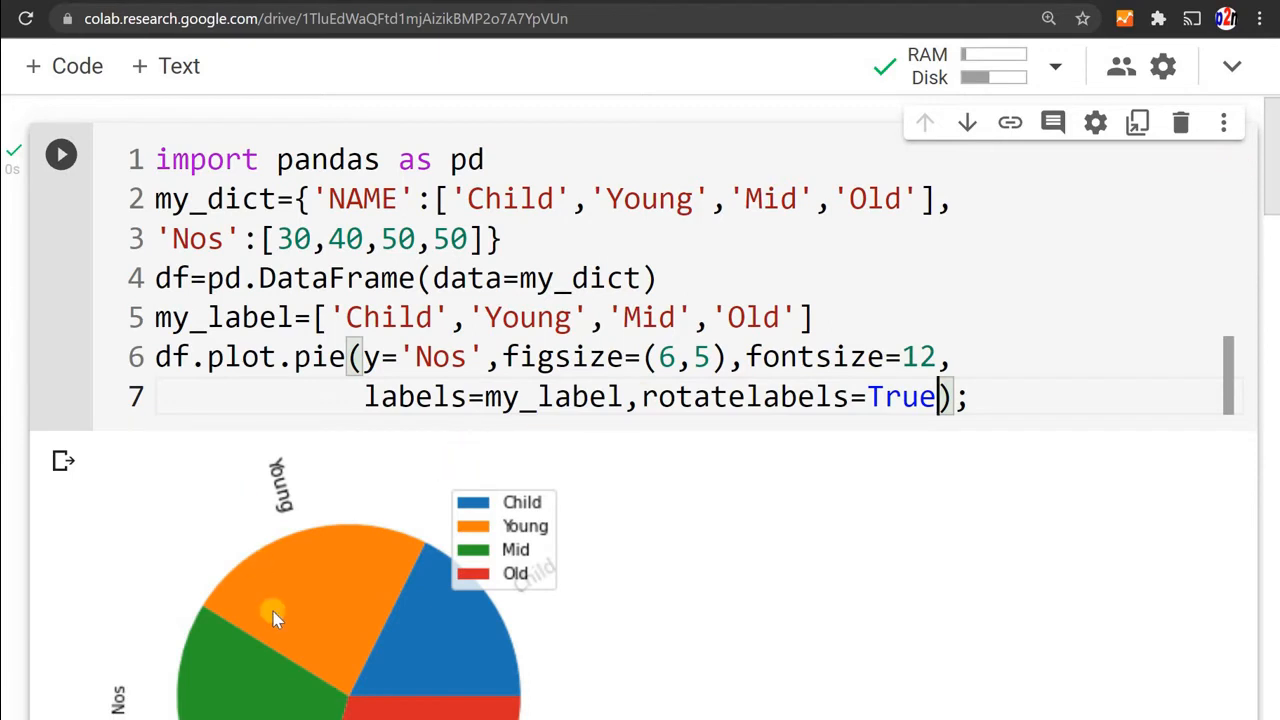
pyautogui.moveTo(1270, 207)
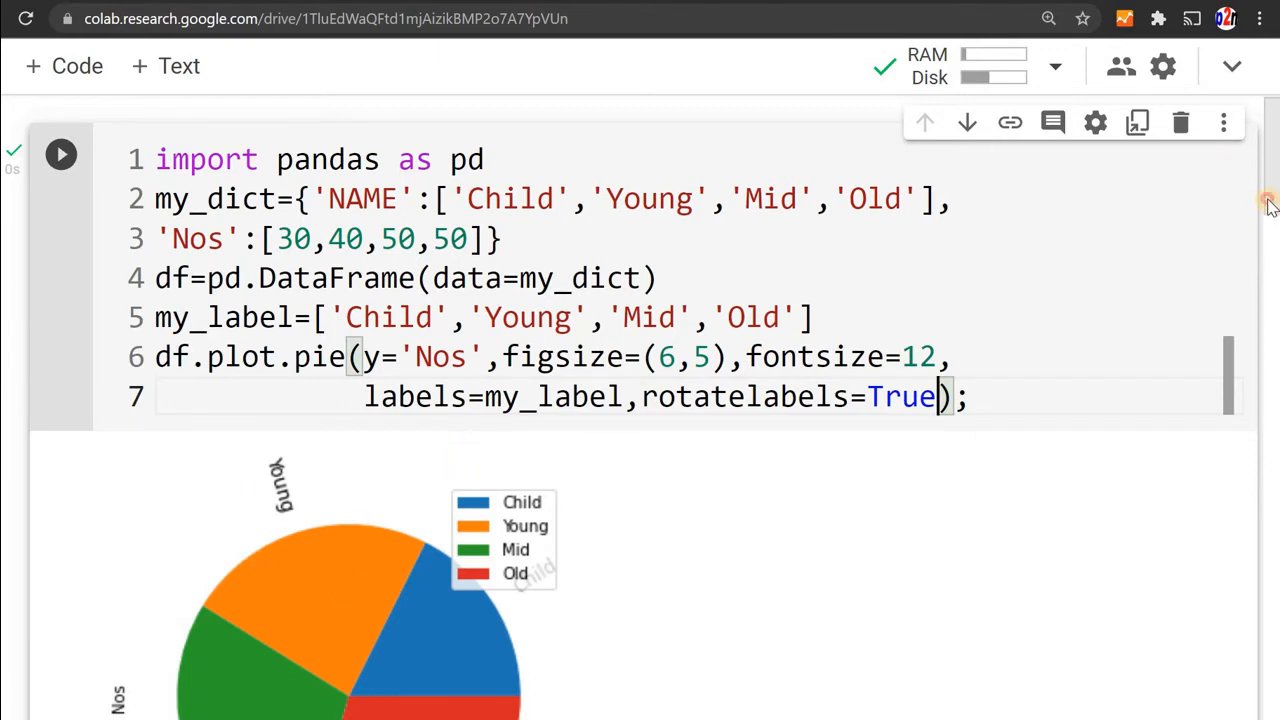
pyautogui.scroll(-3)
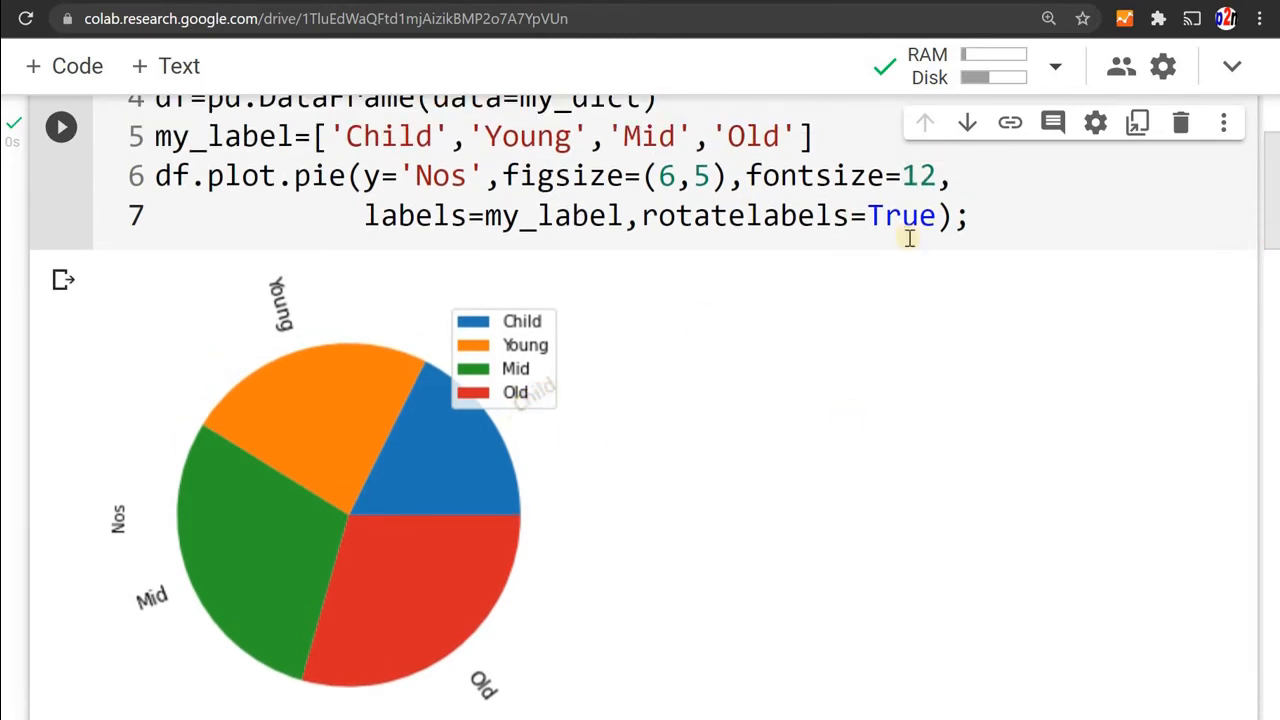
pyautogui.click(938, 215)
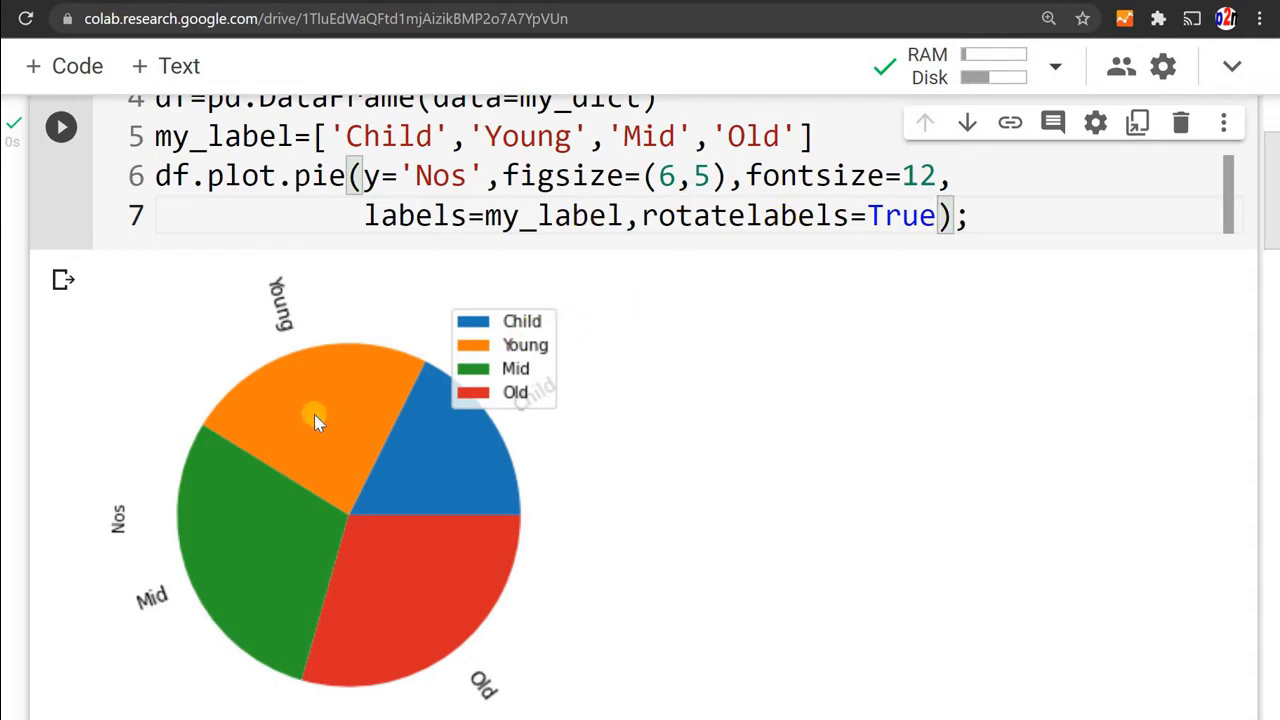
pyautogui.moveTo(320, 415)
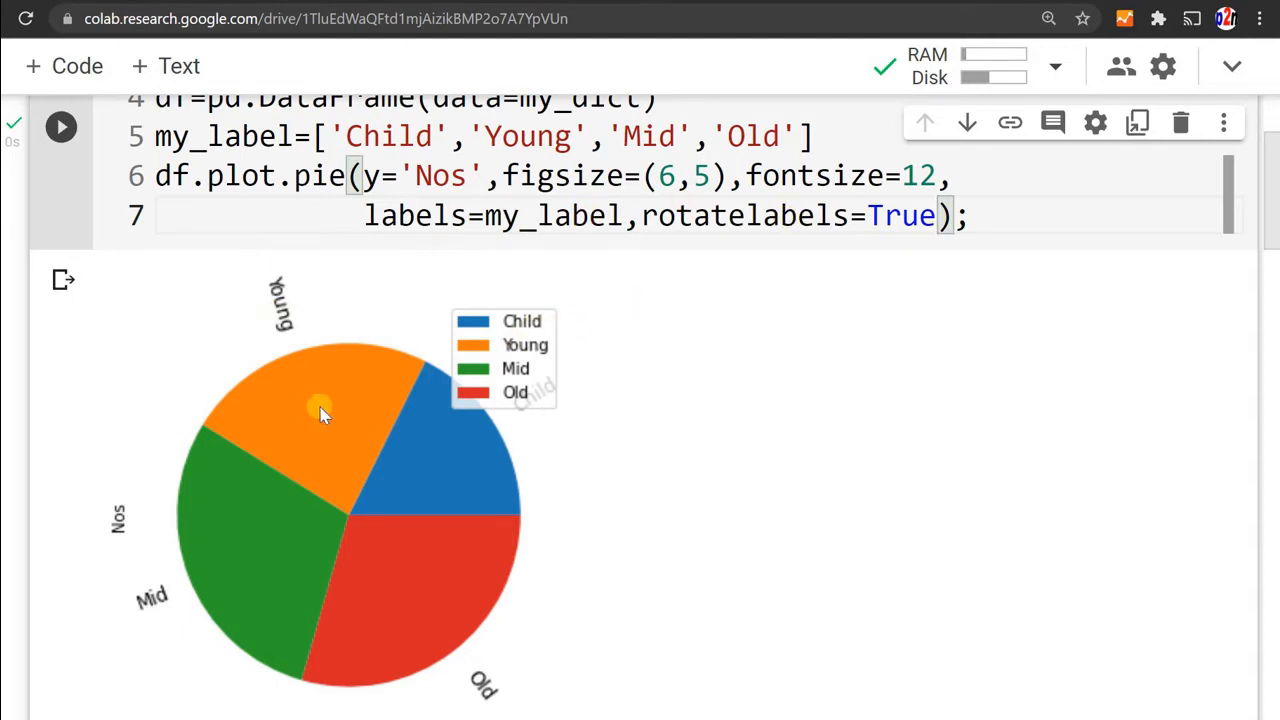
pyautogui.moveTo(360, 395)
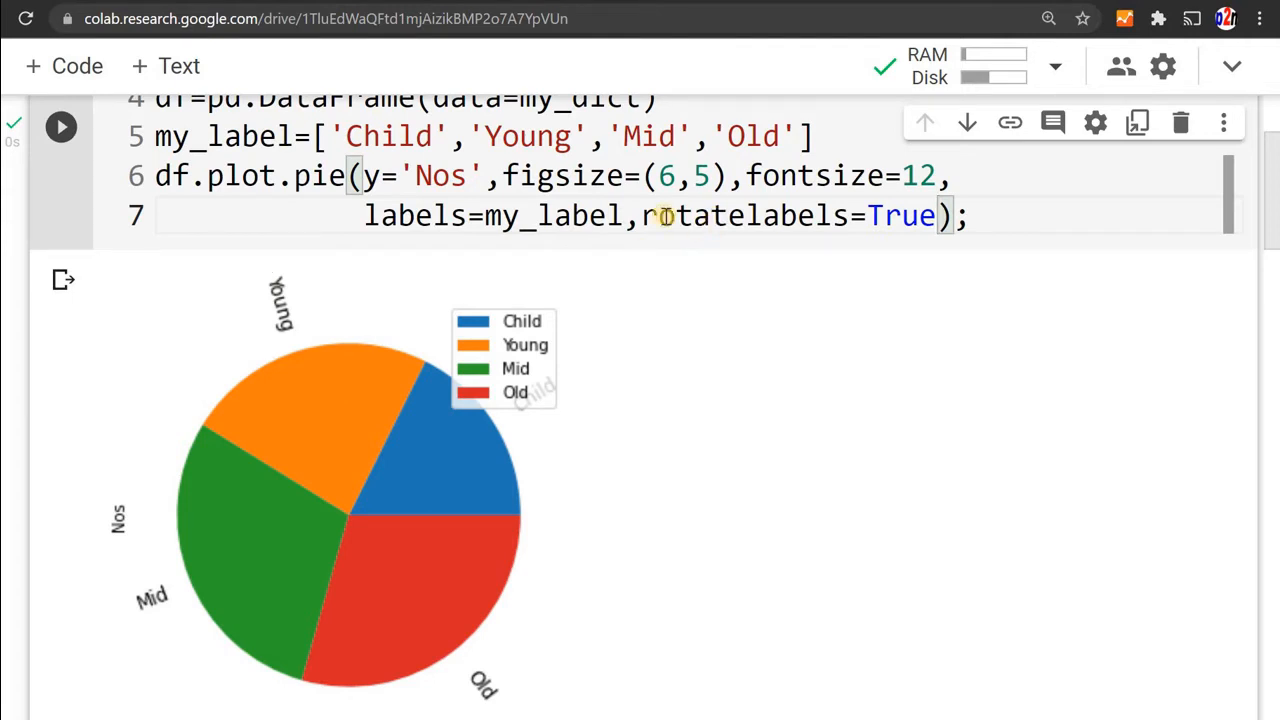
# - Replace rotatelabels with explode=(0,0,0,0.1), offsetting only the Old slice
pyautogui.doubleClick(720, 215)
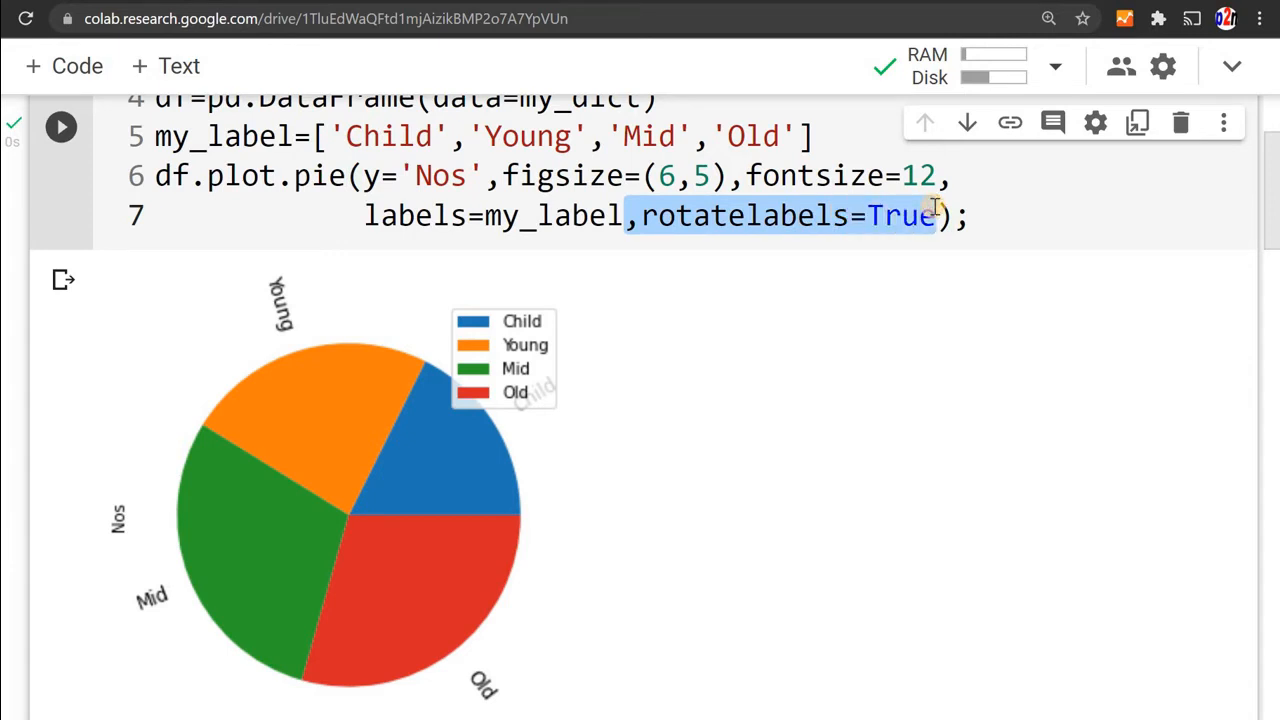
pyautogui.write('e')
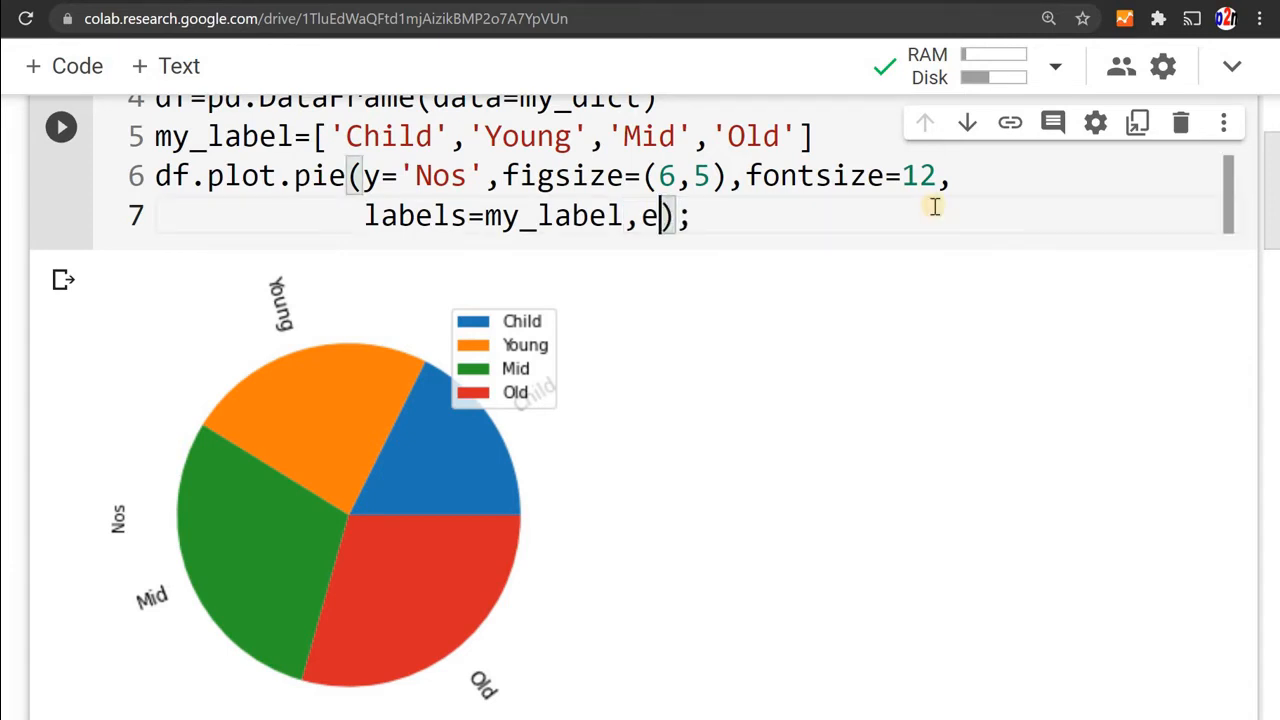
pyautogui.write('xplode')
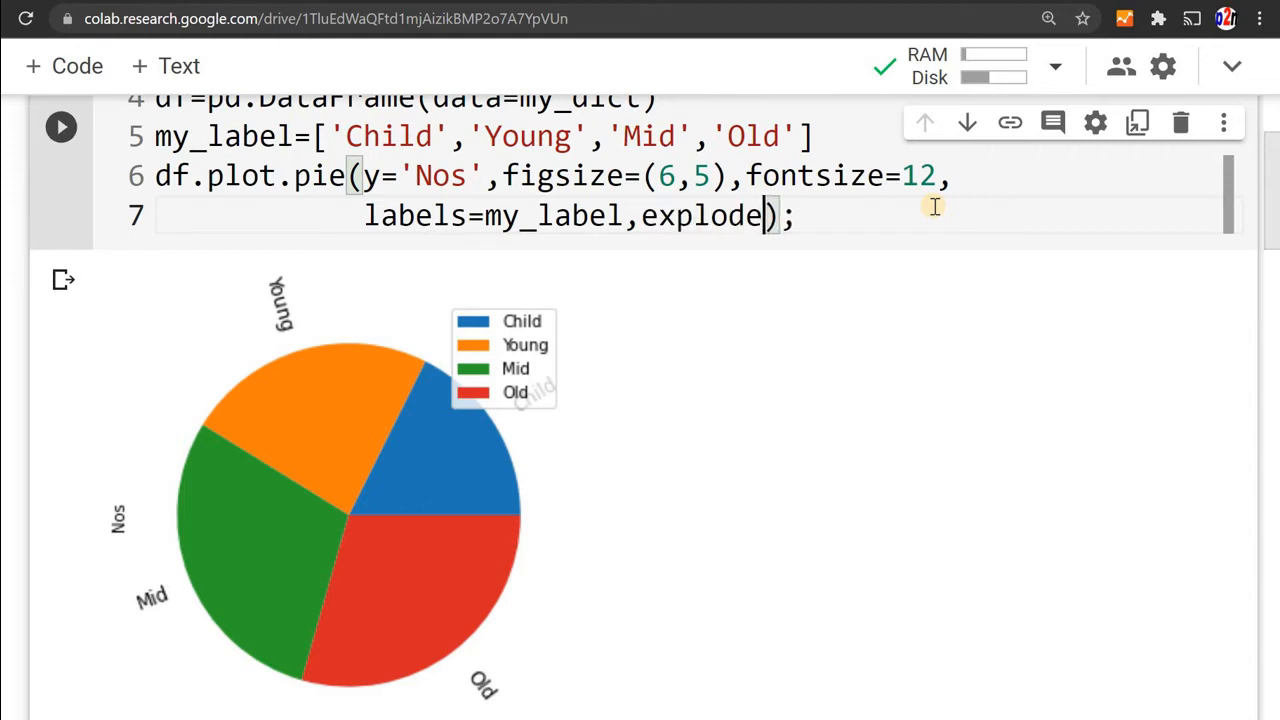
pyautogui.write('=')
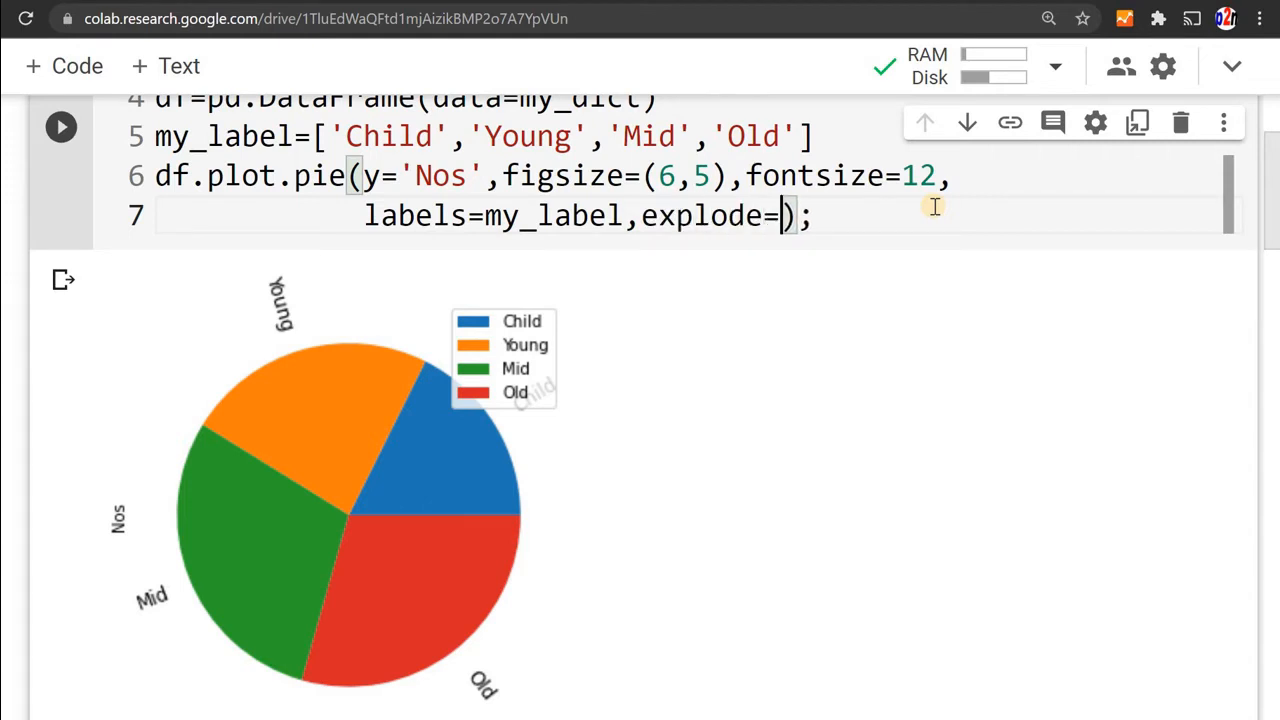
pyautogui.write('()')
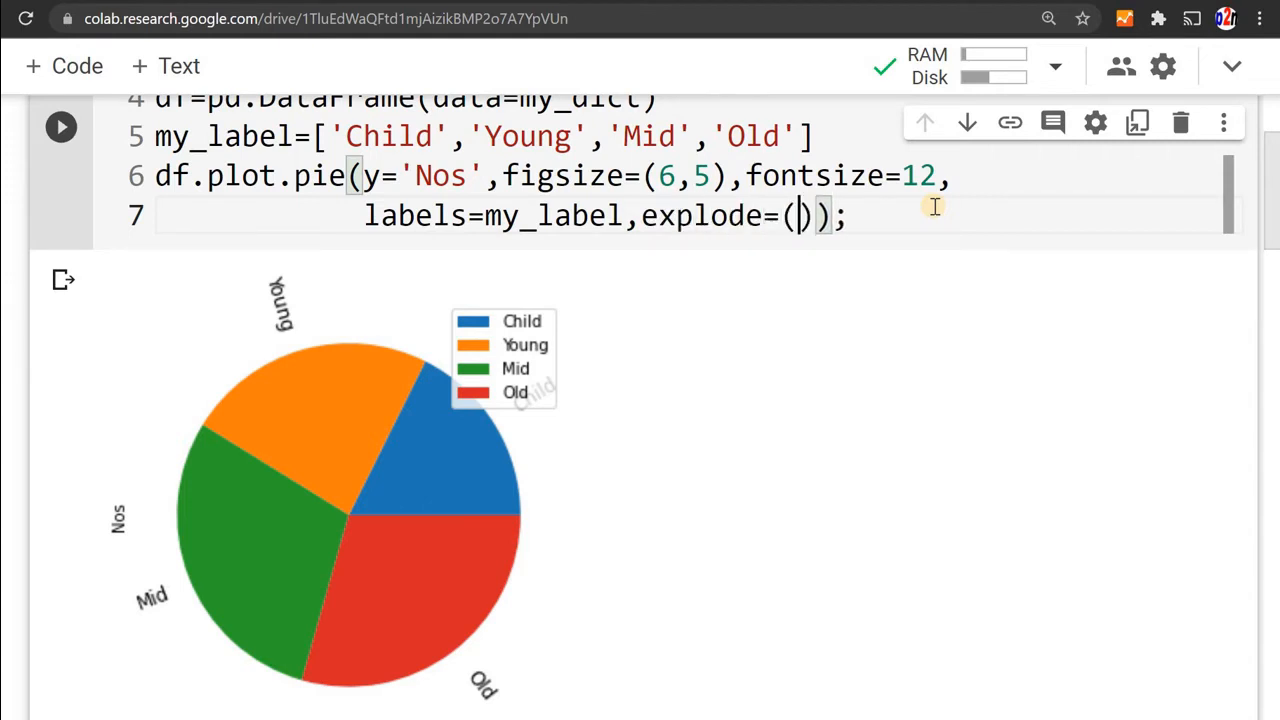
pyautogui.write('0')
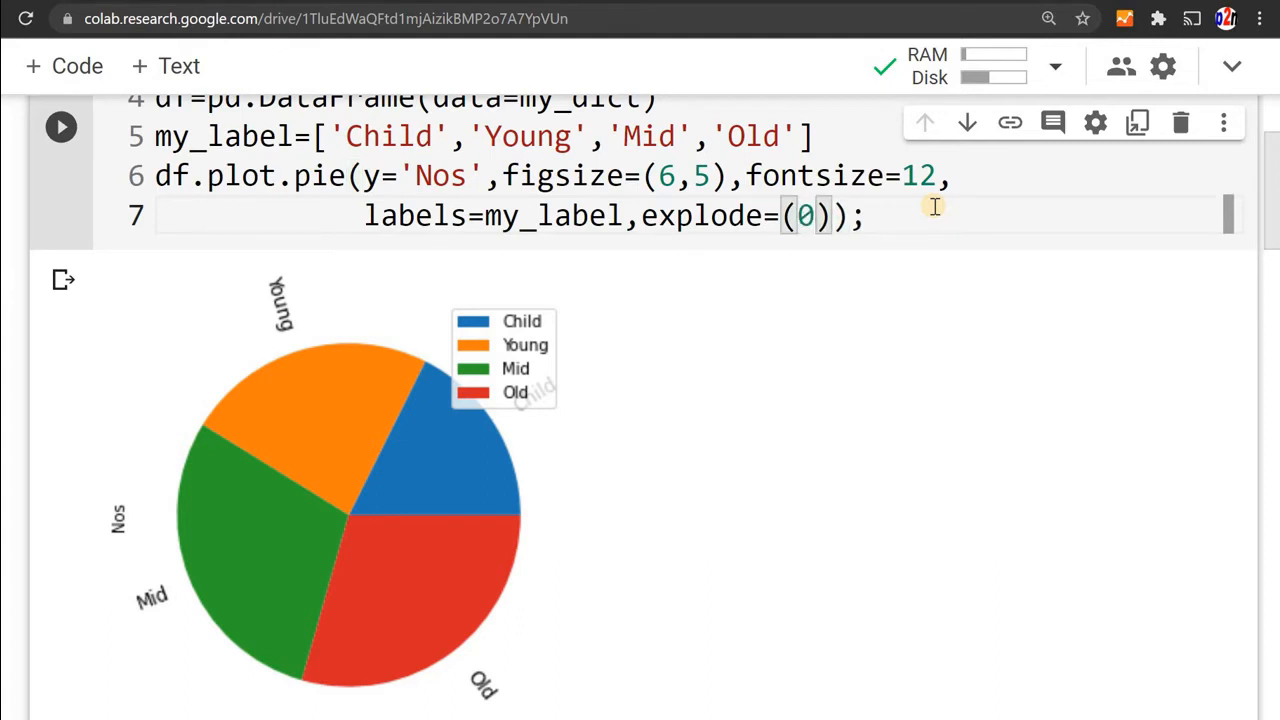
pyautogui.moveTo(788, 375)
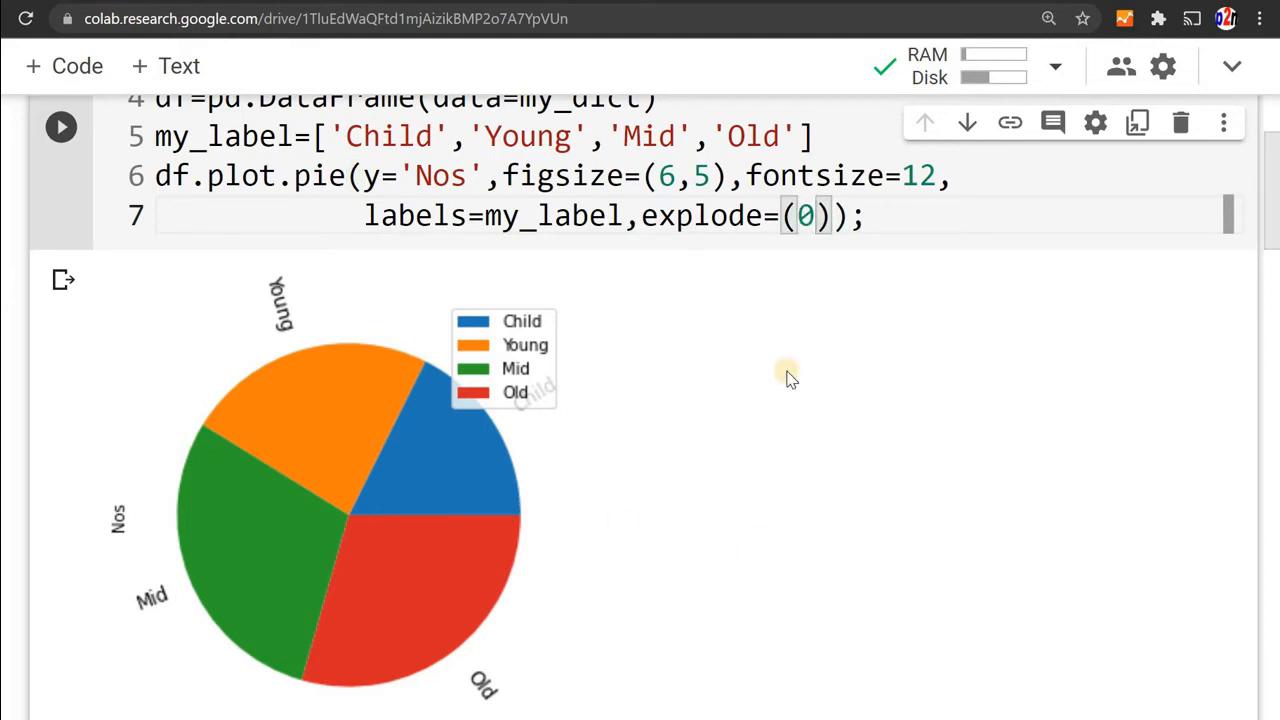
pyautogui.write(',0')
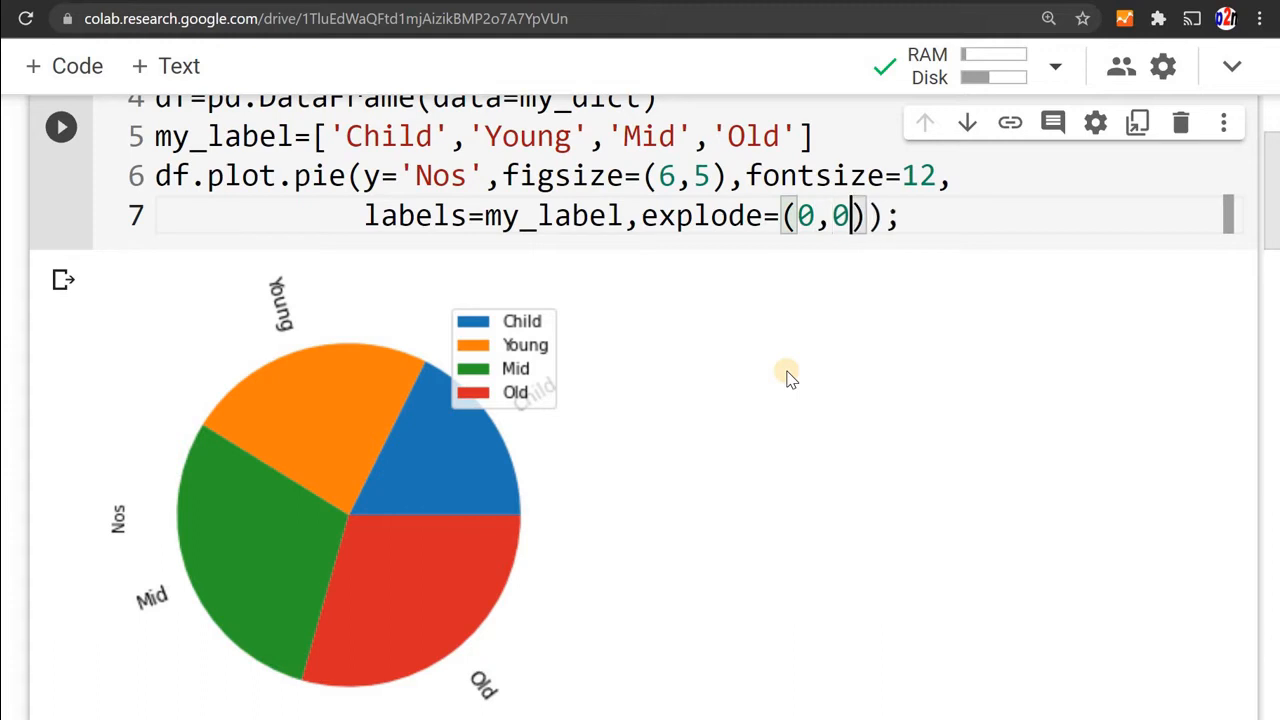
pyautogui.write(',')
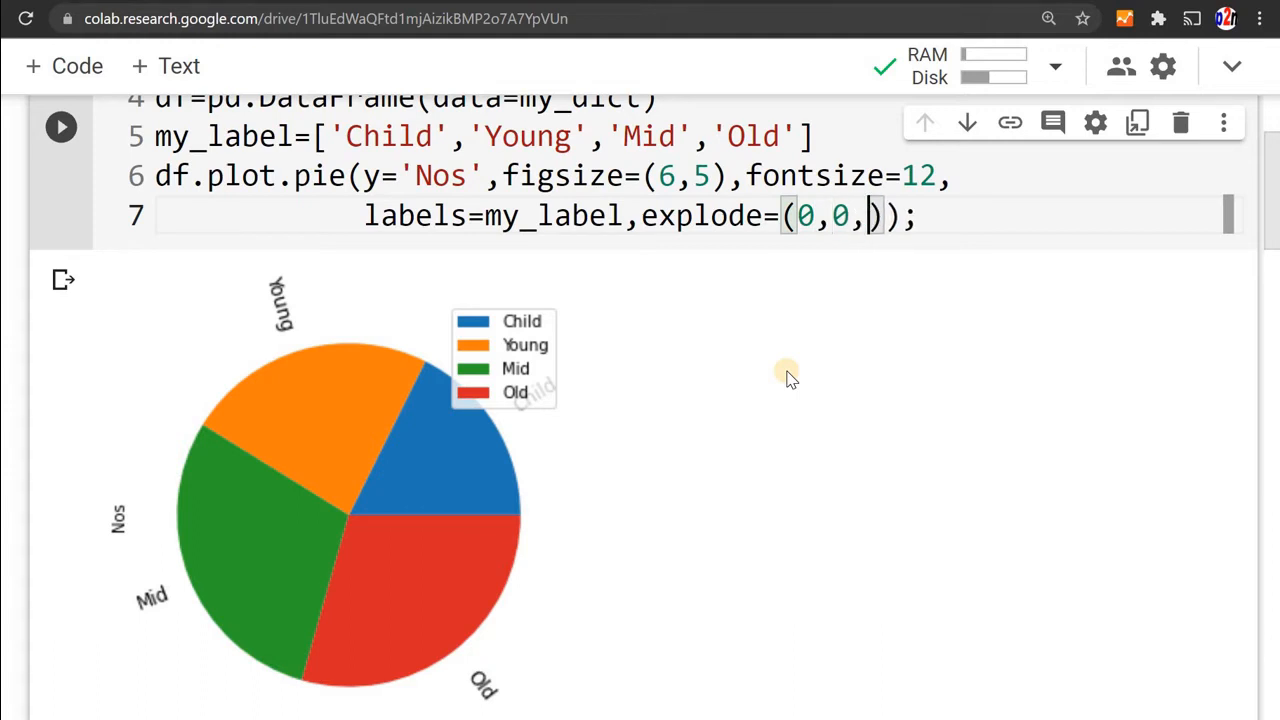
pyautogui.write('0')
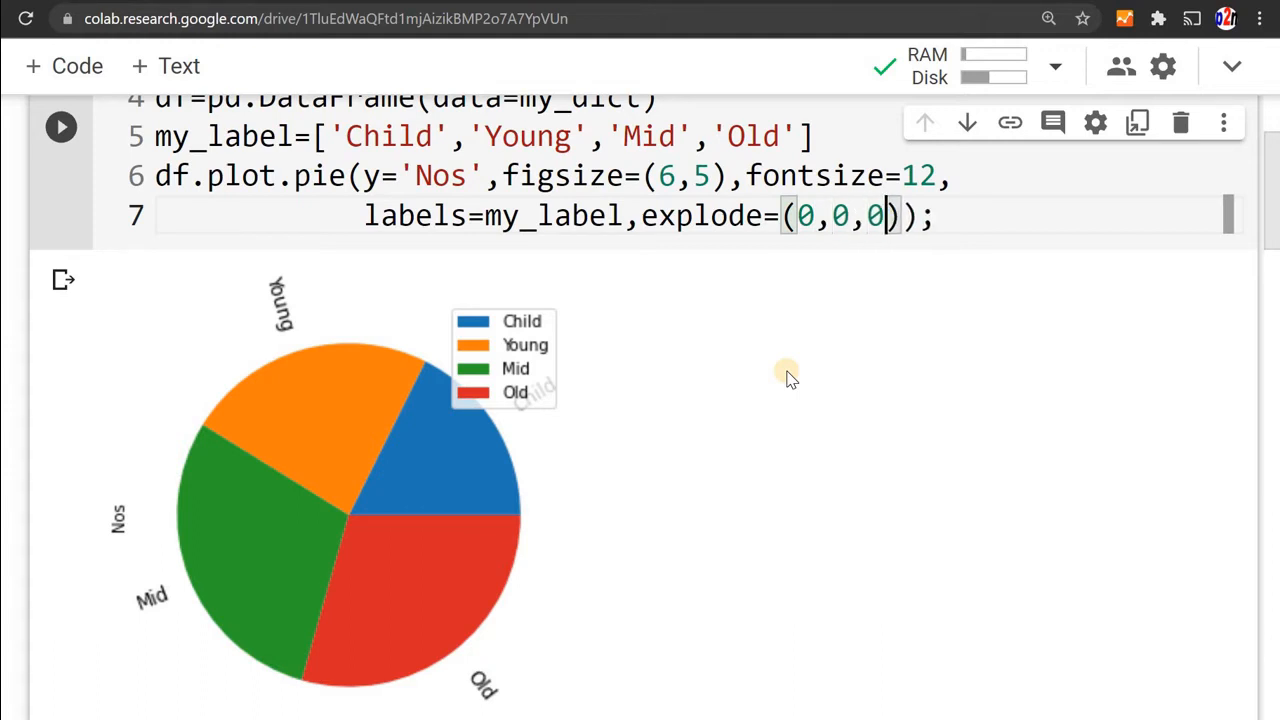
pyautogui.write(',0')
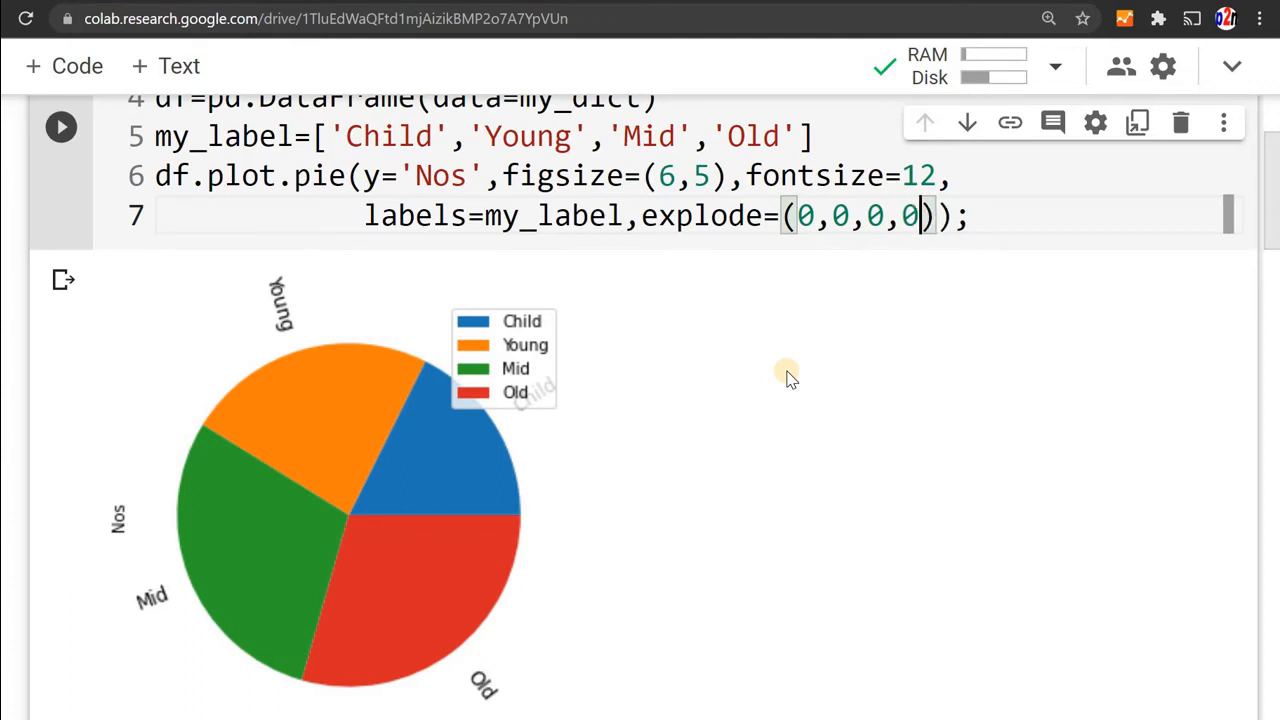
# - Set the Old slice's explode offset to 0.5 and rerun the pie chart
pyautogui.write('.1')
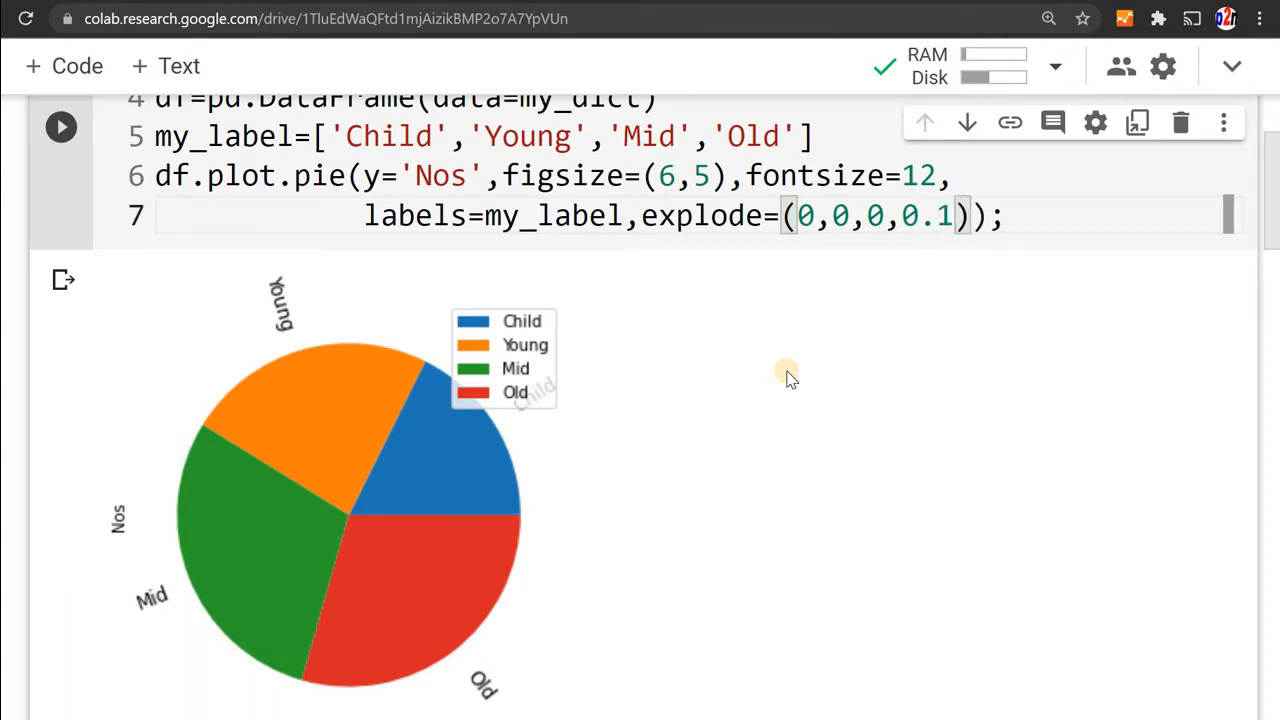
pyautogui.click(60, 127)
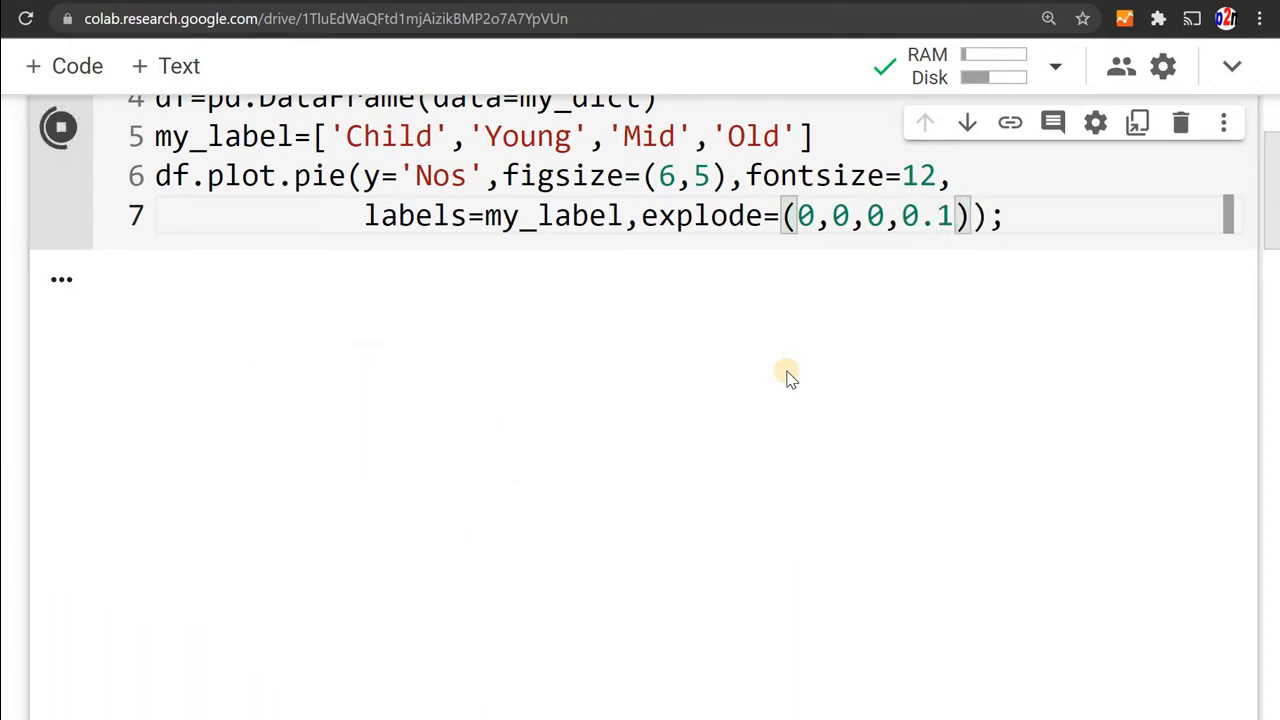
pyautogui.click(59, 127)
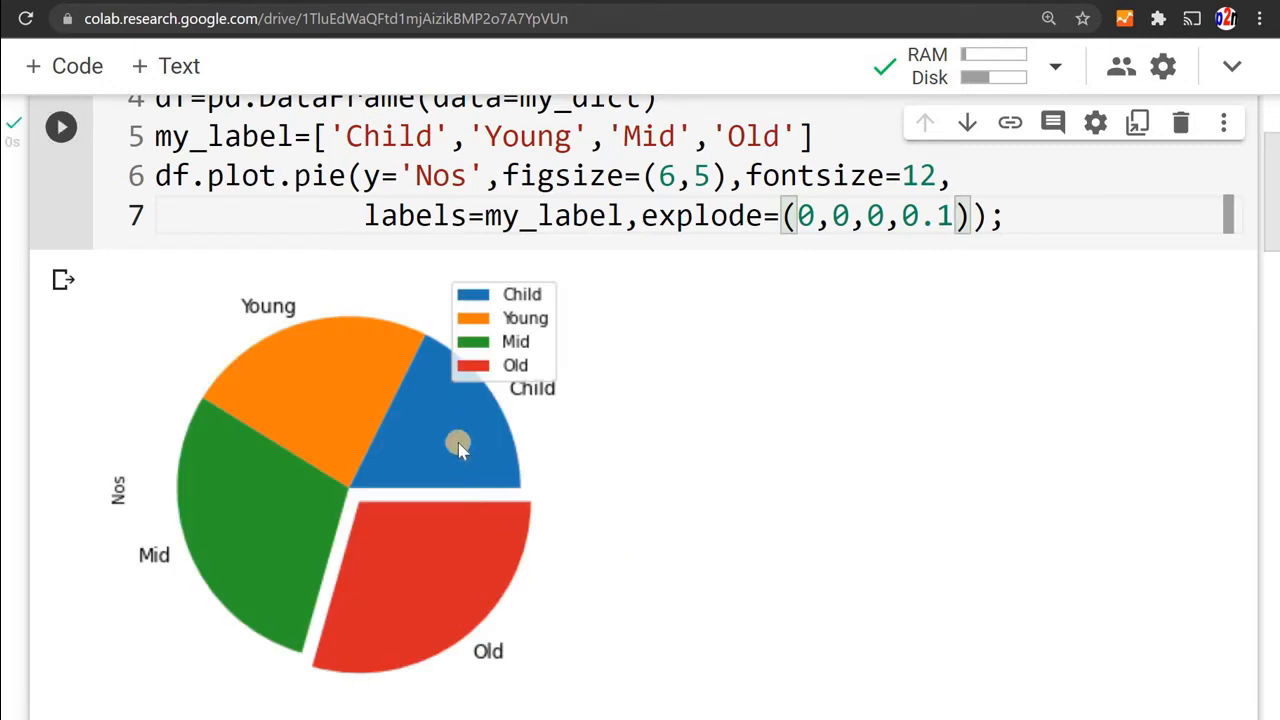
pyautogui.moveTo(410, 415)
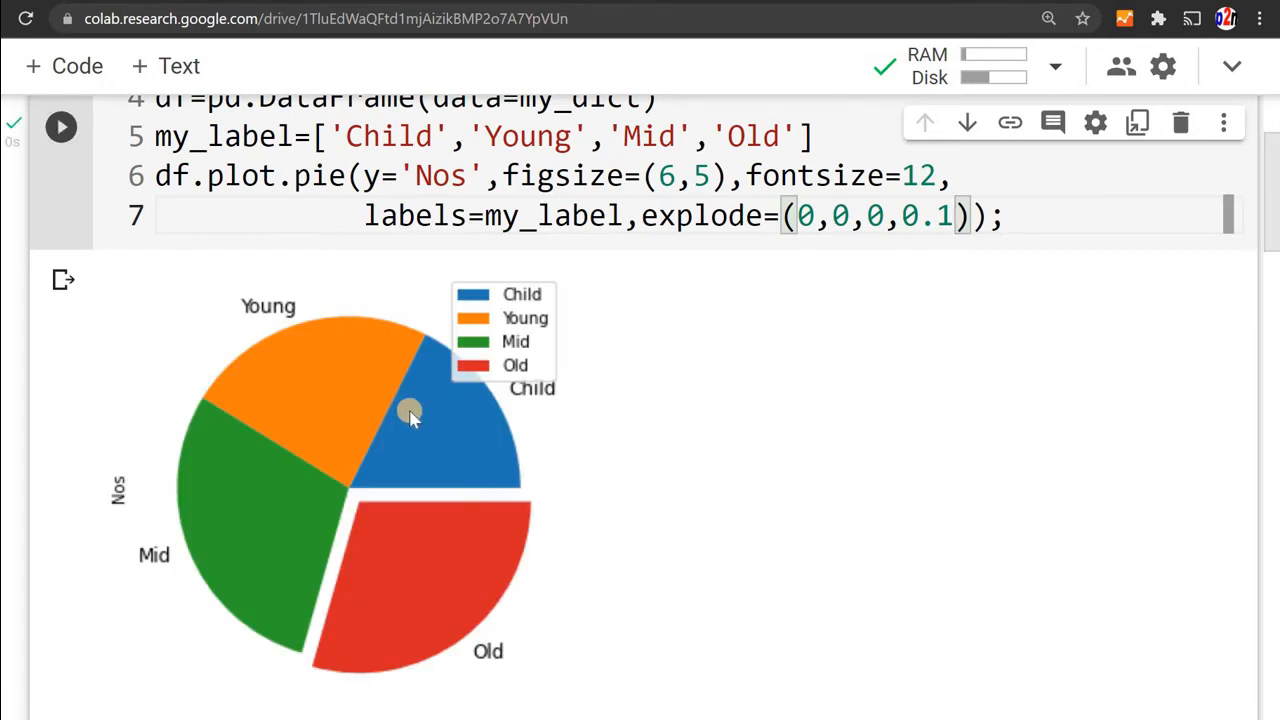
pyautogui.moveTo(420, 460)
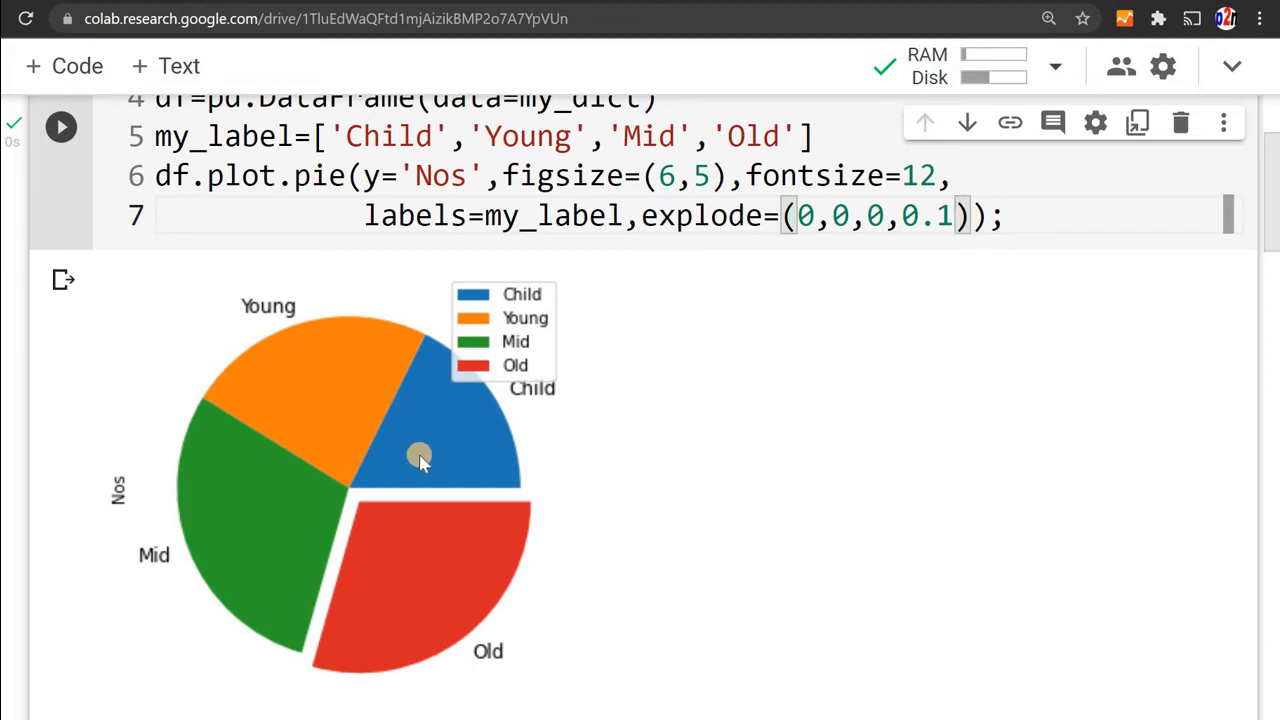
pyautogui.moveTo(216, 450)
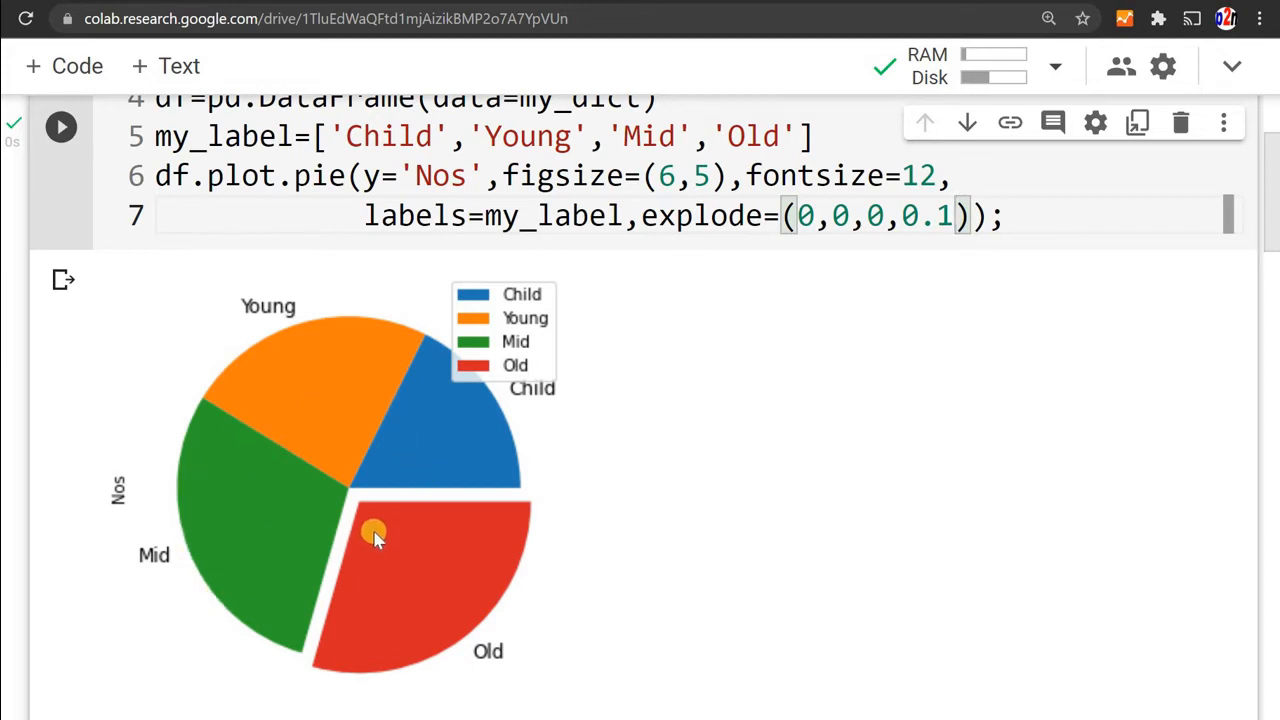
pyautogui.moveTo(480, 610)
pyautogui.write('5')
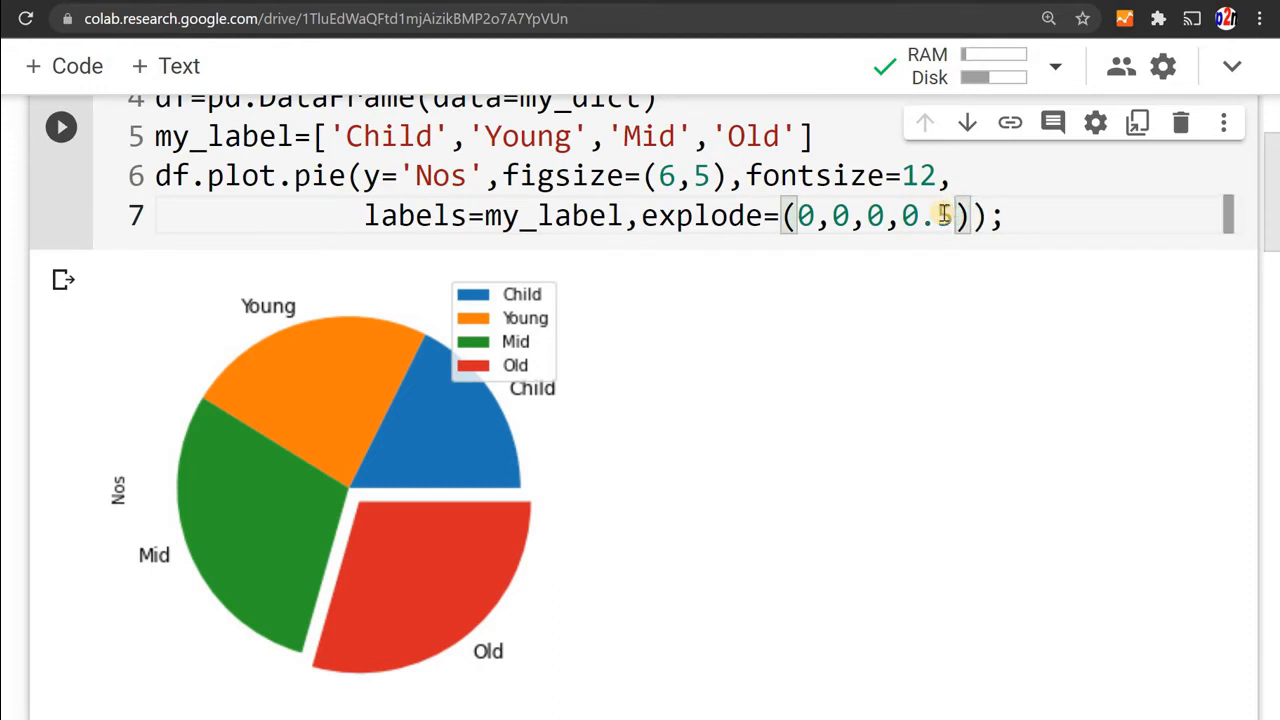
pyautogui.click(60, 127)
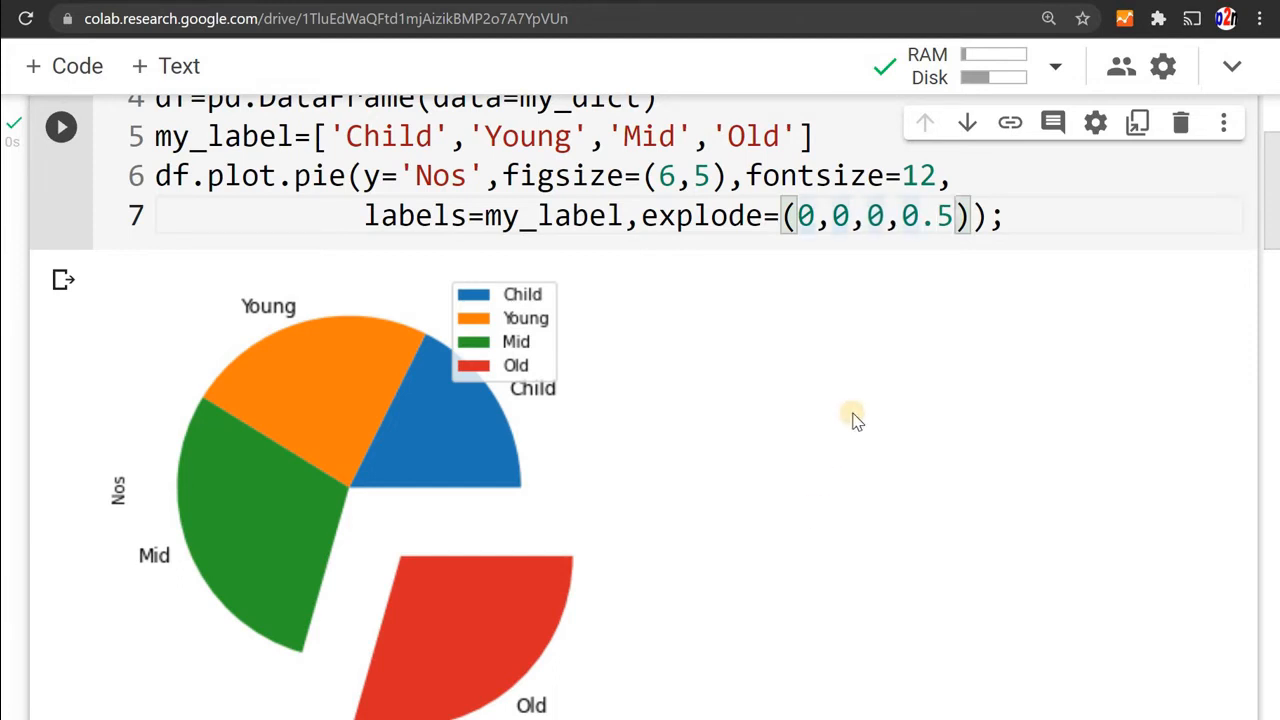
# - Change the explode tuple to (0,0,0.2,0.5) and redraw the pie
pyautogui.write('2,')
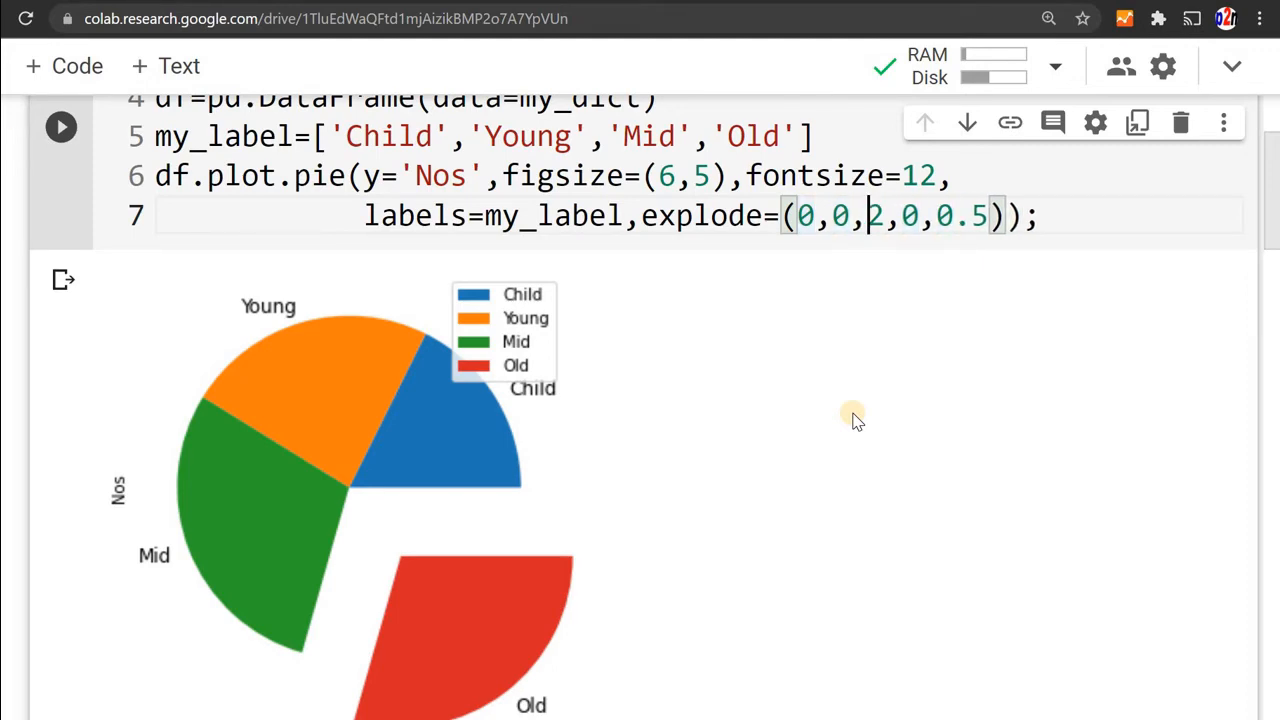
pyautogui.click(60, 127)
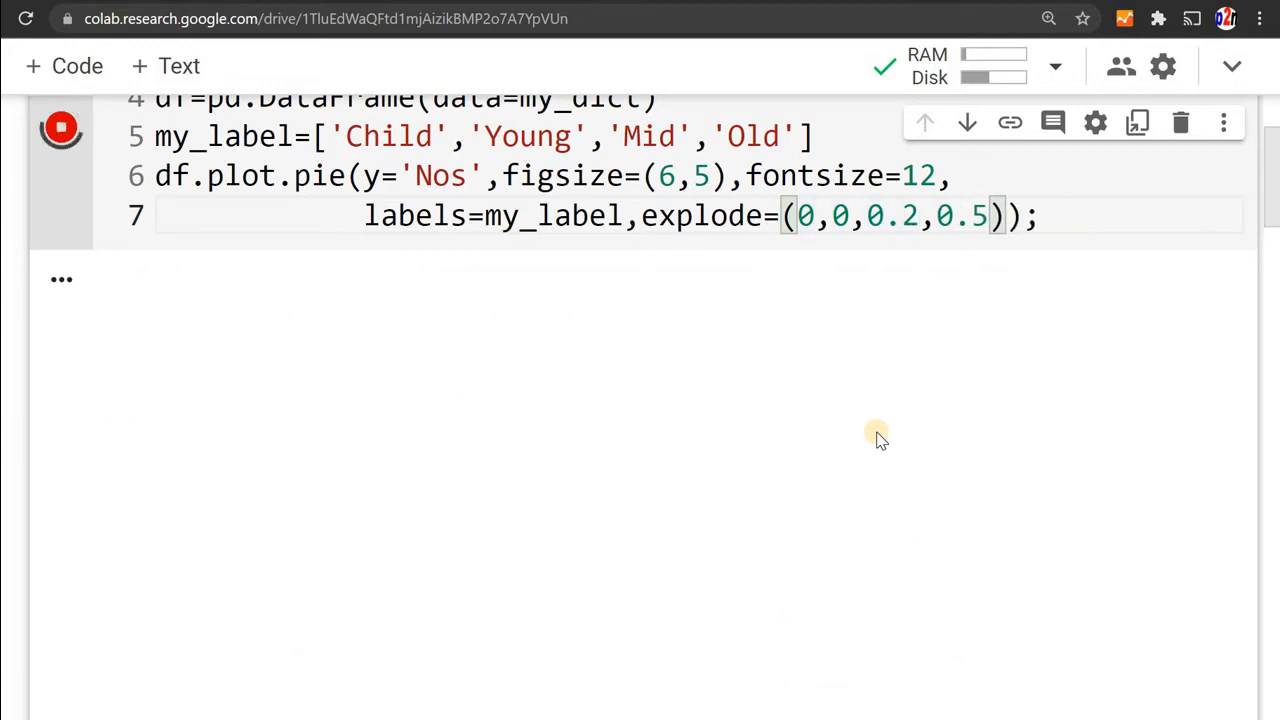
pyautogui.click(60, 127)
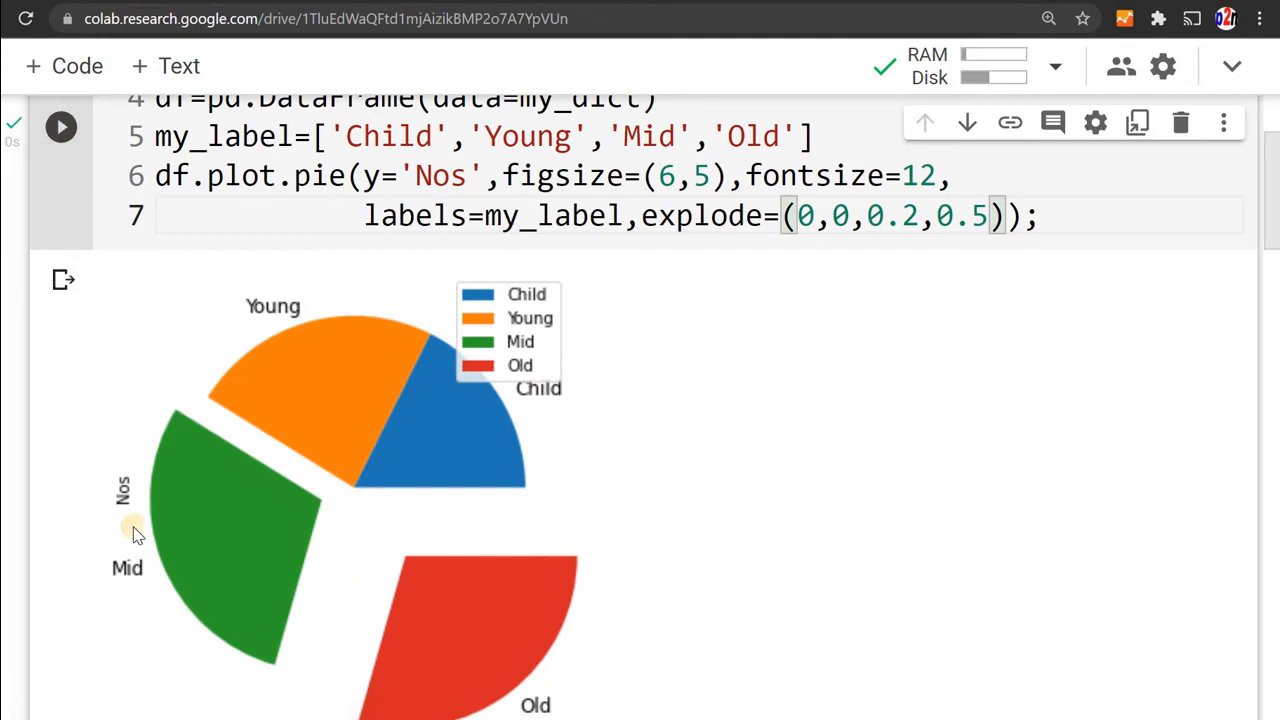
pyautogui.moveTo(205, 503)
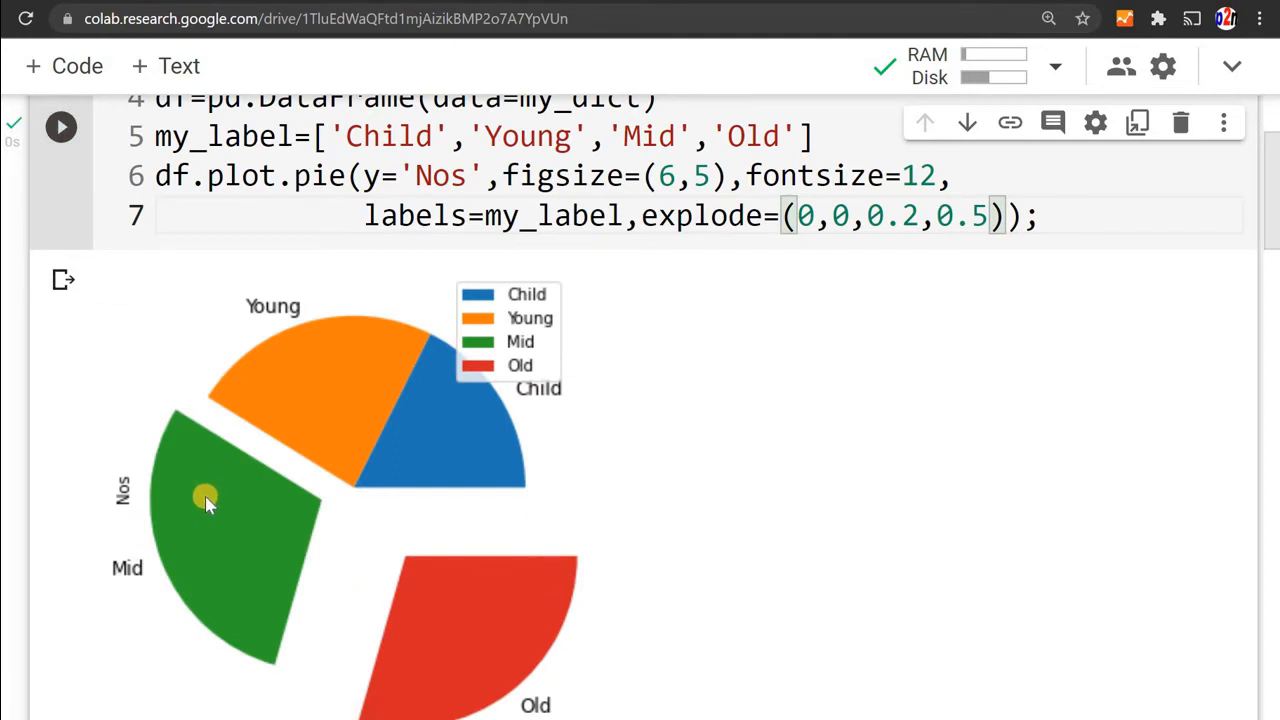
pyautogui.moveTo(255, 498)
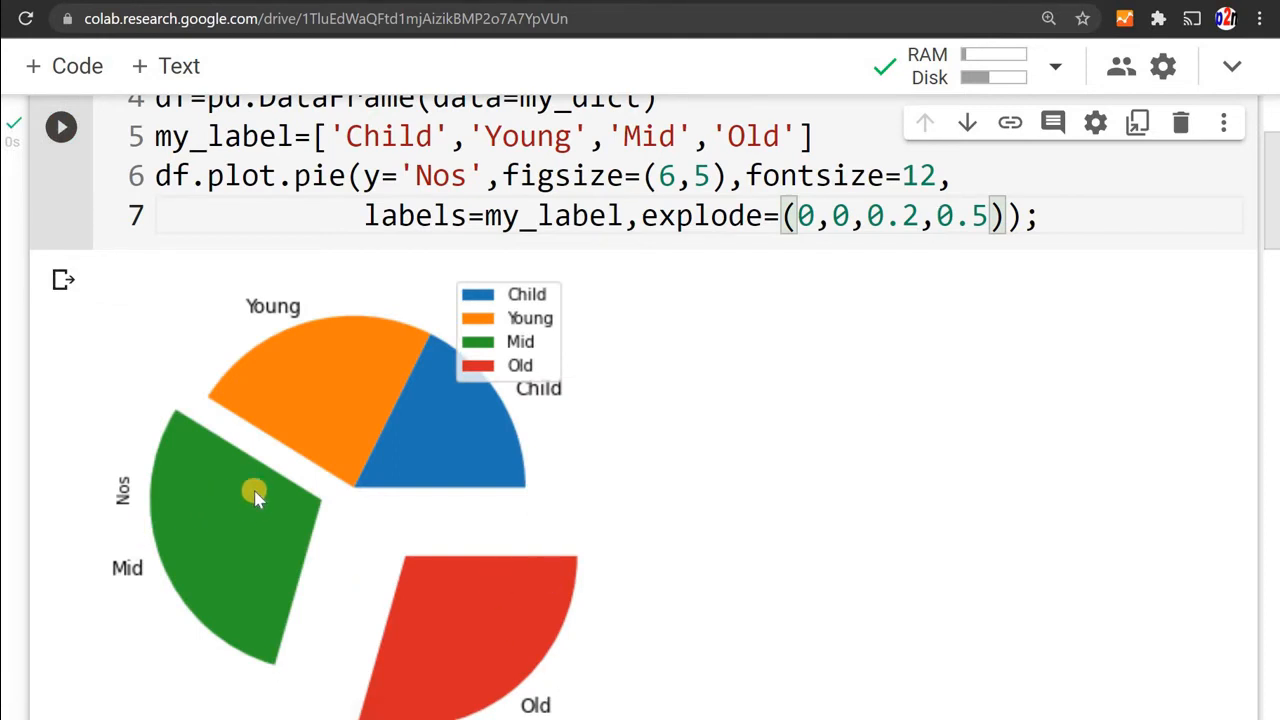
pyautogui.click(635, 216)
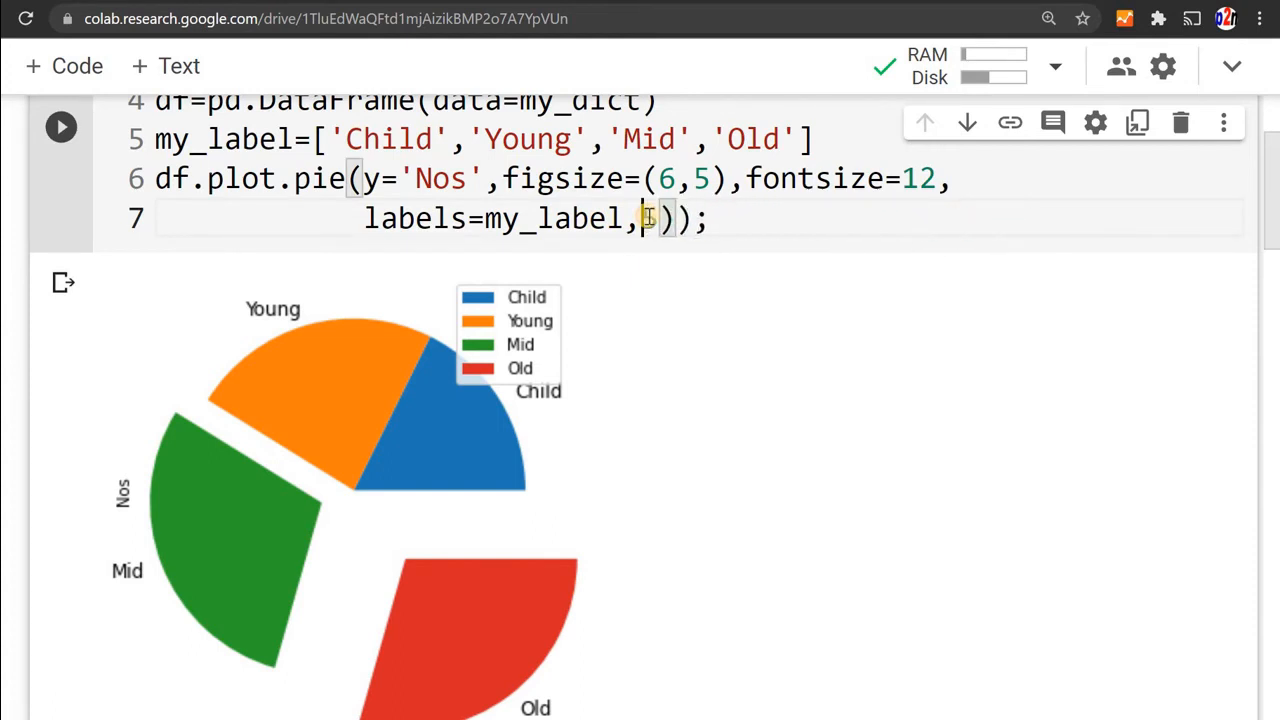
# - Replace the explode argument with shadow=True in df.plot.pie and rerun the cell
pyautogui.press('Backspace')
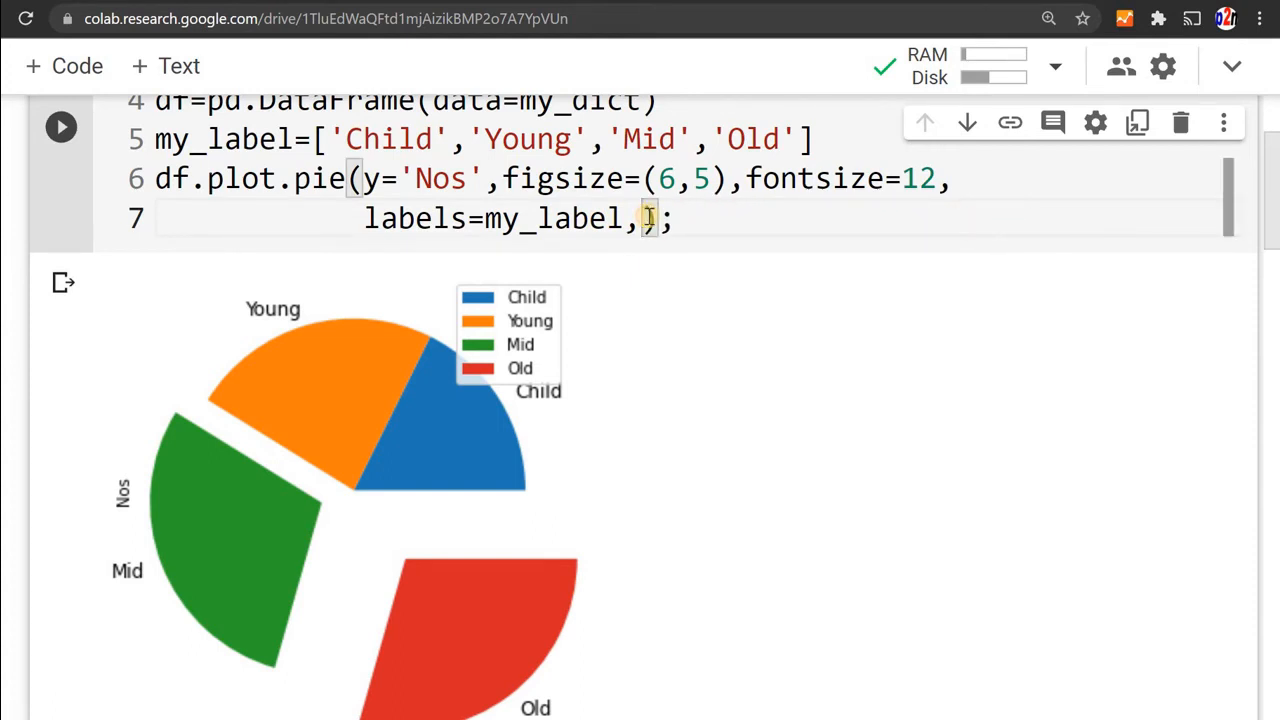
pyautogui.write('h')
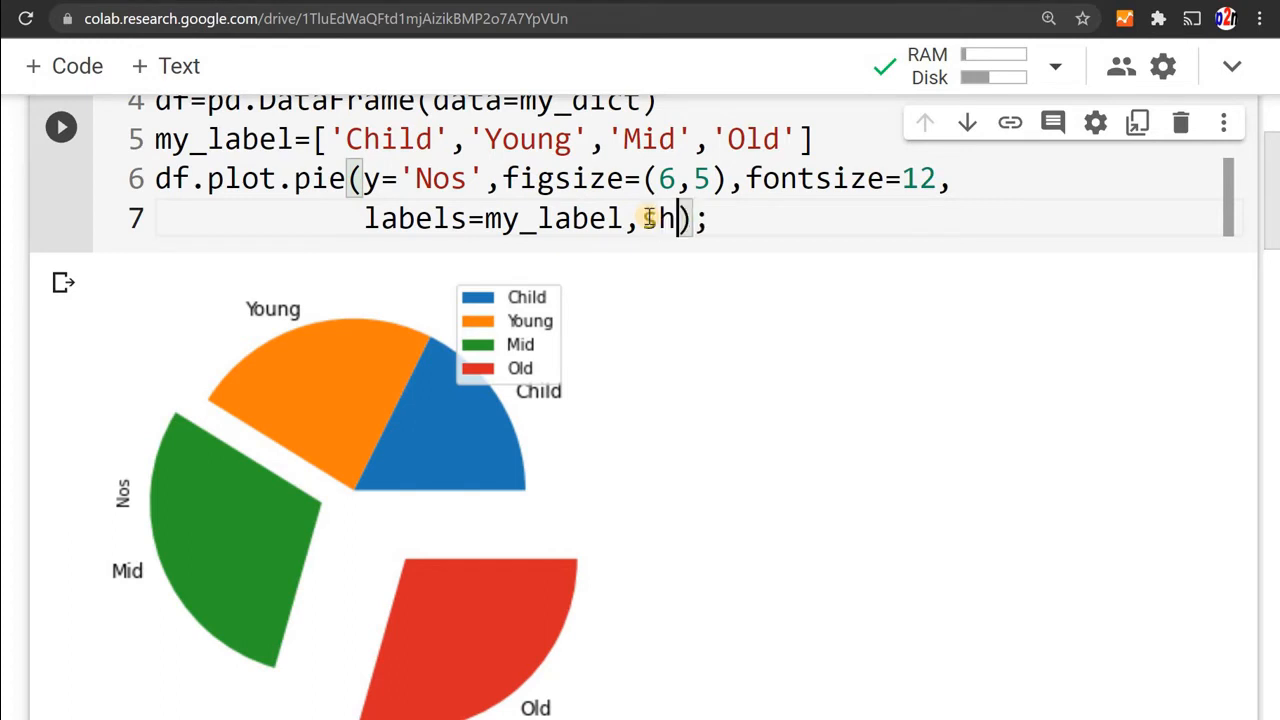
pyautogui.write('adow')
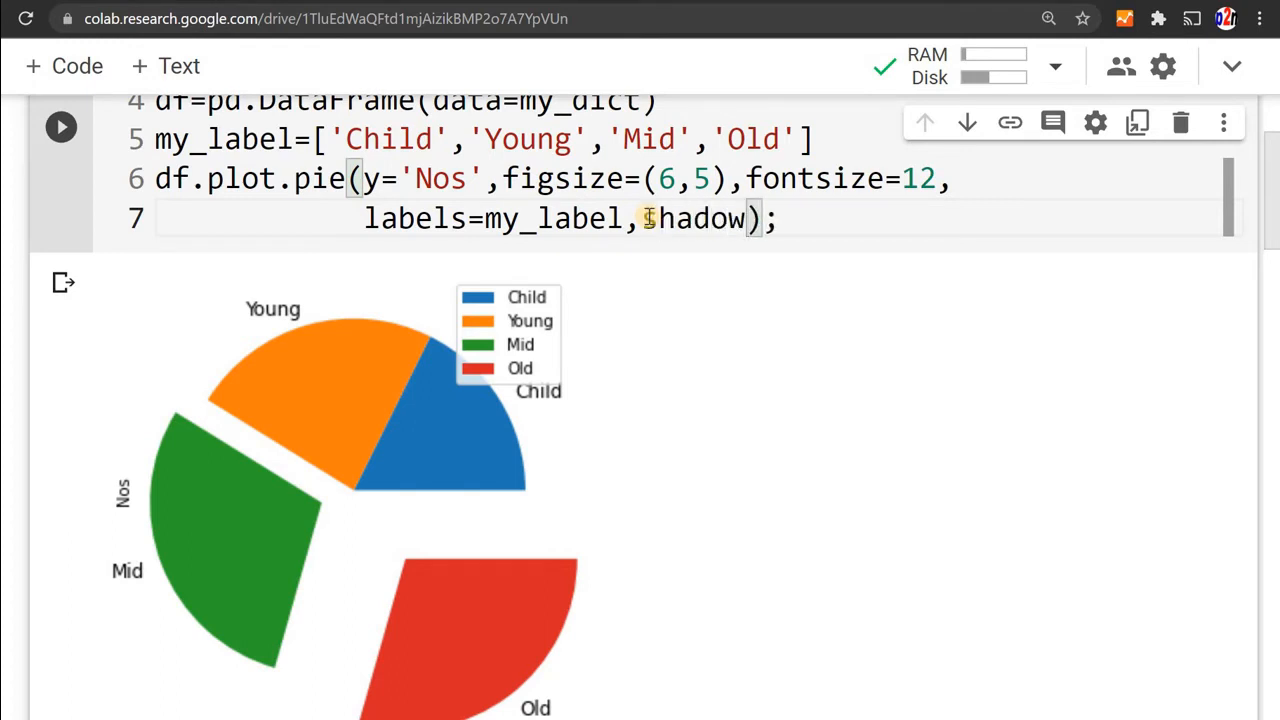
pyautogui.write('=')
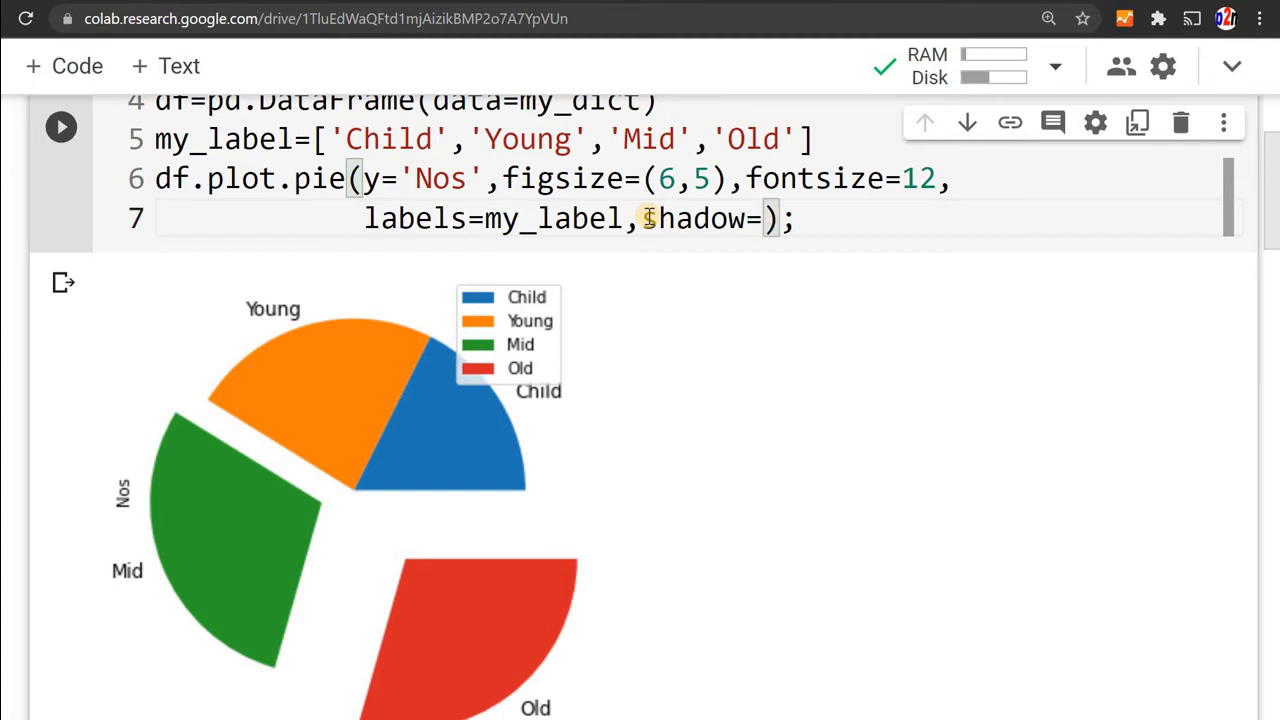
pyautogui.write('True')
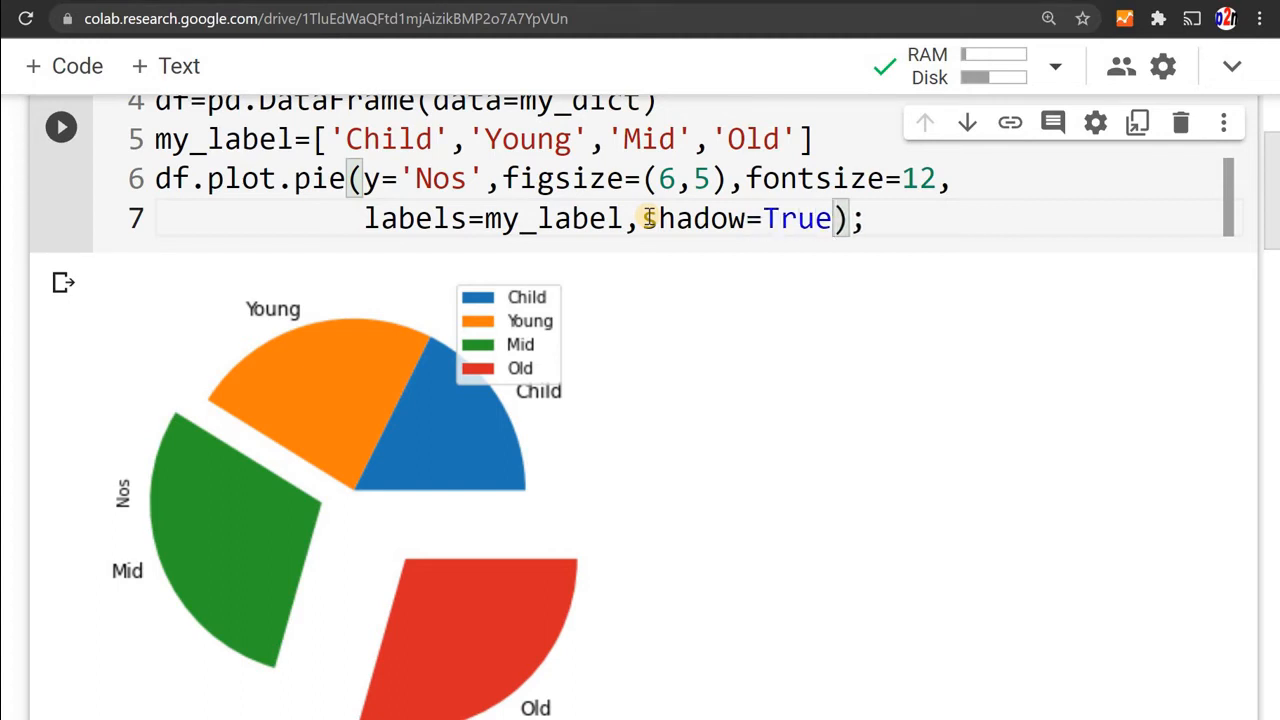
pyautogui.click(60, 127)
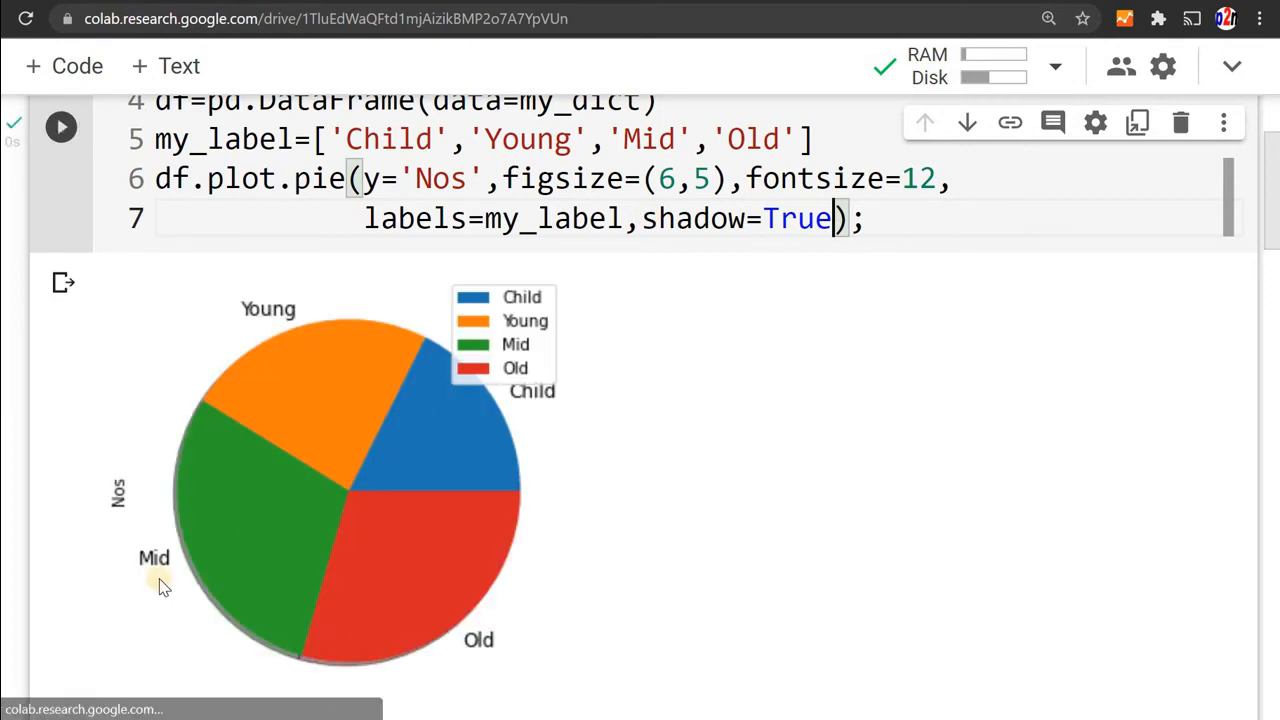
pyautogui.moveTo(197, 570)
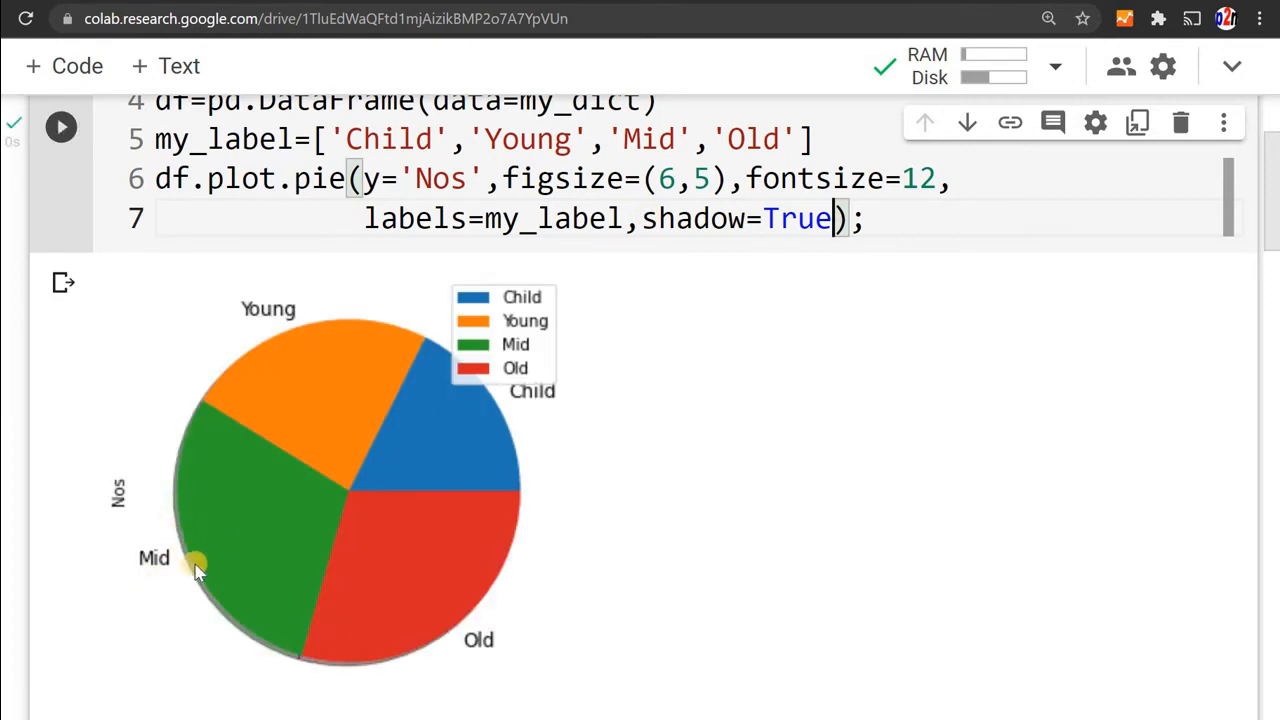
pyautogui.moveTo(782, 305)
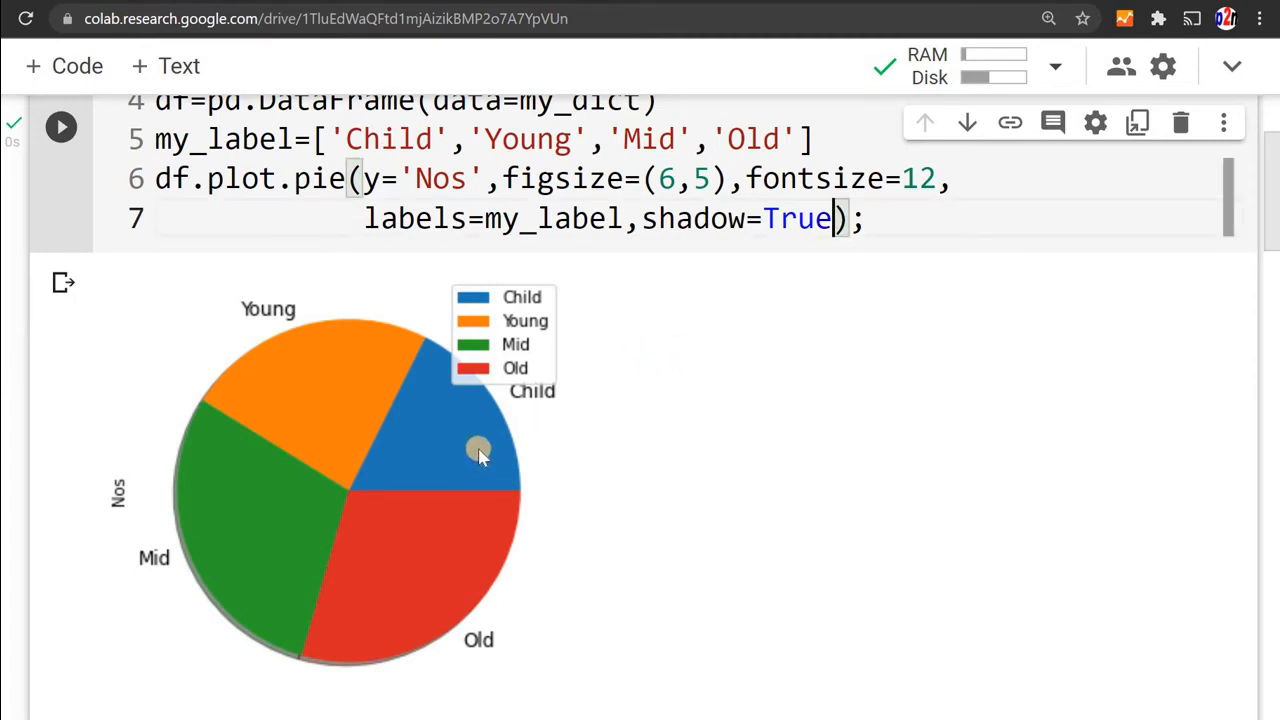
pyautogui.moveTo(214, 557)
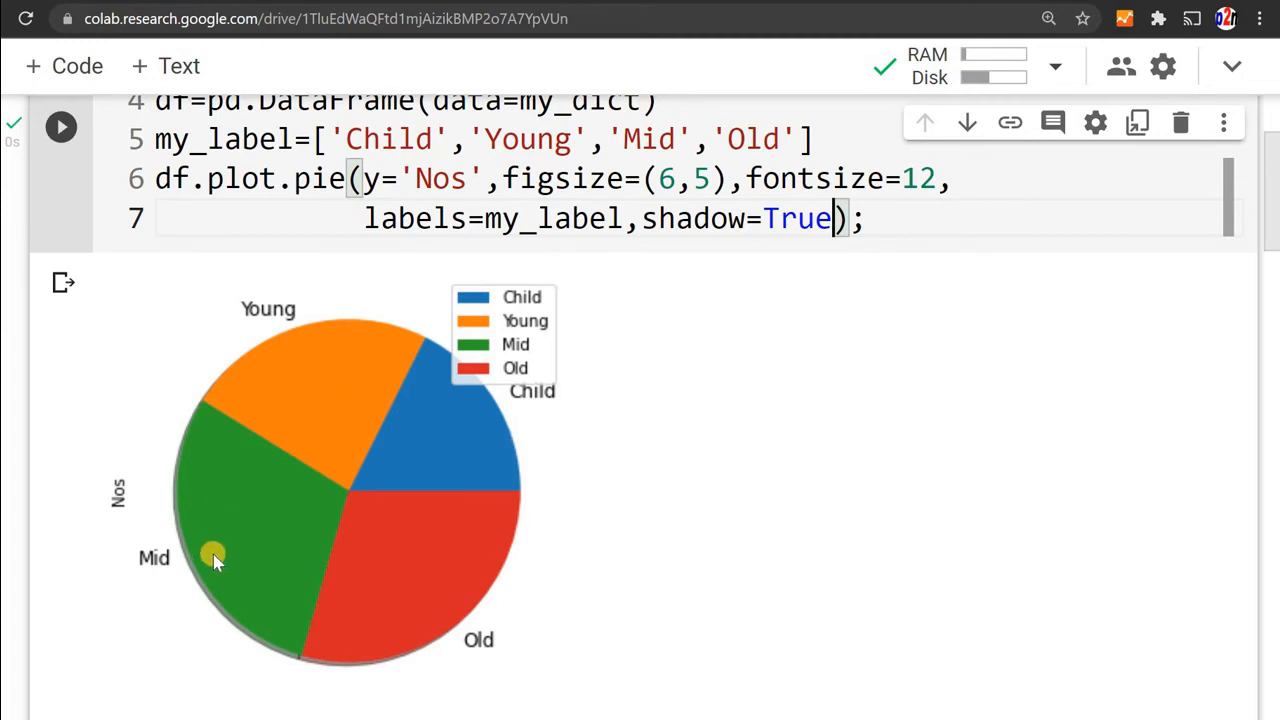
pyautogui.moveTo(392, 615)
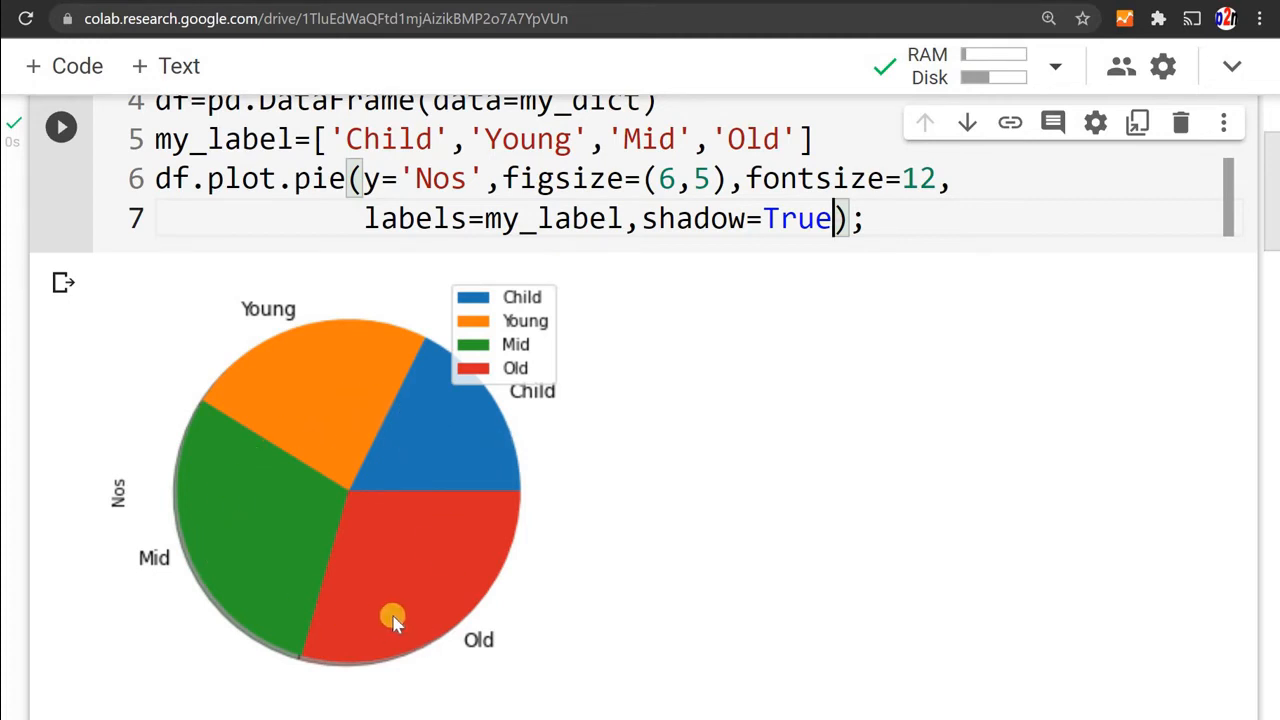
pyautogui.moveTo(420, 430)
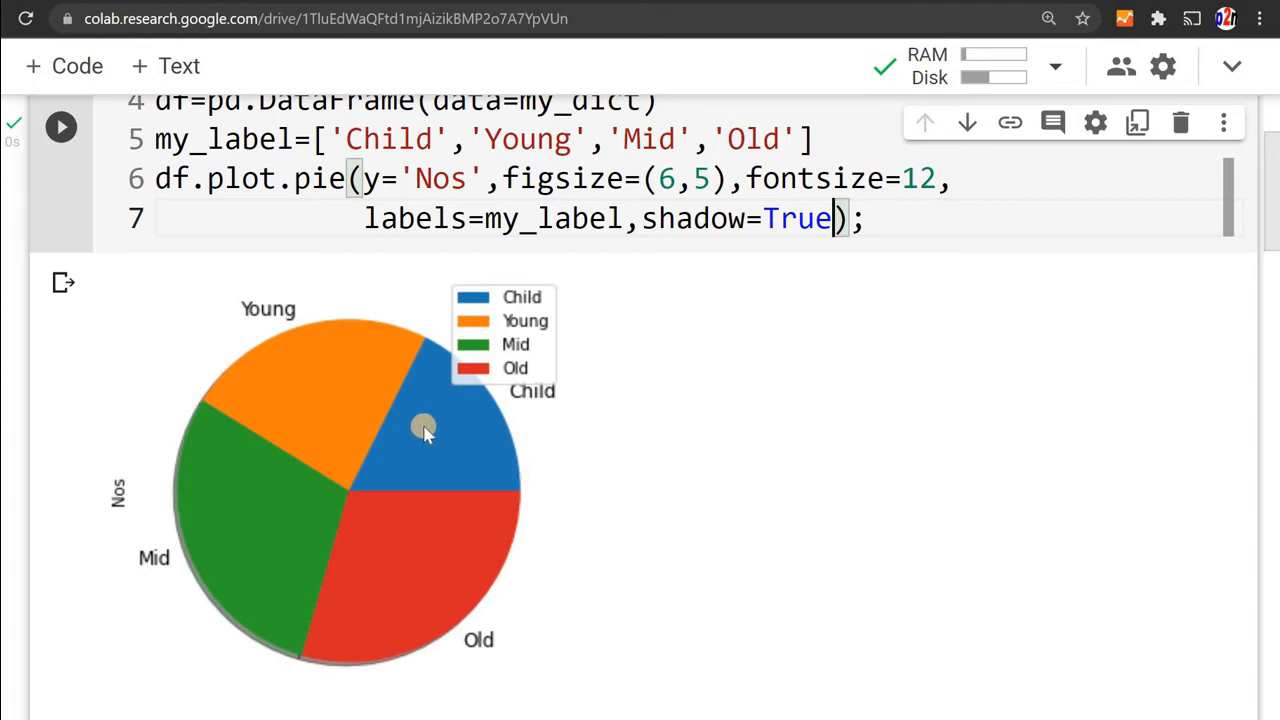
pyautogui.moveTo(785, 320)
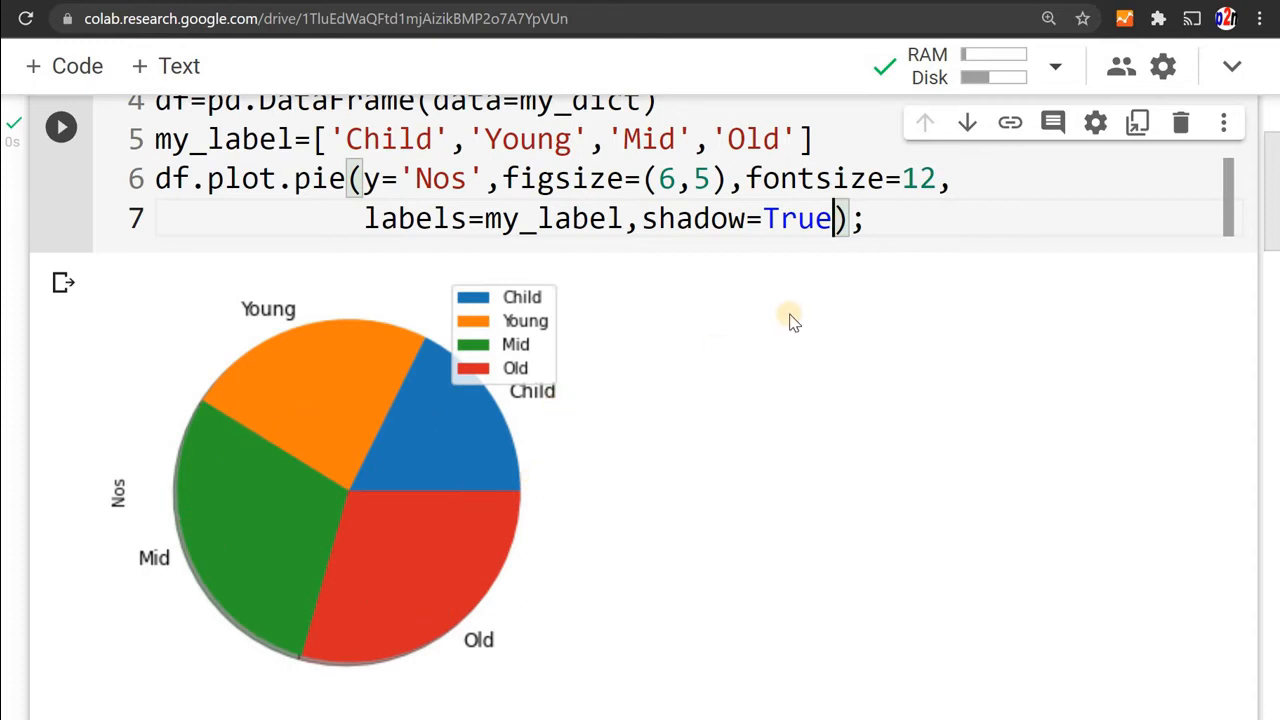
# - Add counterclock=False to the pie call, fixing its spelling, and rerun
pyautogui.write(',couter')
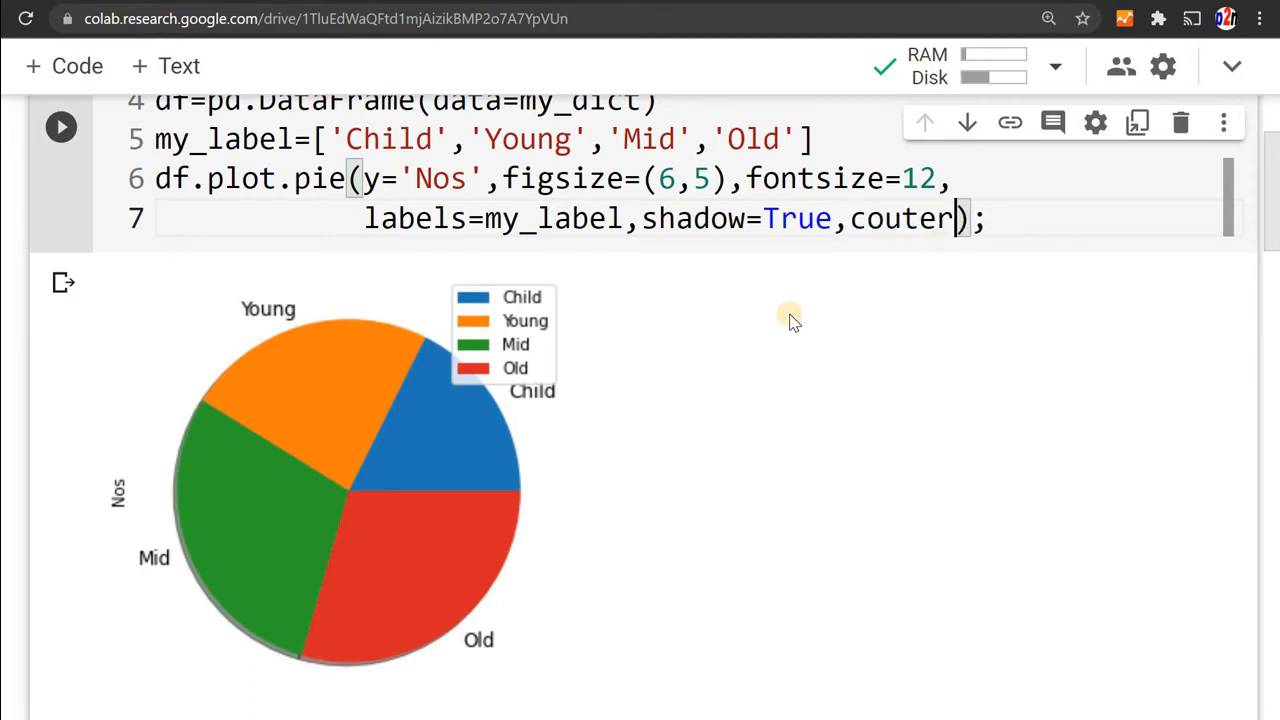
pyautogui.write('clock=Fal')
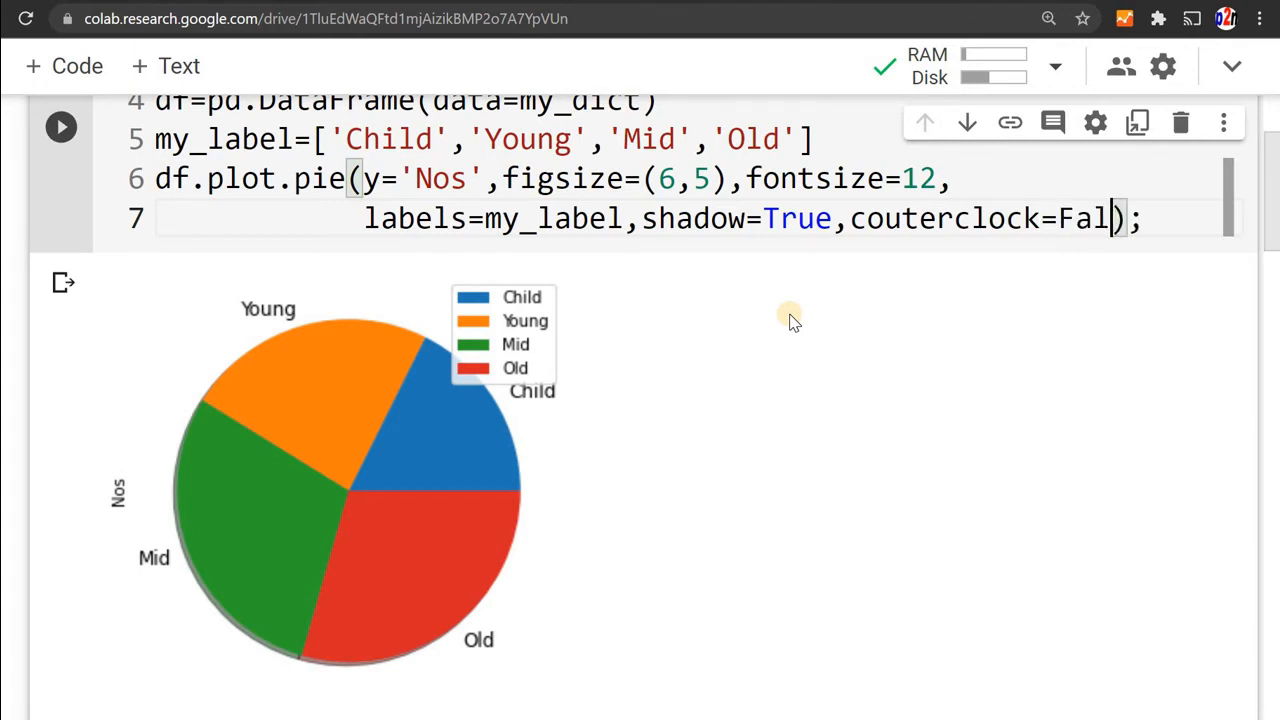
pyautogui.write('se')
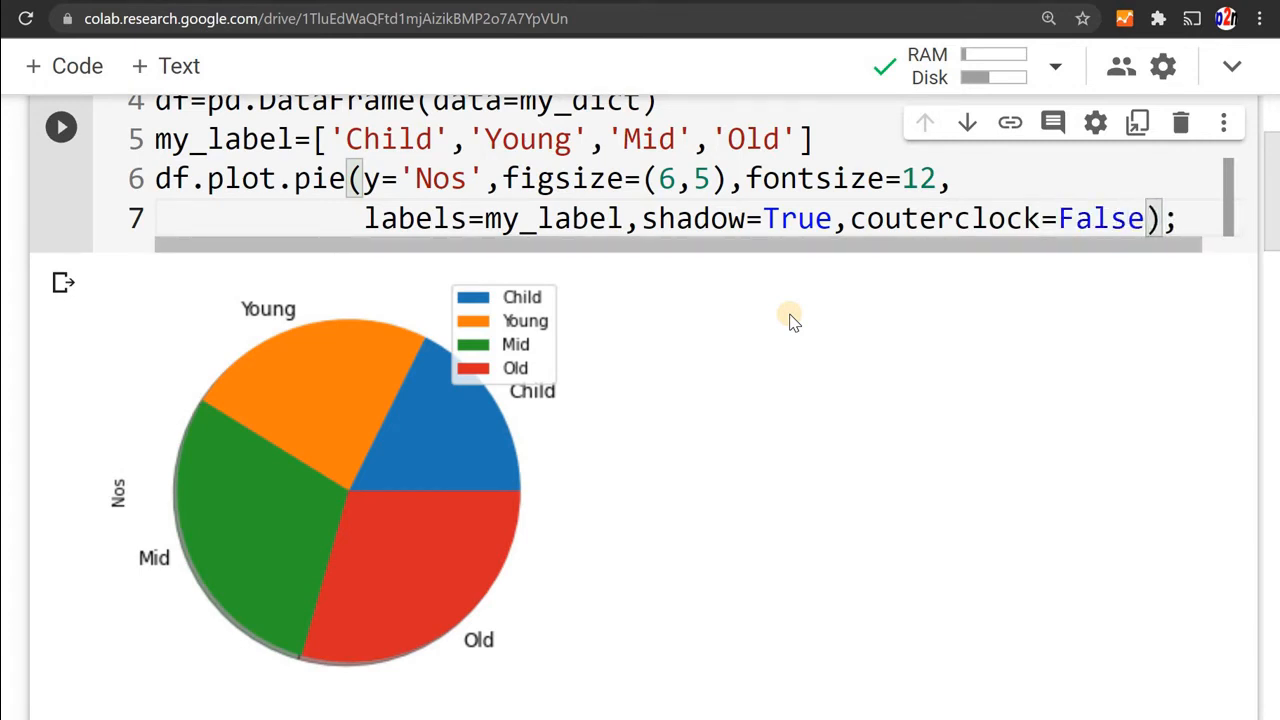
pyautogui.click(60, 126)
pyautogui.write('n')
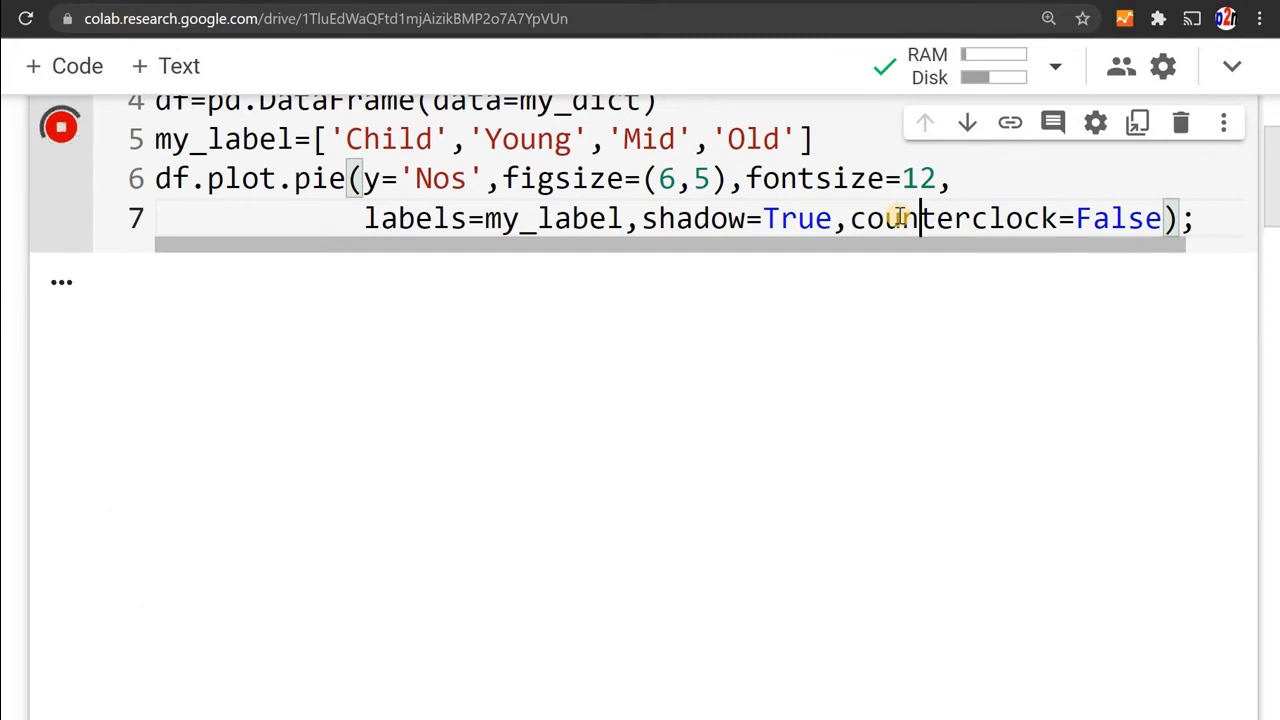
pyautogui.click(60, 125)
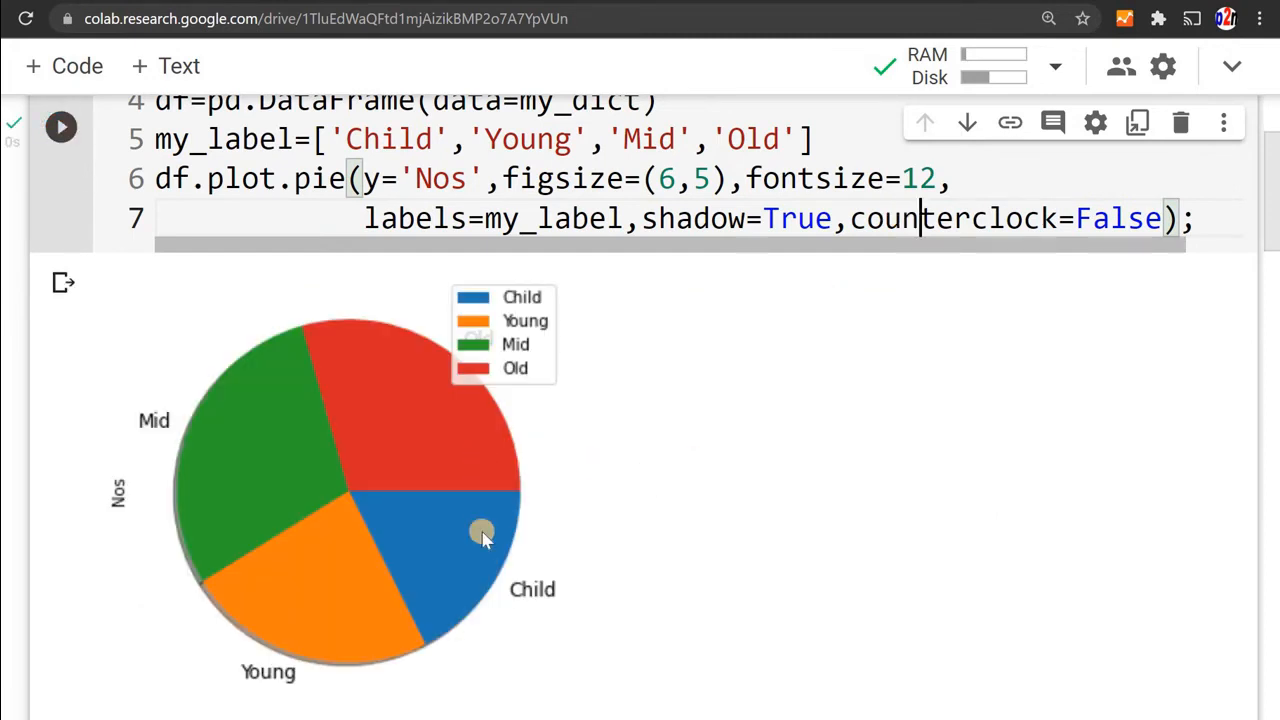
pyautogui.moveTo(245, 470)
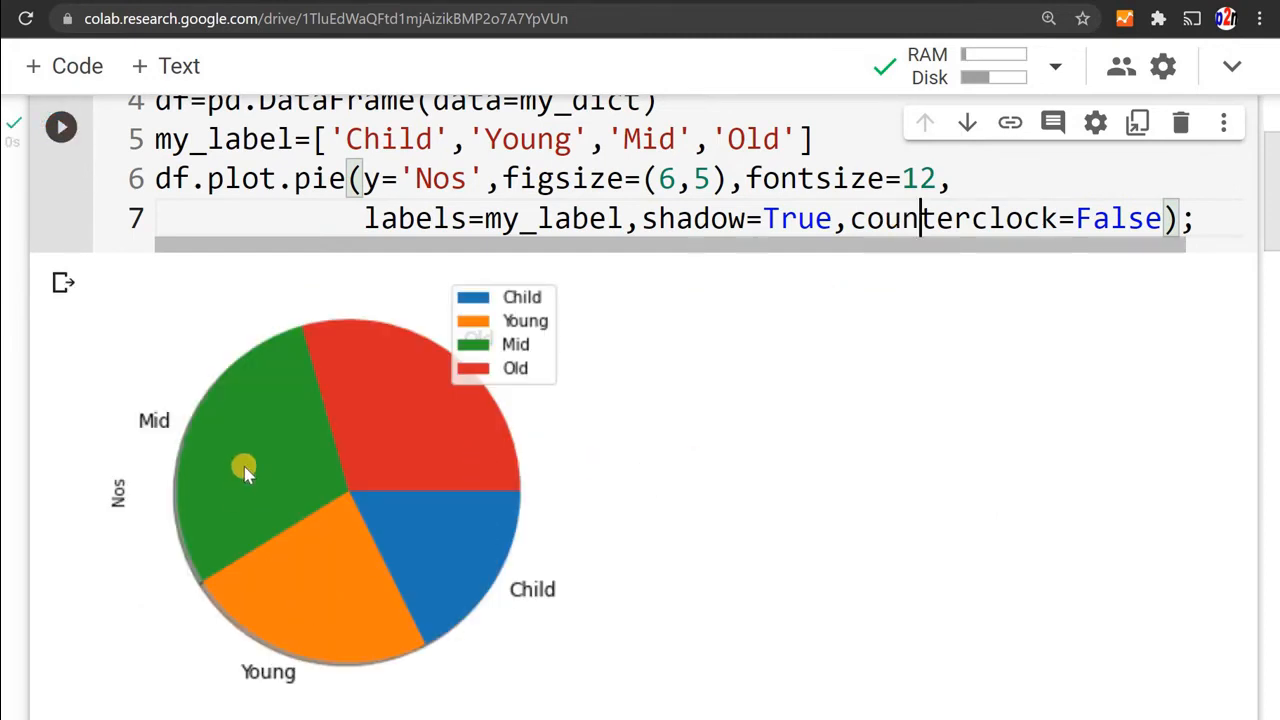
pyautogui.moveTo(218, 477)
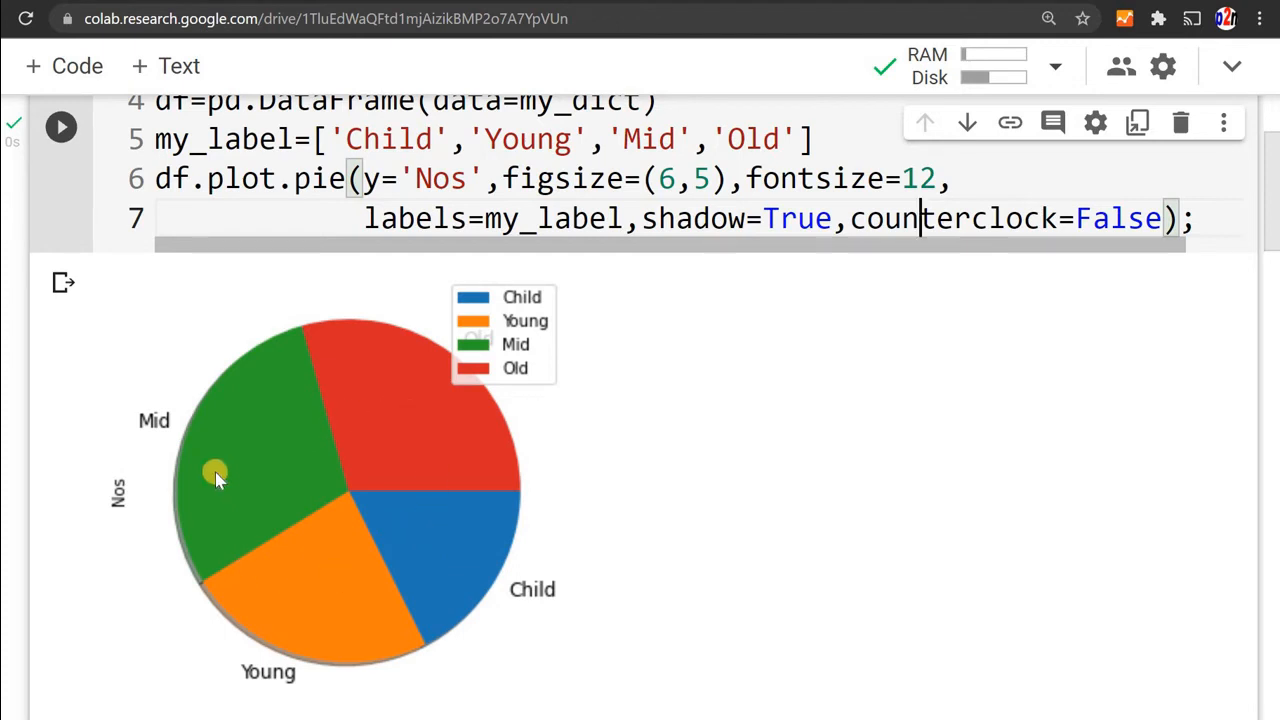
pyautogui.moveTo(428, 523)
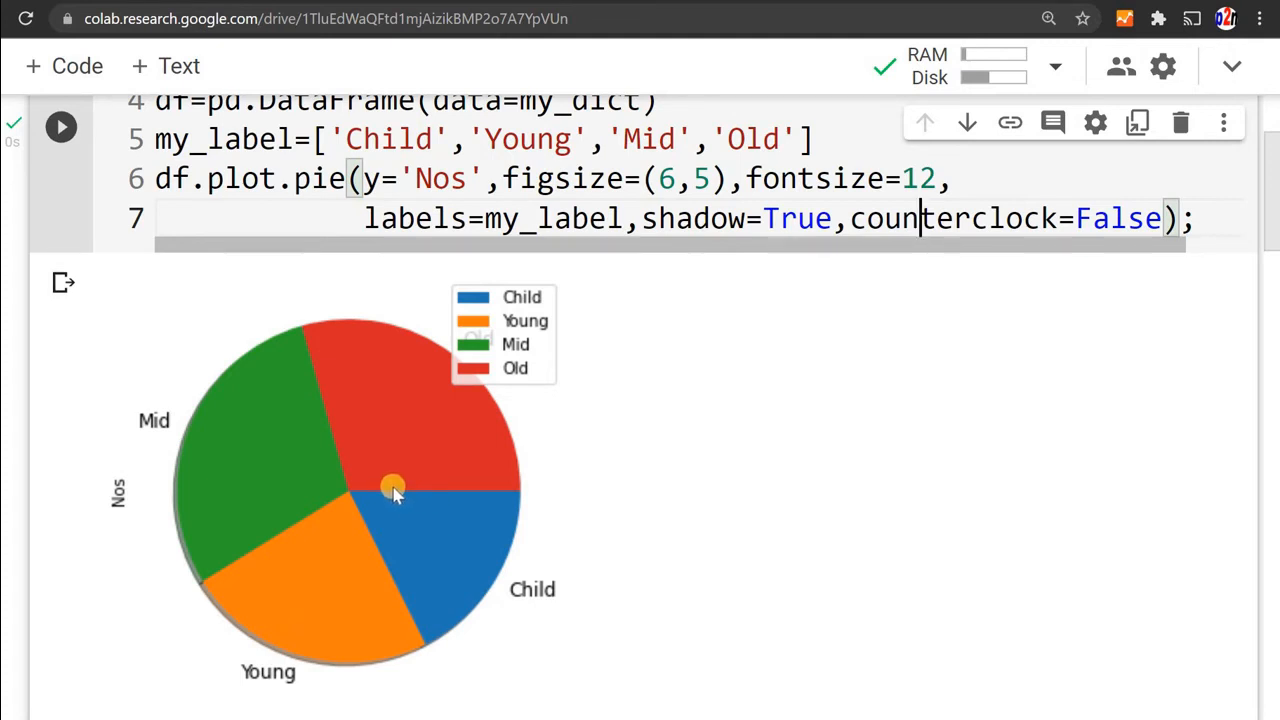
pyautogui.moveTo(488, 495)
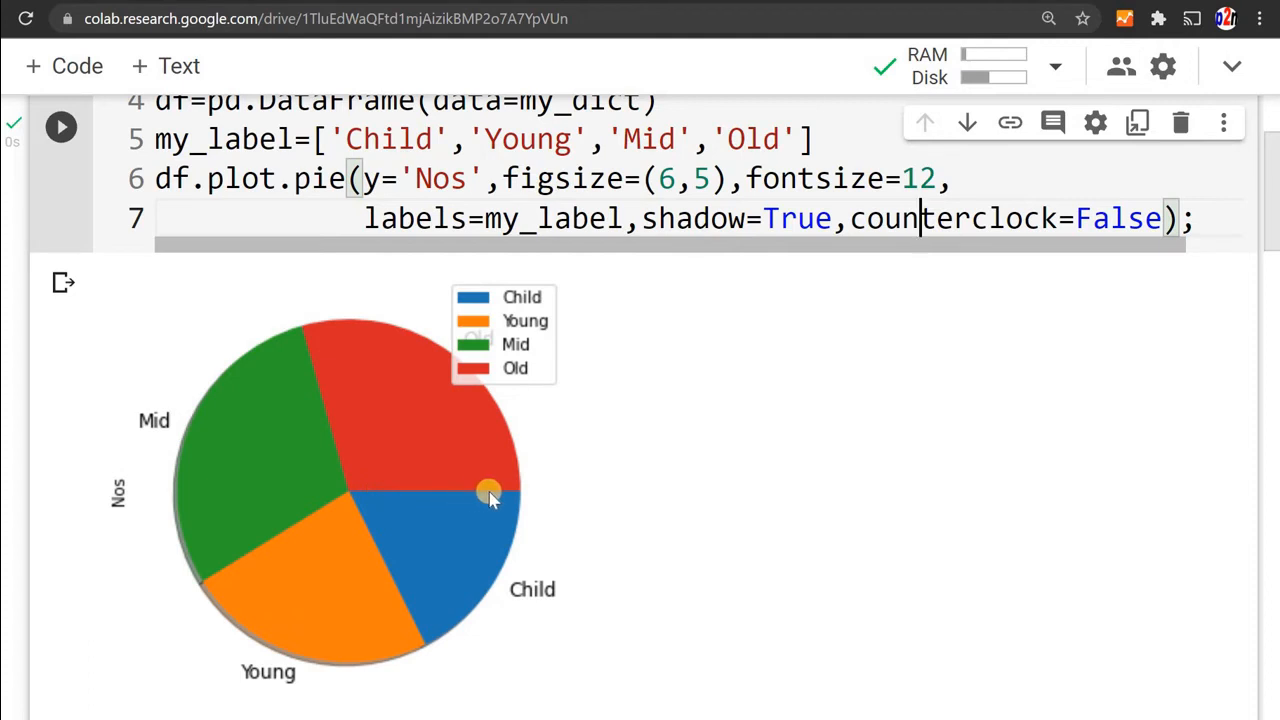
pyautogui.moveTo(363, 493)
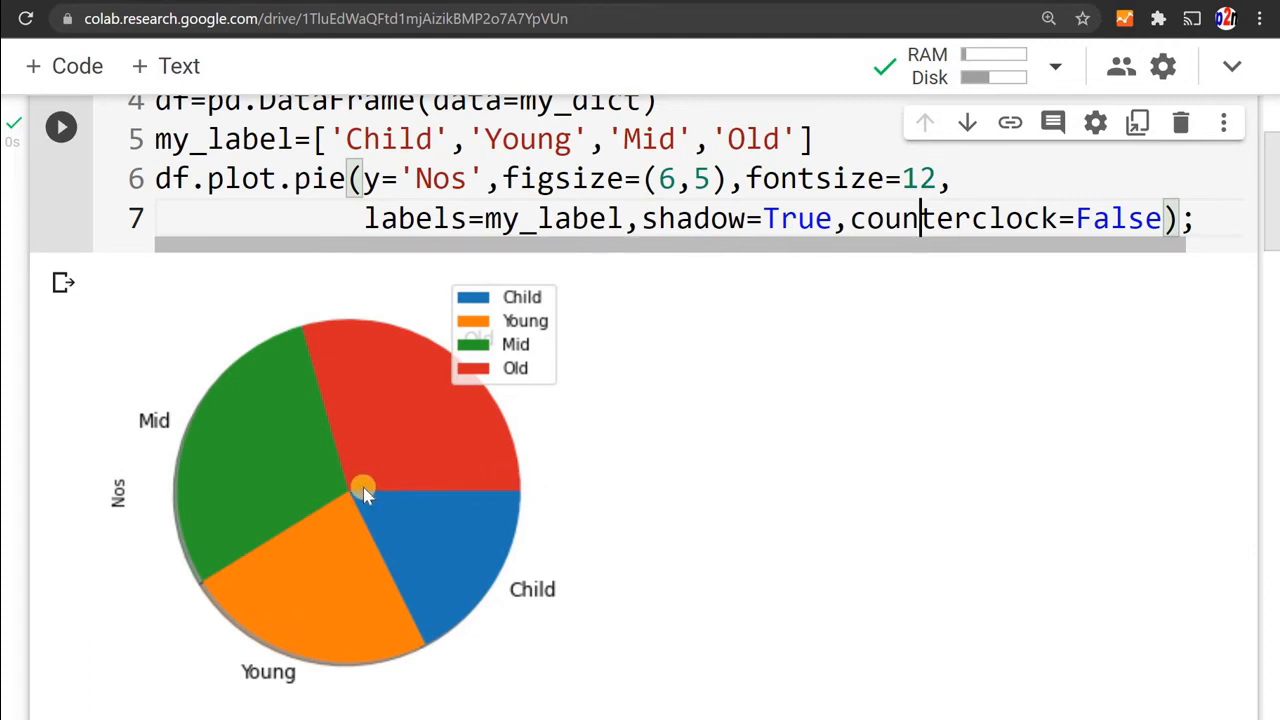
pyautogui.moveTo(456, 490)
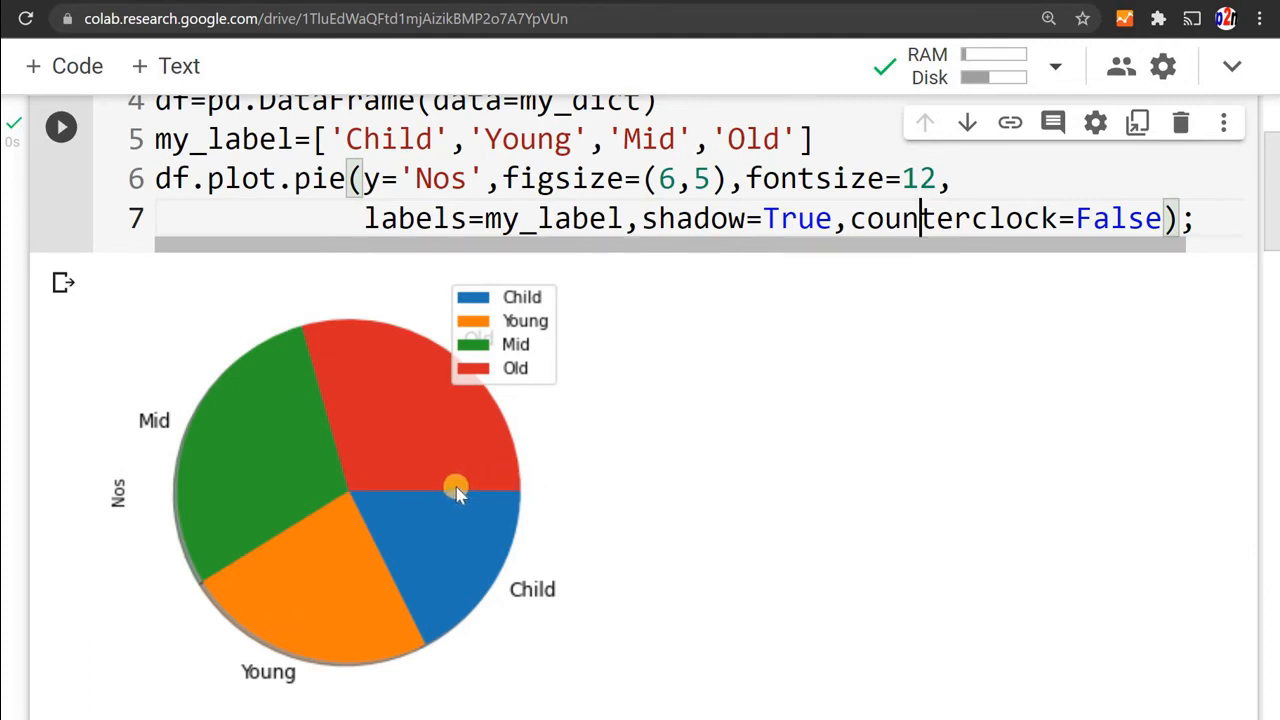
pyautogui.moveTo(428, 415)
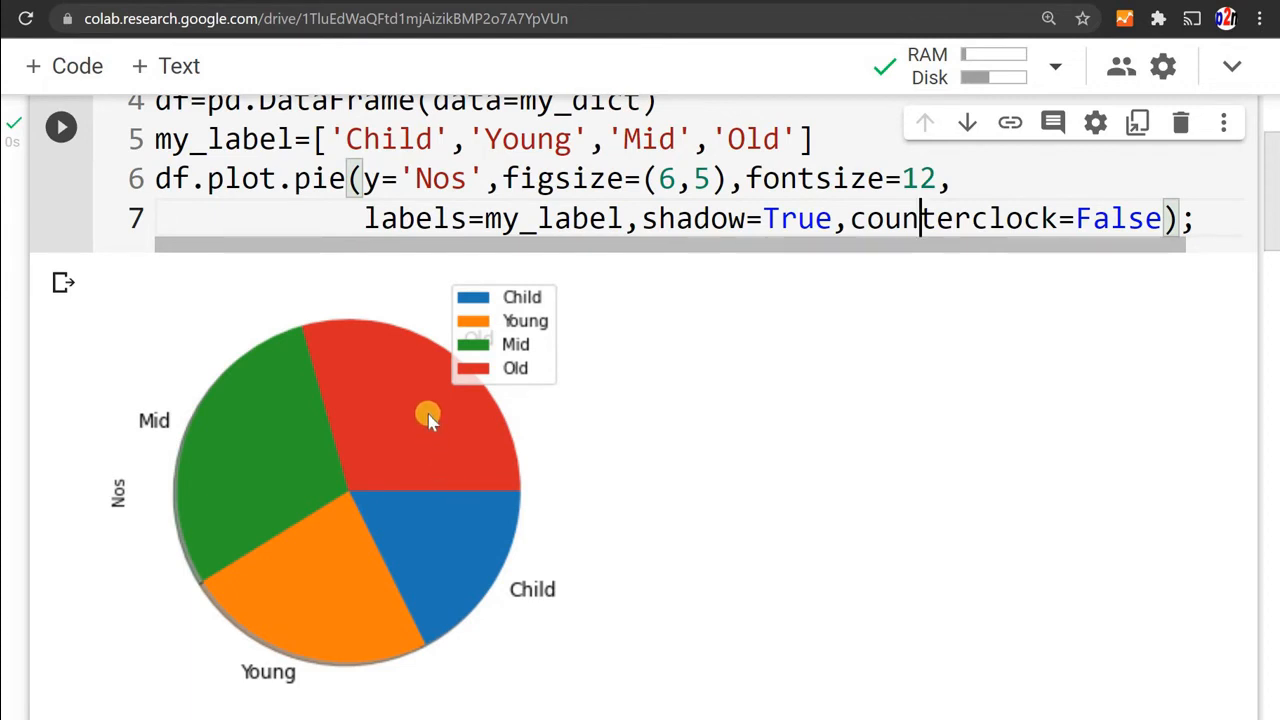
pyautogui.moveTo(950, 275)
pyautogui.write(',')
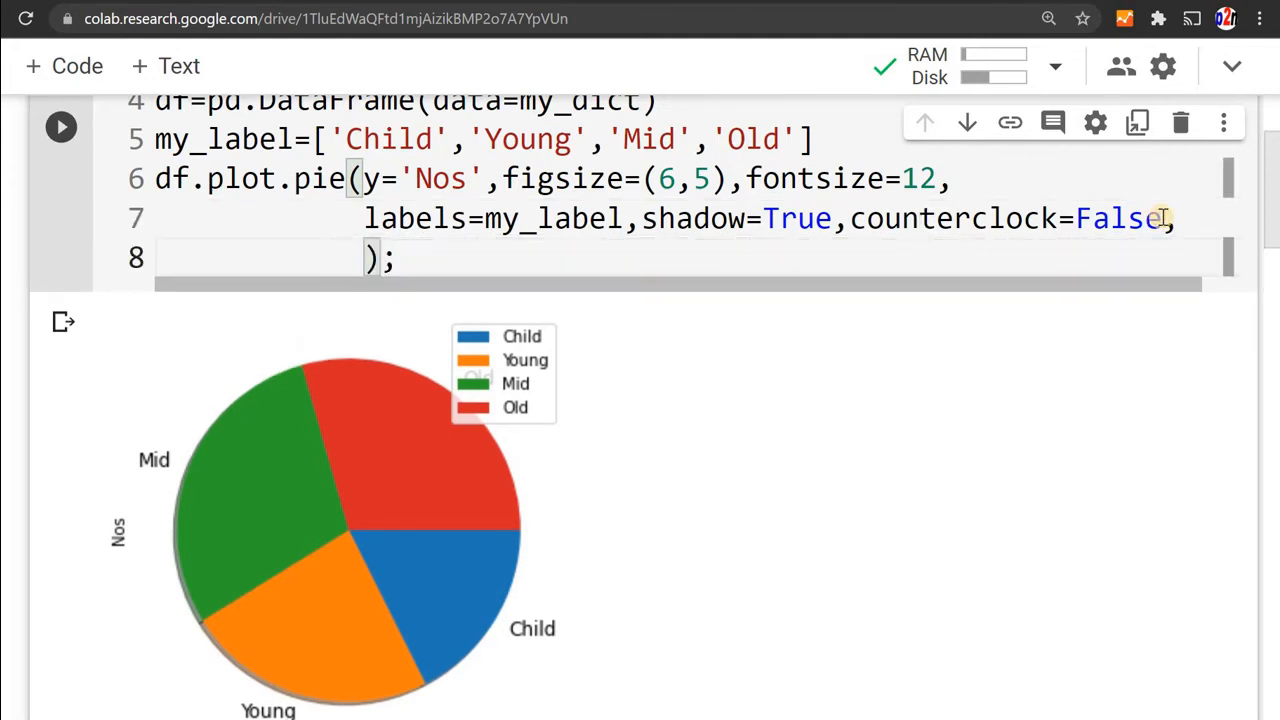
# - Add startangle=45 on a new line of the pie call and rerun
pyautogui.write('s')
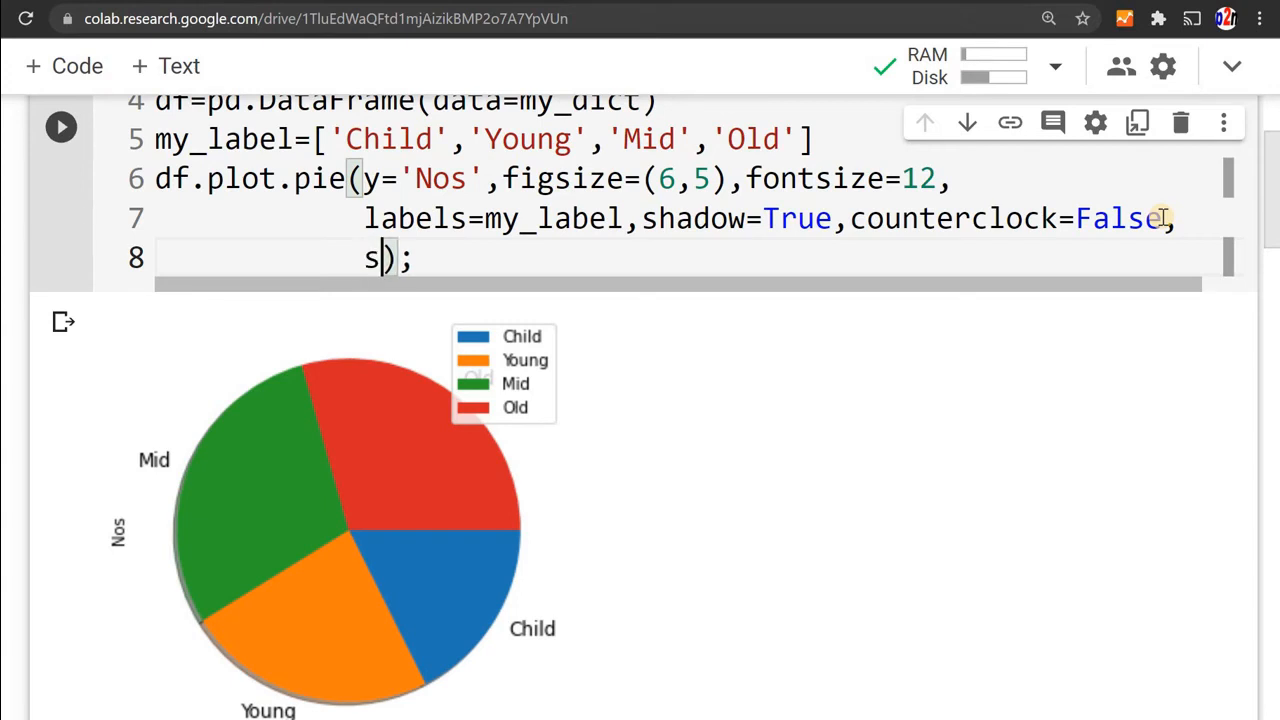
pyautogui.write('tartang')
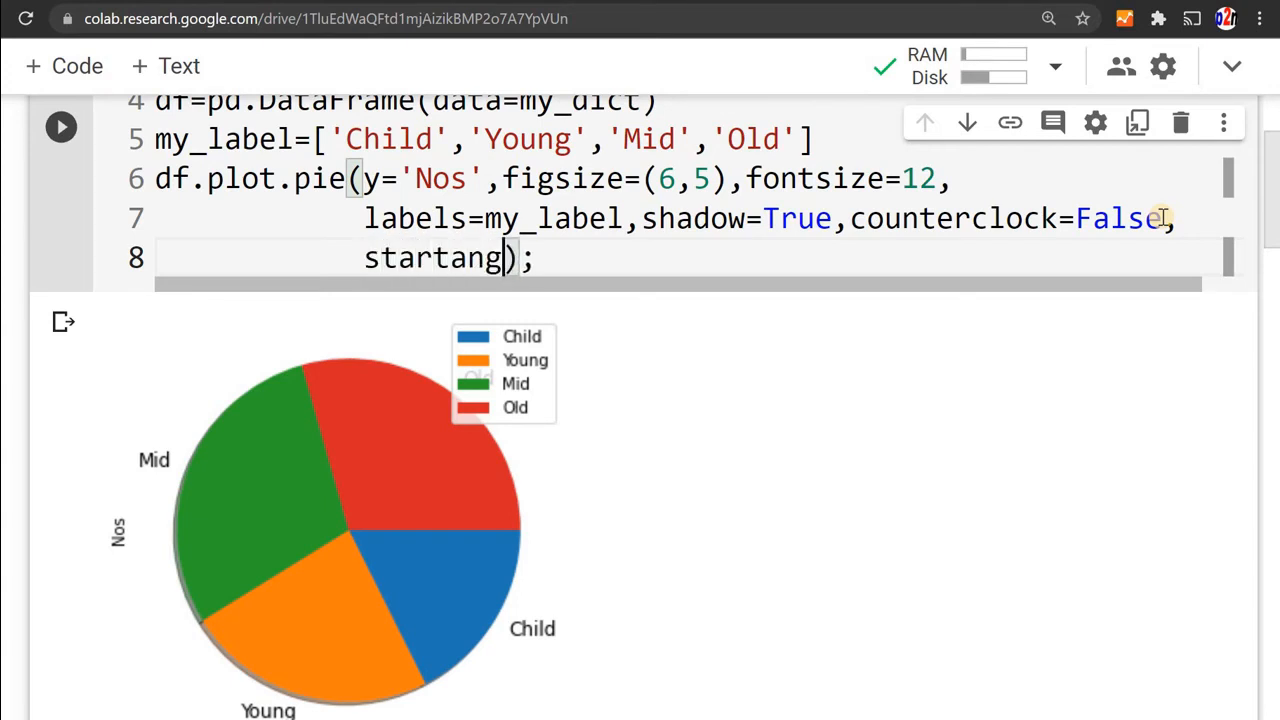
pyautogui.write('le=')
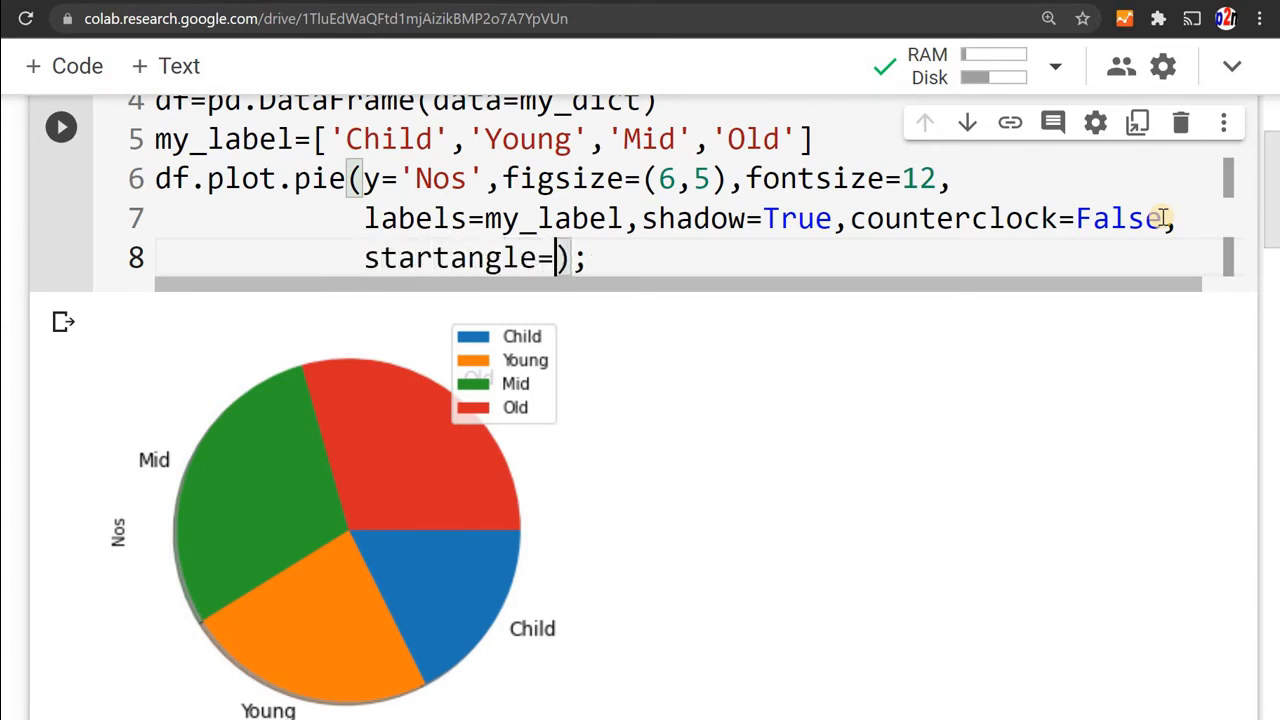
pyautogui.write('45')
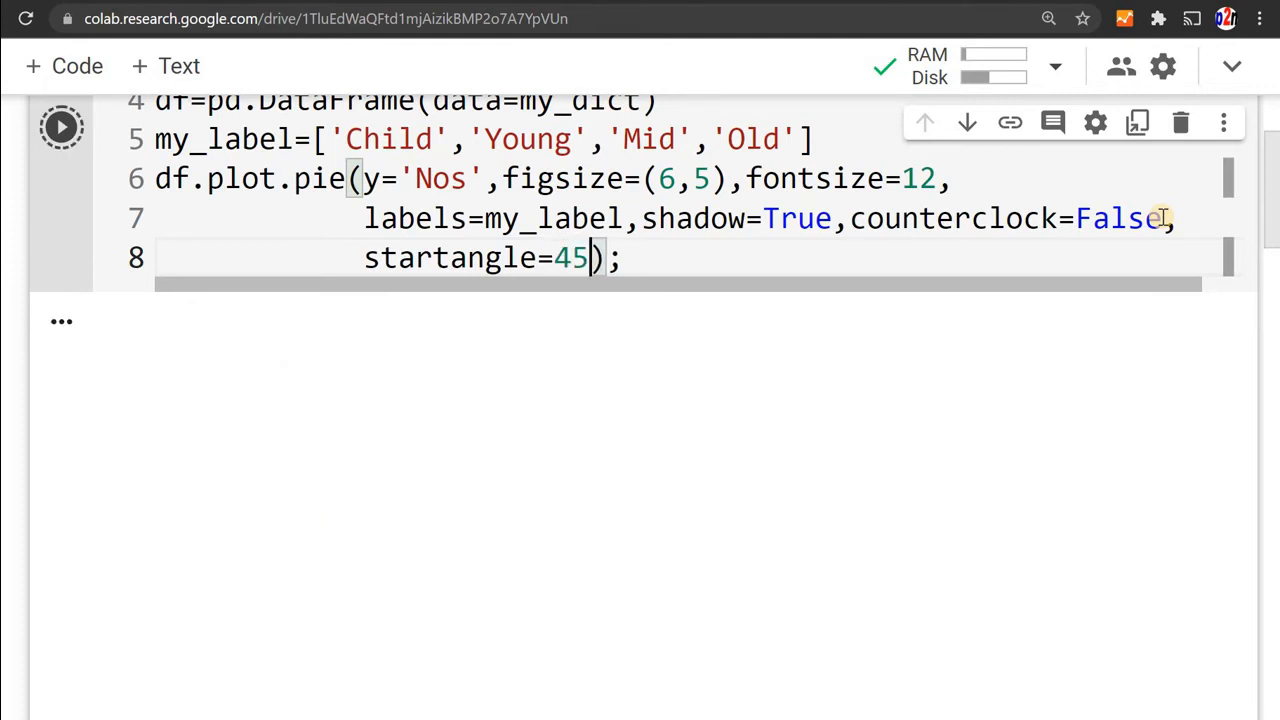
pyautogui.click(60, 126)
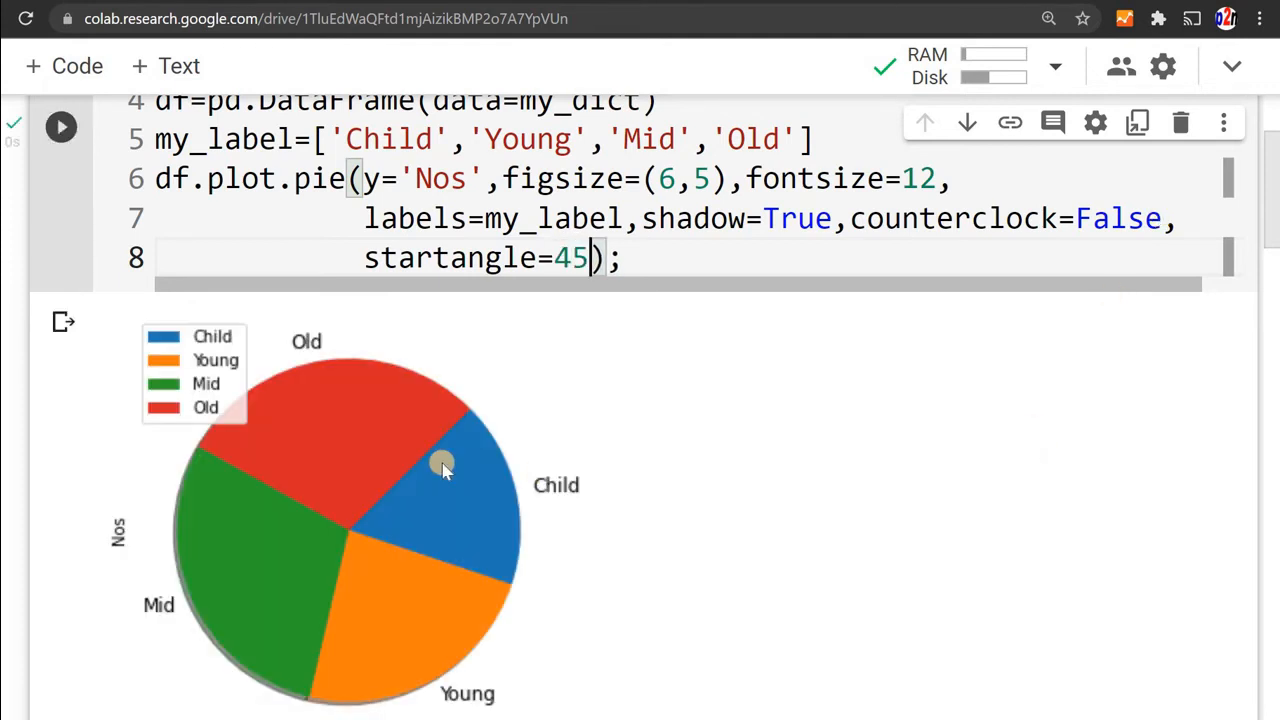
pyautogui.moveTo(443, 528)
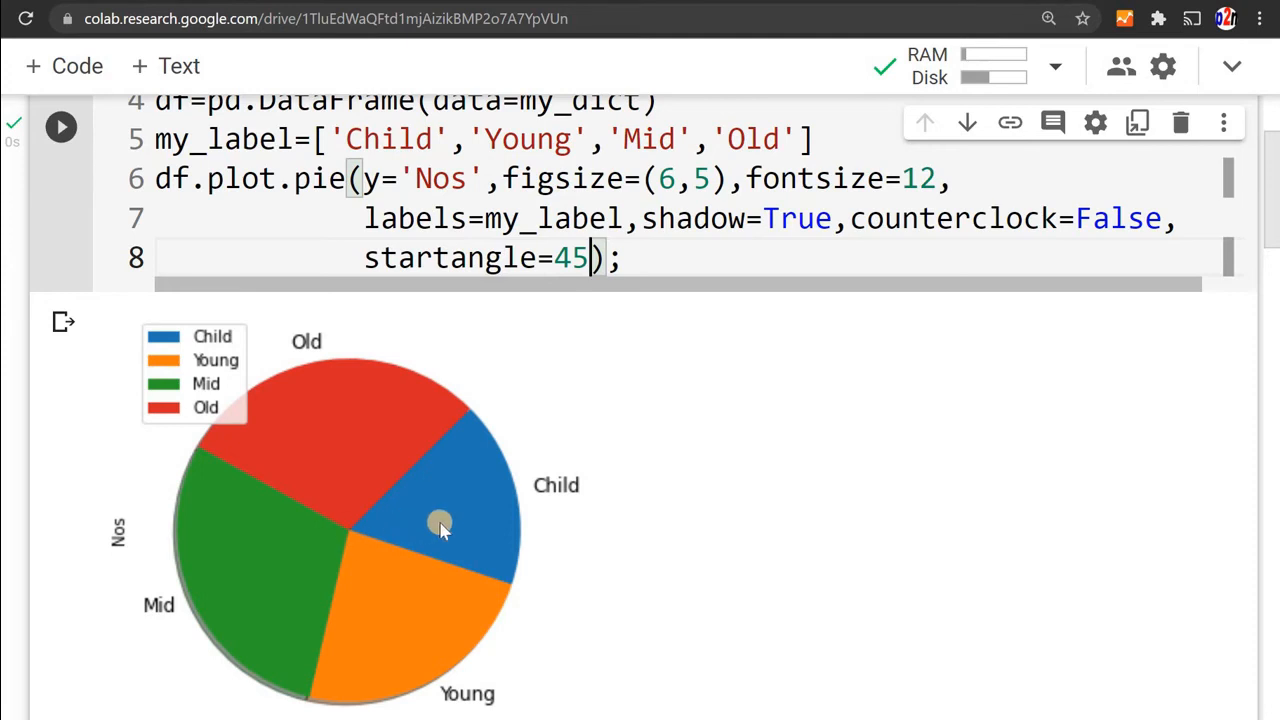
pyautogui.moveTo(445, 428)
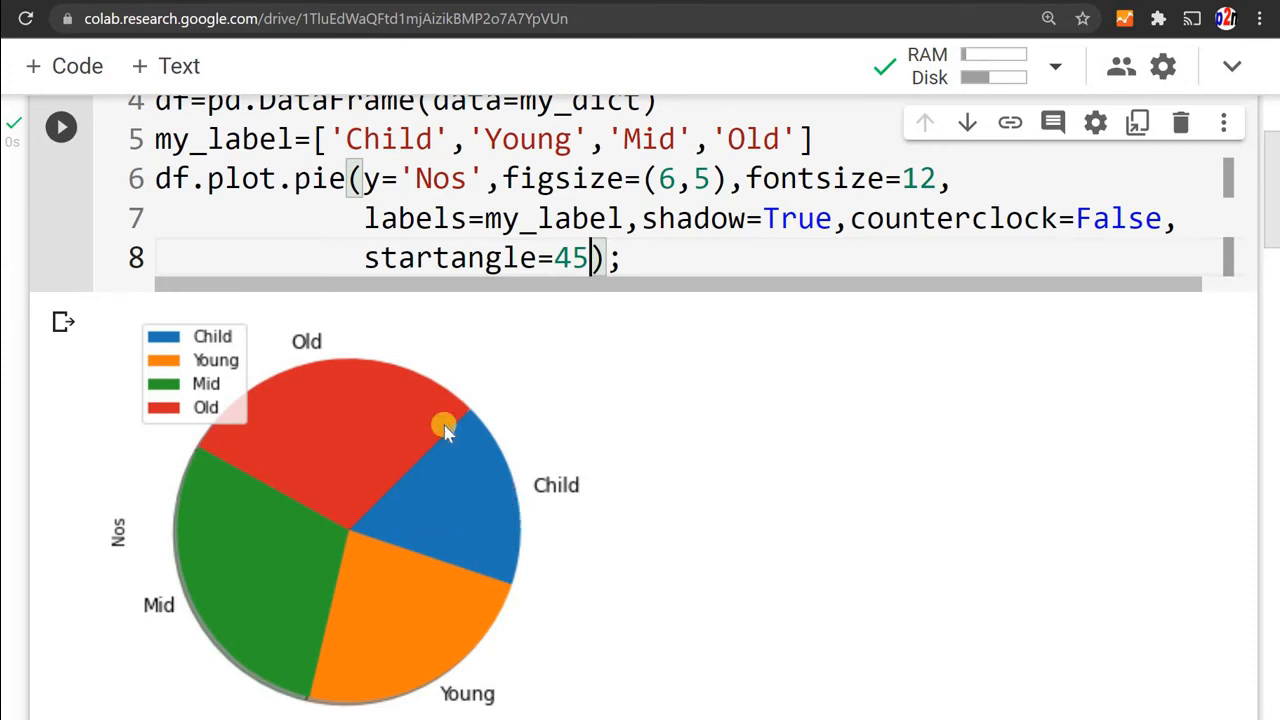
pyautogui.moveTo(468, 553)
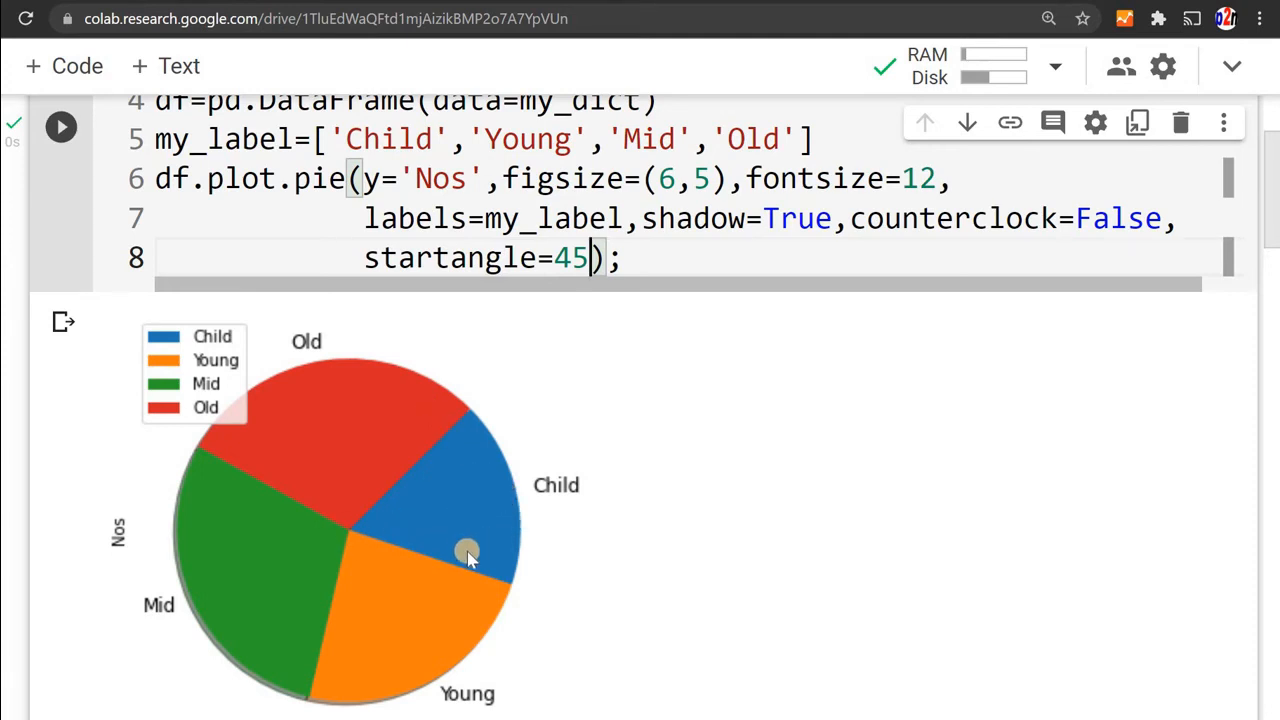
pyautogui.moveTo(413, 475)
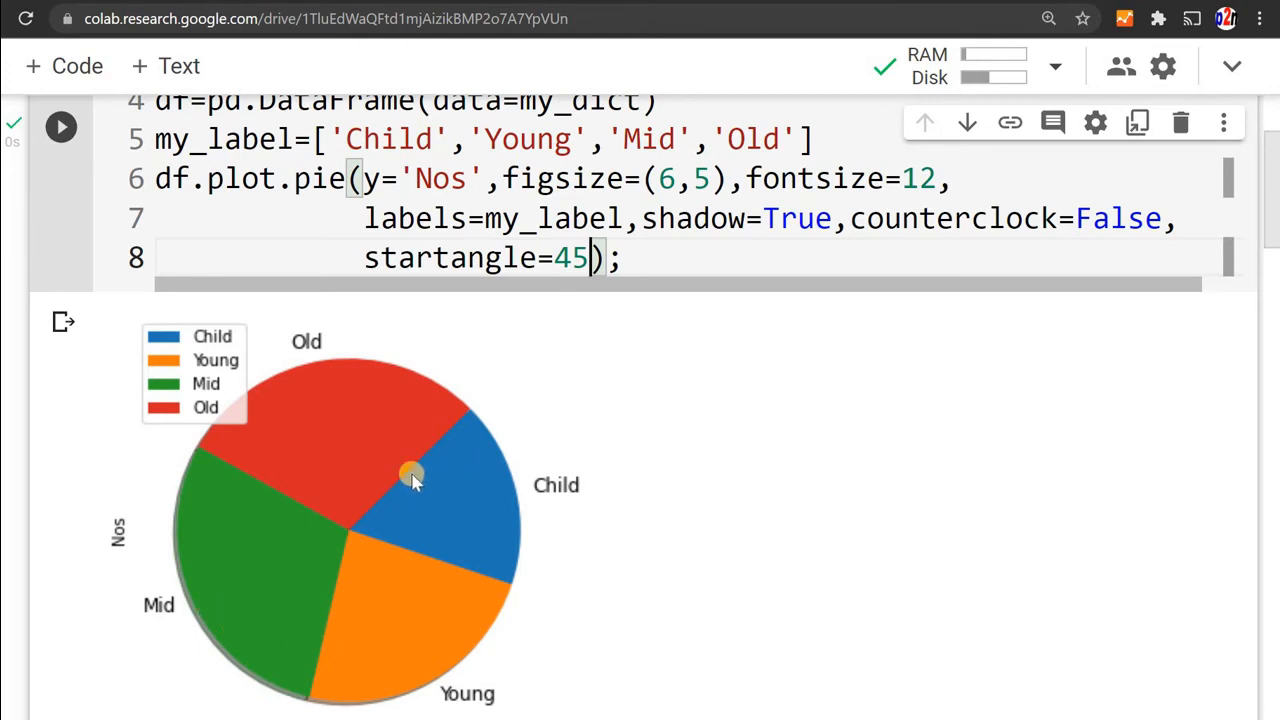
pyautogui.moveTo(475, 470)
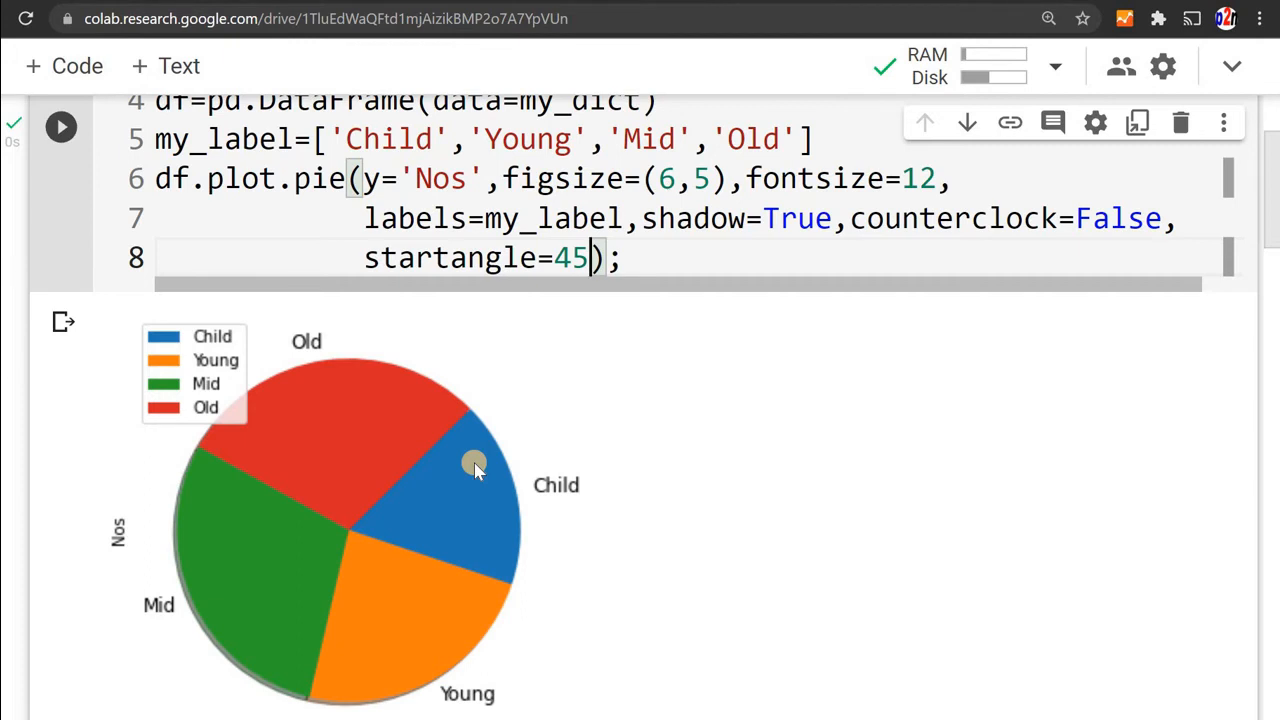
pyautogui.moveTo(713, 390)
pyautogui.write('my')
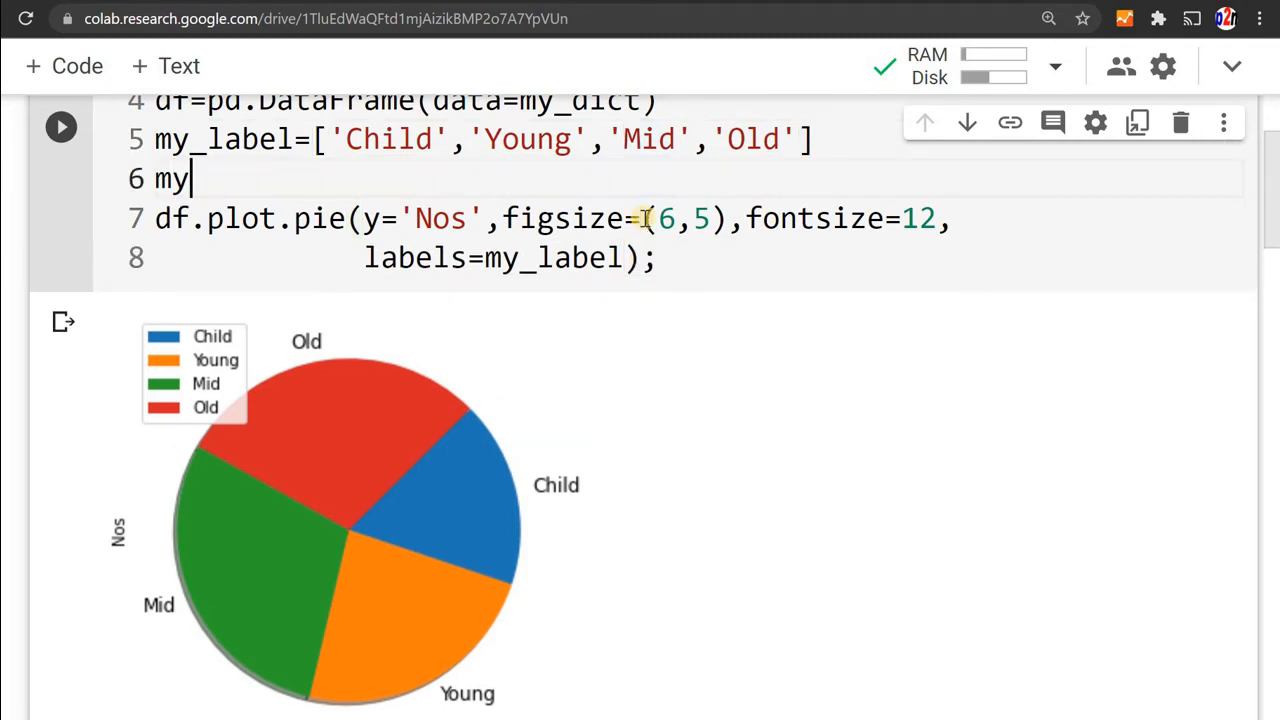
# - Type my_cols=['lightgreen','lightblue','silver','black'] on line 6 of the cell
pyautogui.write('_cols')
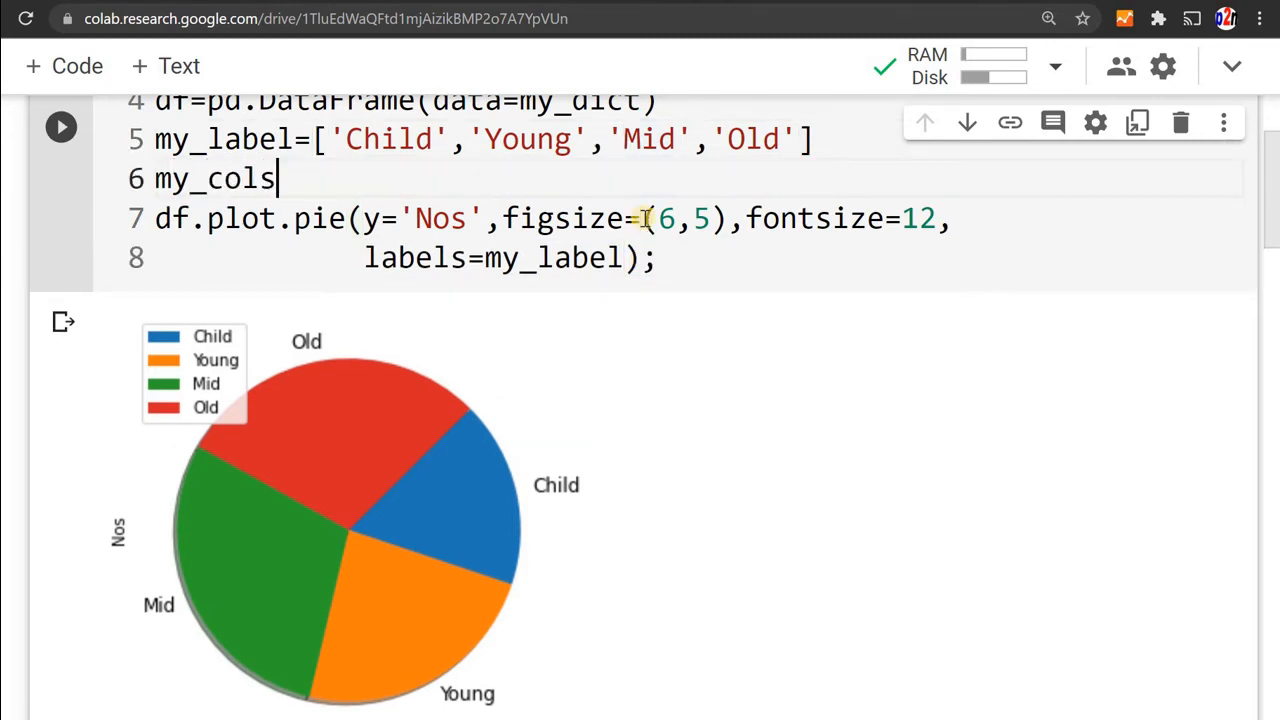
pyautogui.write("=''")
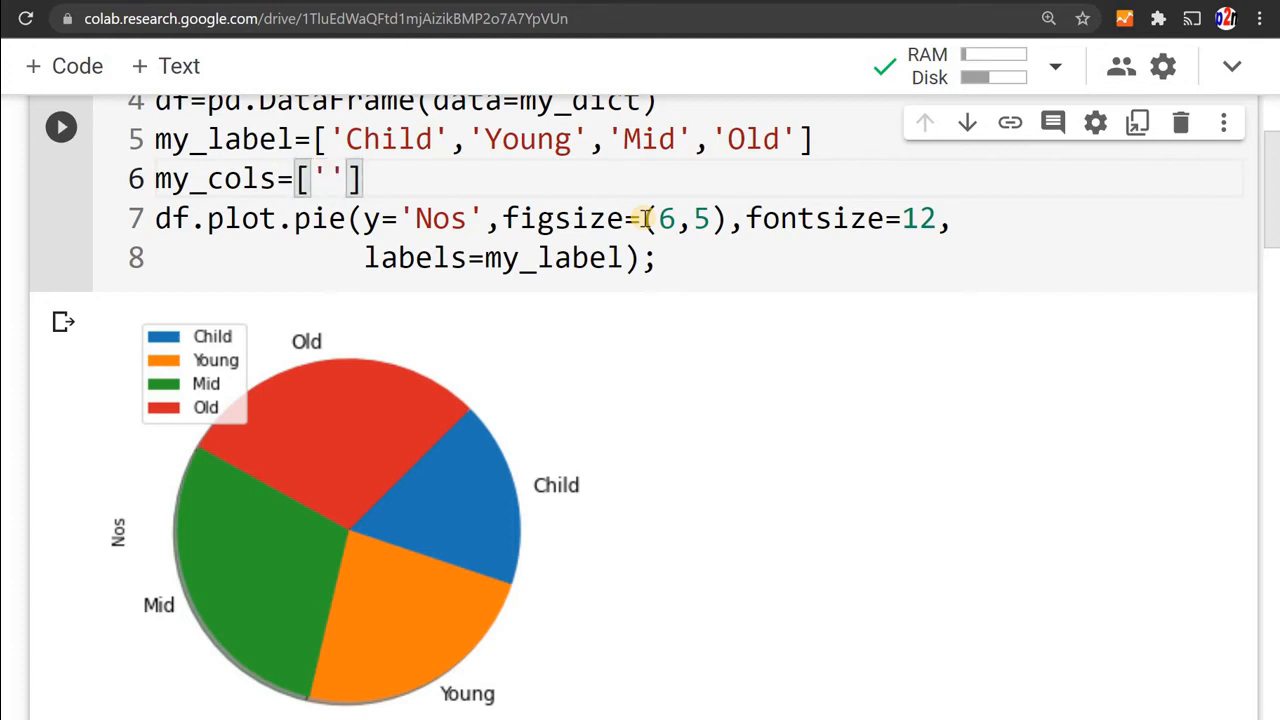
pyautogui.write('lightg')
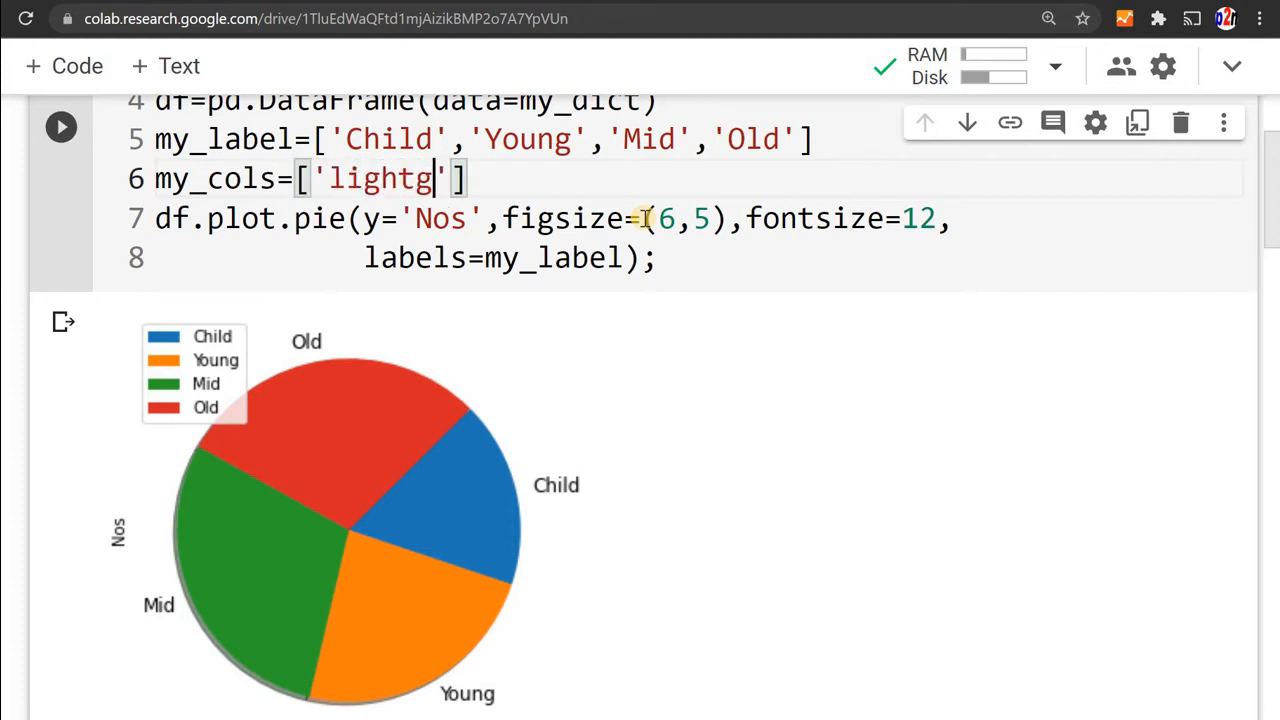
pyautogui.write("reen',")
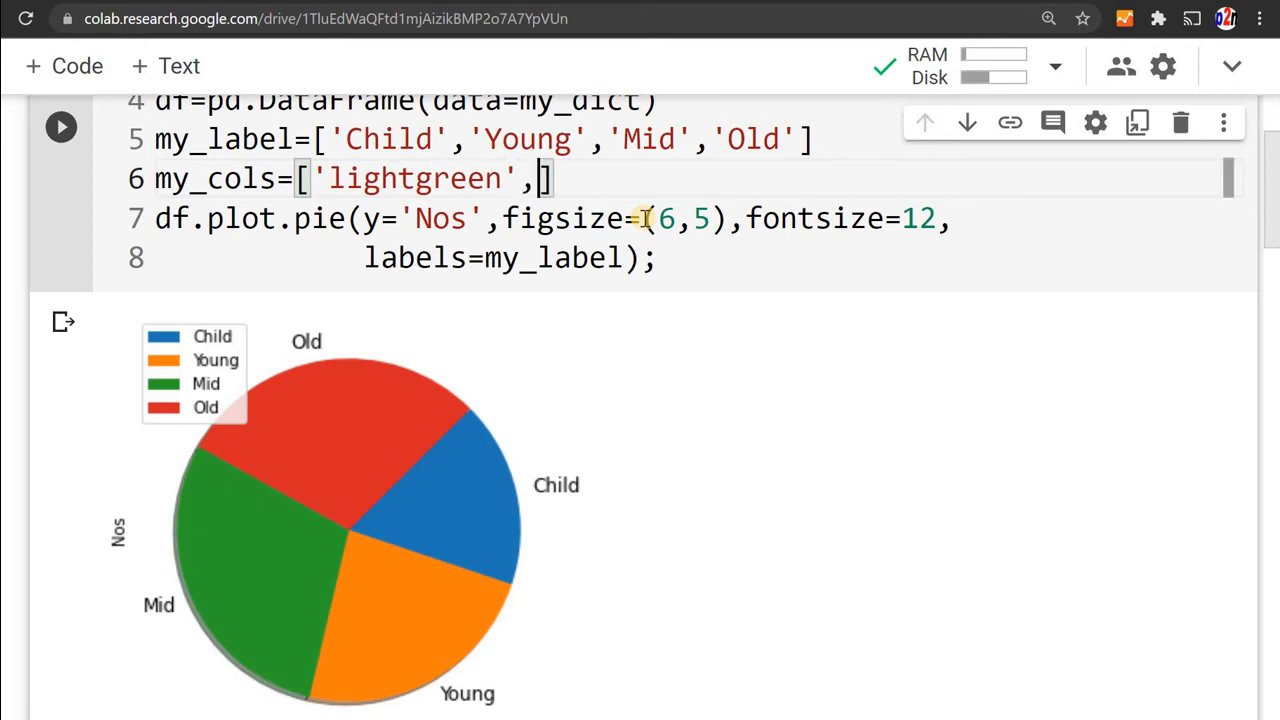
pyautogui.write('ligh')
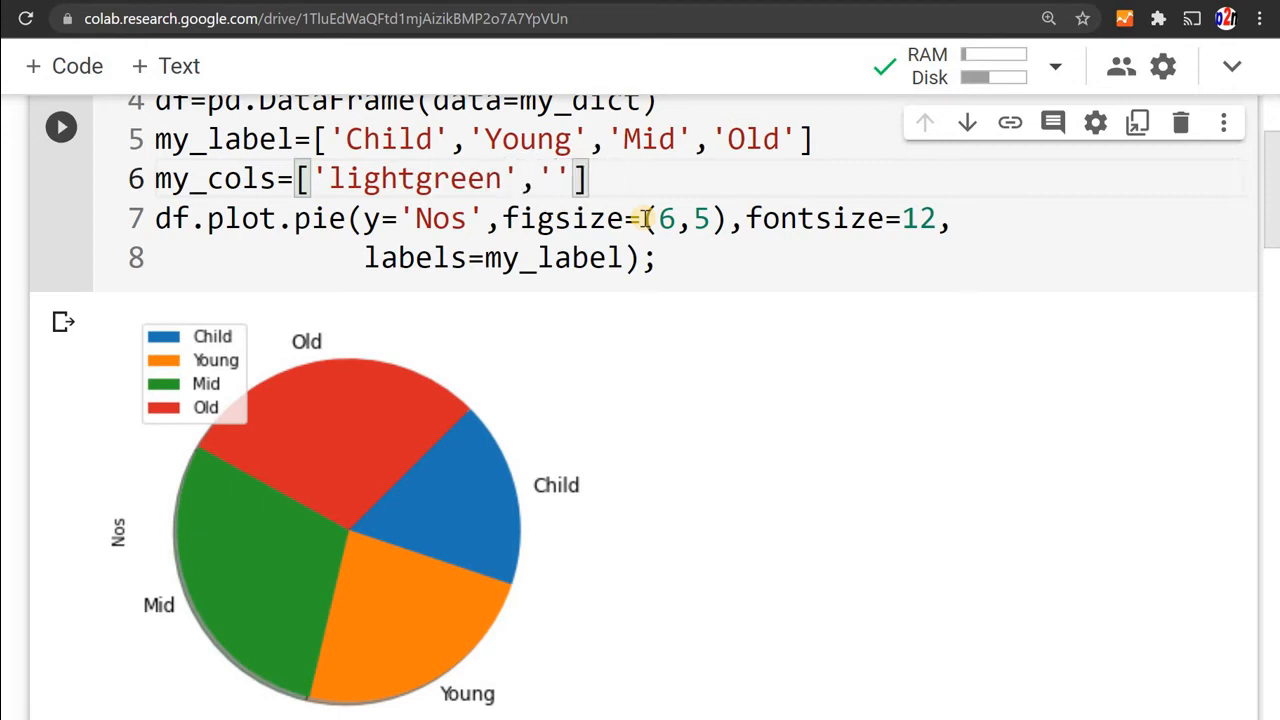
pyautogui.write('leg')
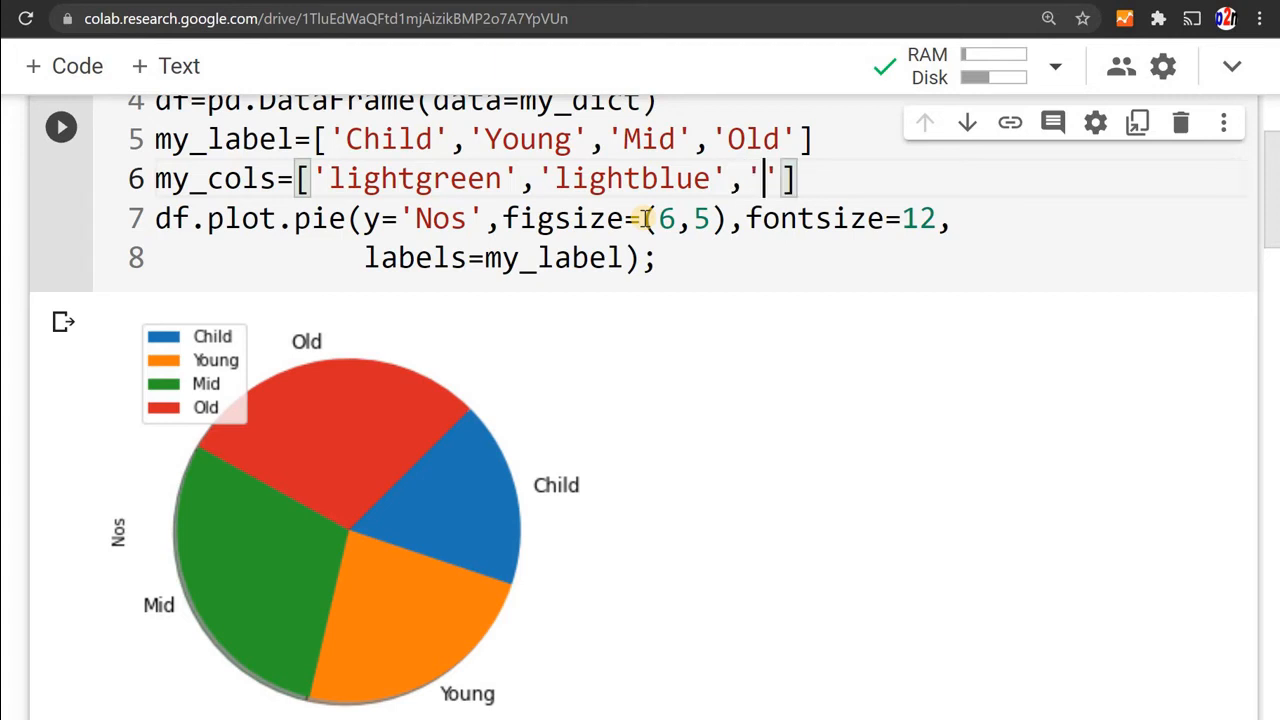
pyautogui.write('silv')
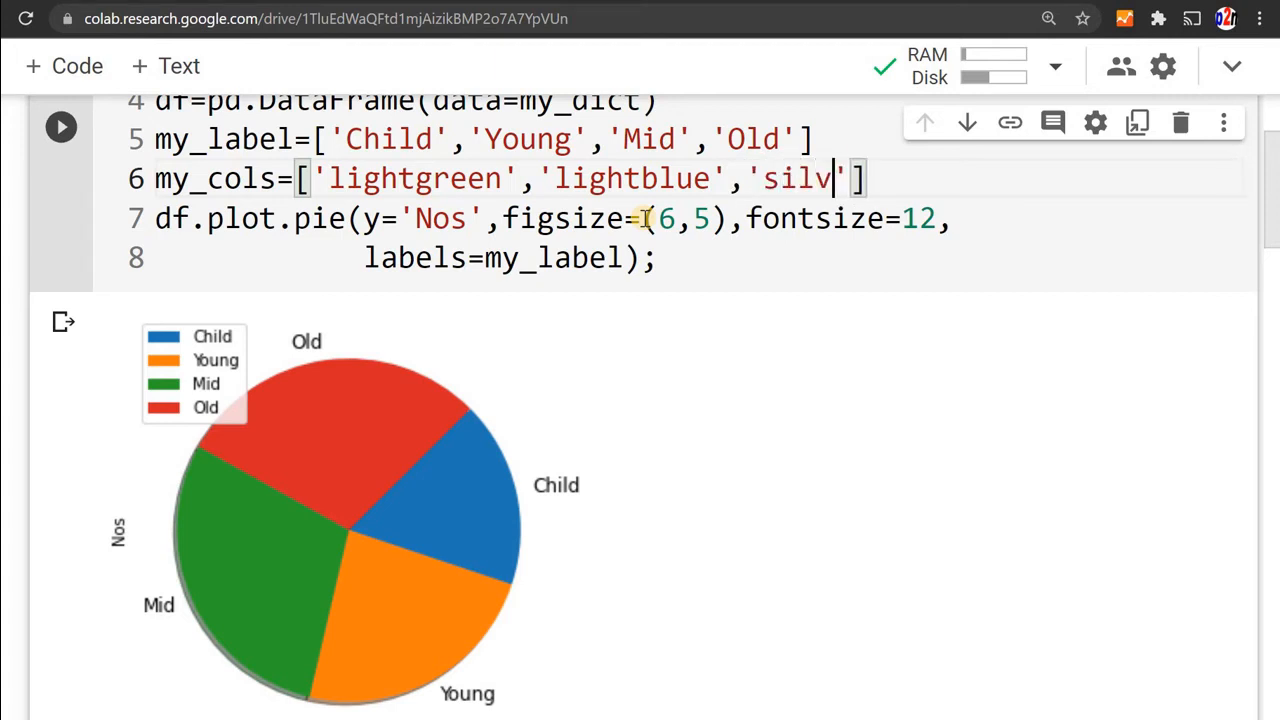
pyautogui.write('er')
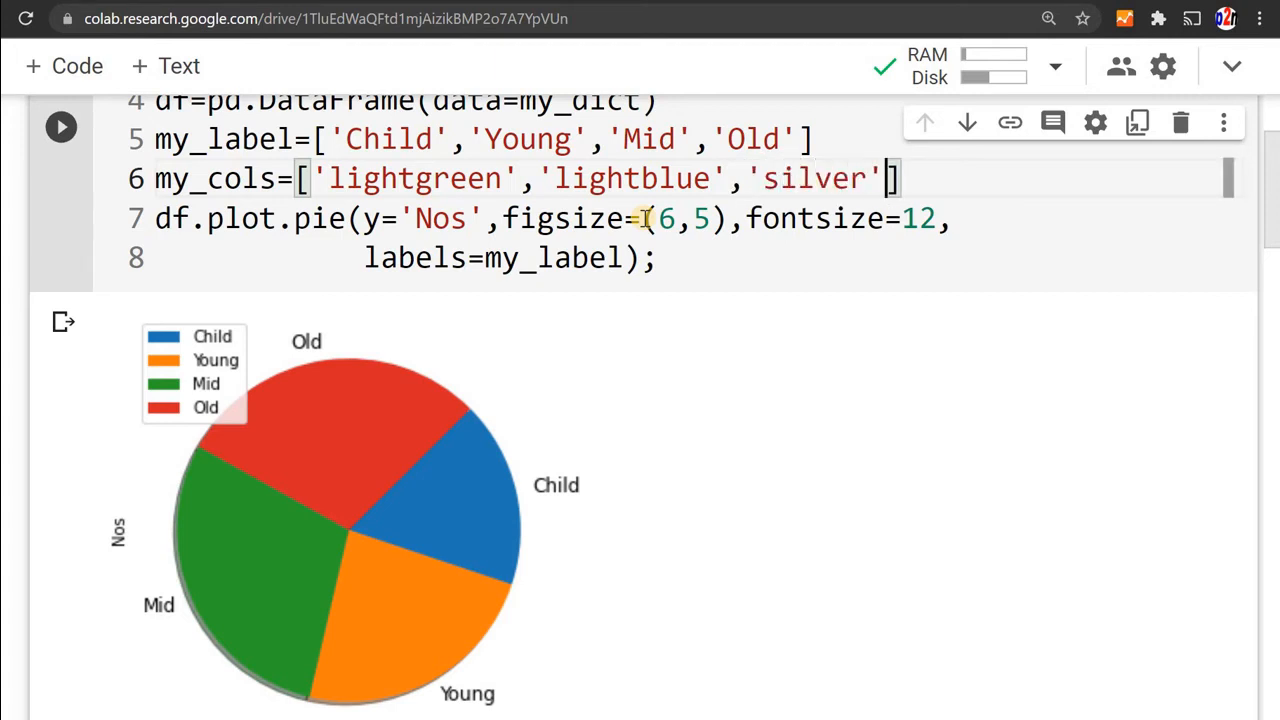
pyautogui.write(",'black'")
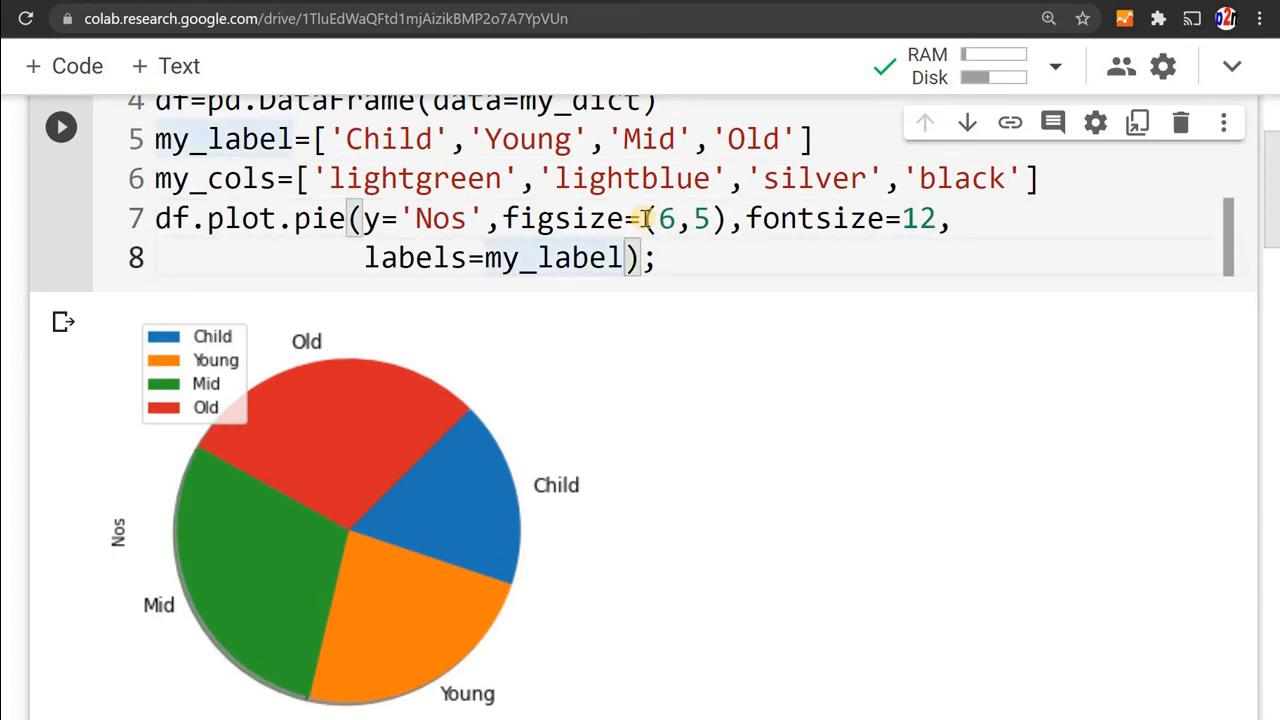
# - Pass colors=my_cols to df.plot.pie and rerun the cell
pyautogui.write(',colors=m')
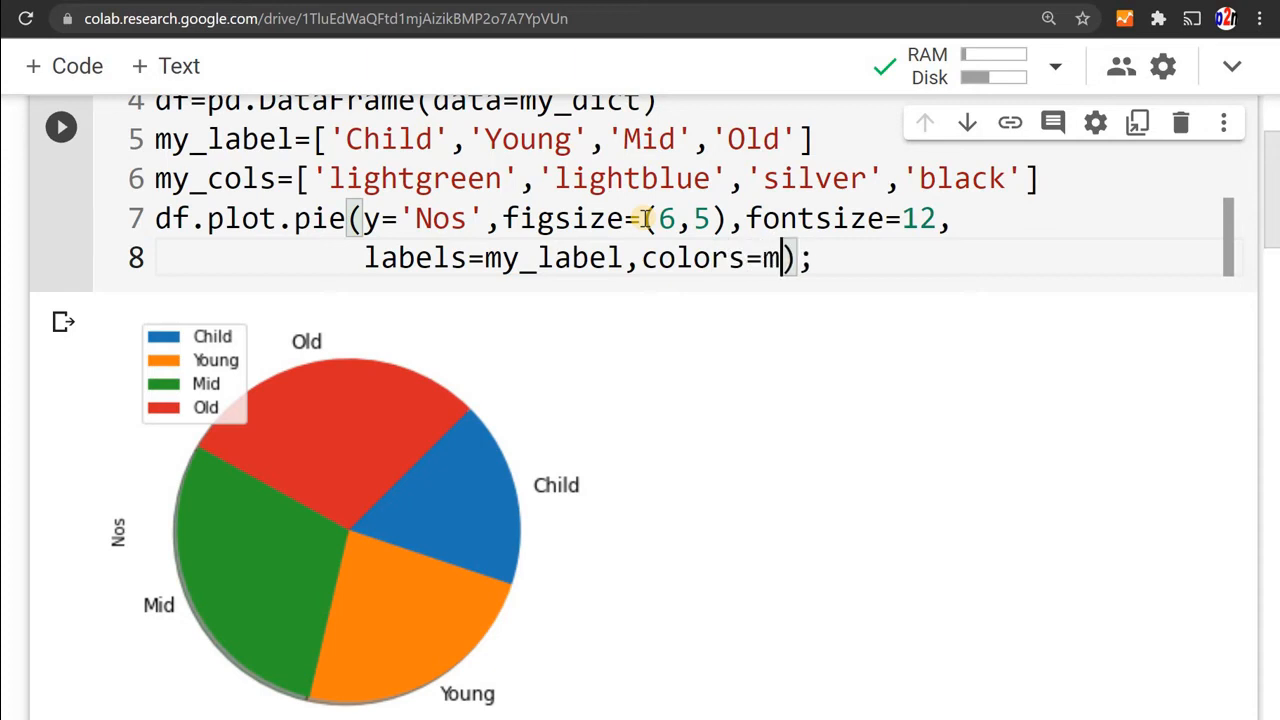
pyautogui.write('y_cols')
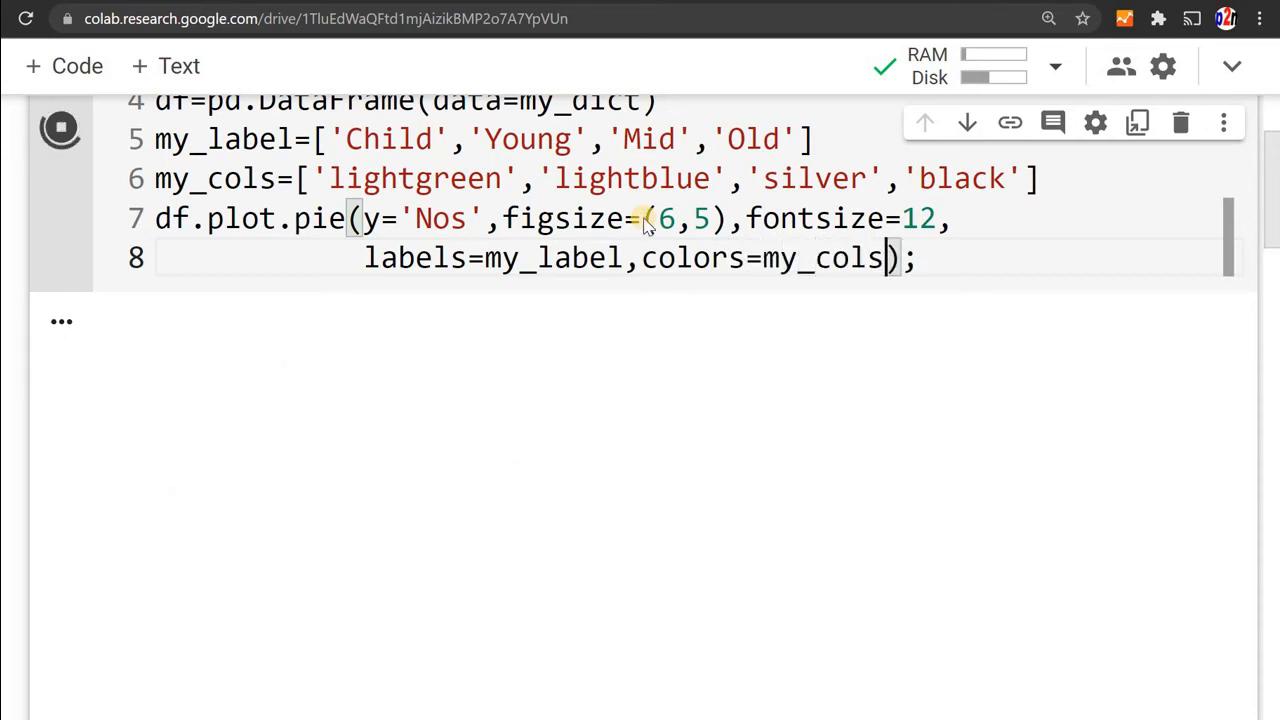
pyautogui.click(59, 127)
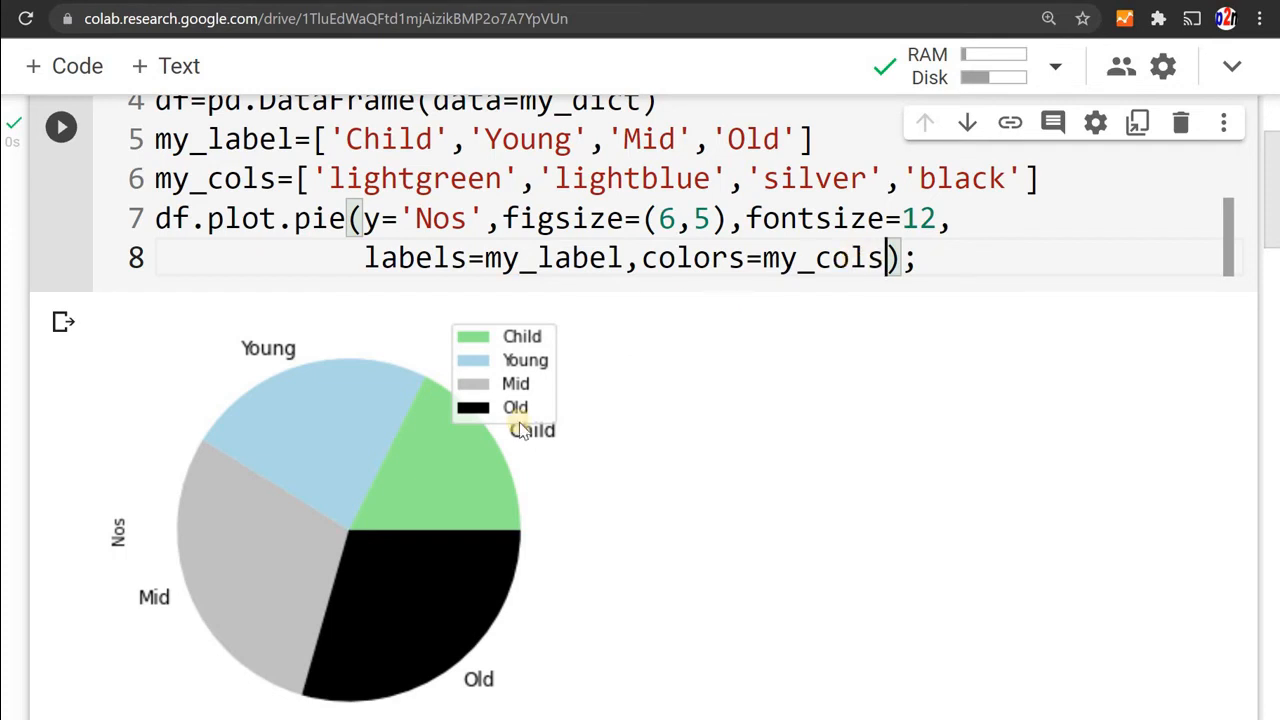
pyautogui.moveTo(478, 450)
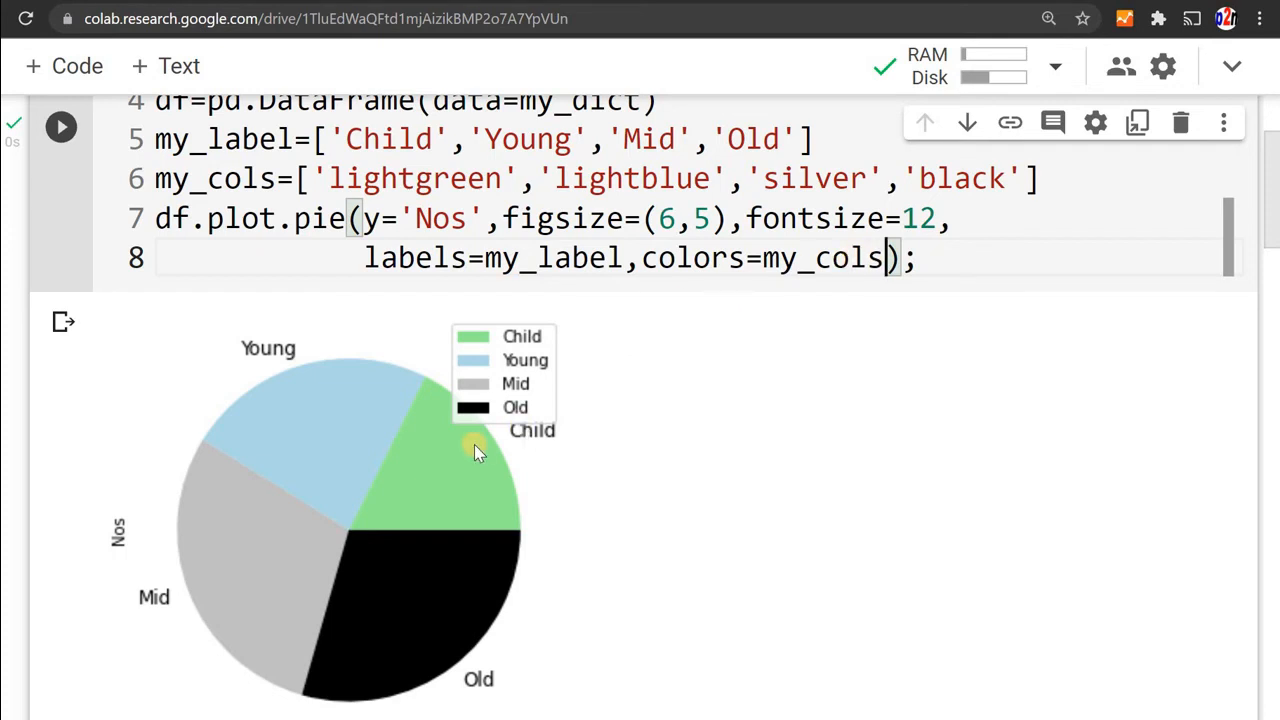
pyautogui.moveTo(415, 530)
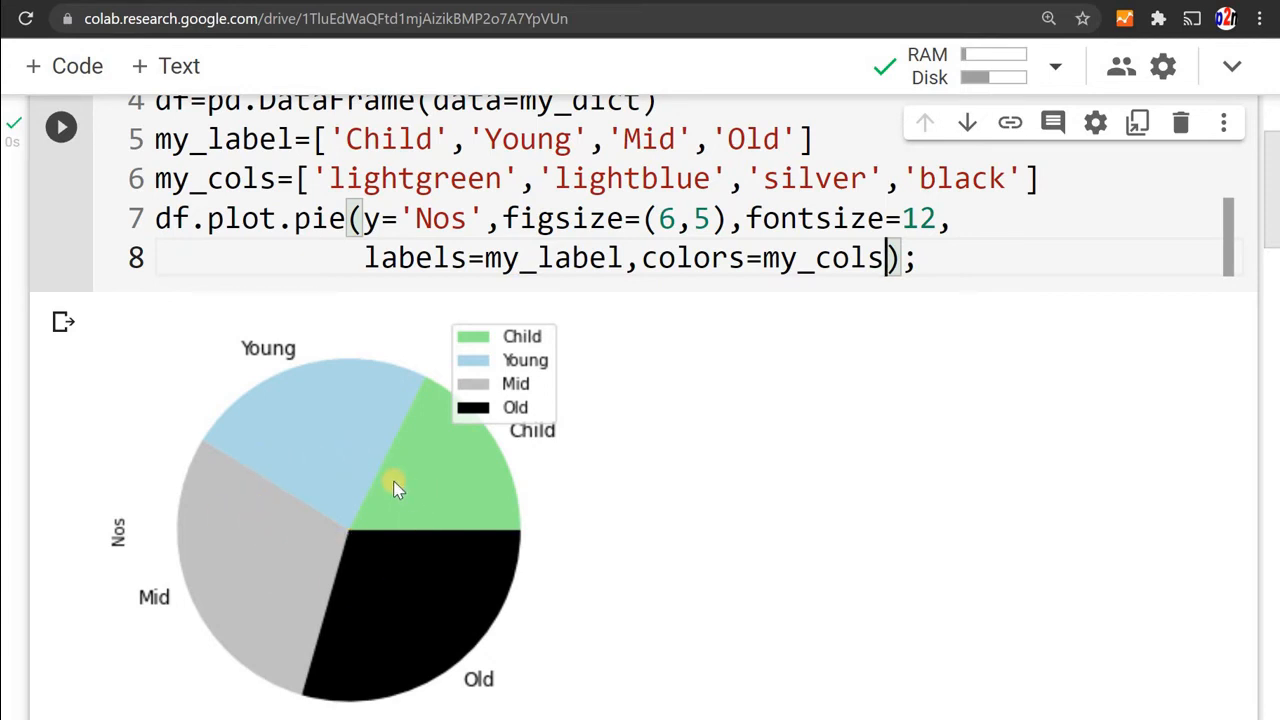
pyautogui.moveTo(330, 448)
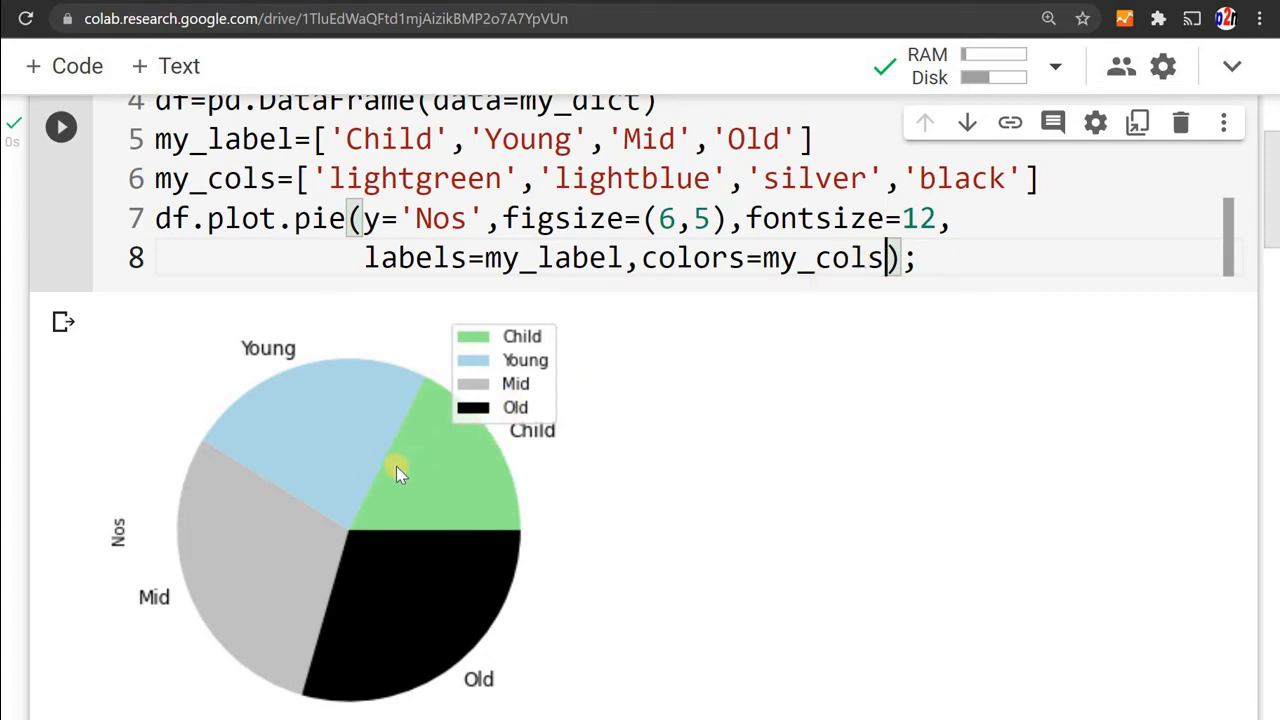
pyautogui.moveTo(570, 390)
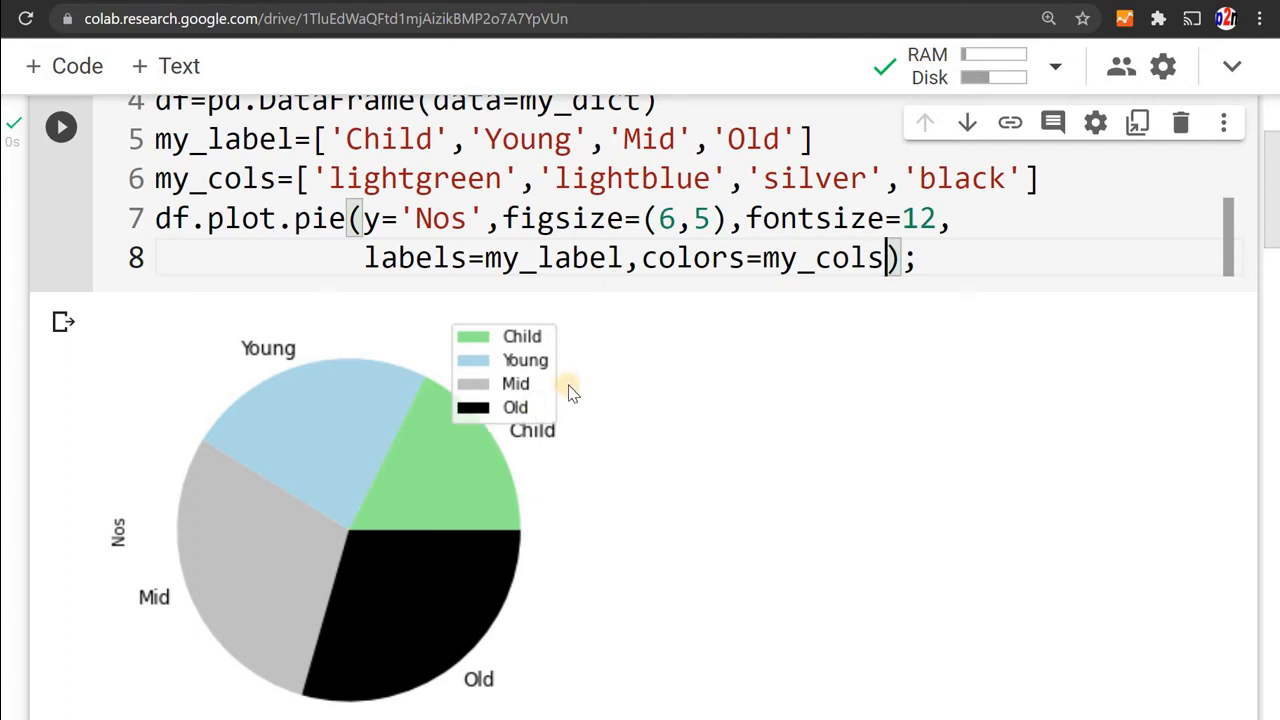
pyautogui.click(885, 258)
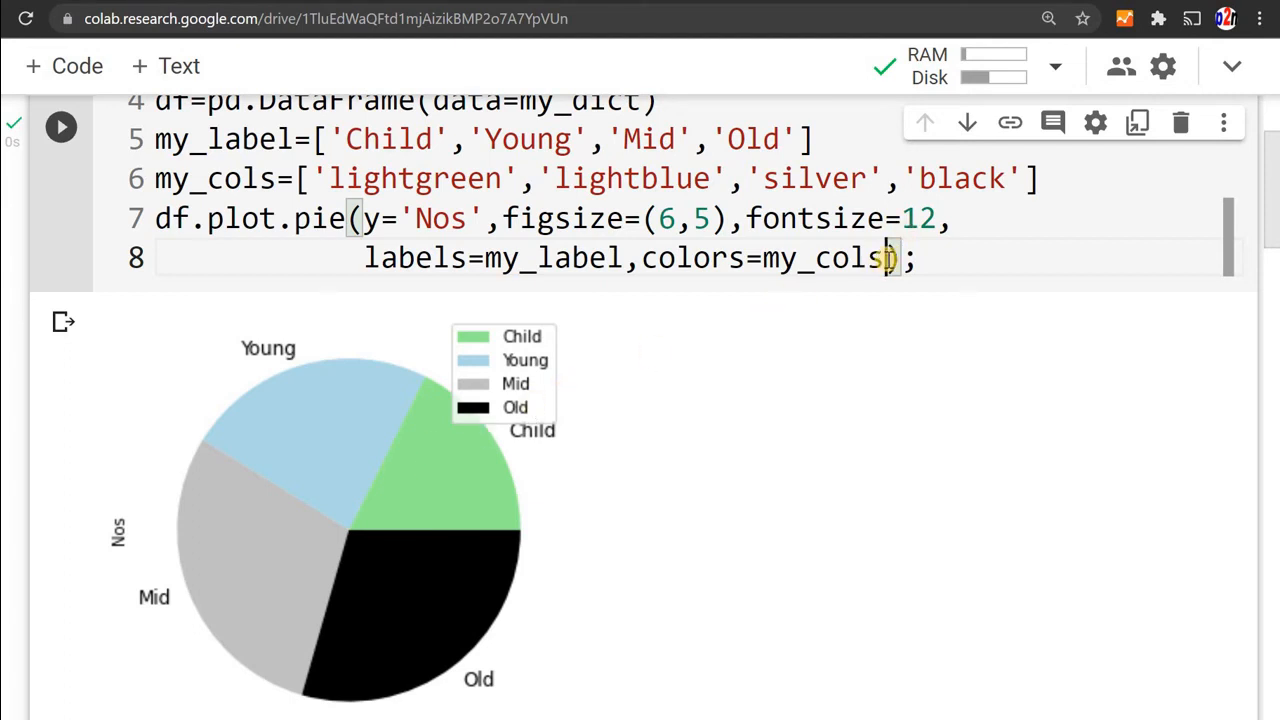
# - Add autopct='%1.1f%%' to the pie call and rerun to show slice percentages
pyautogui.write('a')
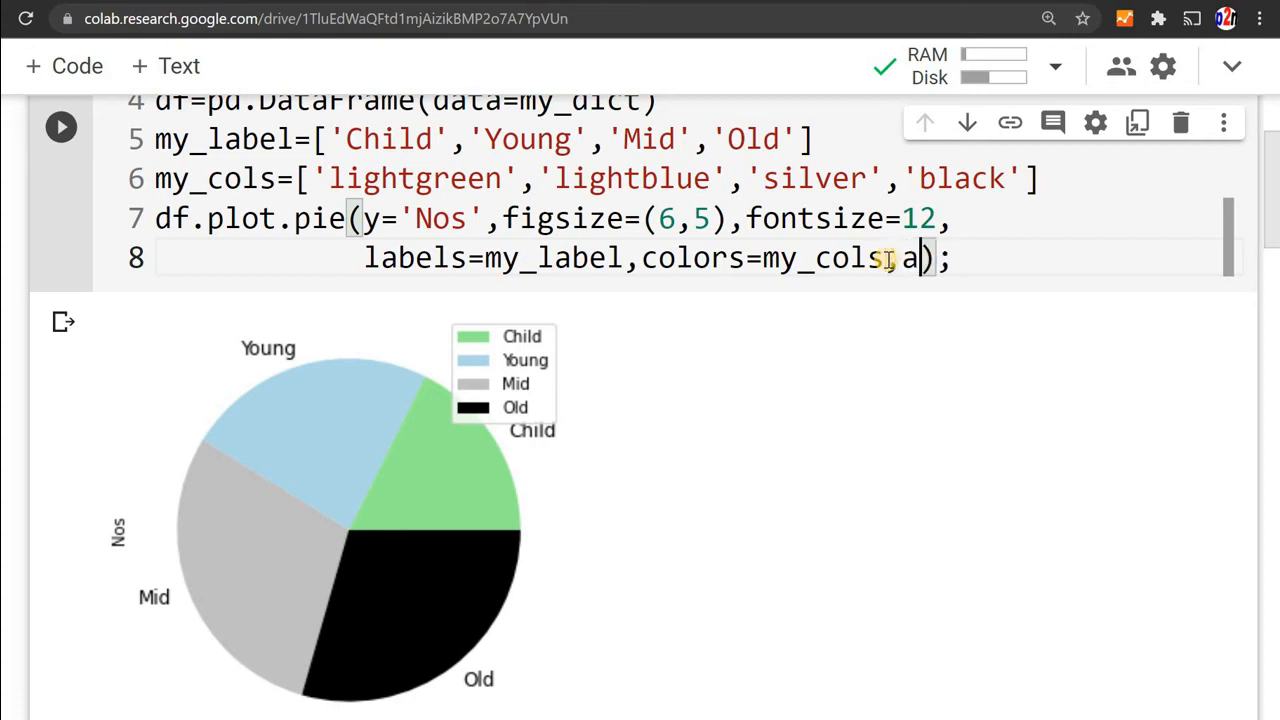
pyautogui.write('uto')
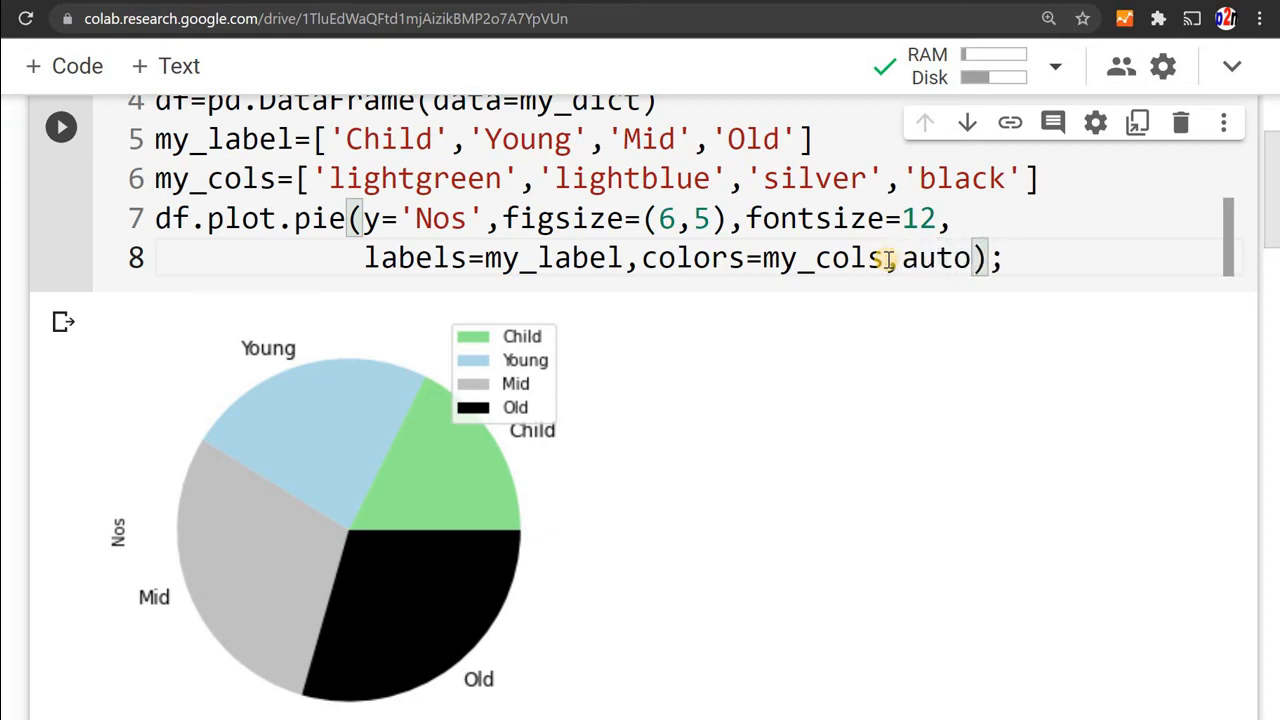
pyautogui.write('pct=')
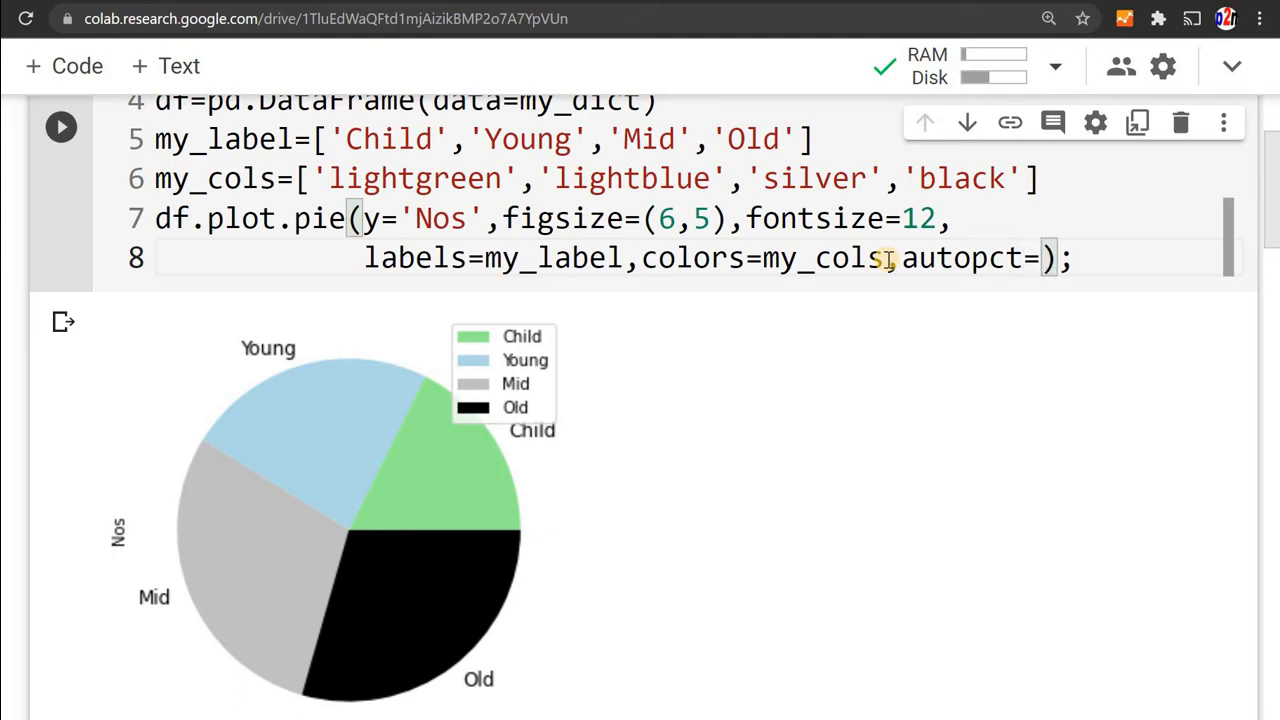
pyautogui.write("''")
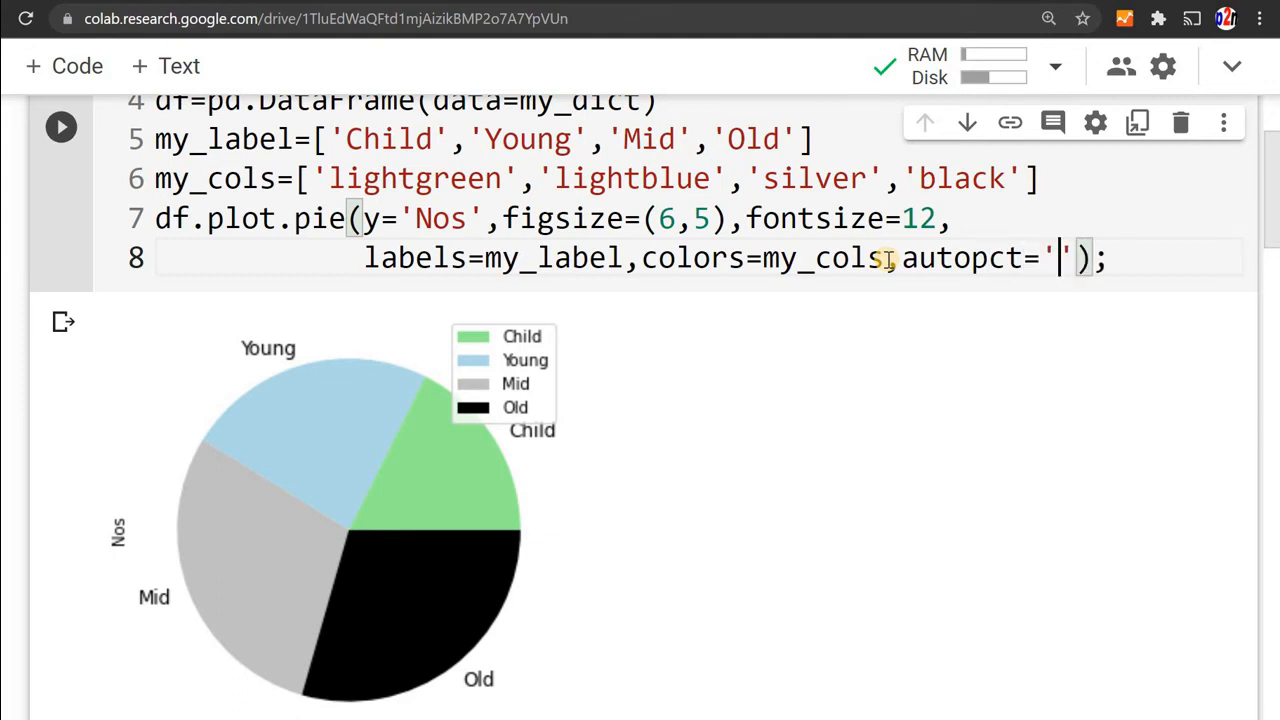
pyautogui.write('%1.')
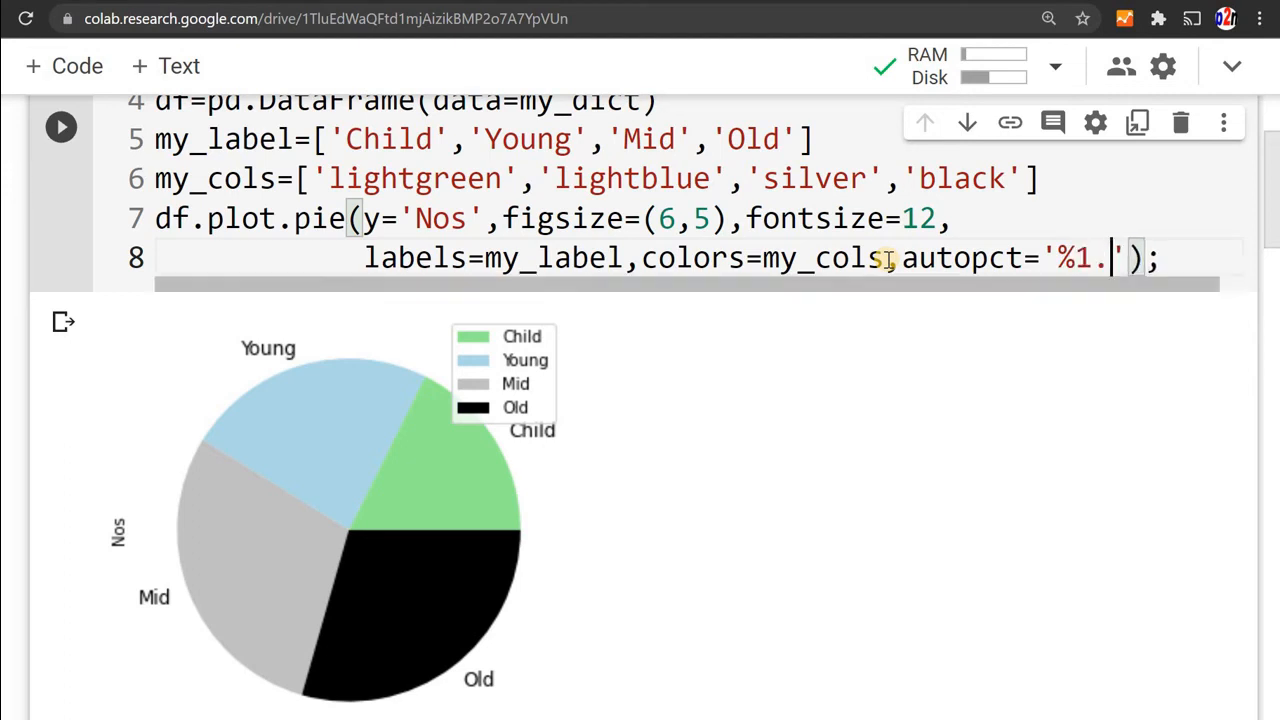
pyautogui.write('1')
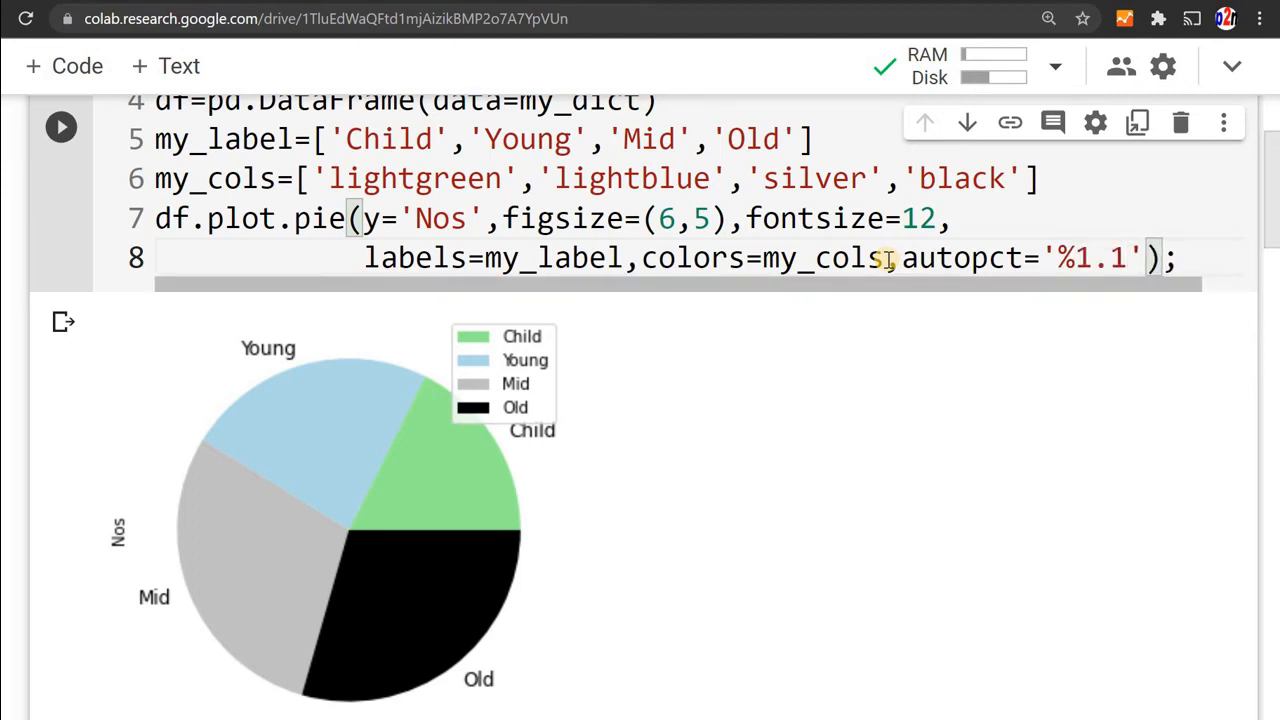
pyautogui.write('%%')
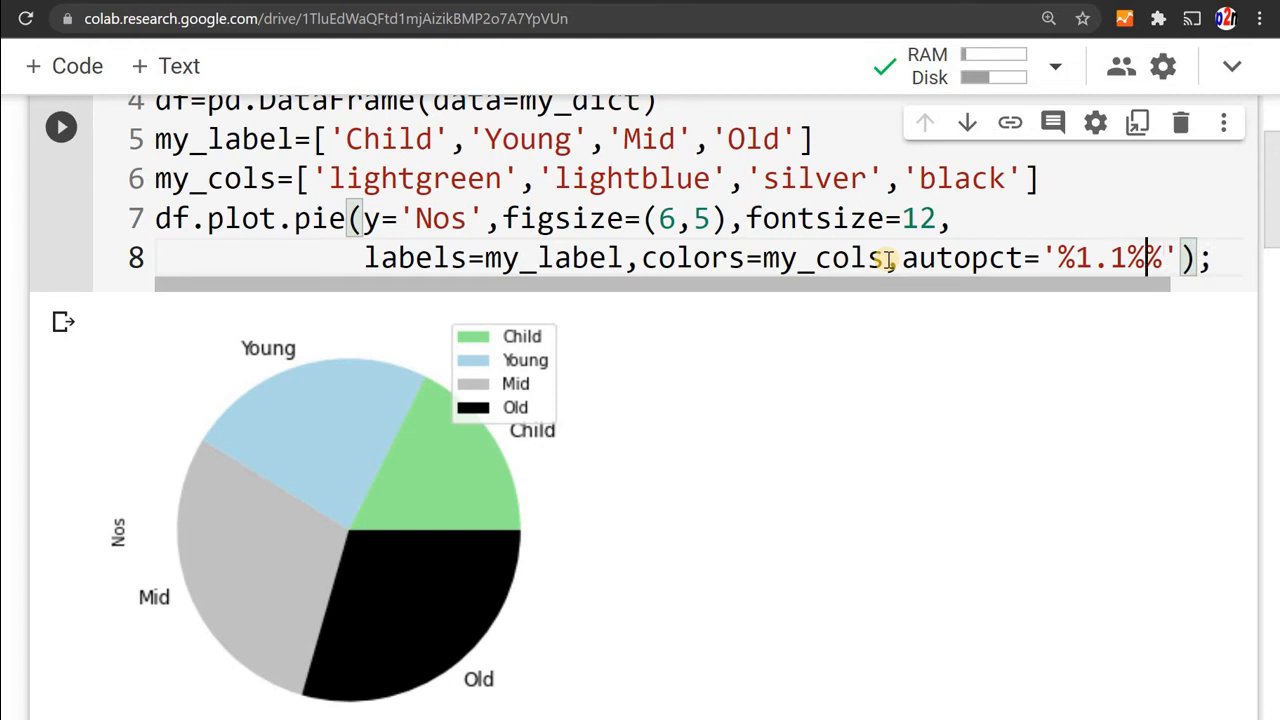
pyautogui.write('f')
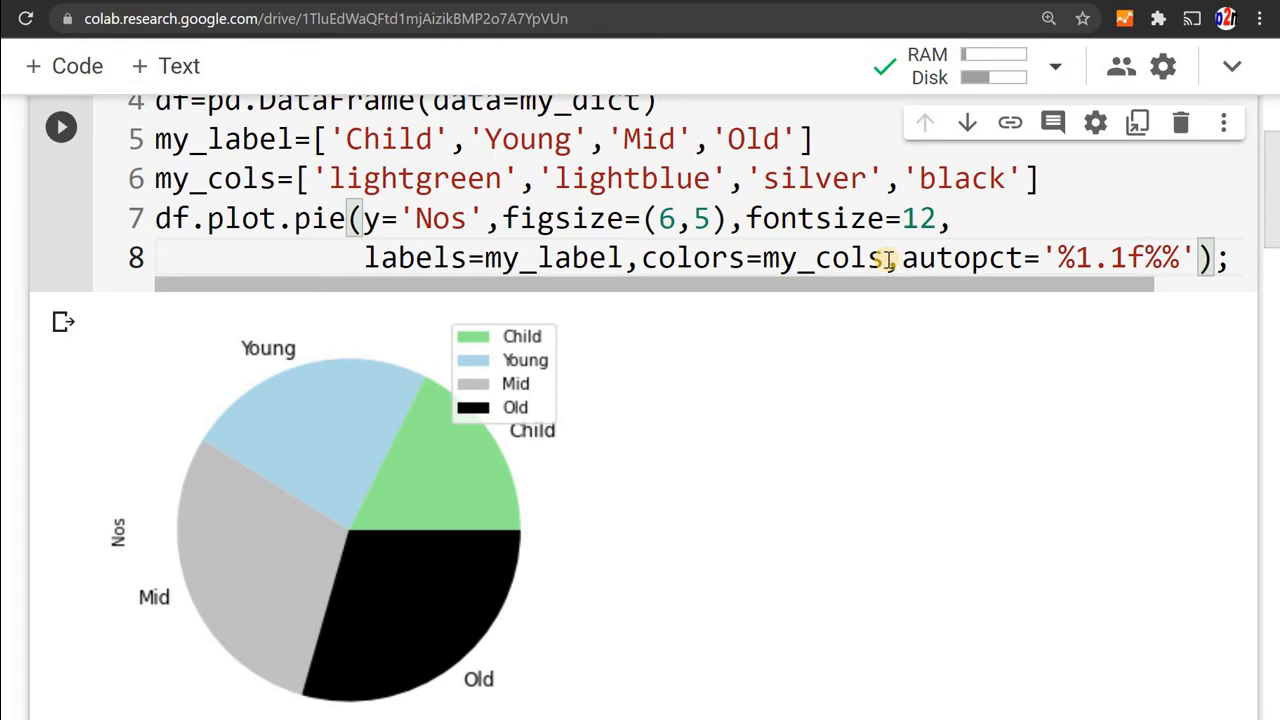
pyautogui.click(60, 127)
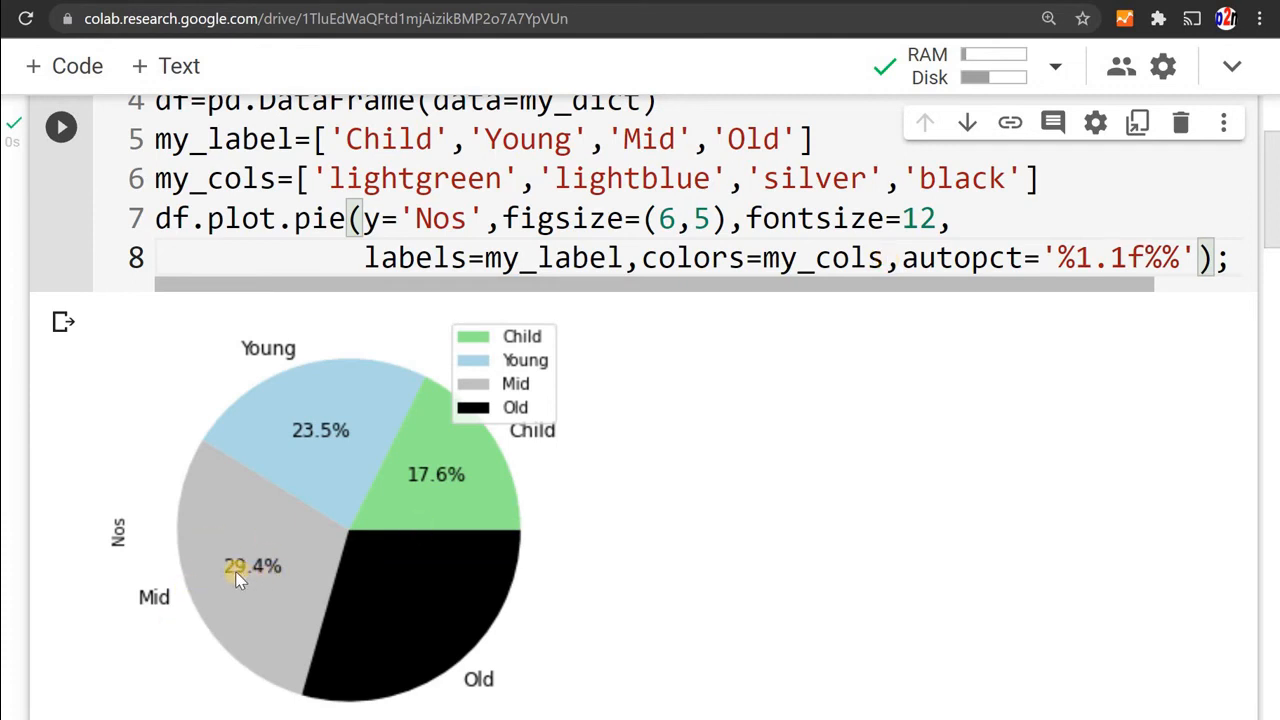
pyautogui.moveTo(425, 470)
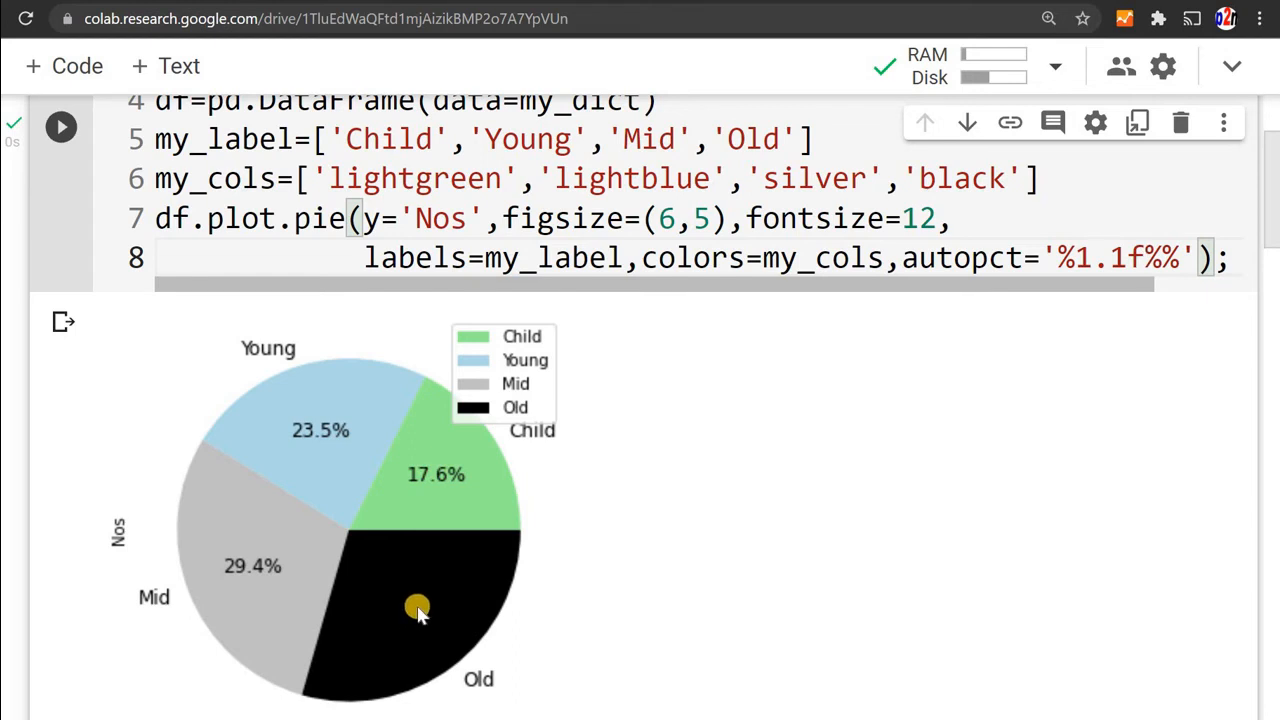
pyautogui.moveTo(432, 600)
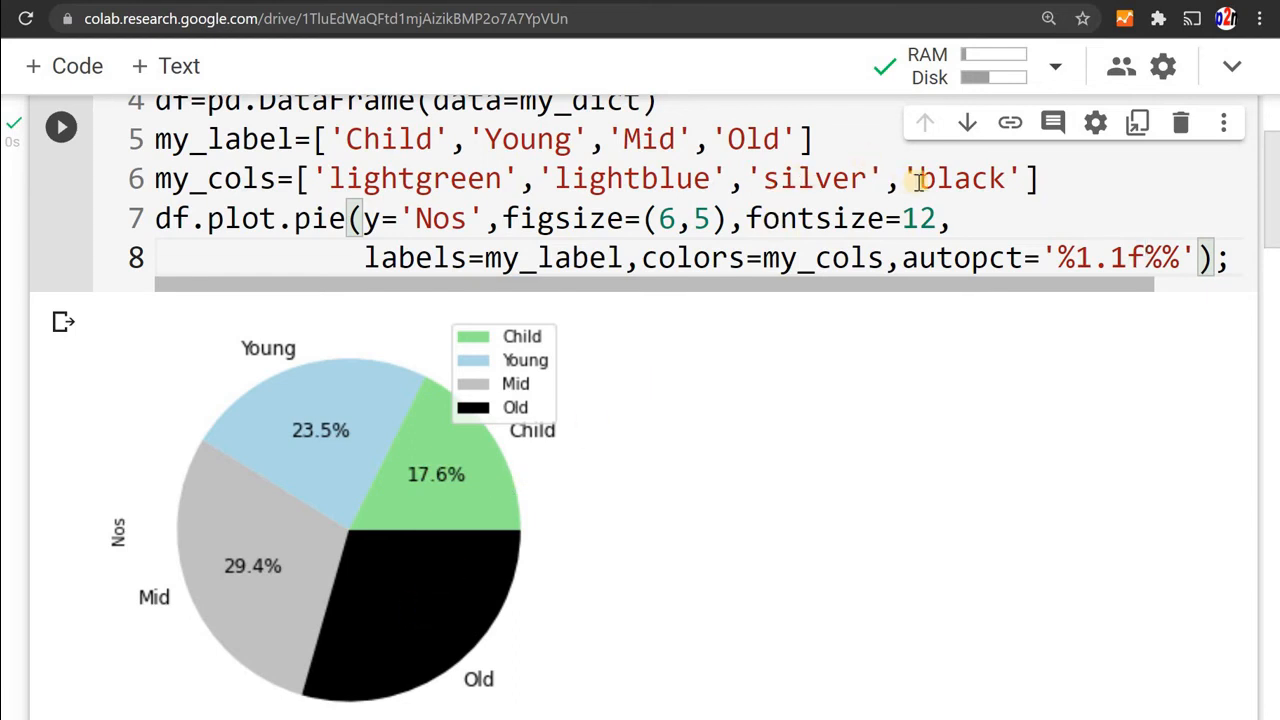
# - Change the last my_cols colour from black to green and rerun the chart
pyautogui.doubleClick(960, 178)
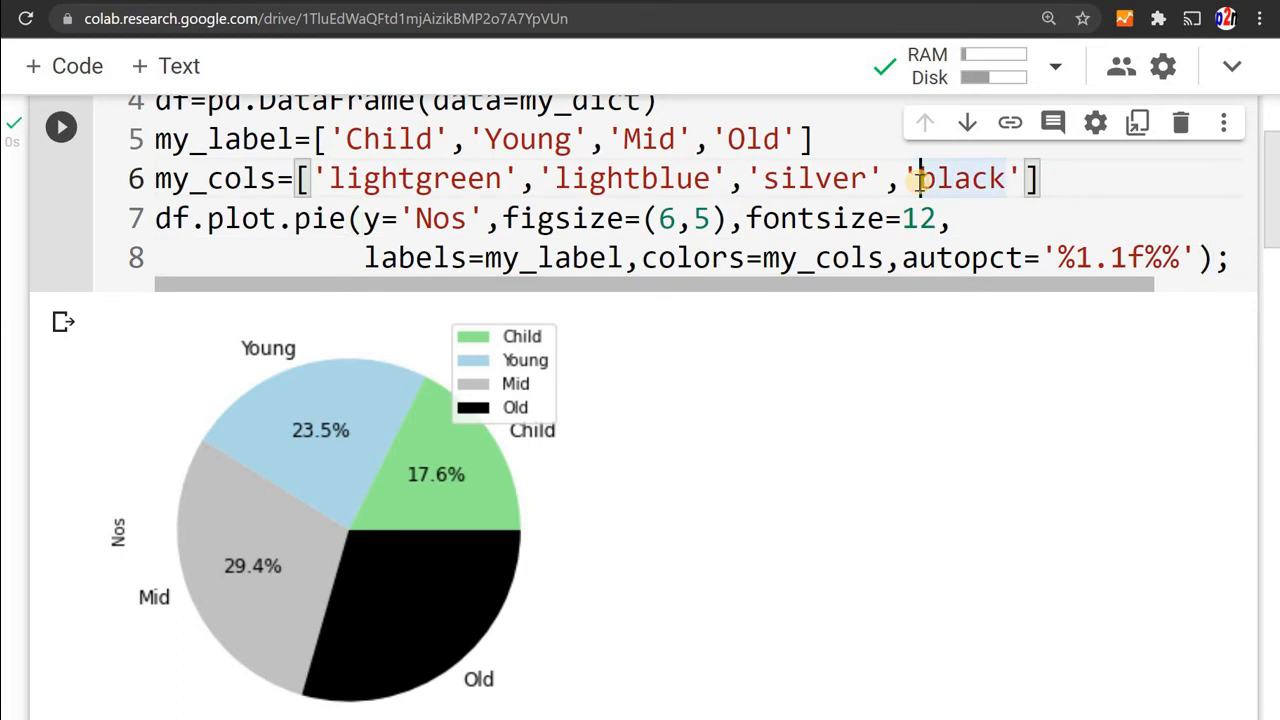
pyautogui.write('re')
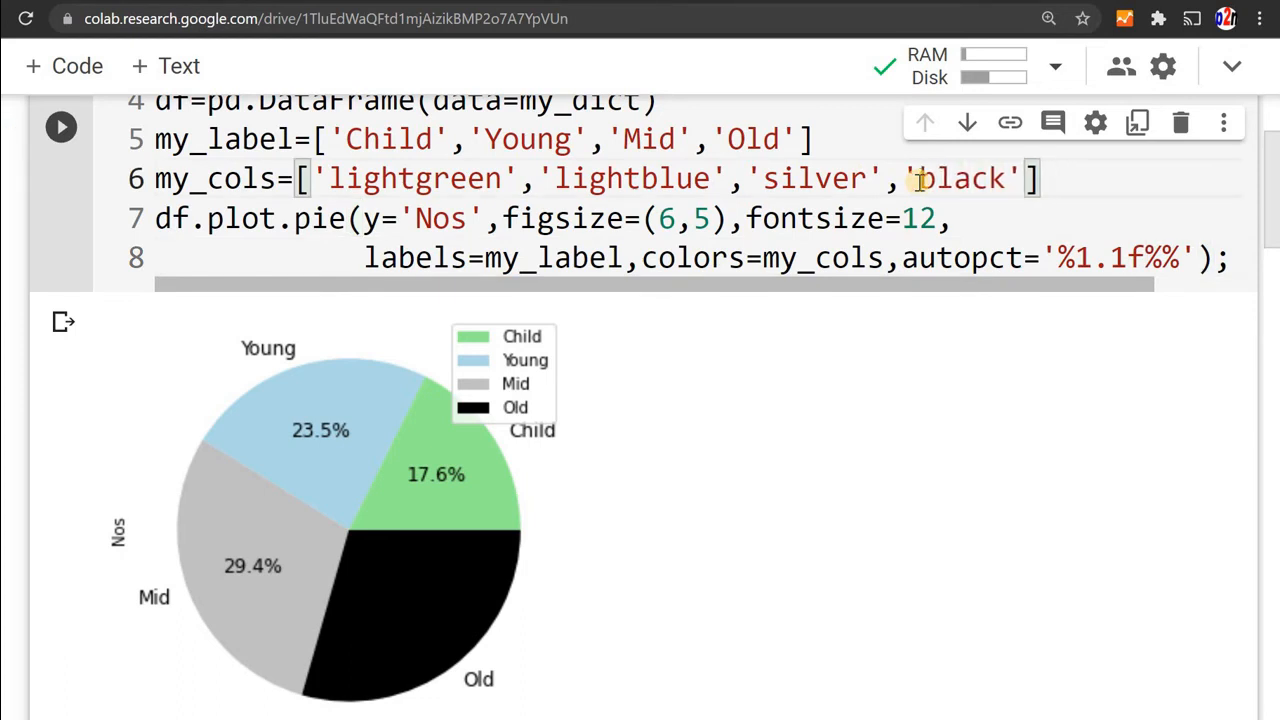
pyautogui.write('green')
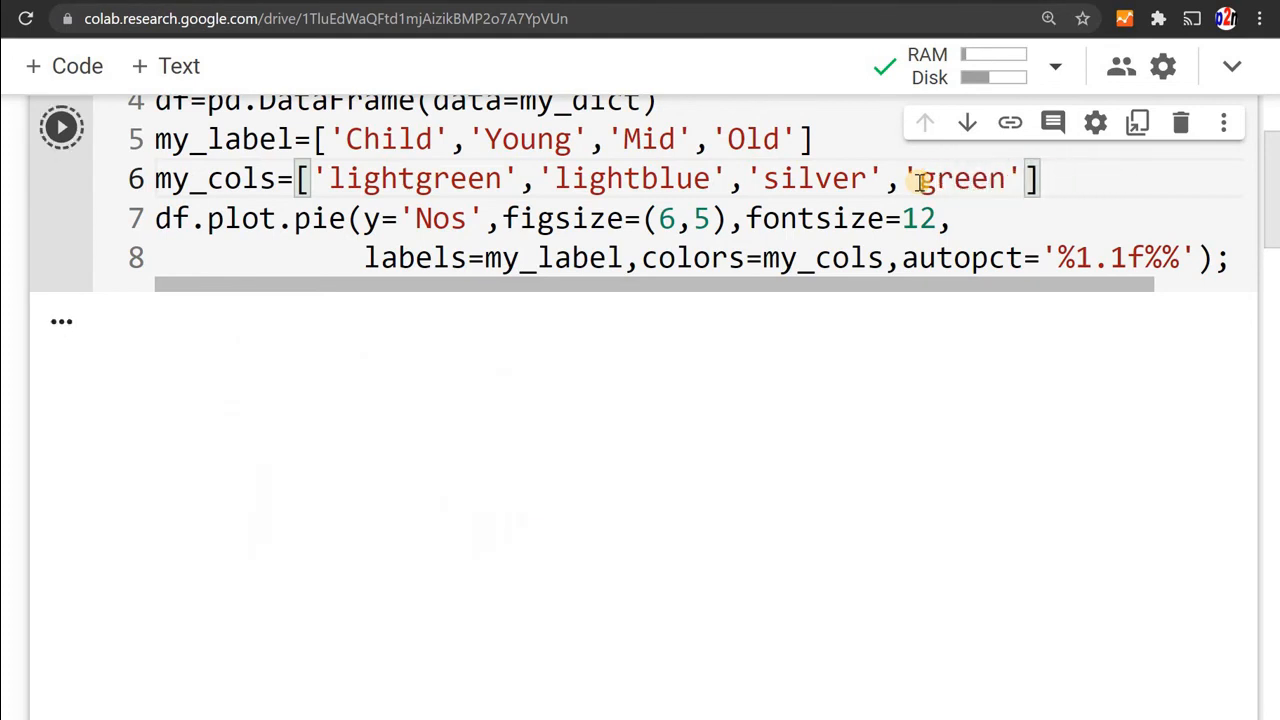
pyautogui.click(60, 126)
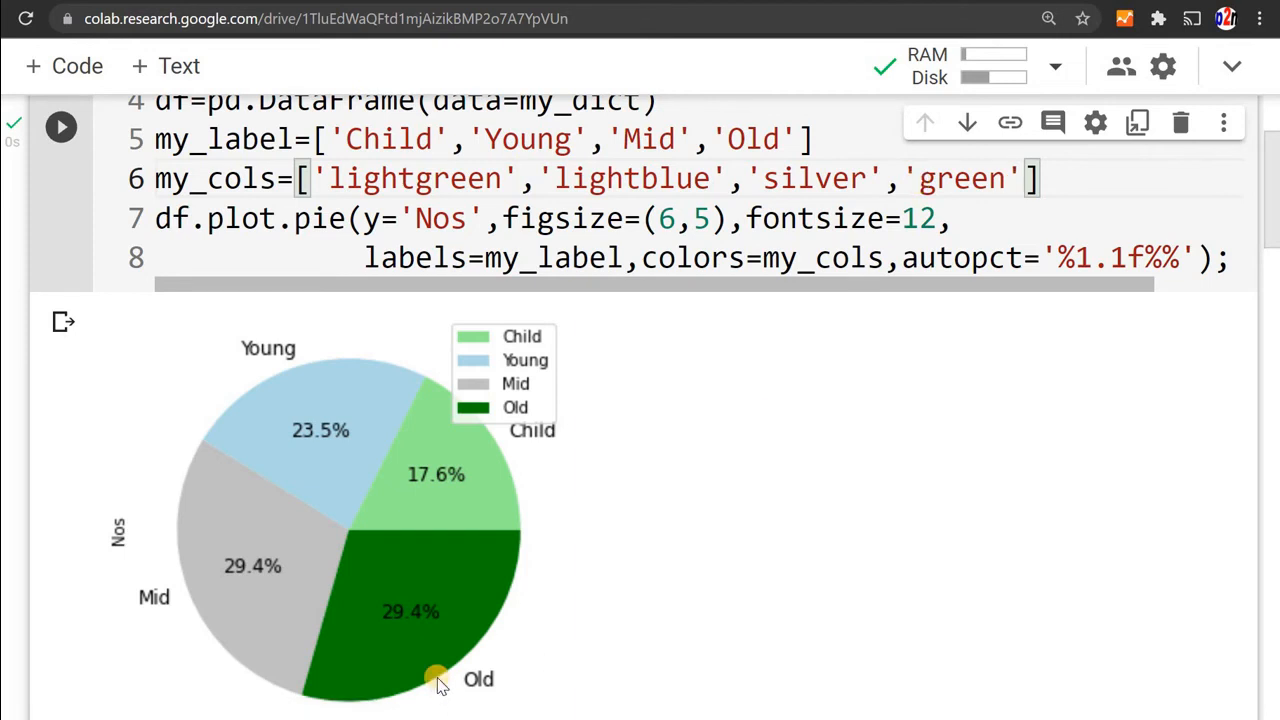
pyautogui.moveTo(622, 477)
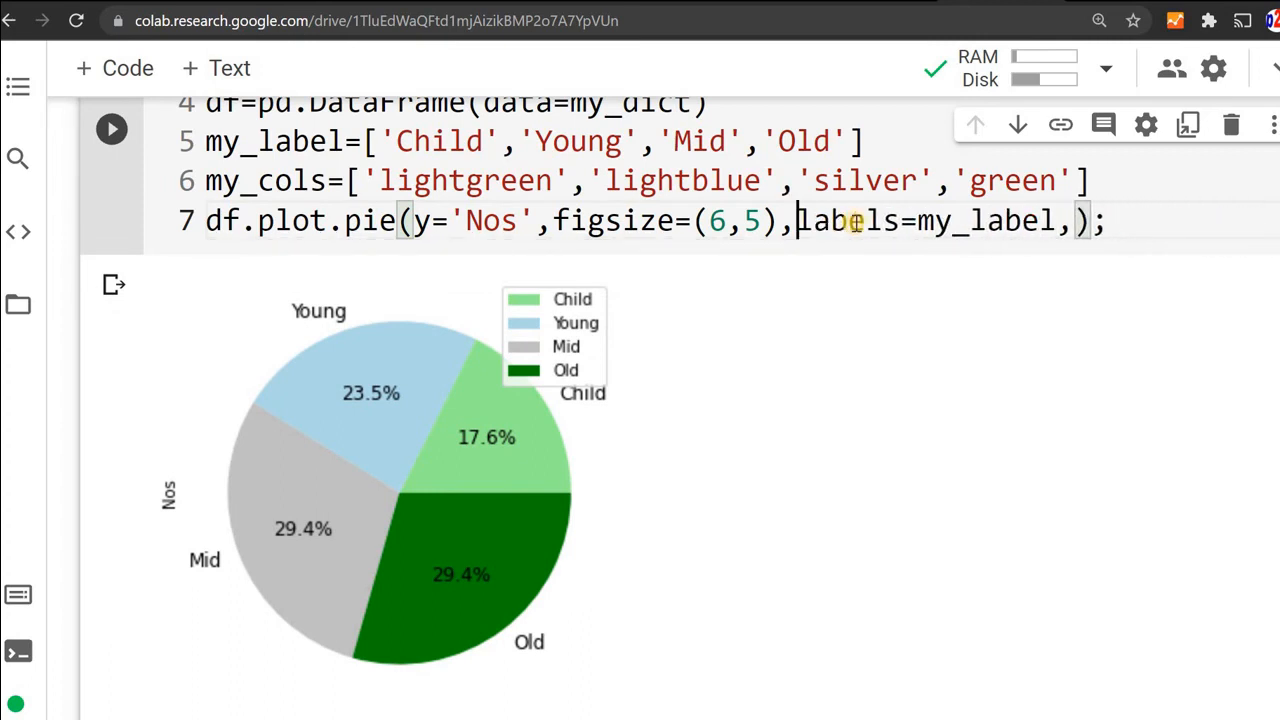
# - Add frame=True to the trimmed pie call and rerun to show axes
pyautogui.write('f')
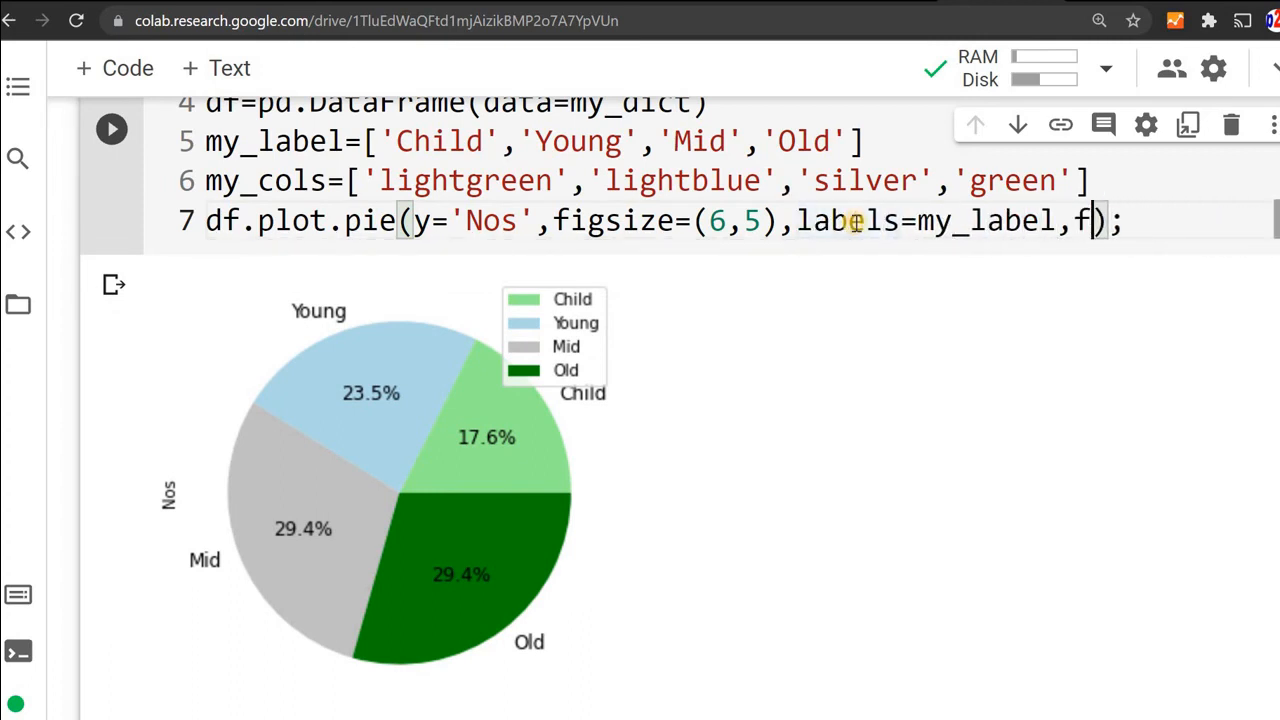
pyautogui.write('rame')
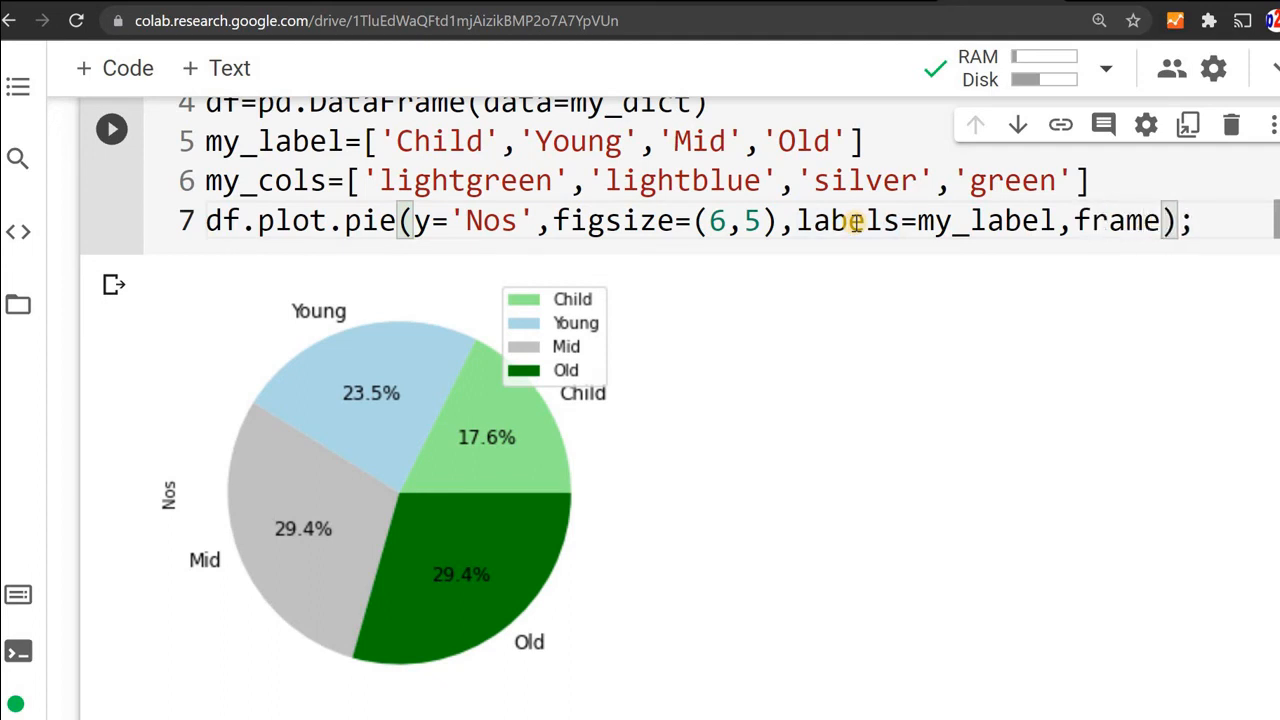
pyautogui.write('=True')
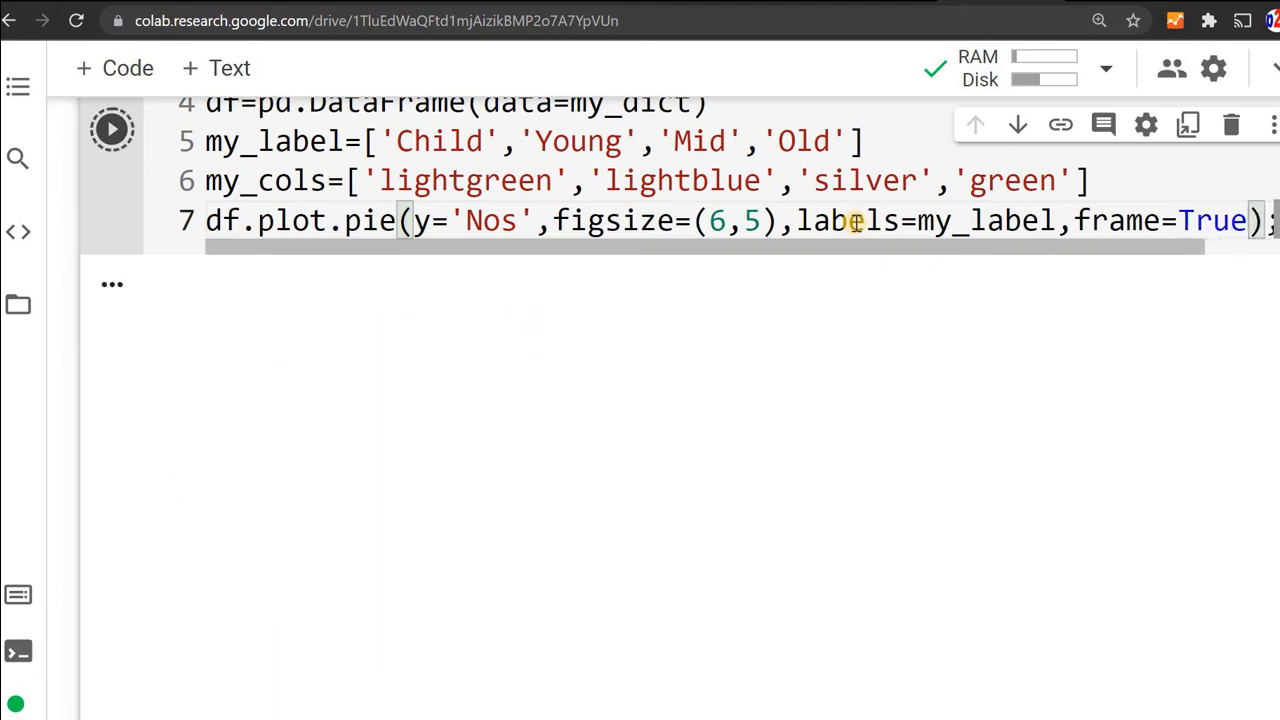
pyautogui.click(111, 128)
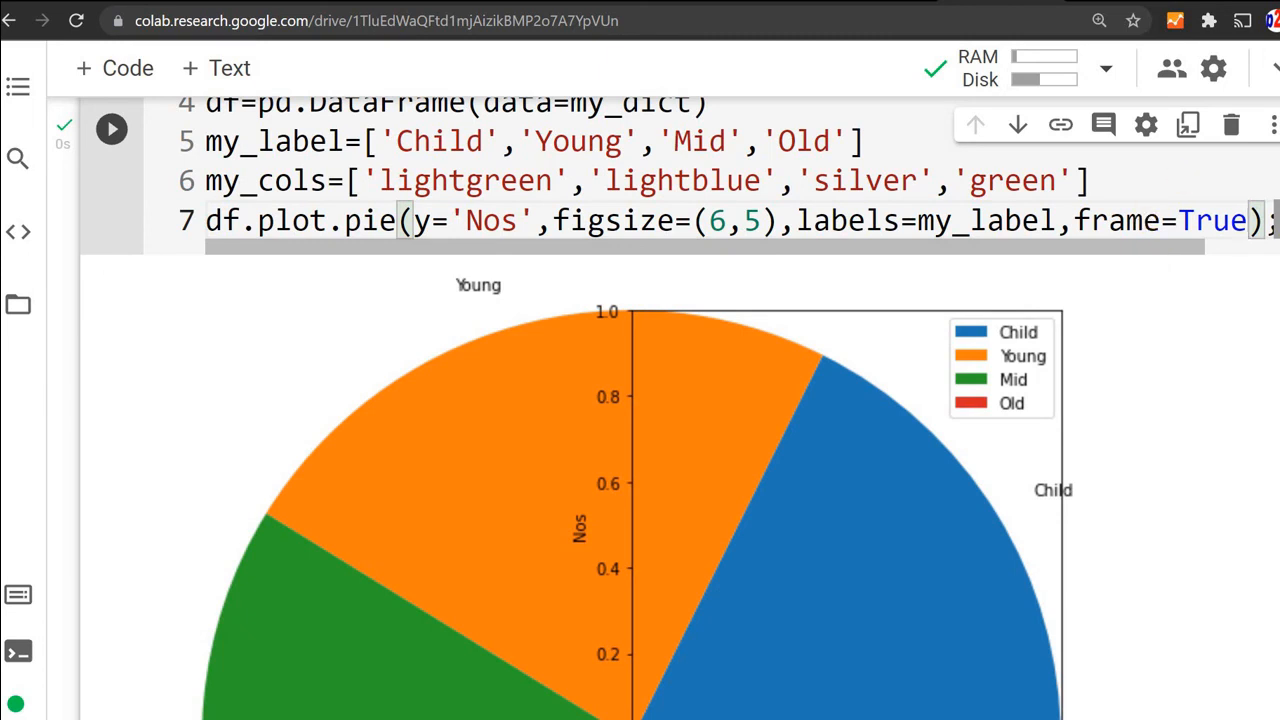
pyautogui.scroll(-3)
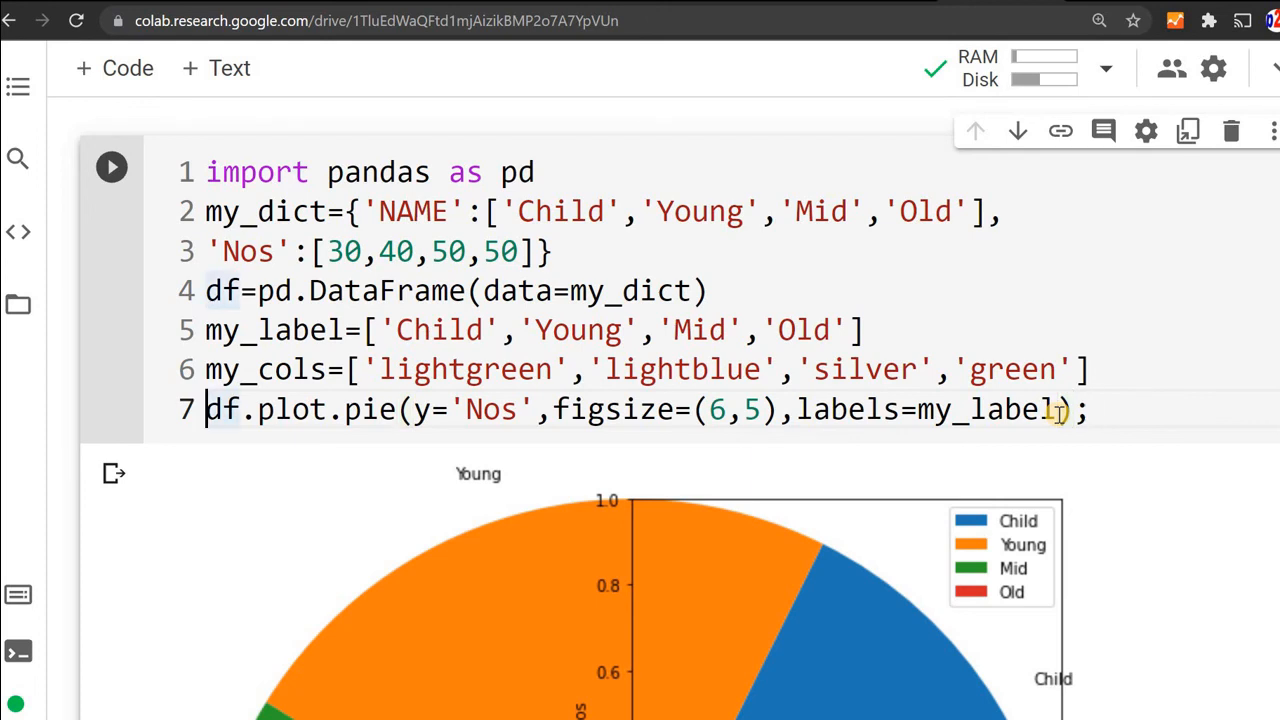
# - Assign the pie chart to plot and add fig = plot.get_figure()
pyautogui.write('plt')
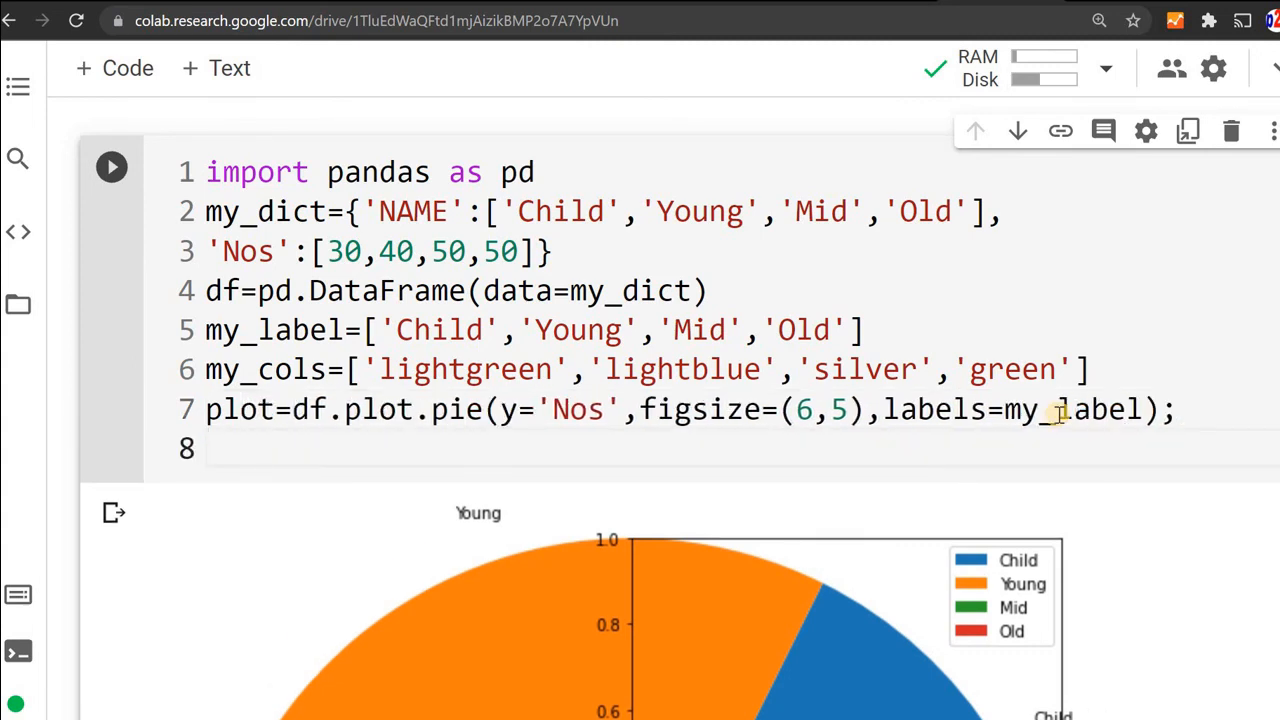
pyautogui.write('fig')
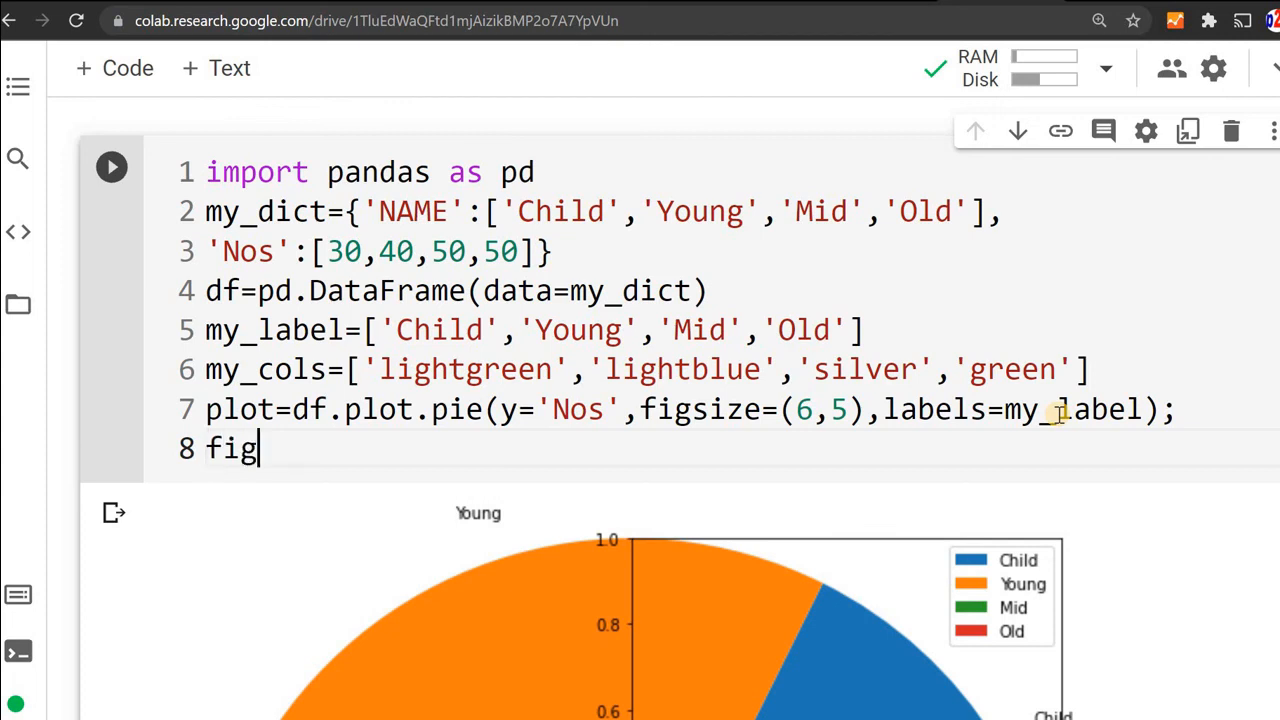
pyautogui.write('=plot')
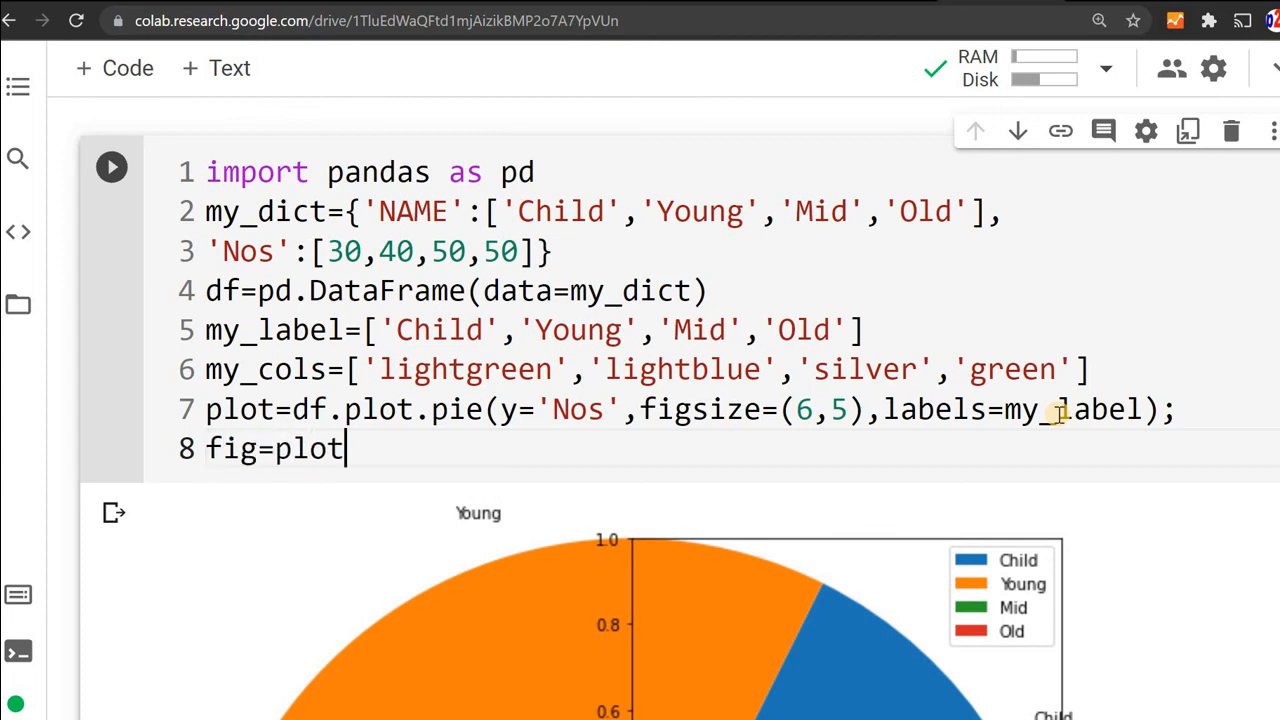
pyautogui.write('.get')
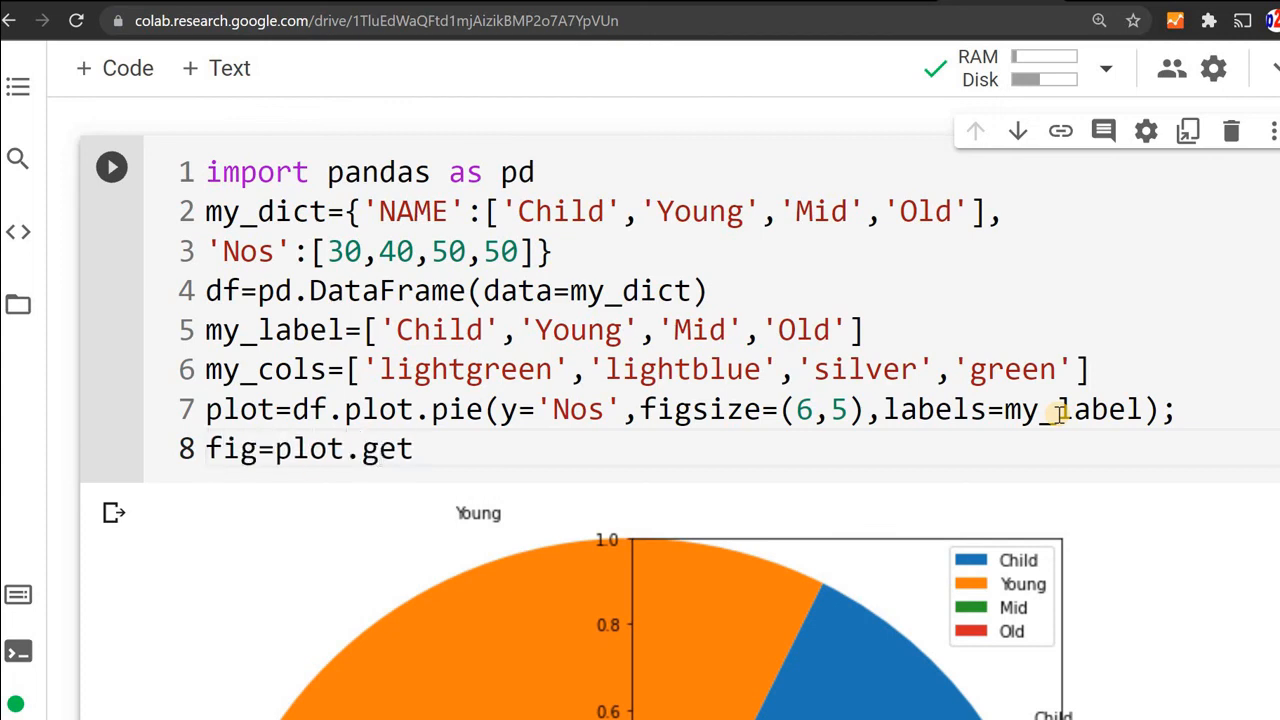
pyautogui.write('_figure(')
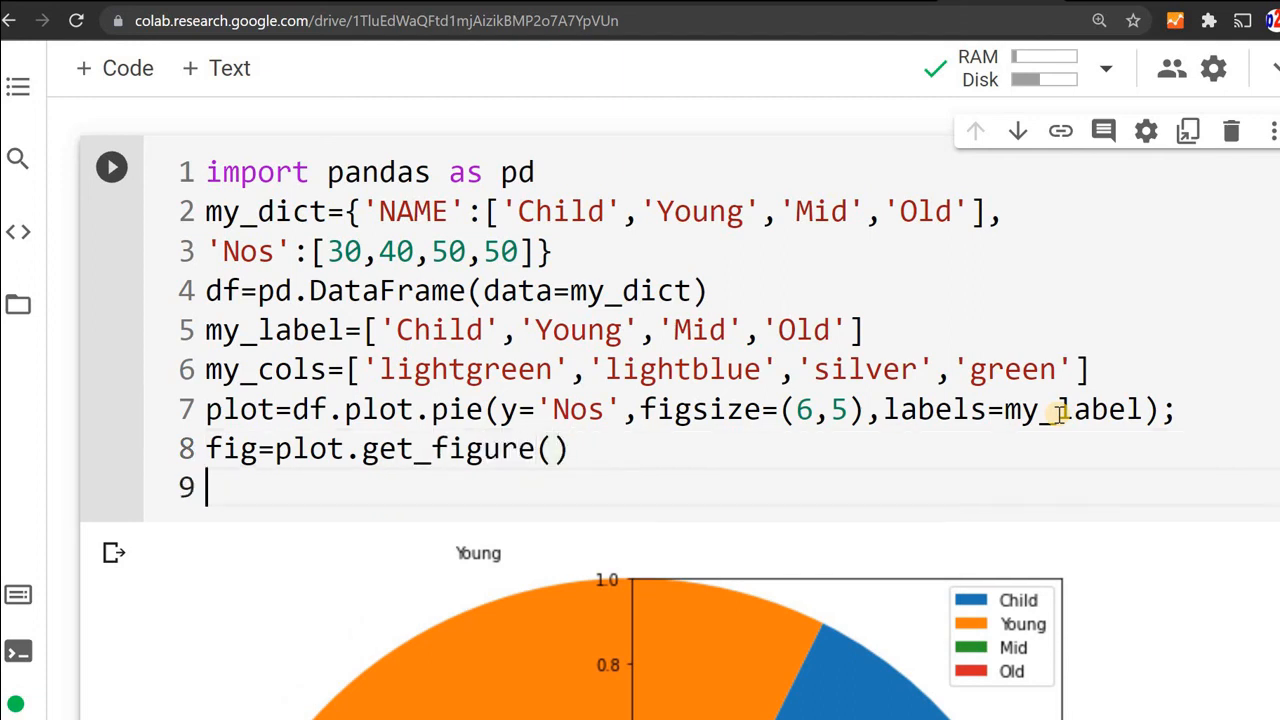
# - Add fig.savefig('my_pie.jpg') and rerun the cell to get the frameless pie chart
pyautogui.write('fig.s')
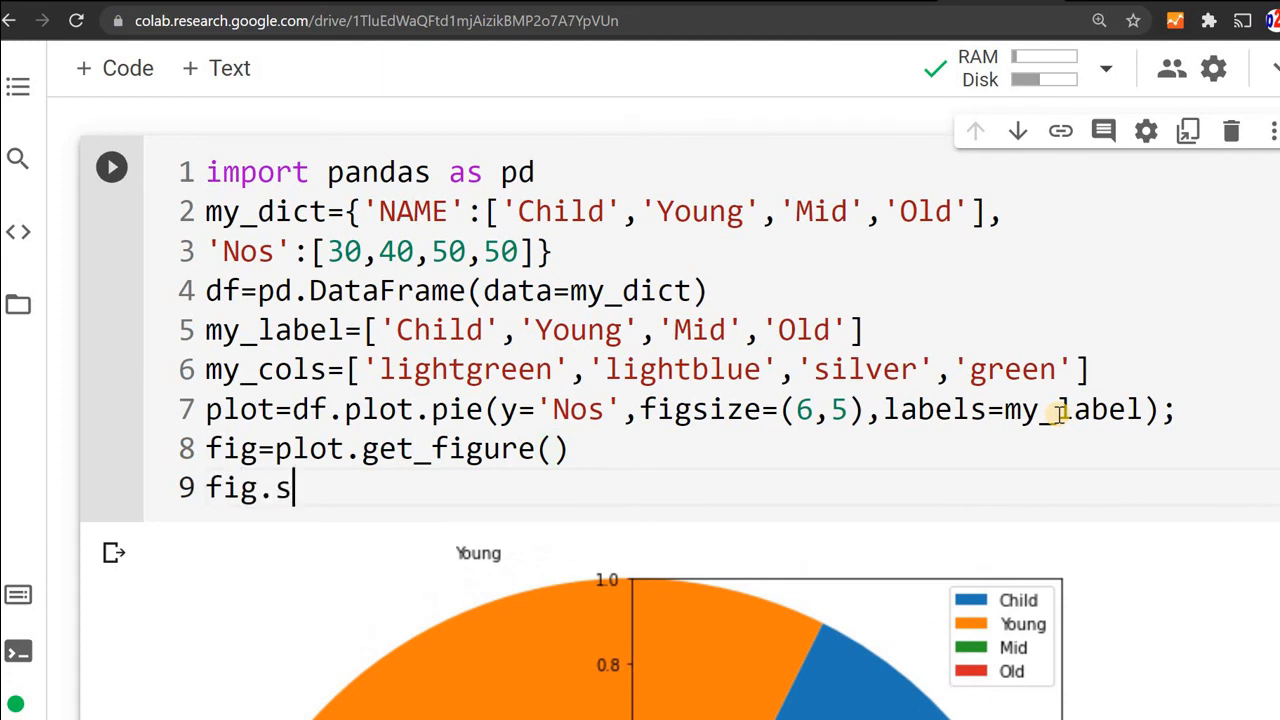
pyautogui.write("avefig('")
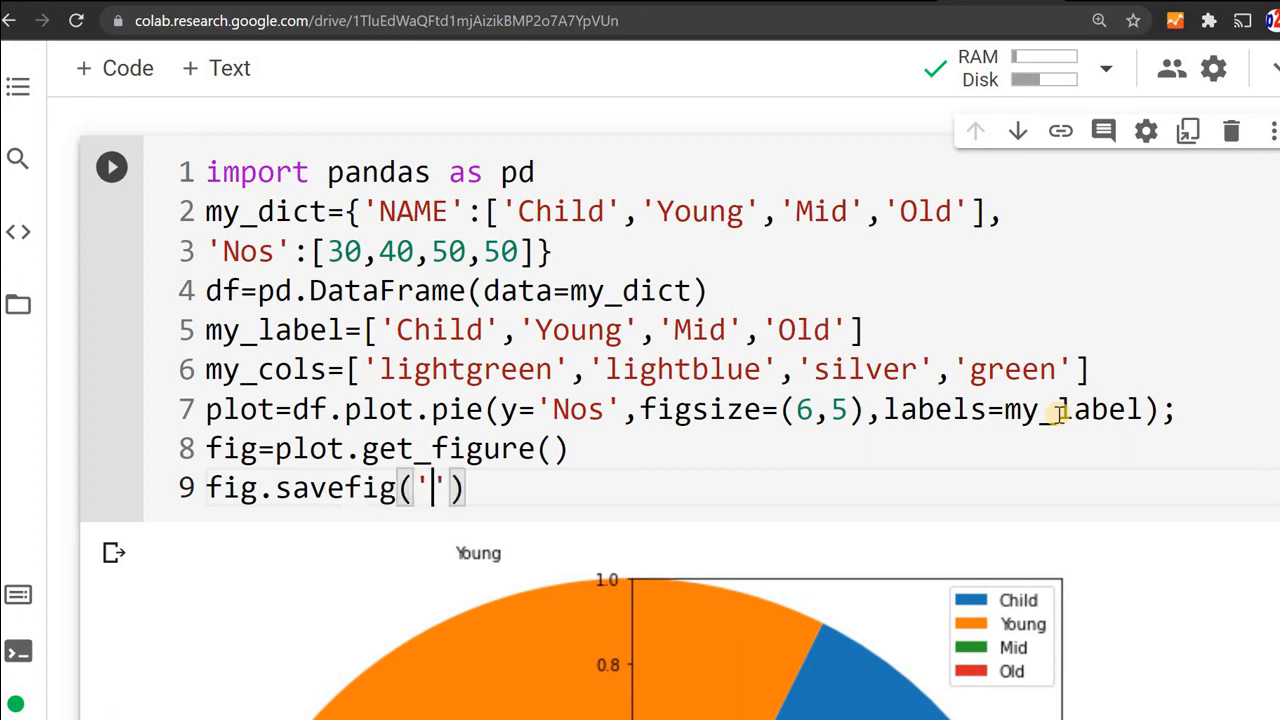
pyautogui.write('m')
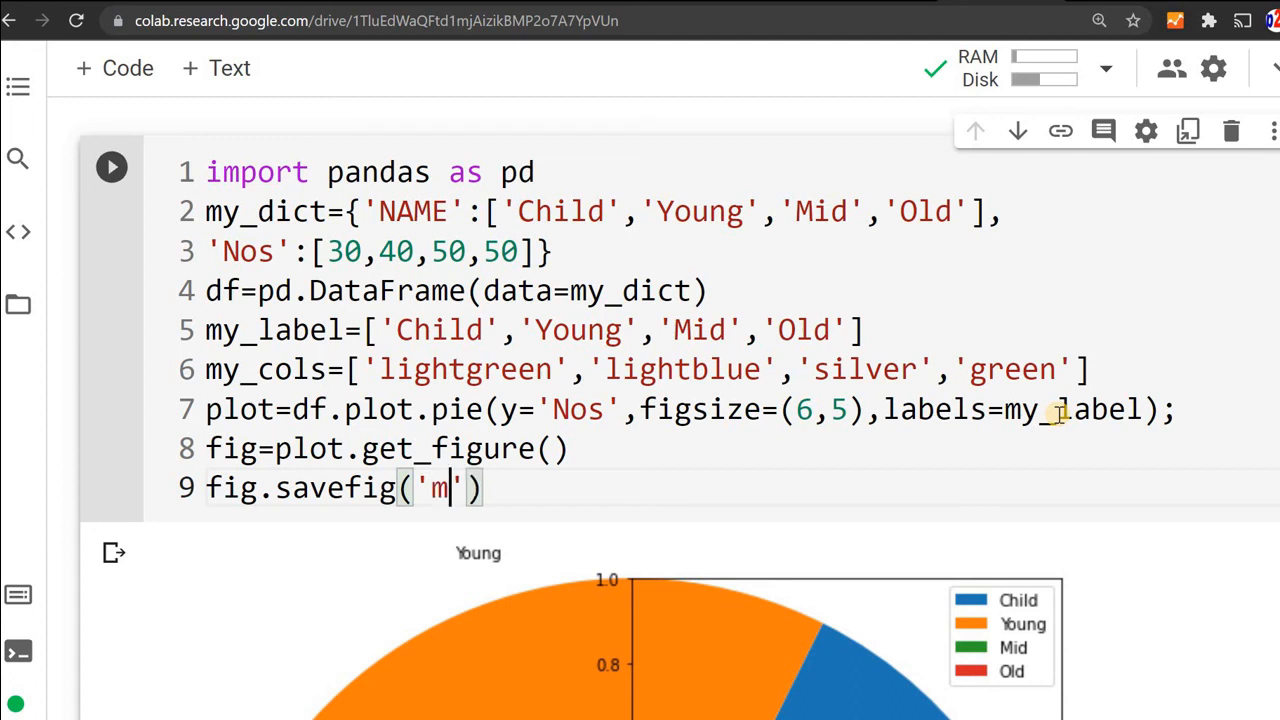
pyautogui.write('y_pie')
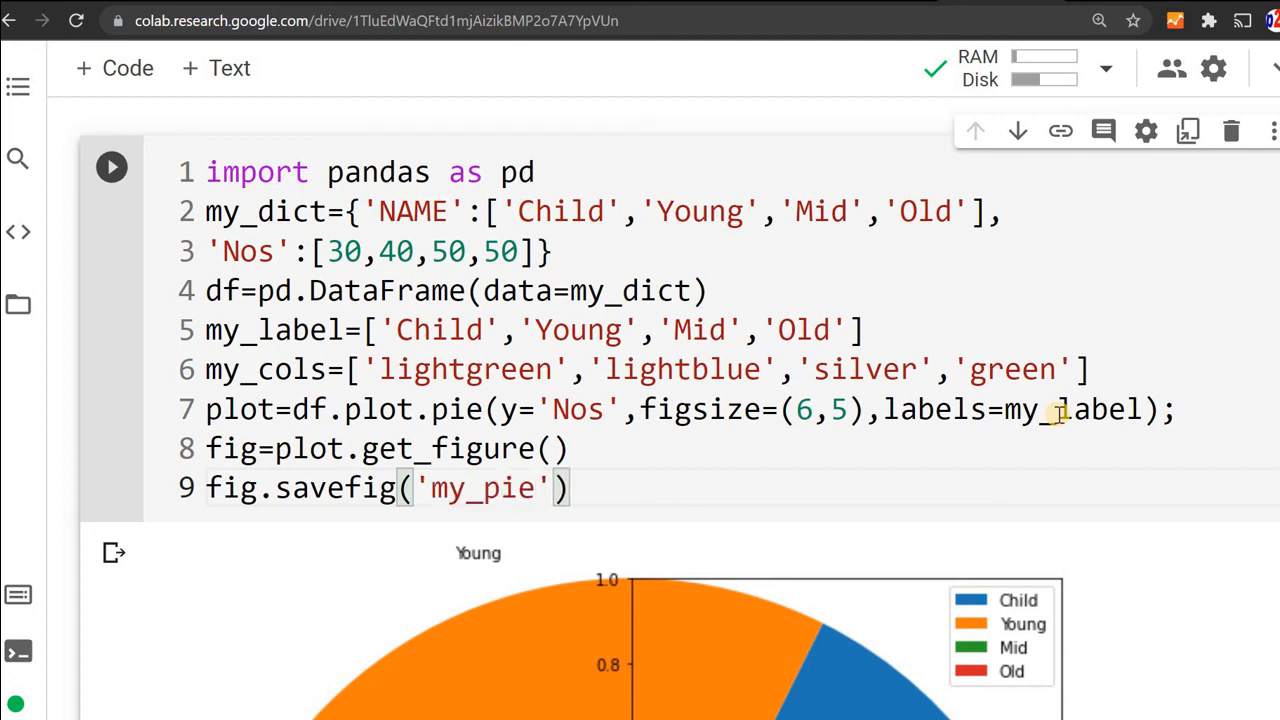
pyautogui.write('.jpg')
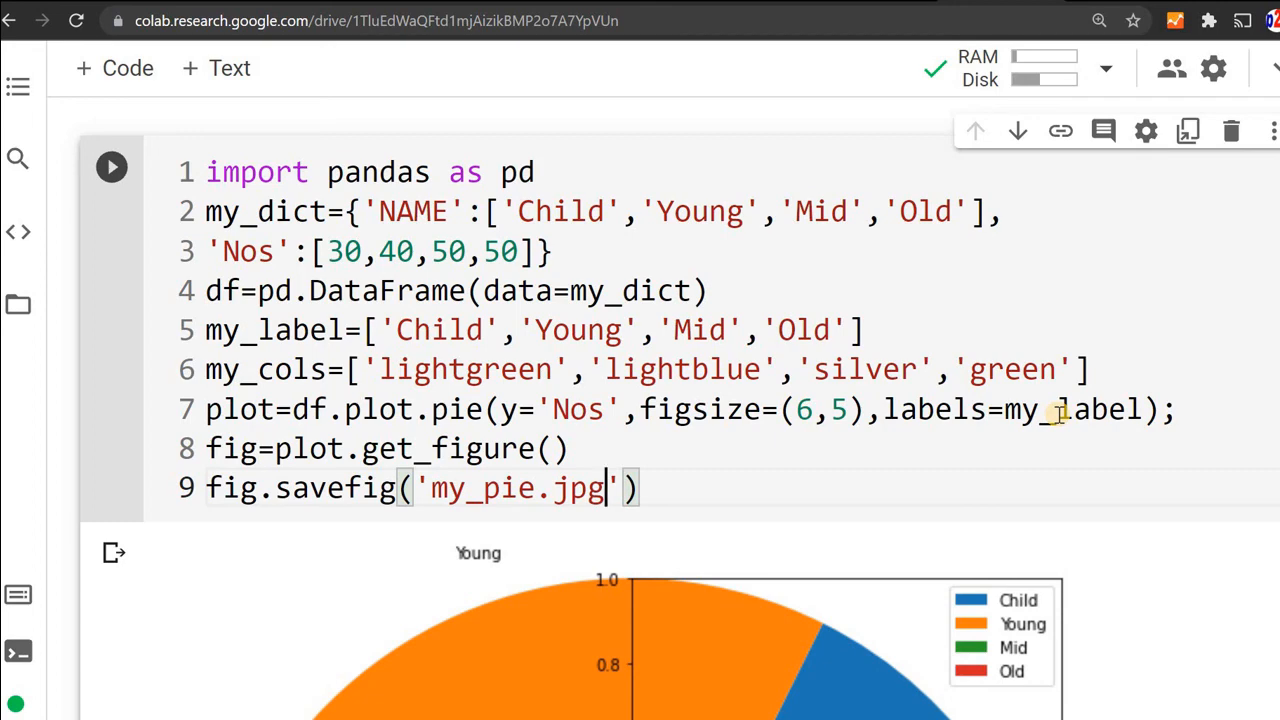
pyautogui.click(111, 167)
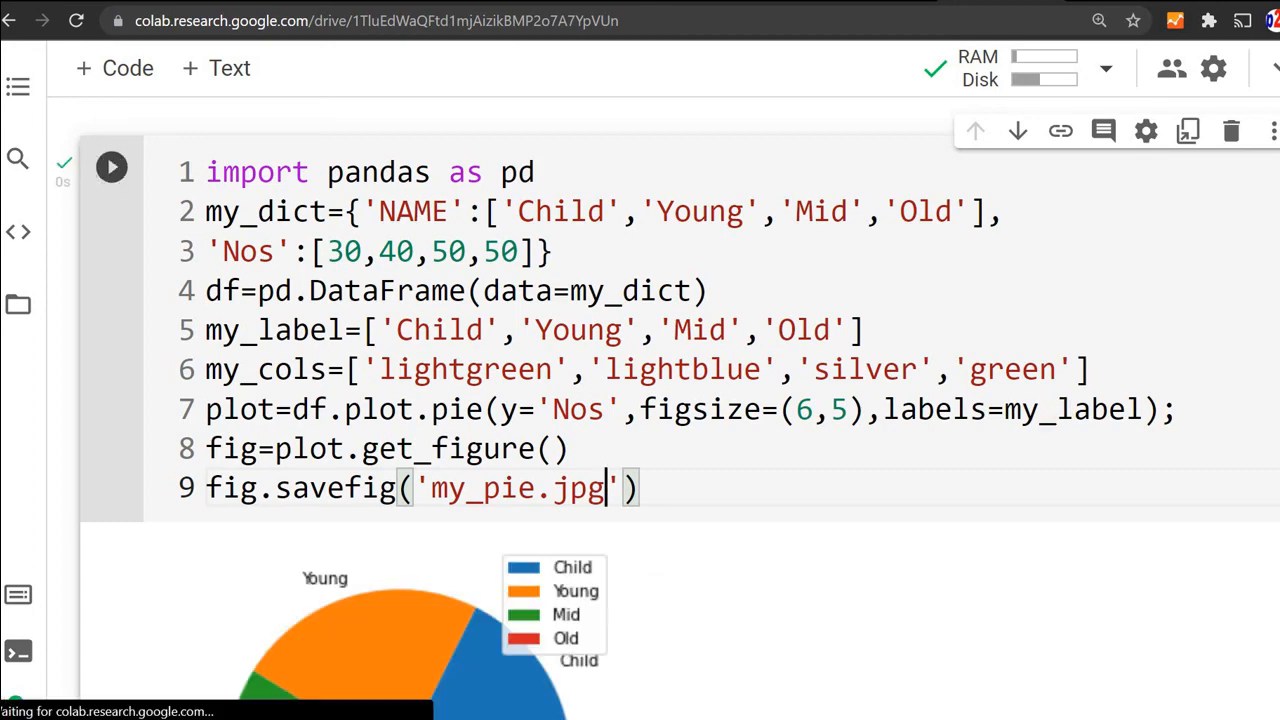
pyautogui.scroll(-3)
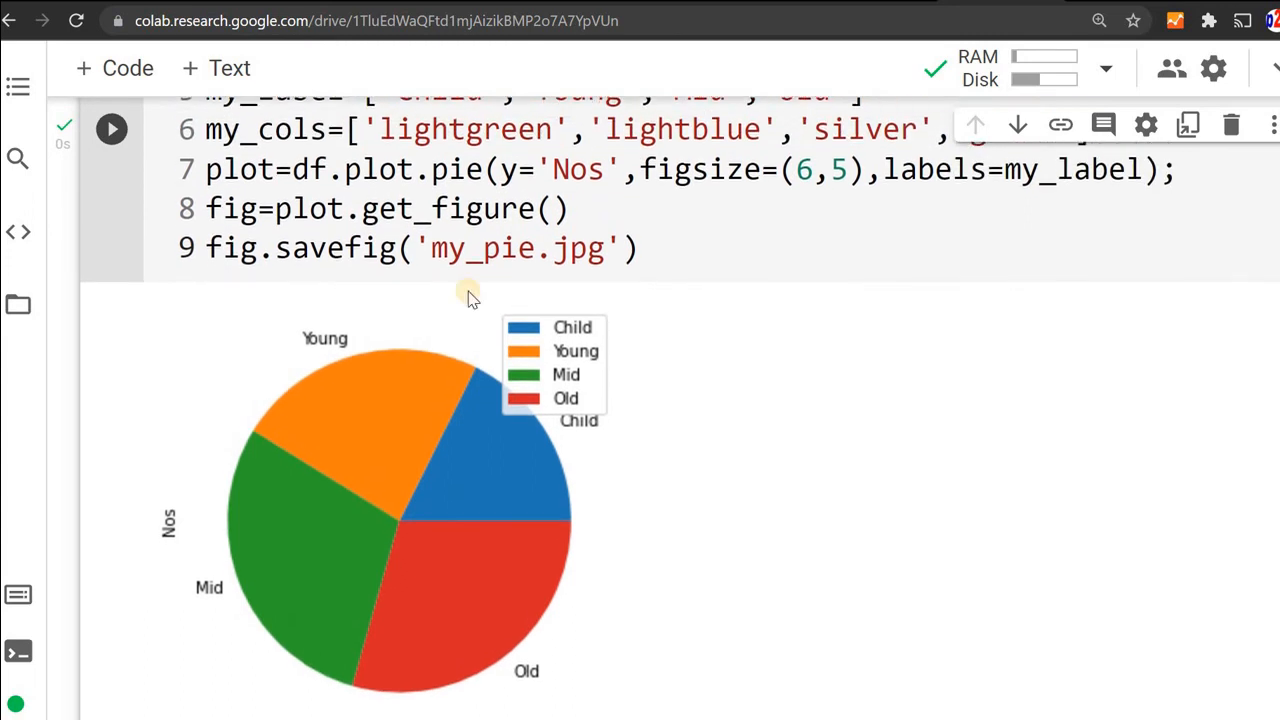
pyautogui.moveTo(17, 306)
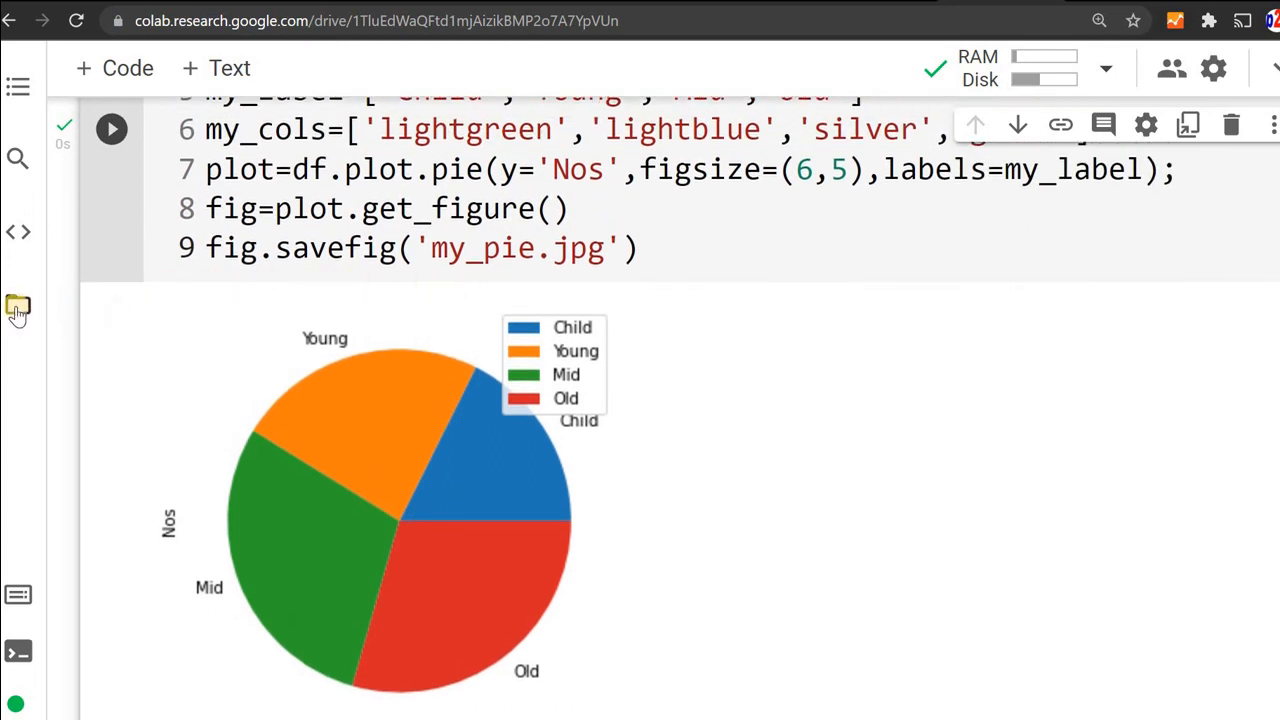
# - Check my_pie.jpg in session files, then begin changing the save path to D:\my_data\
pyautogui.click(18, 305)
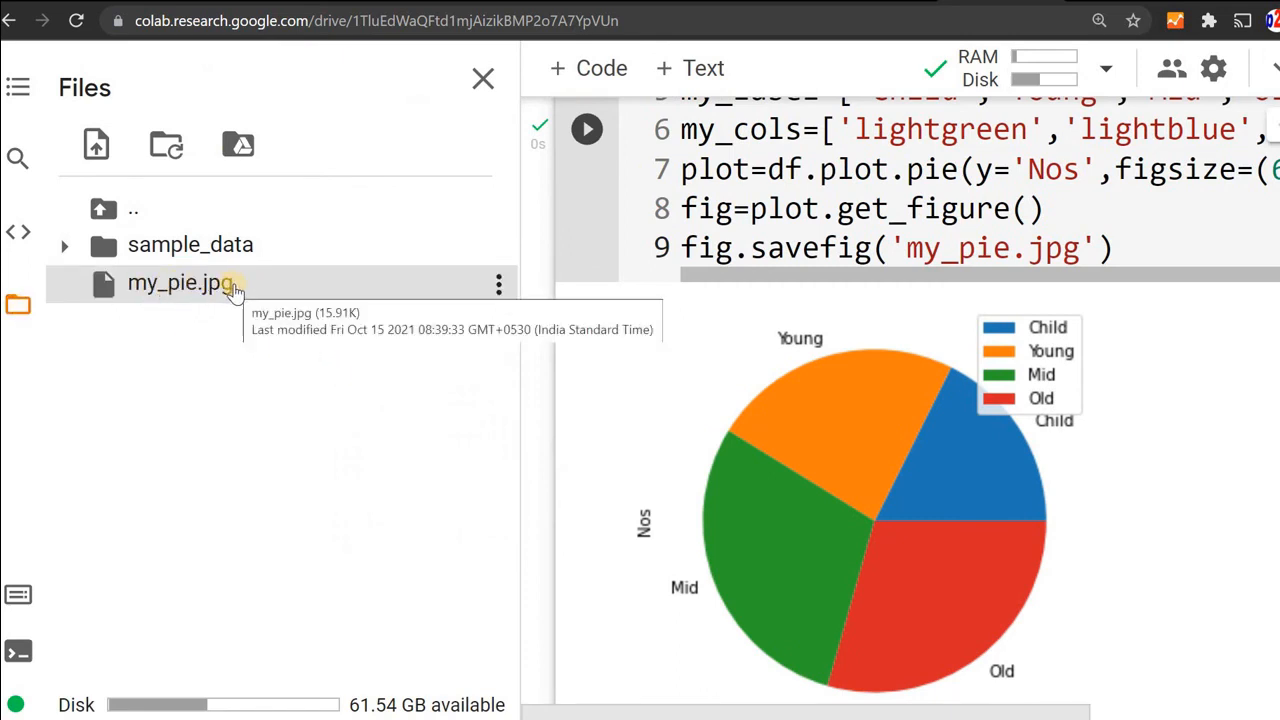
pyautogui.moveTo(363, 285)
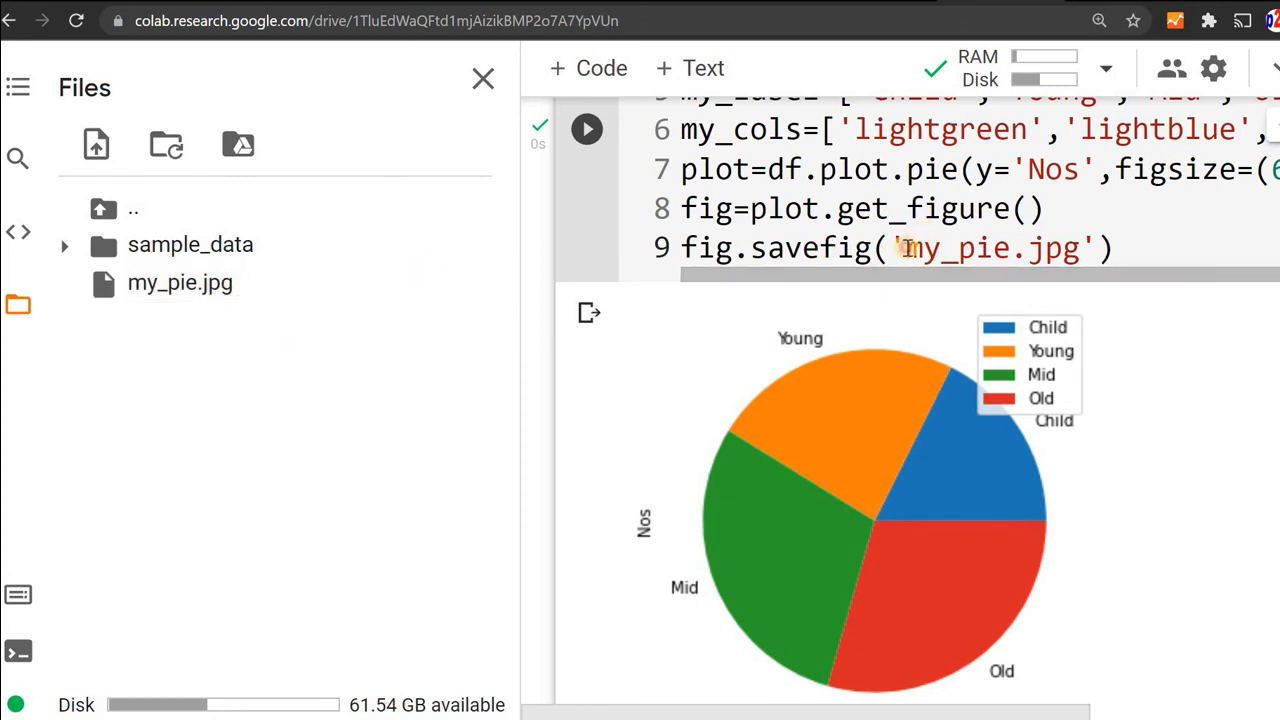
pyautogui.write('D:')
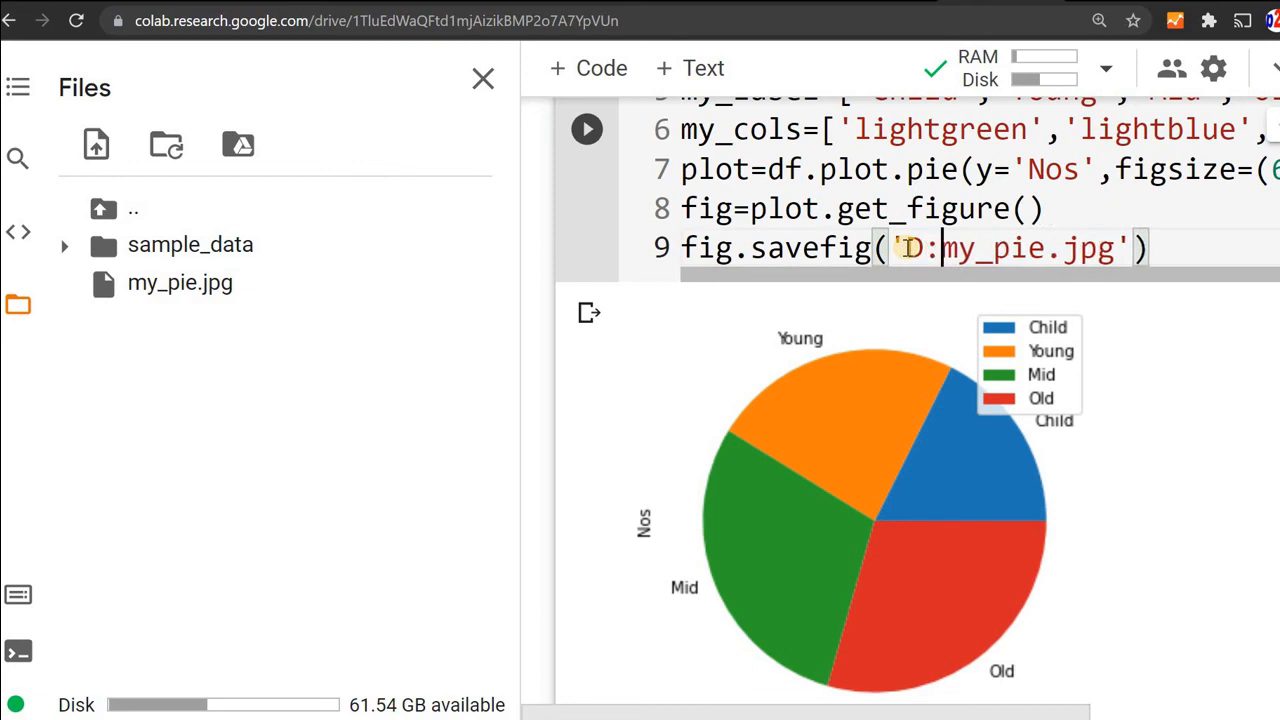
pyautogui.write('\\\\')
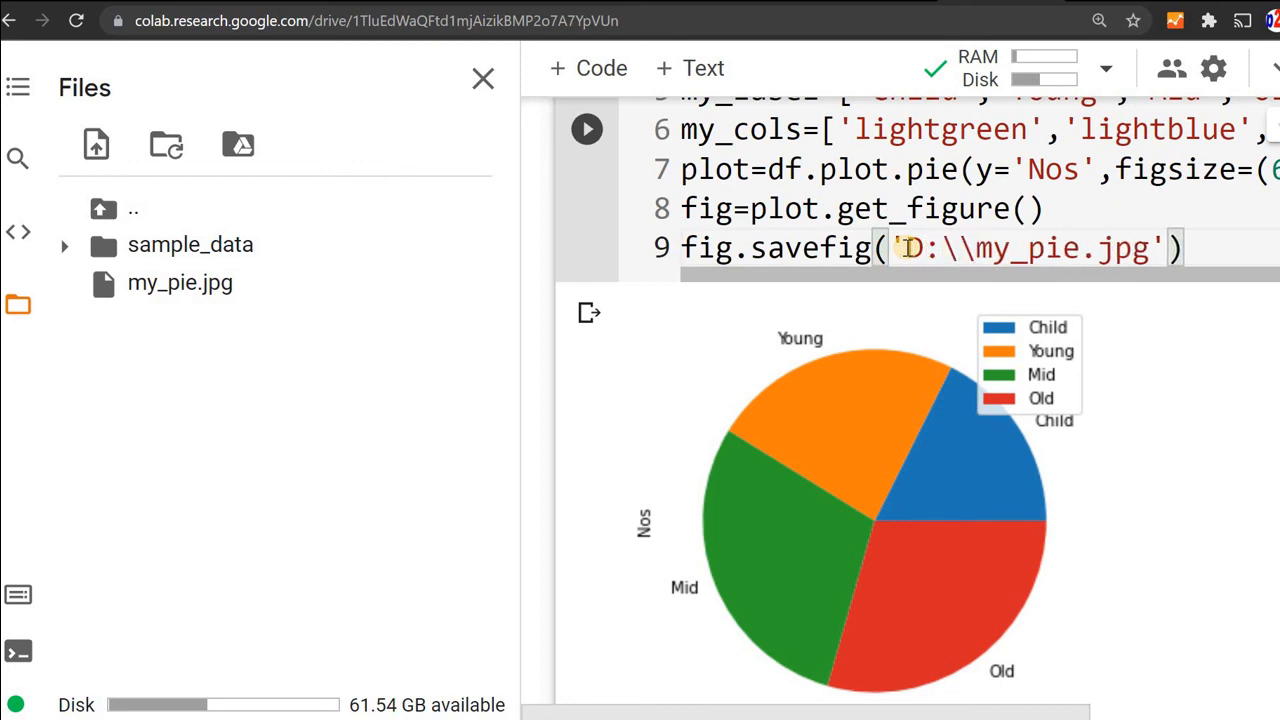
pyautogui.write('my_datamy_')
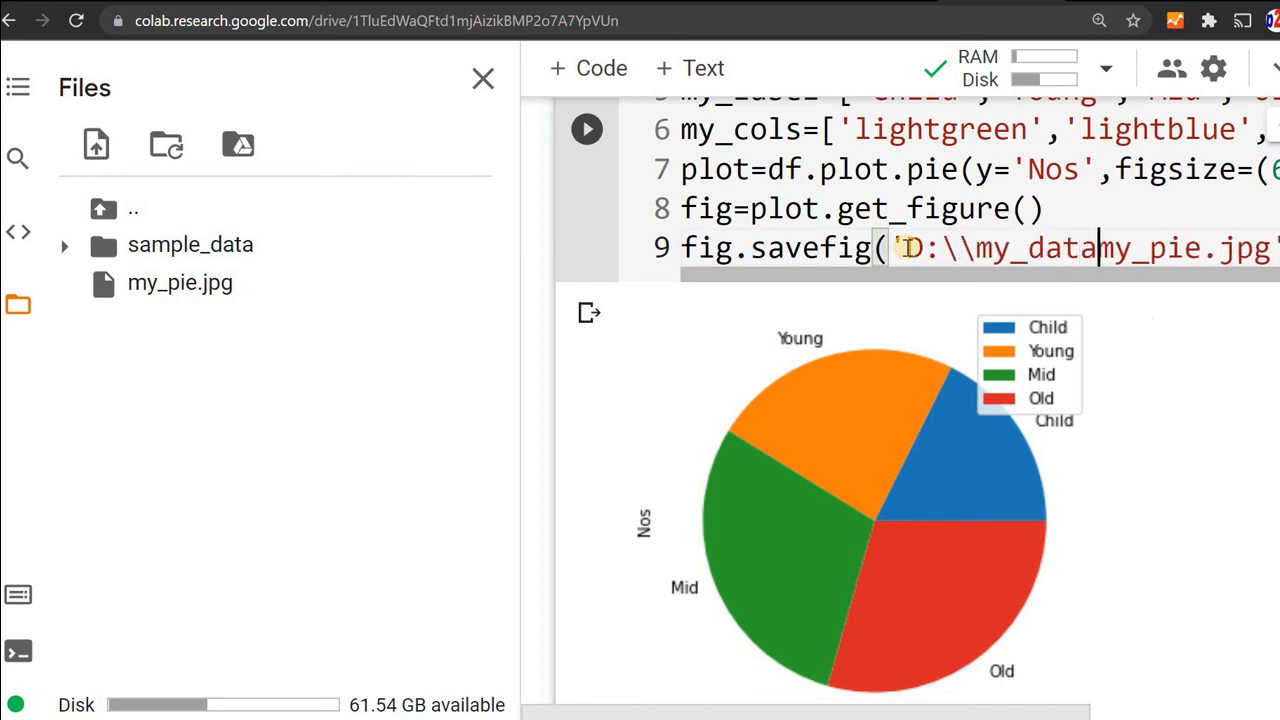
pyautogui.write('\\\\')
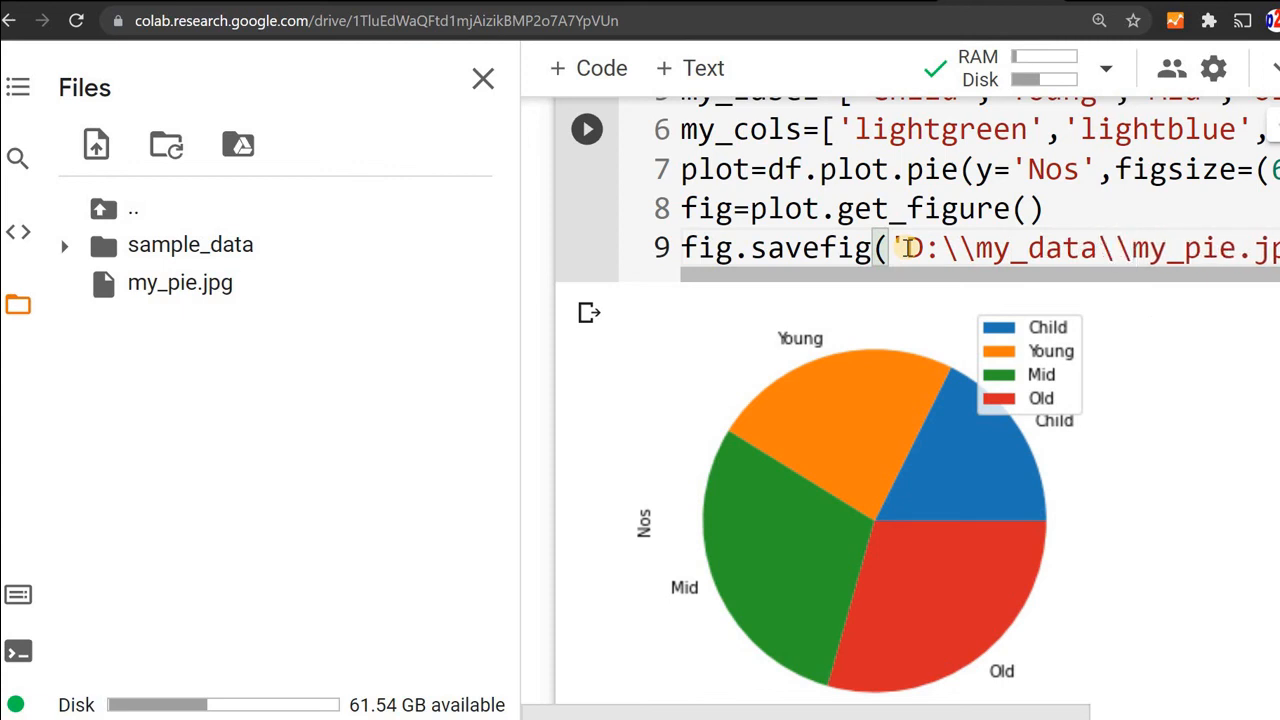